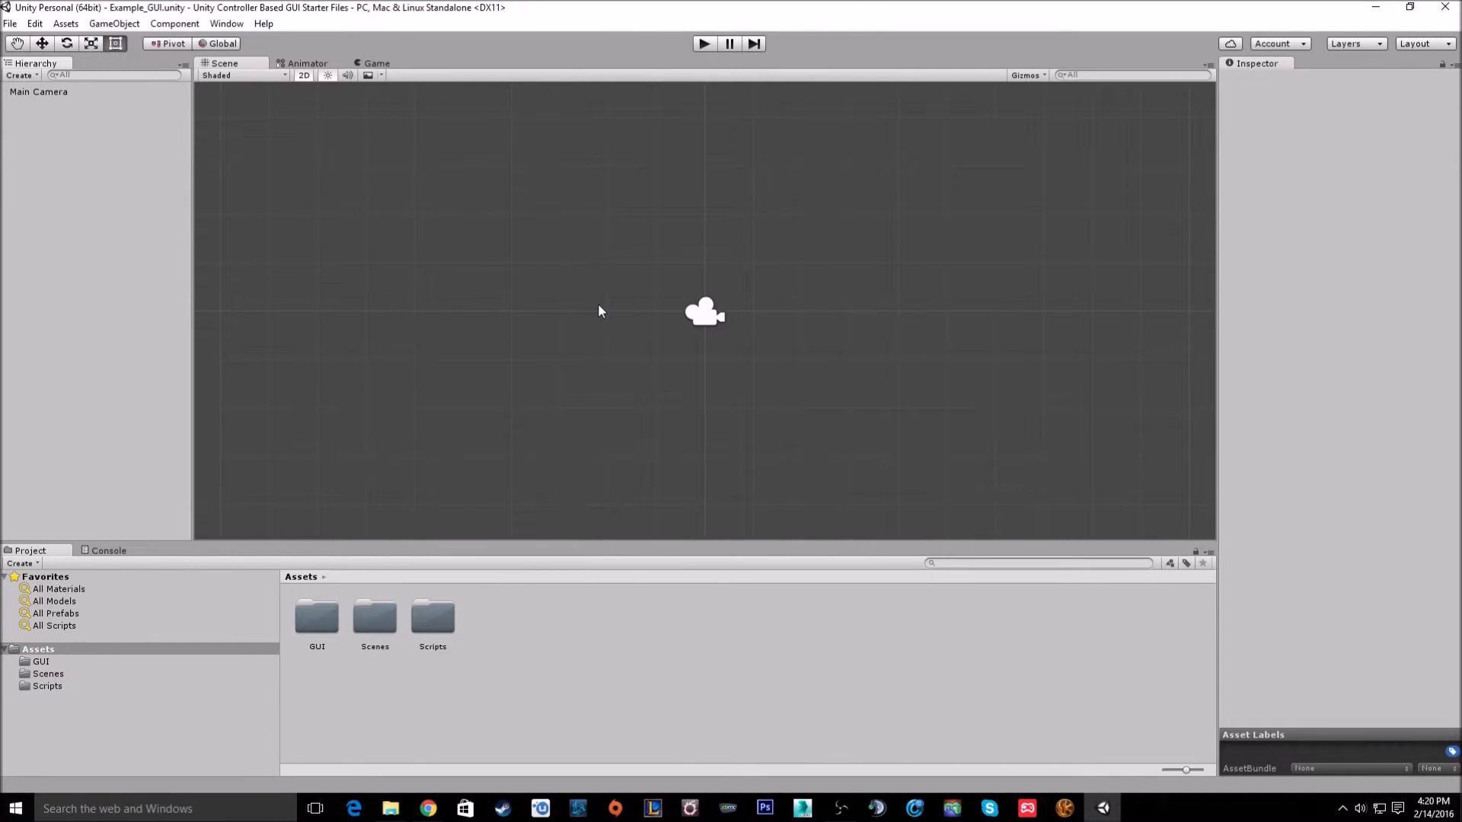
mouse_move(416, 251)
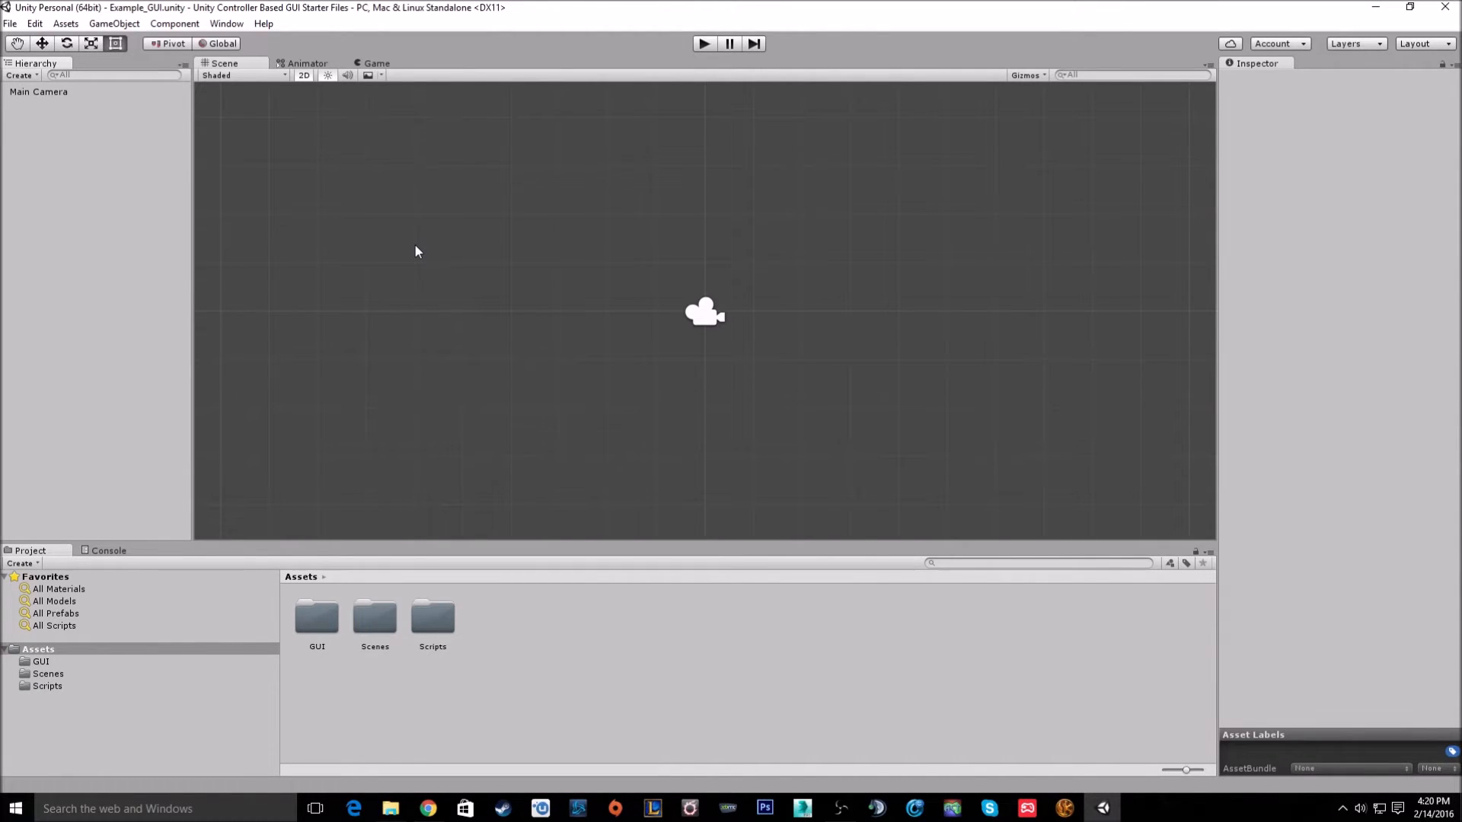
mouse_move(227, 23)
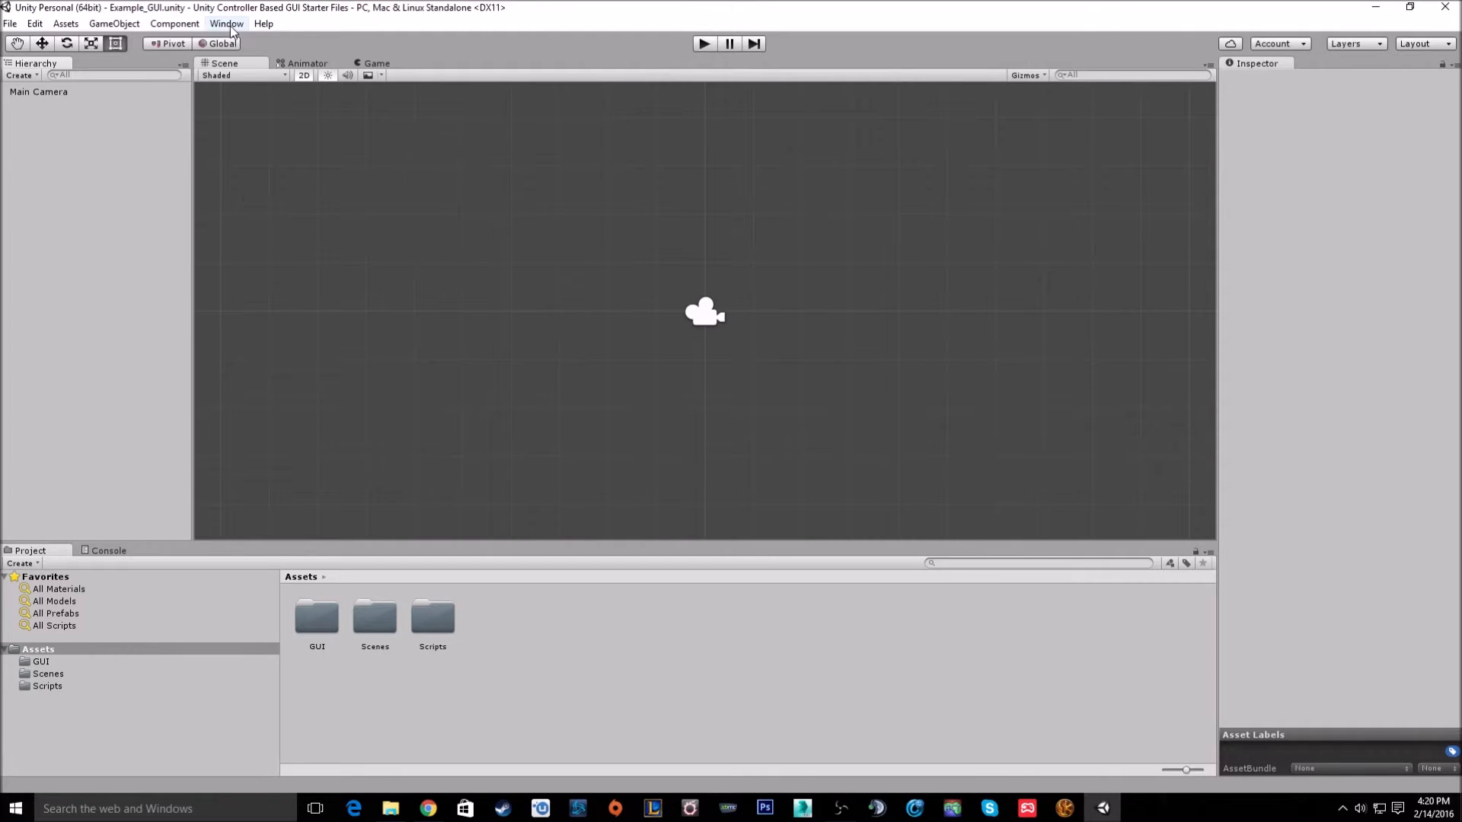
mouse_move(264, 23)
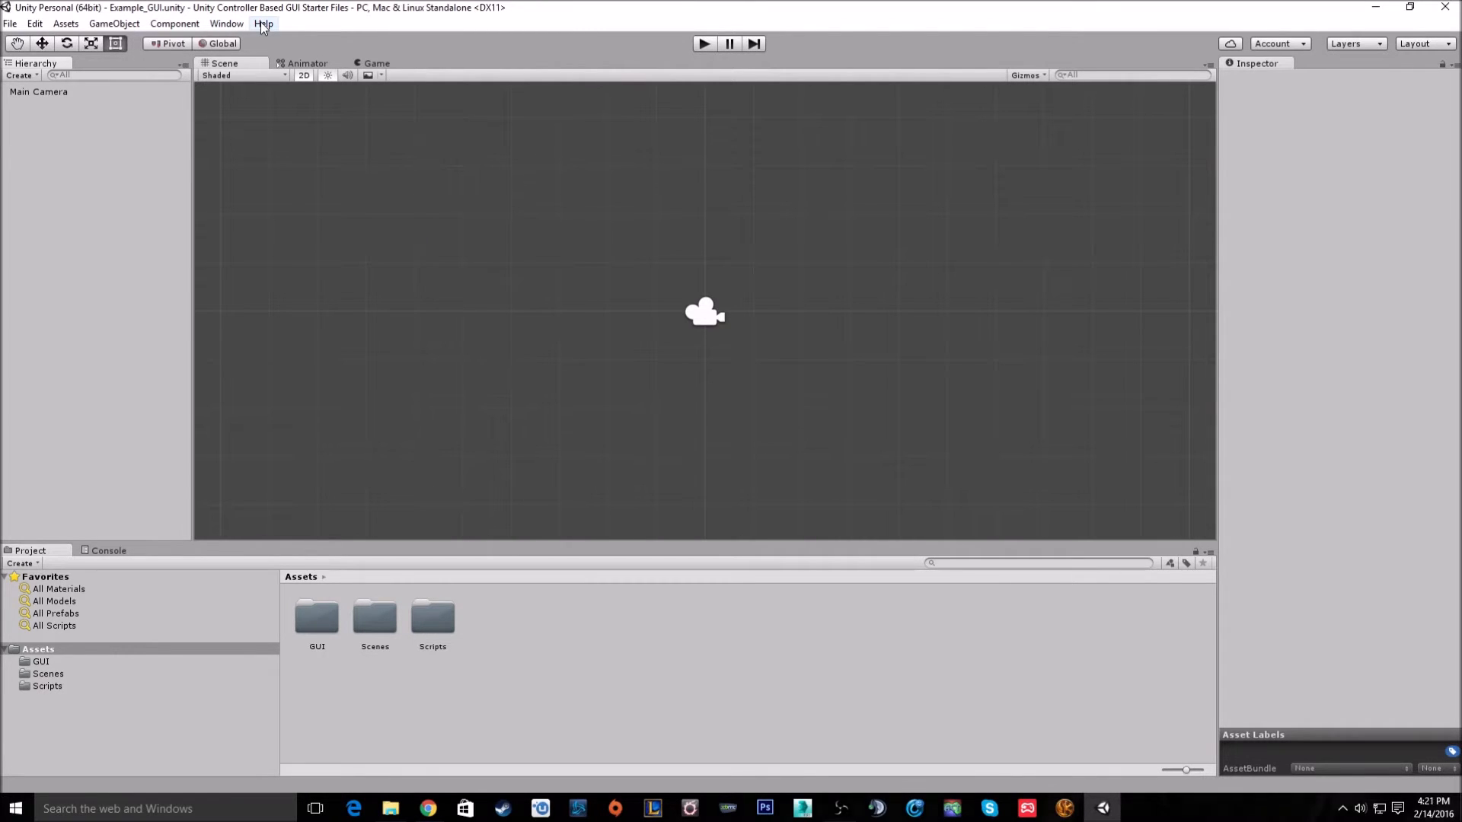
Check the Unity version information and dismiss it.
click(264, 24)
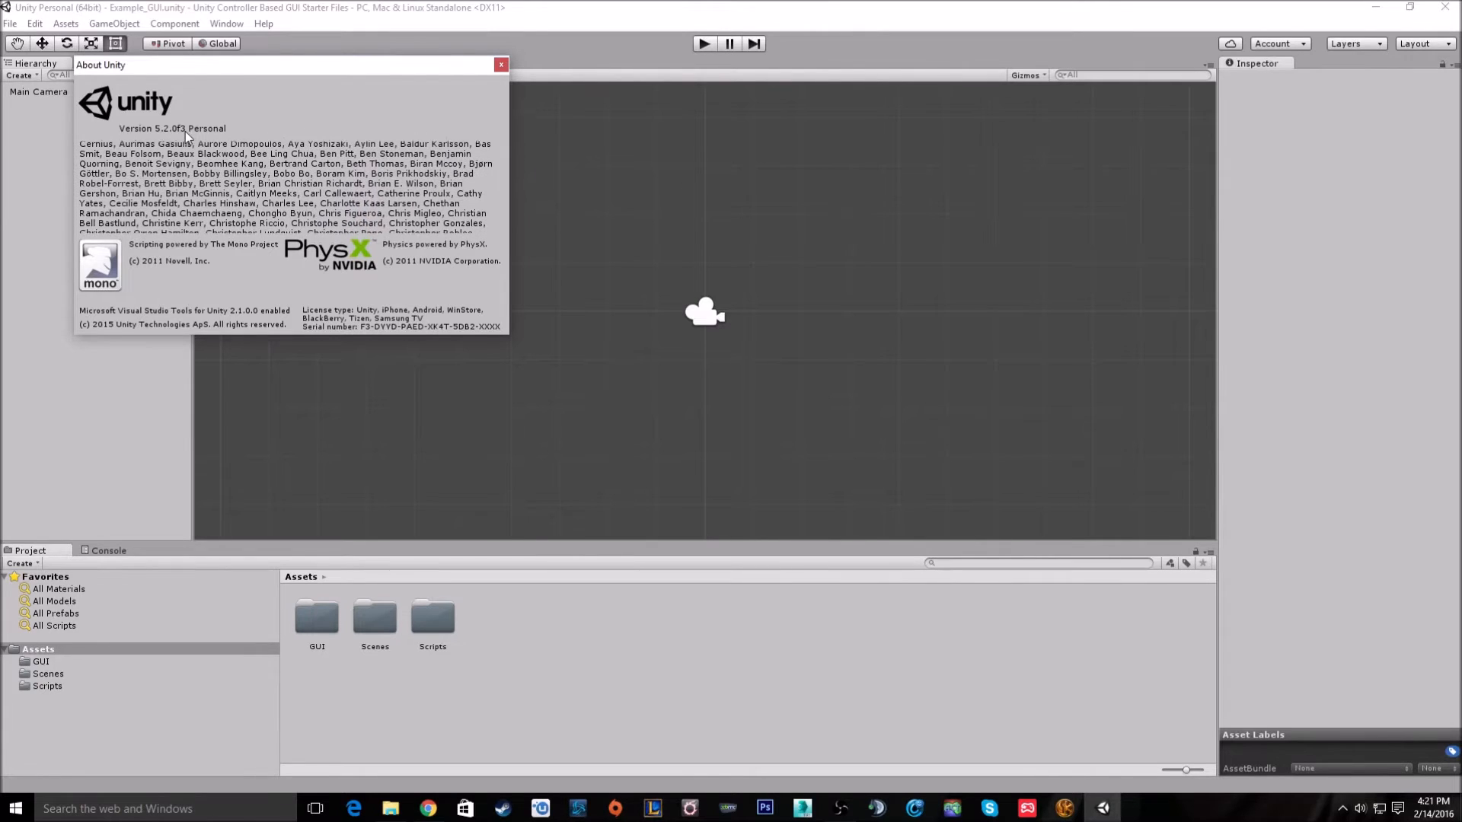
scroll(down, 3)
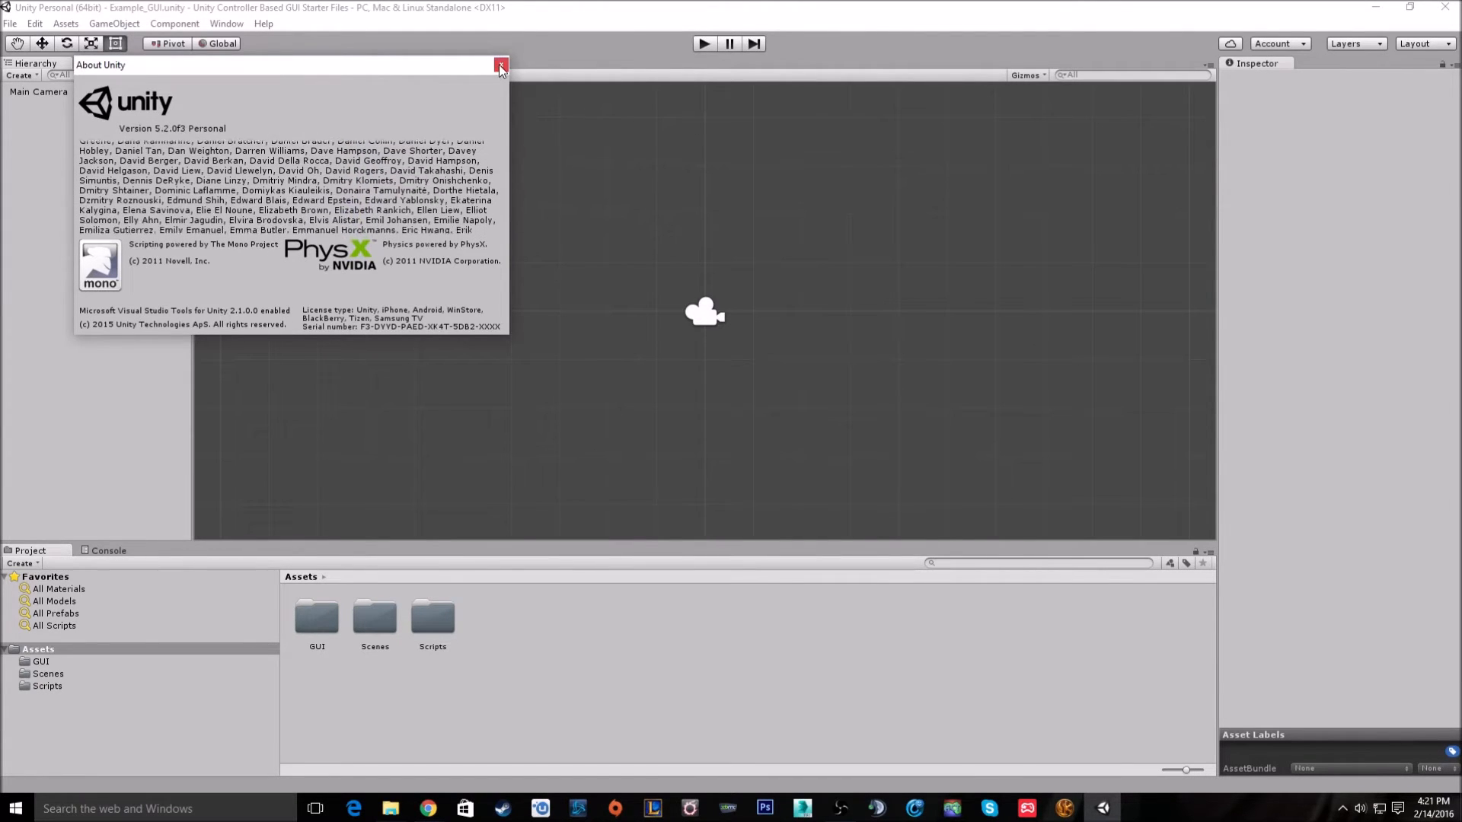
click(501, 66)
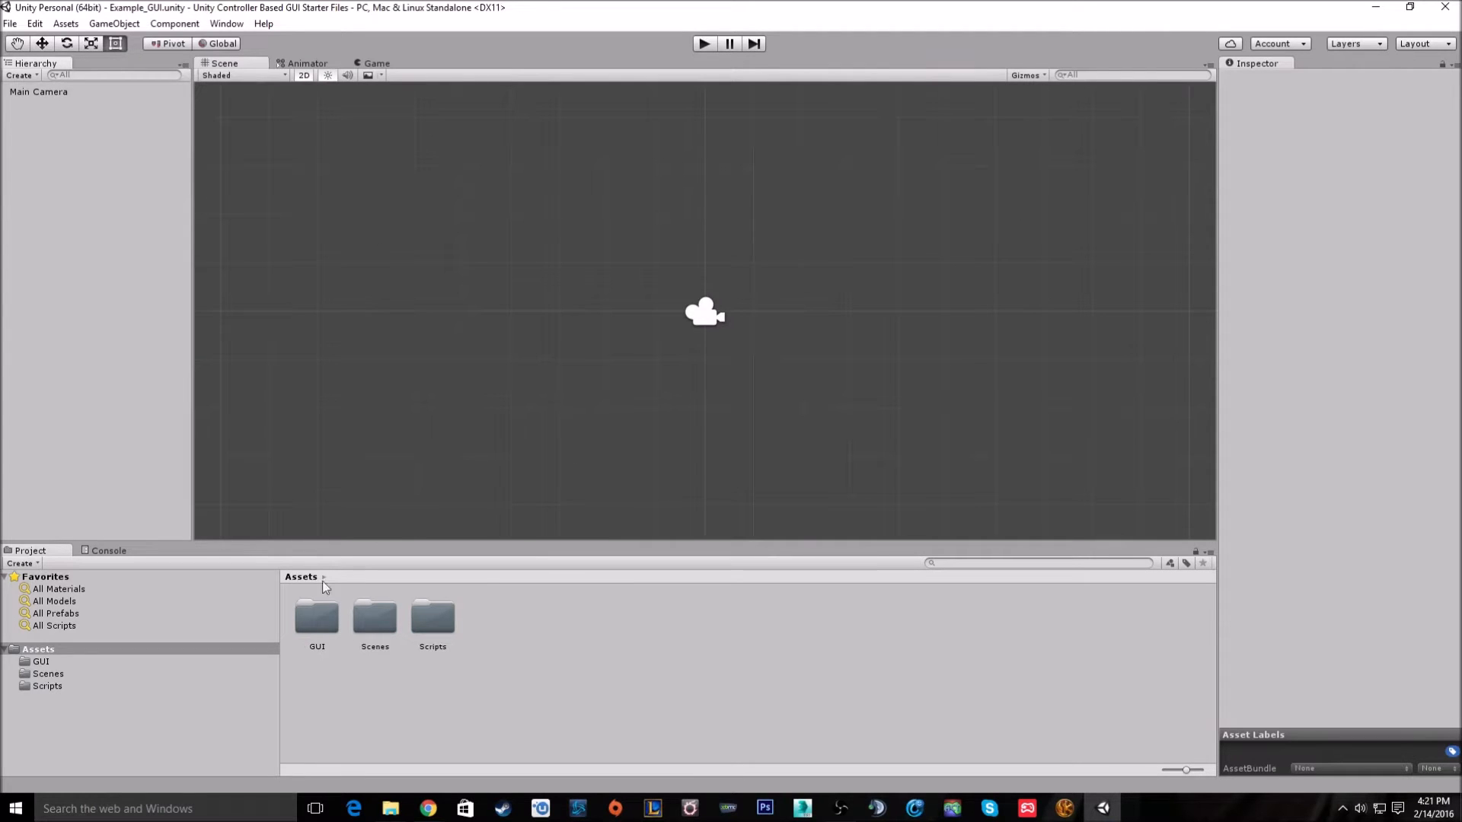
mouse_move(461, 634)
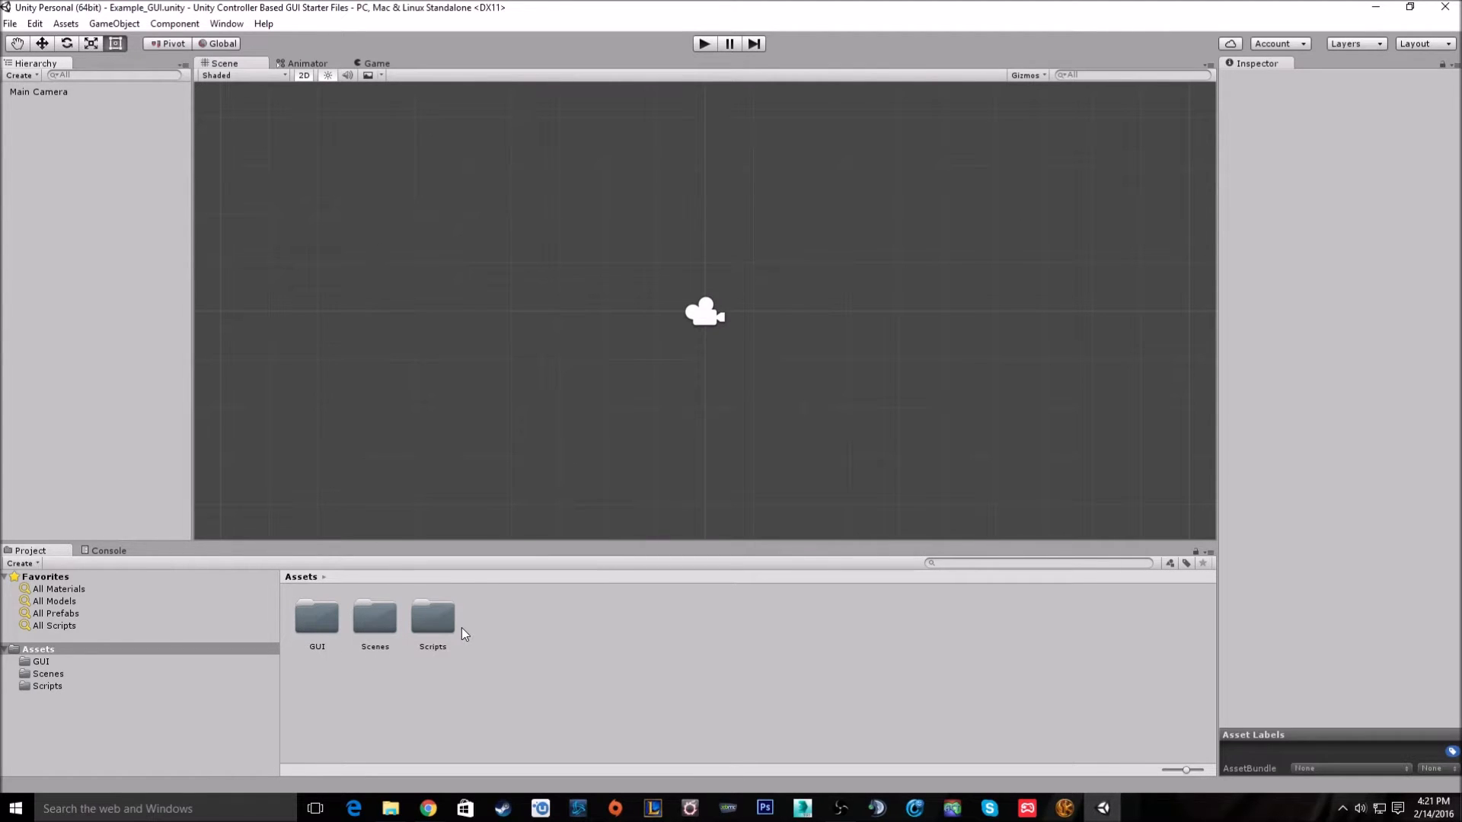
mouse_move(383, 644)
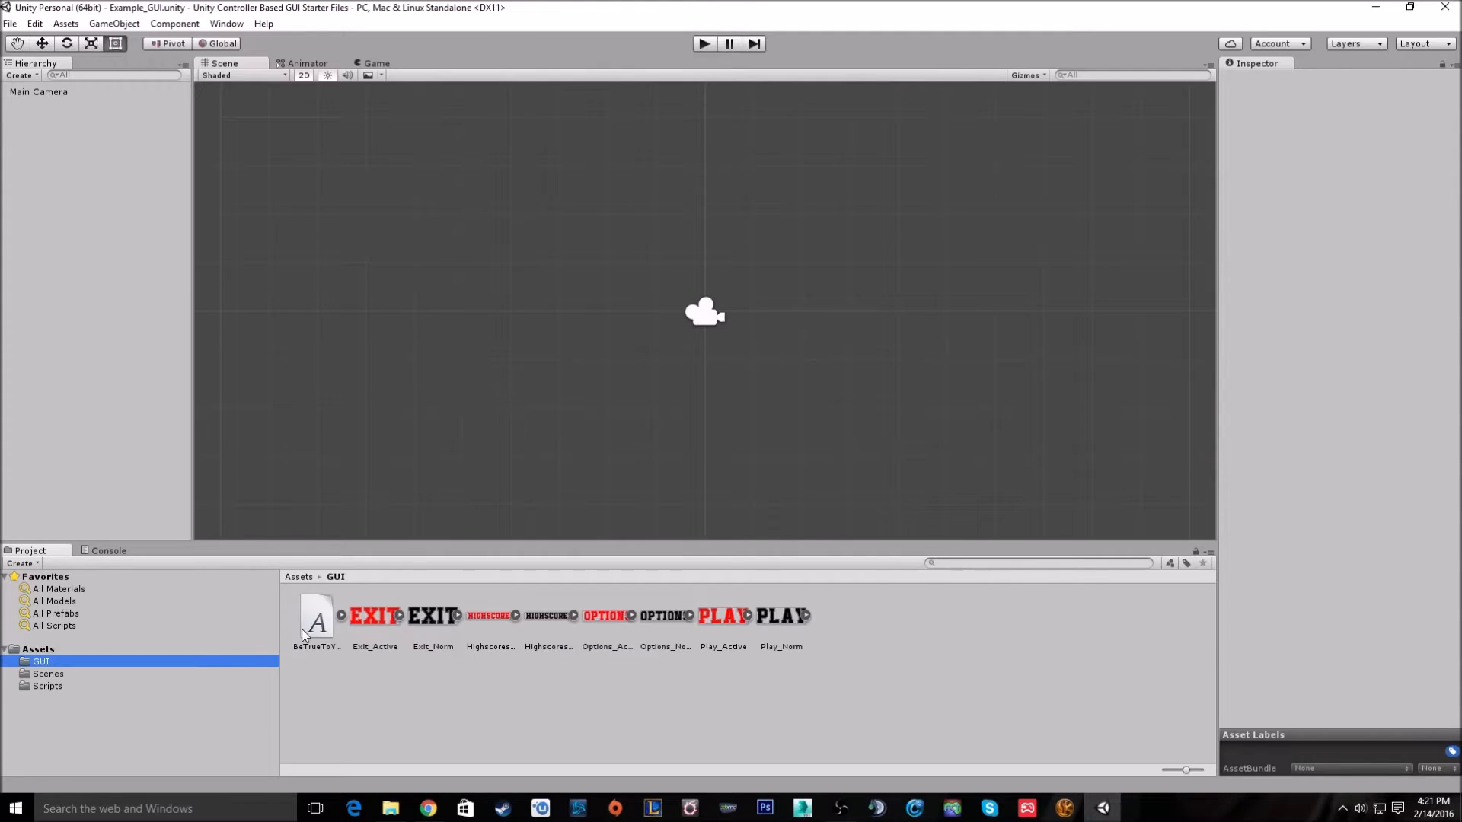
mouse_move(793, 639)
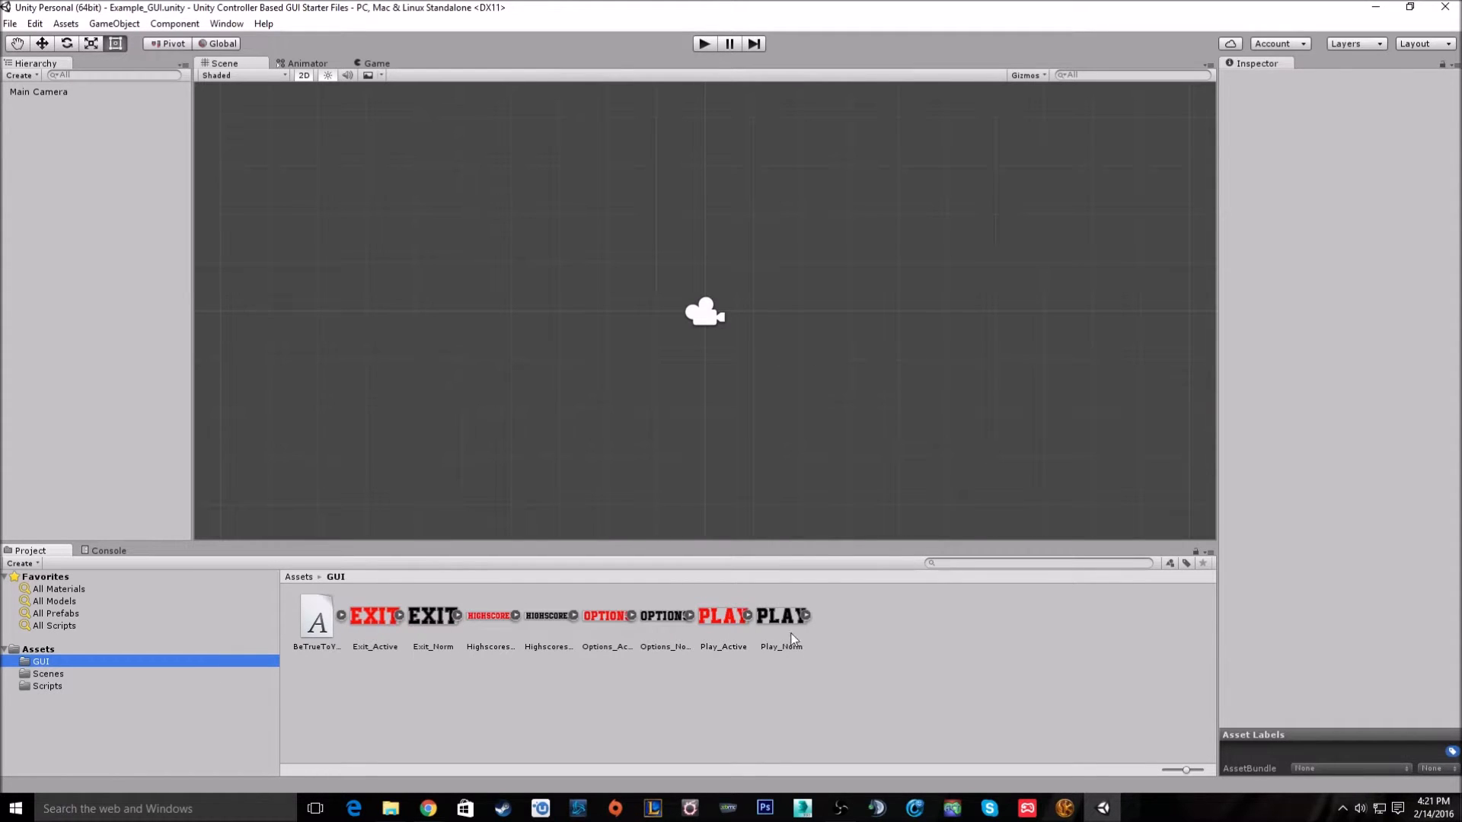
Browse the project's Scenes and Scripts folders, then return to the top-level assets.
click(47, 673)
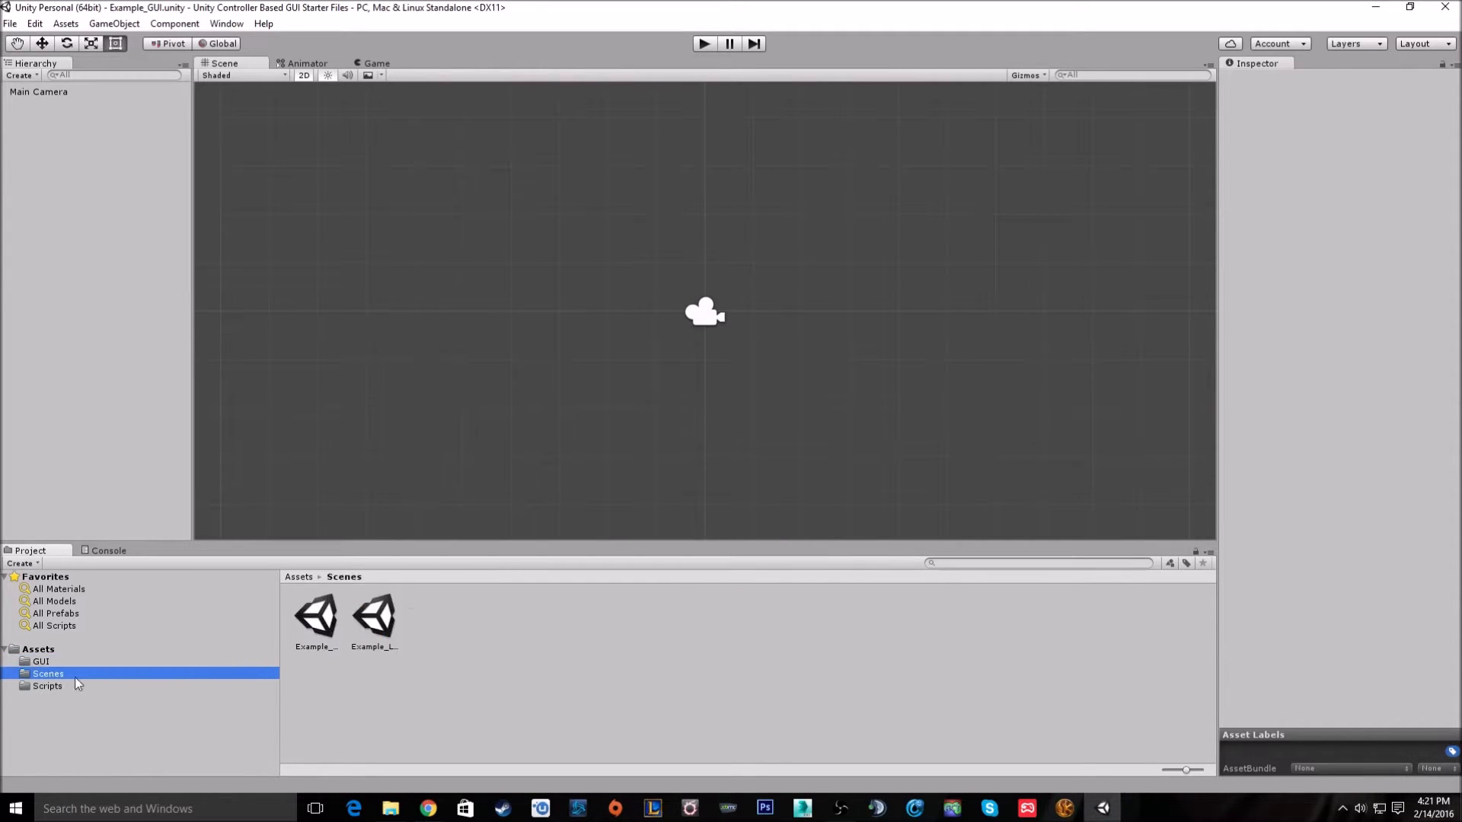
click(46, 686)
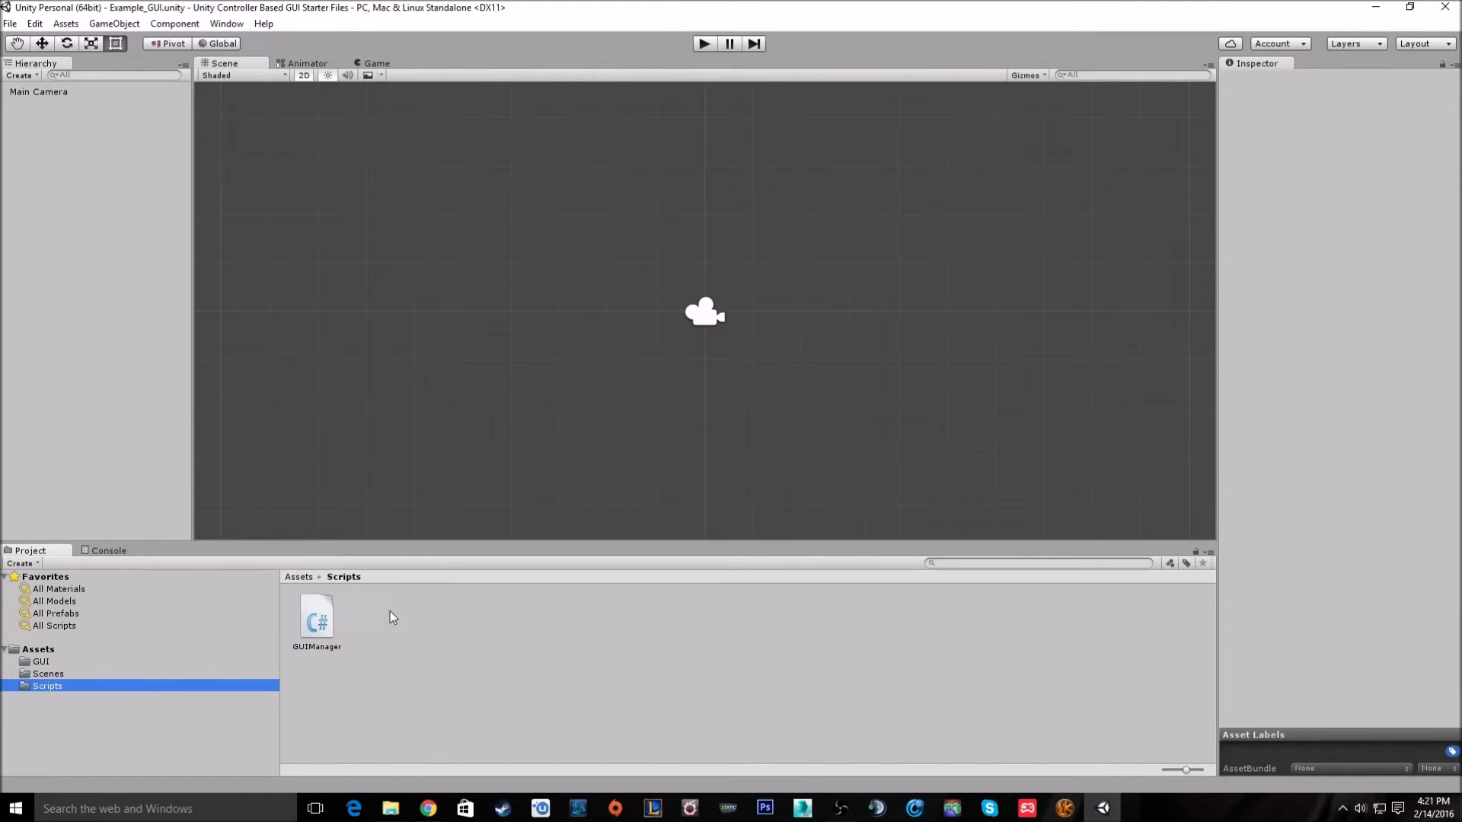
click(38, 648)
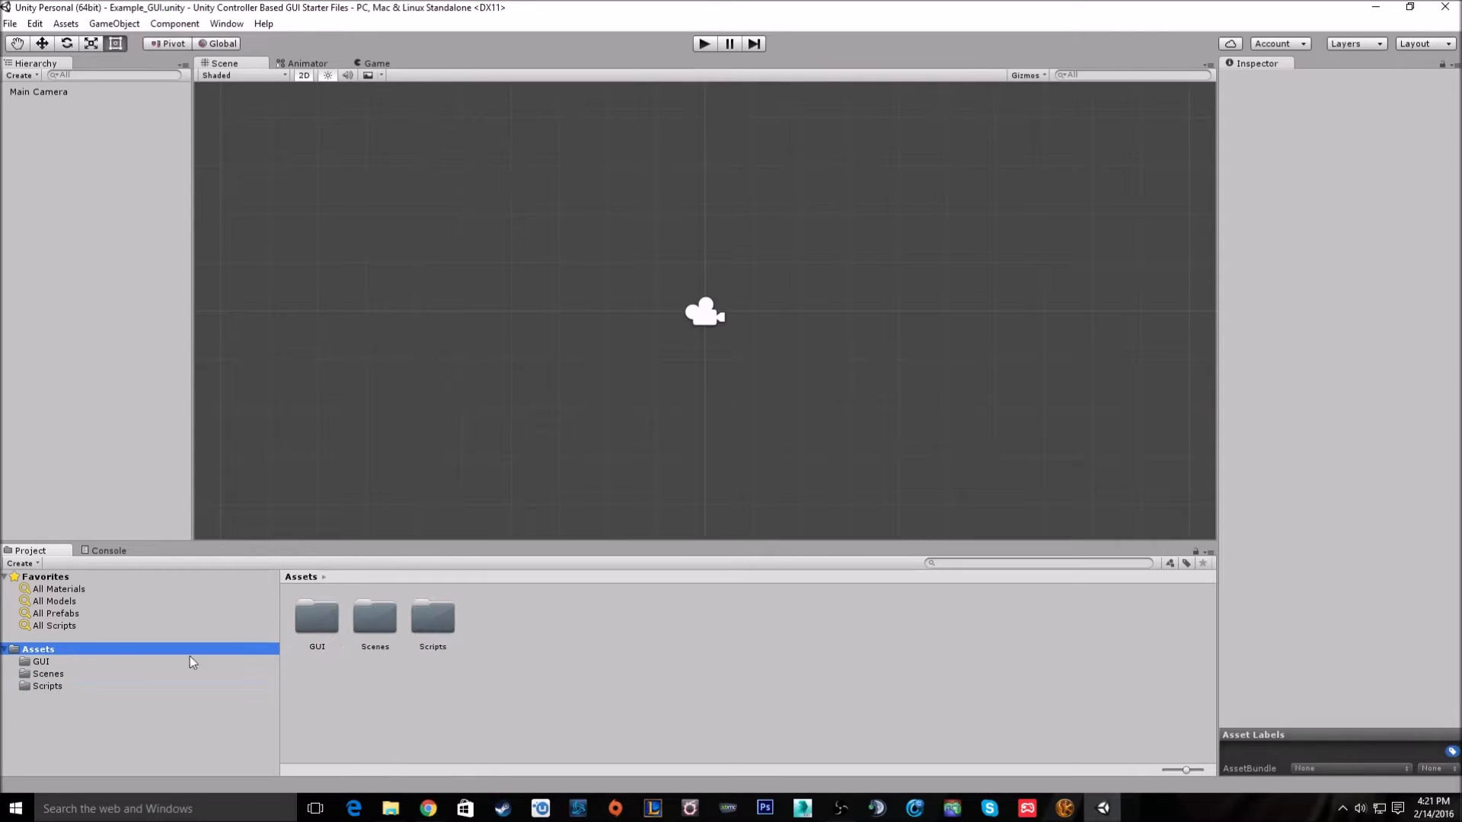
mouse_move(461, 570)
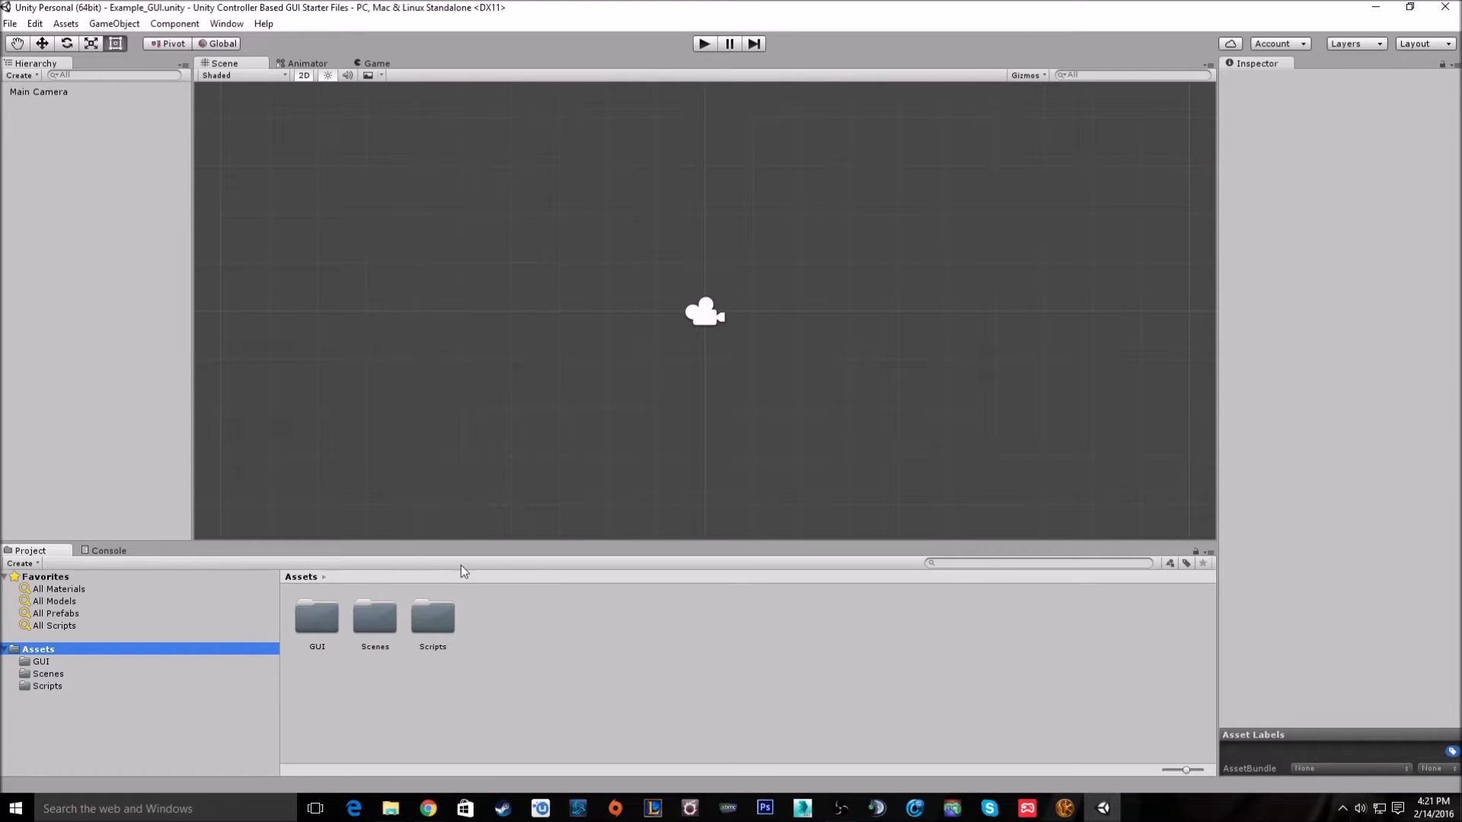
mouse_move(429, 555)
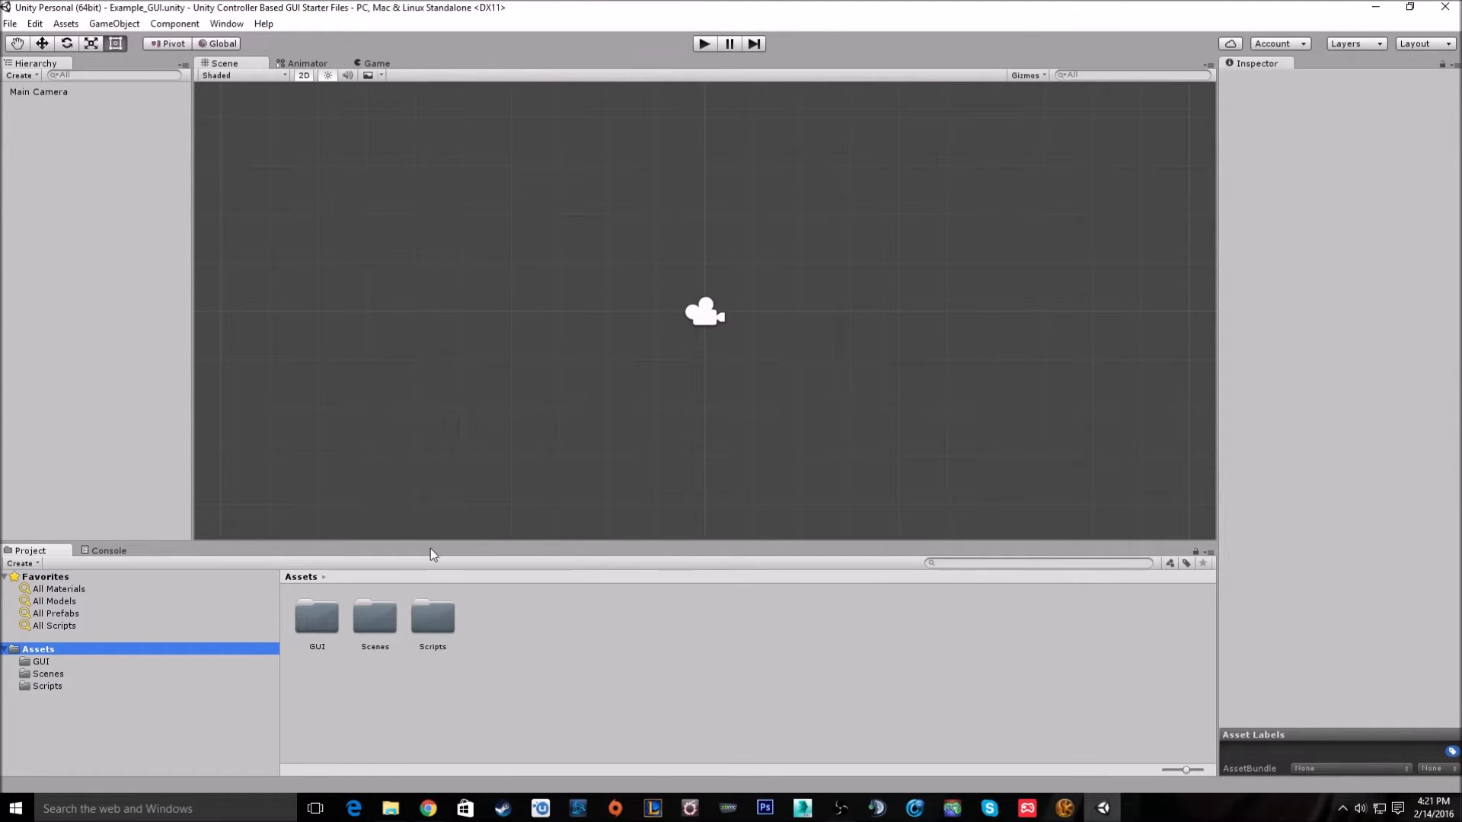
mouse_move(119, 119)
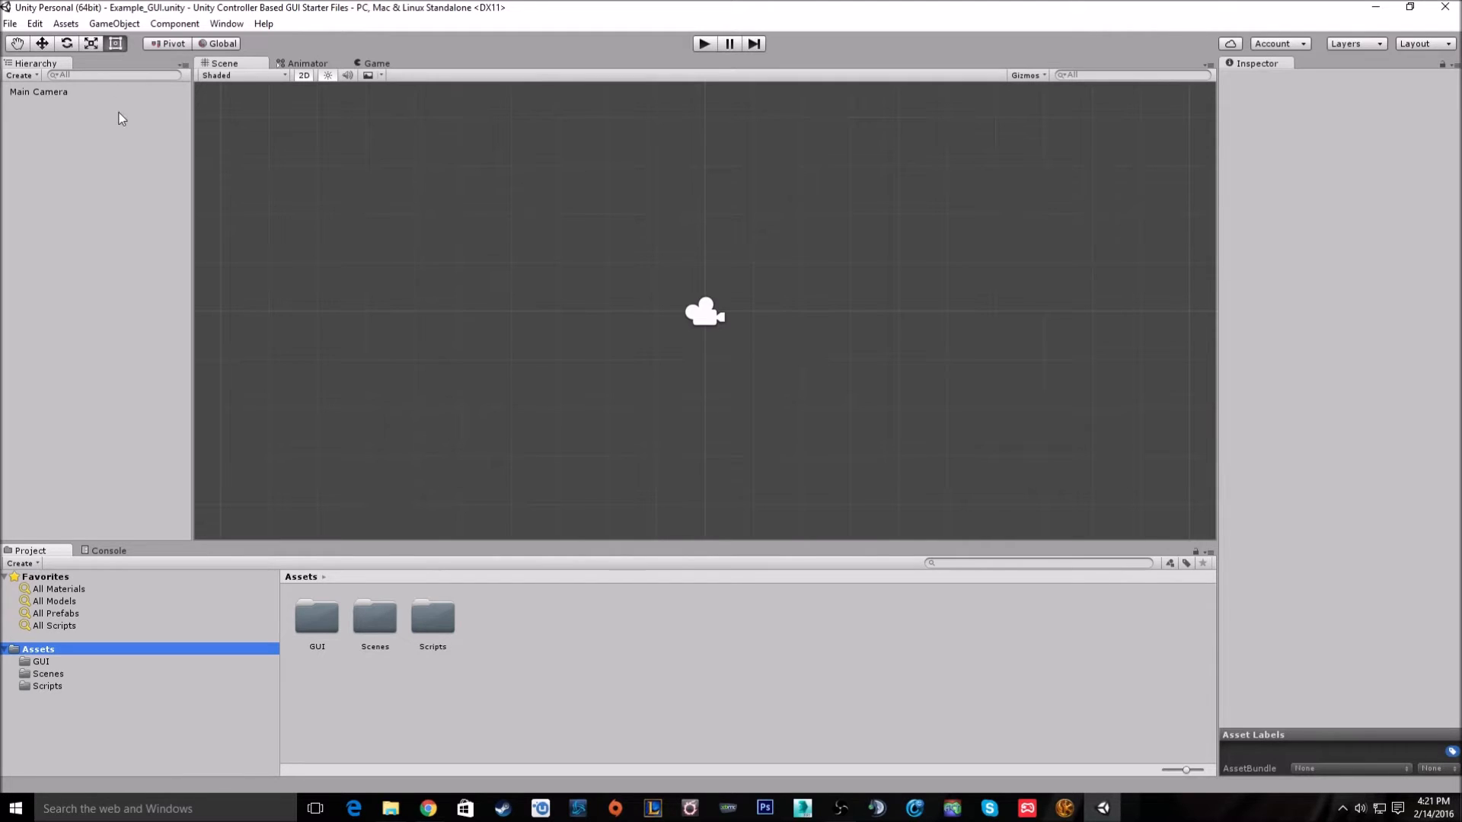
Create a UI Canvas and review the new Canvas and EventSystem in the Inspector.
click(20, 74)
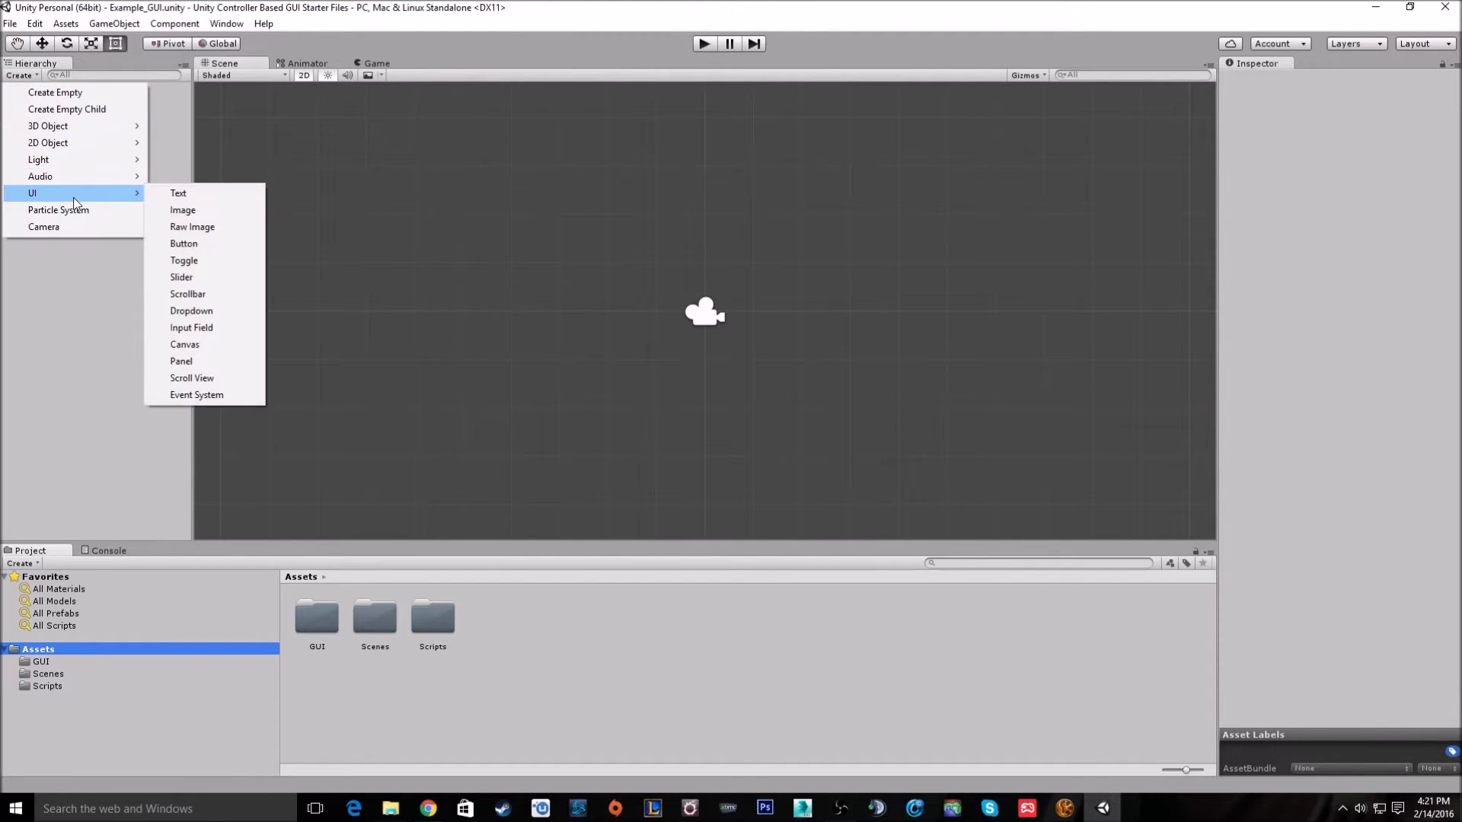
click(184, 344)
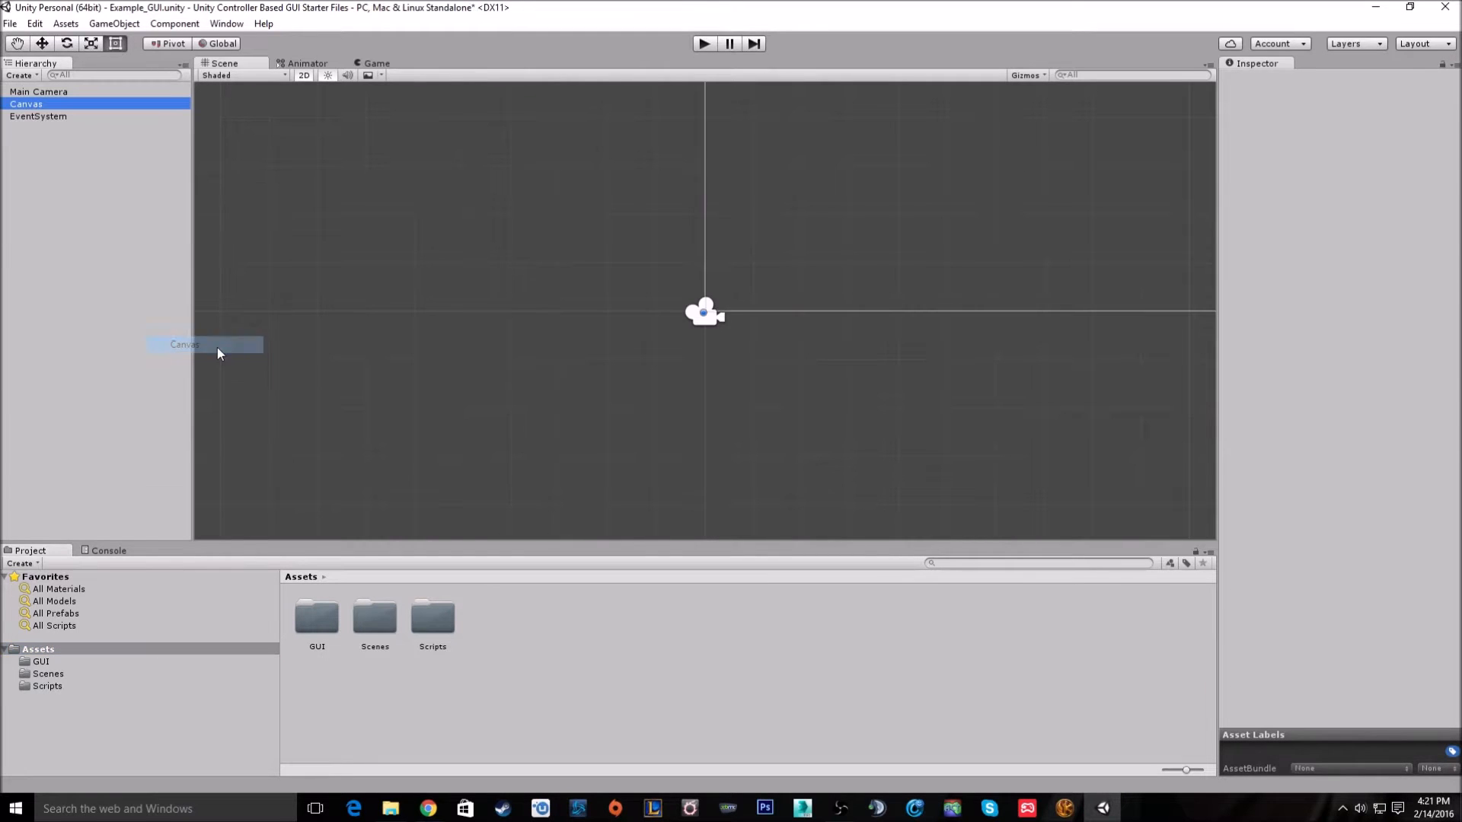
click(26, 103)
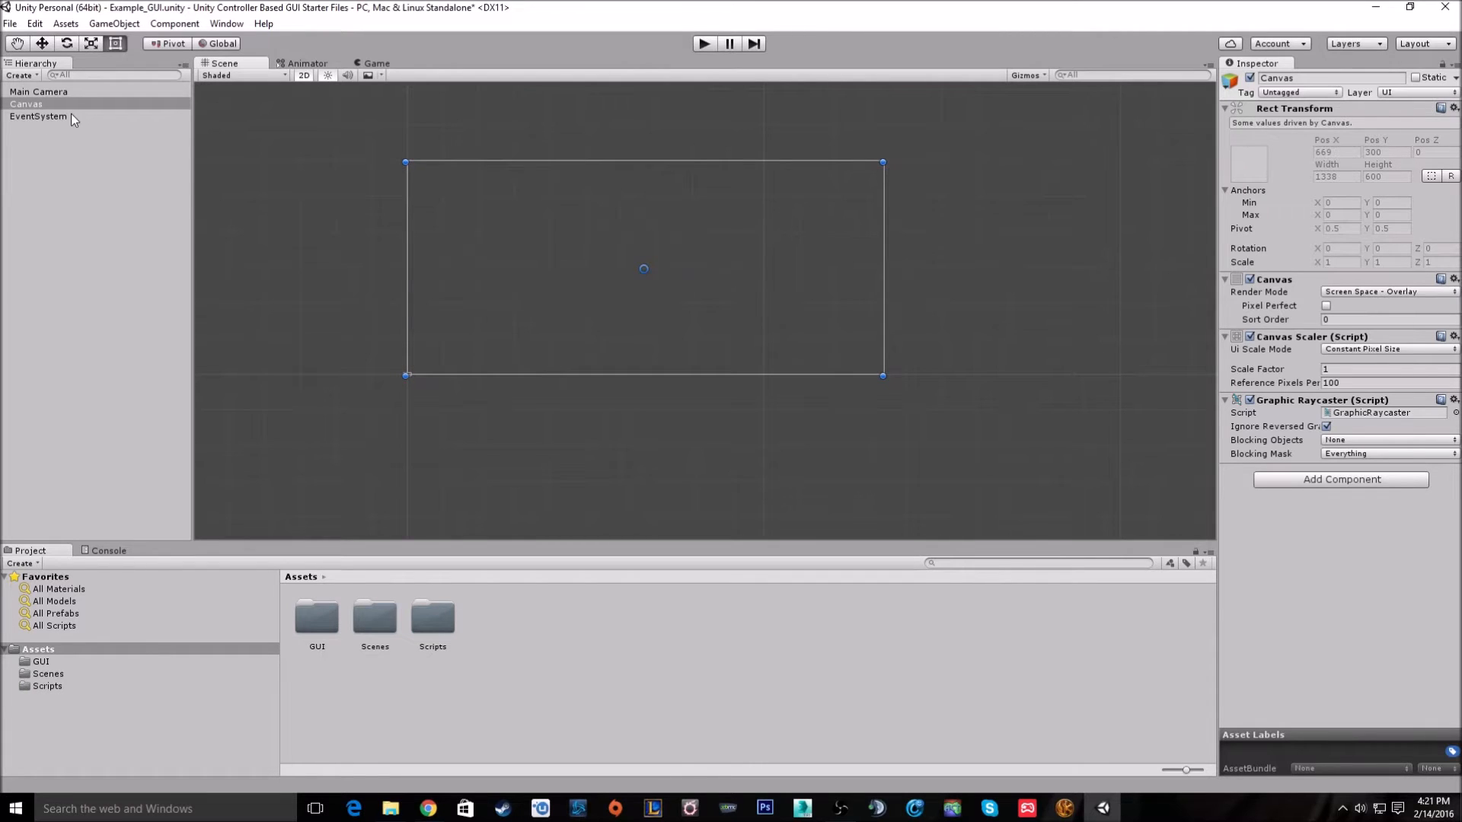
click(38, 115)
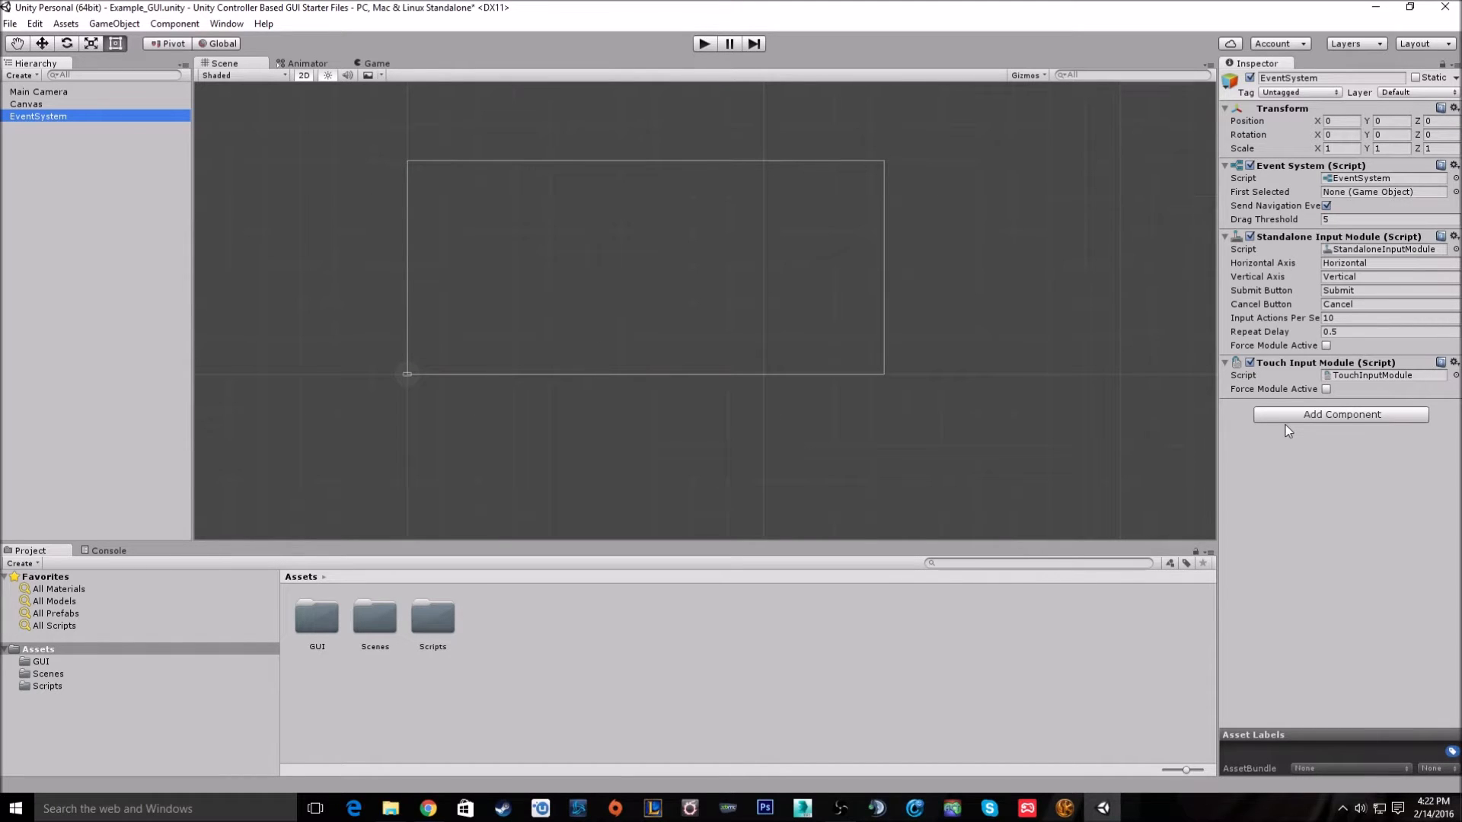
mouse_move(1295, 436)
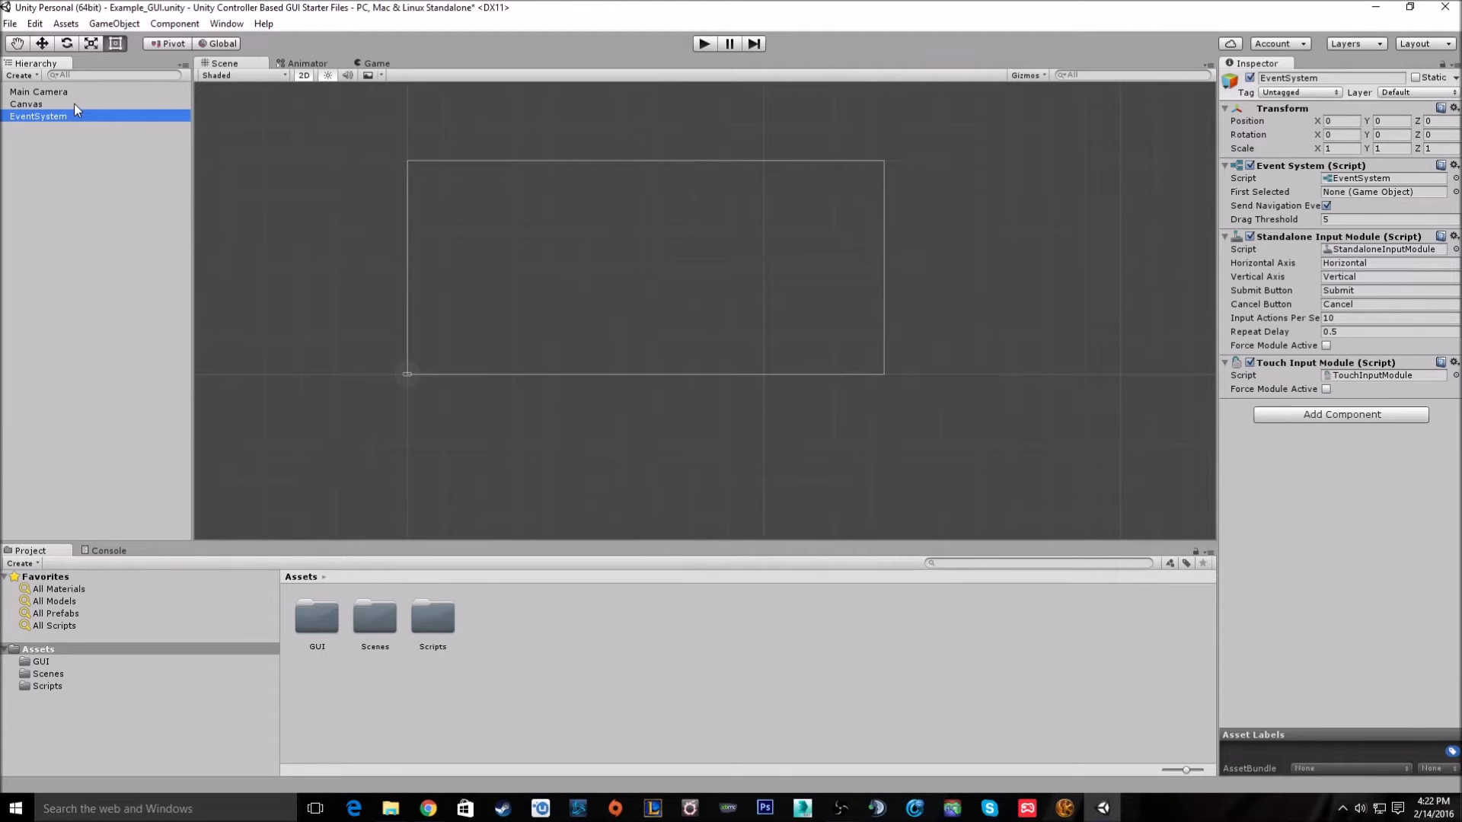
Create a UI Button under the Canvas and anchor it middle-center at position 0, 0.
click(20, 76)
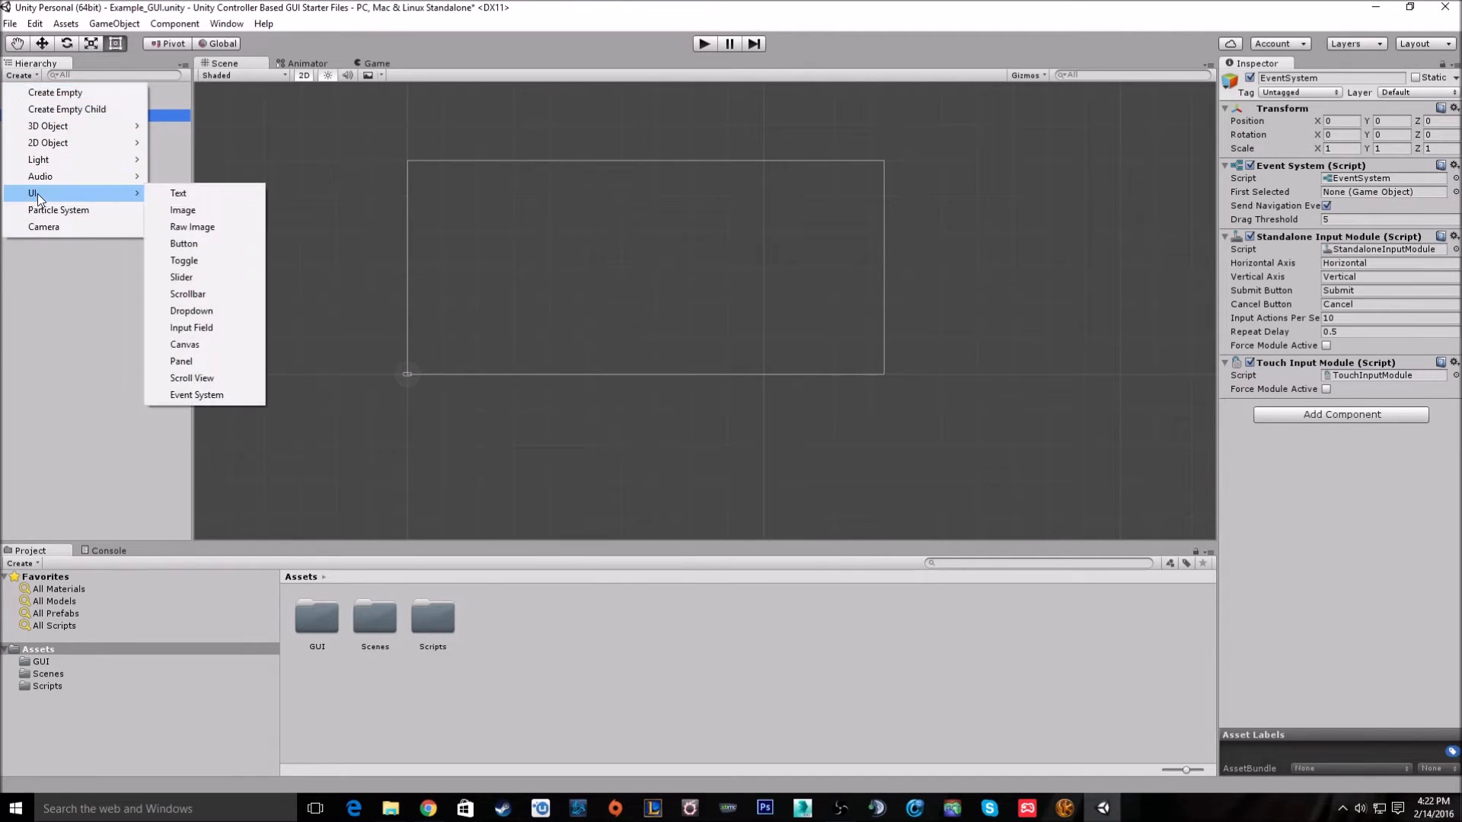
mouse_move(184, 243)
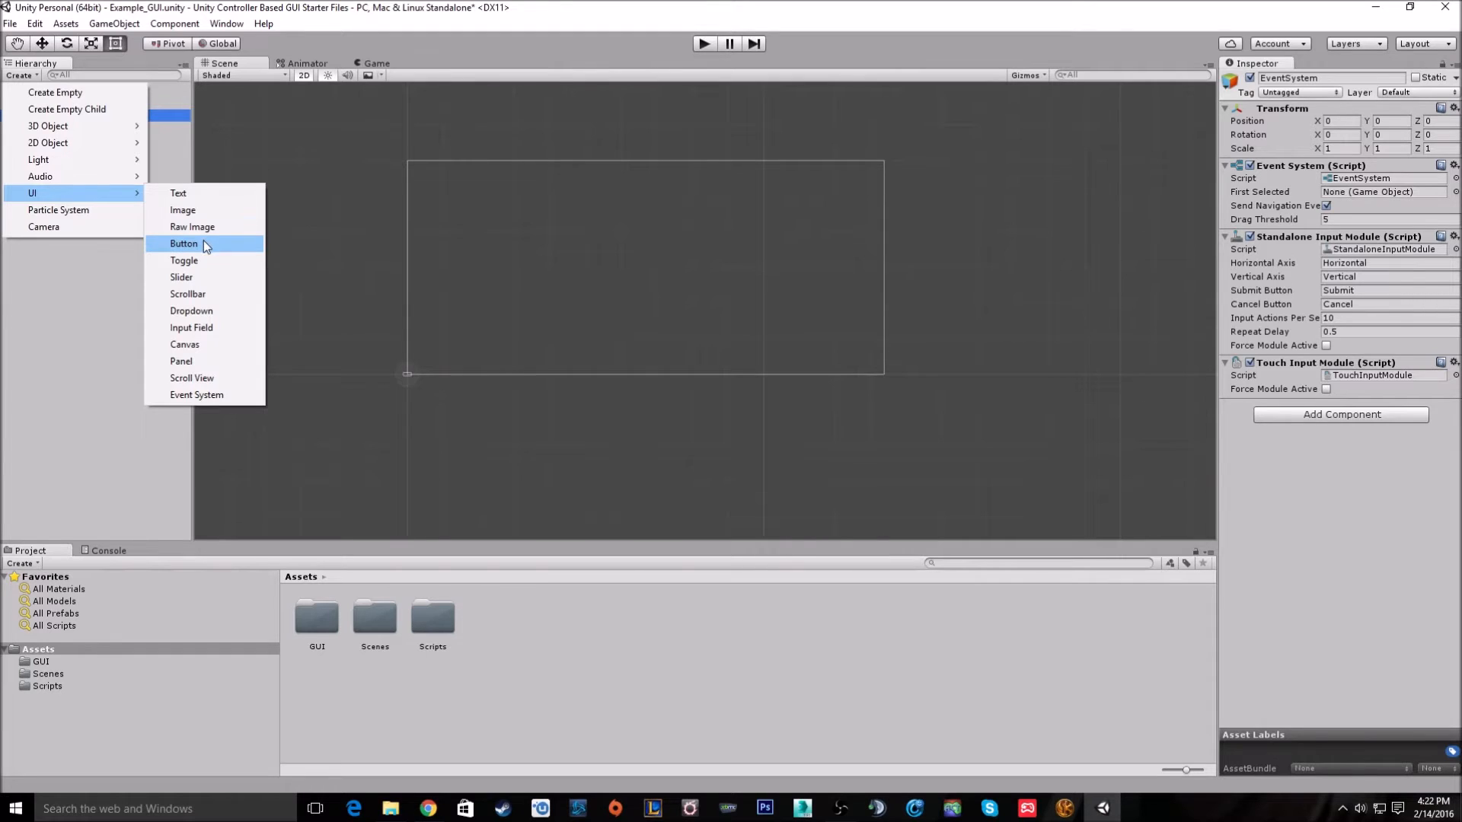
click(183, 244)
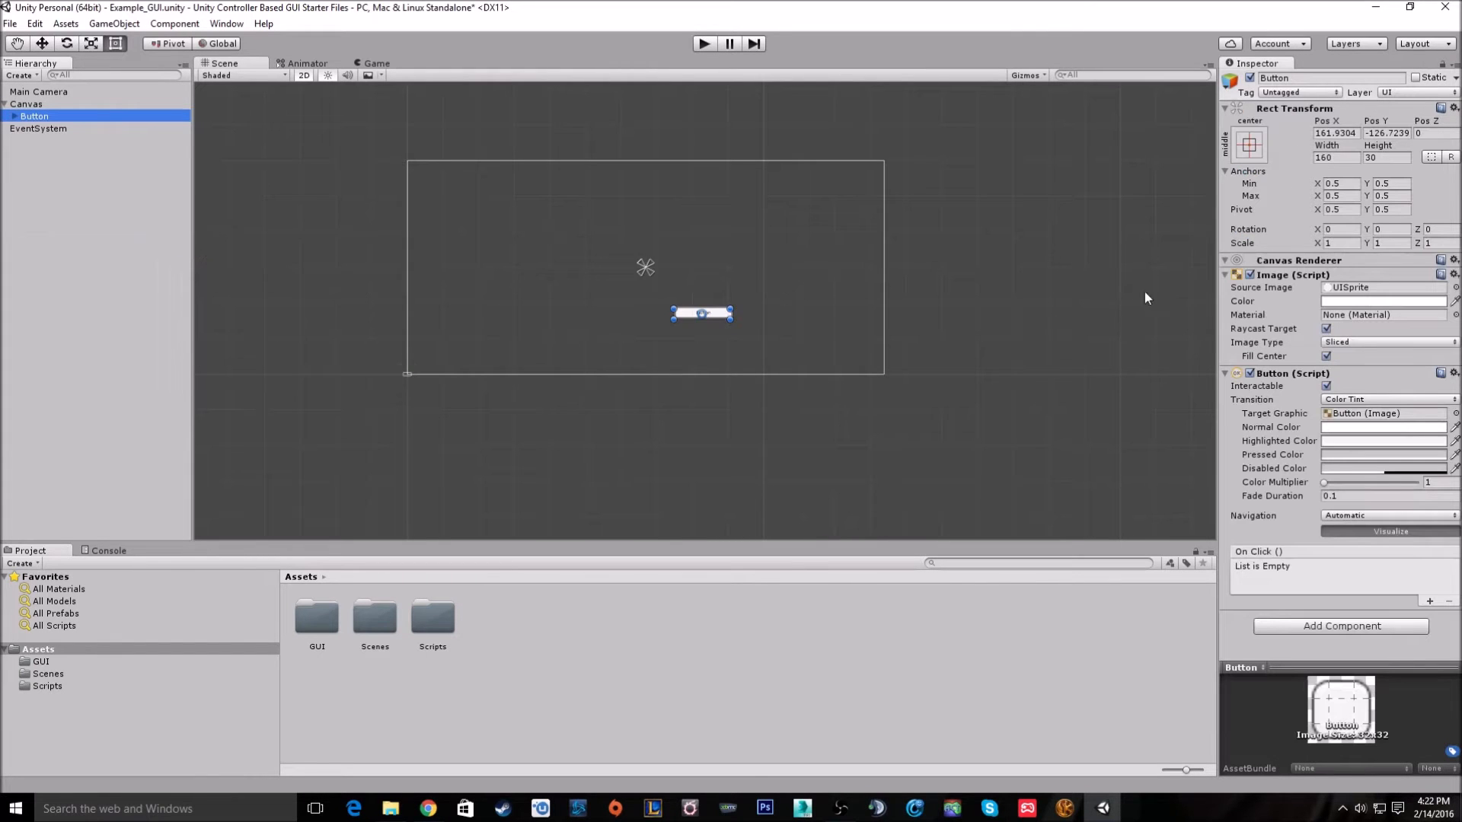
click(1249, 144)
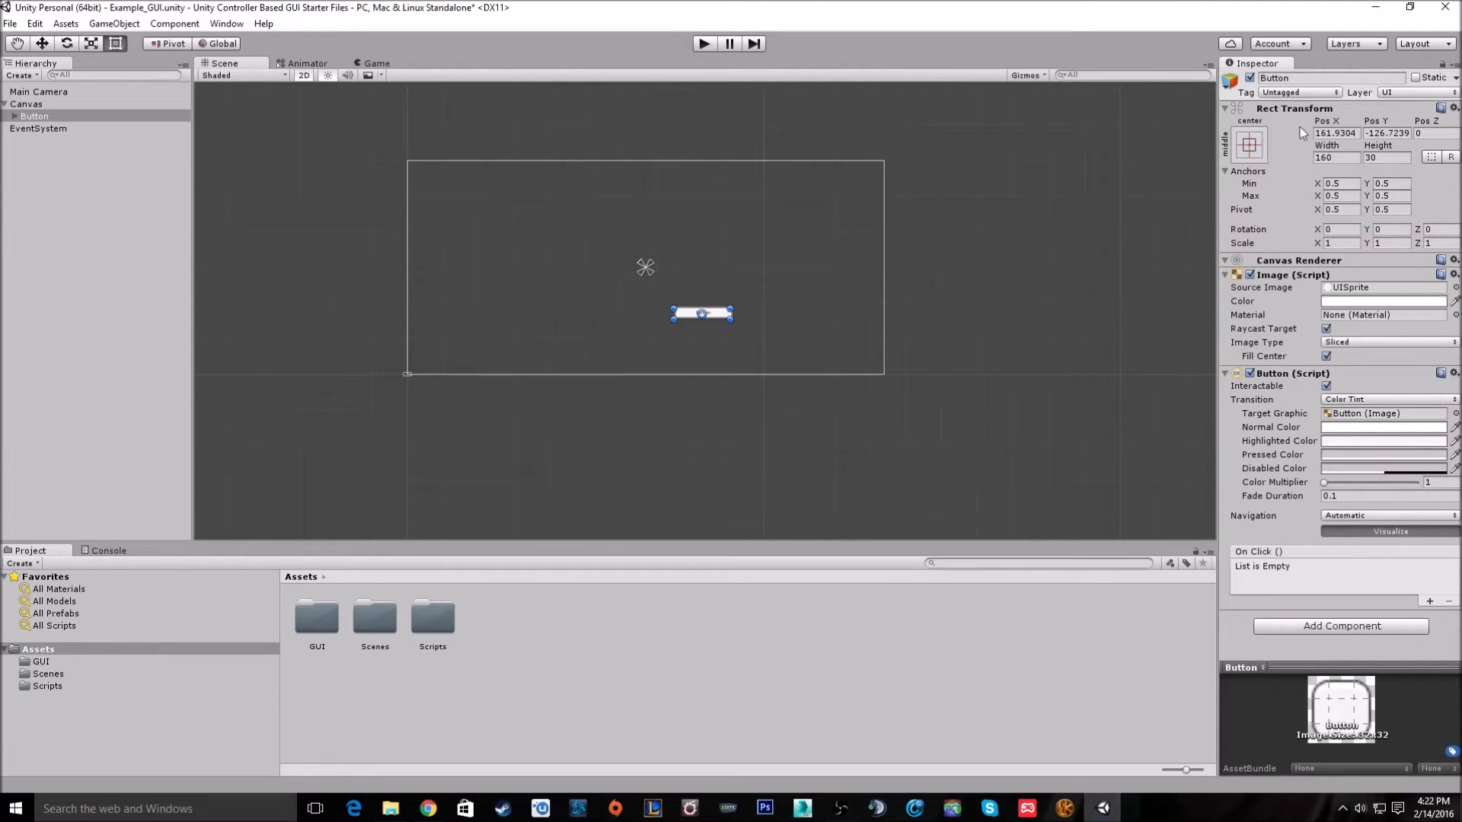
click(1249, 145)
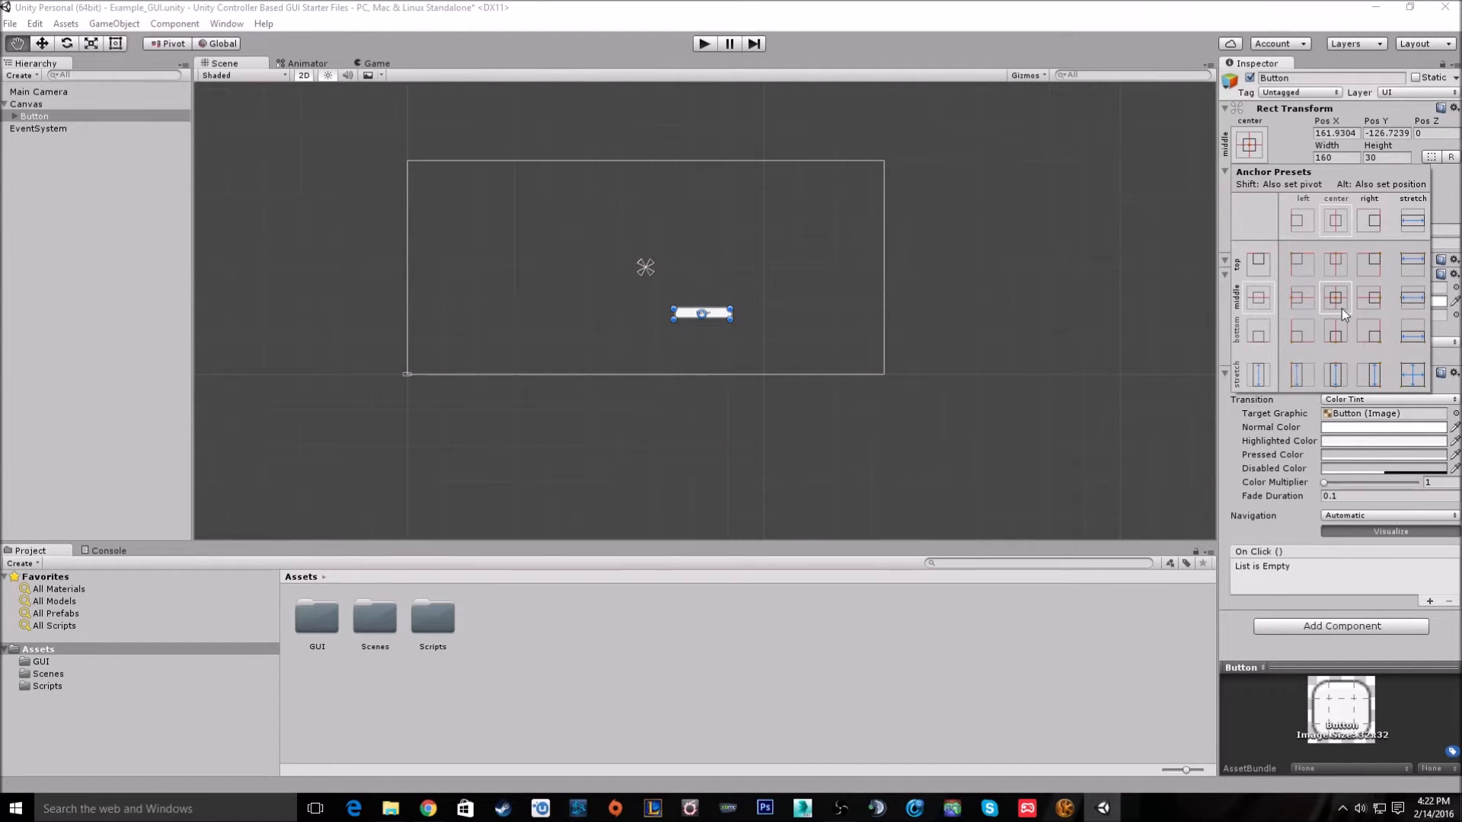
click(1335, 296)
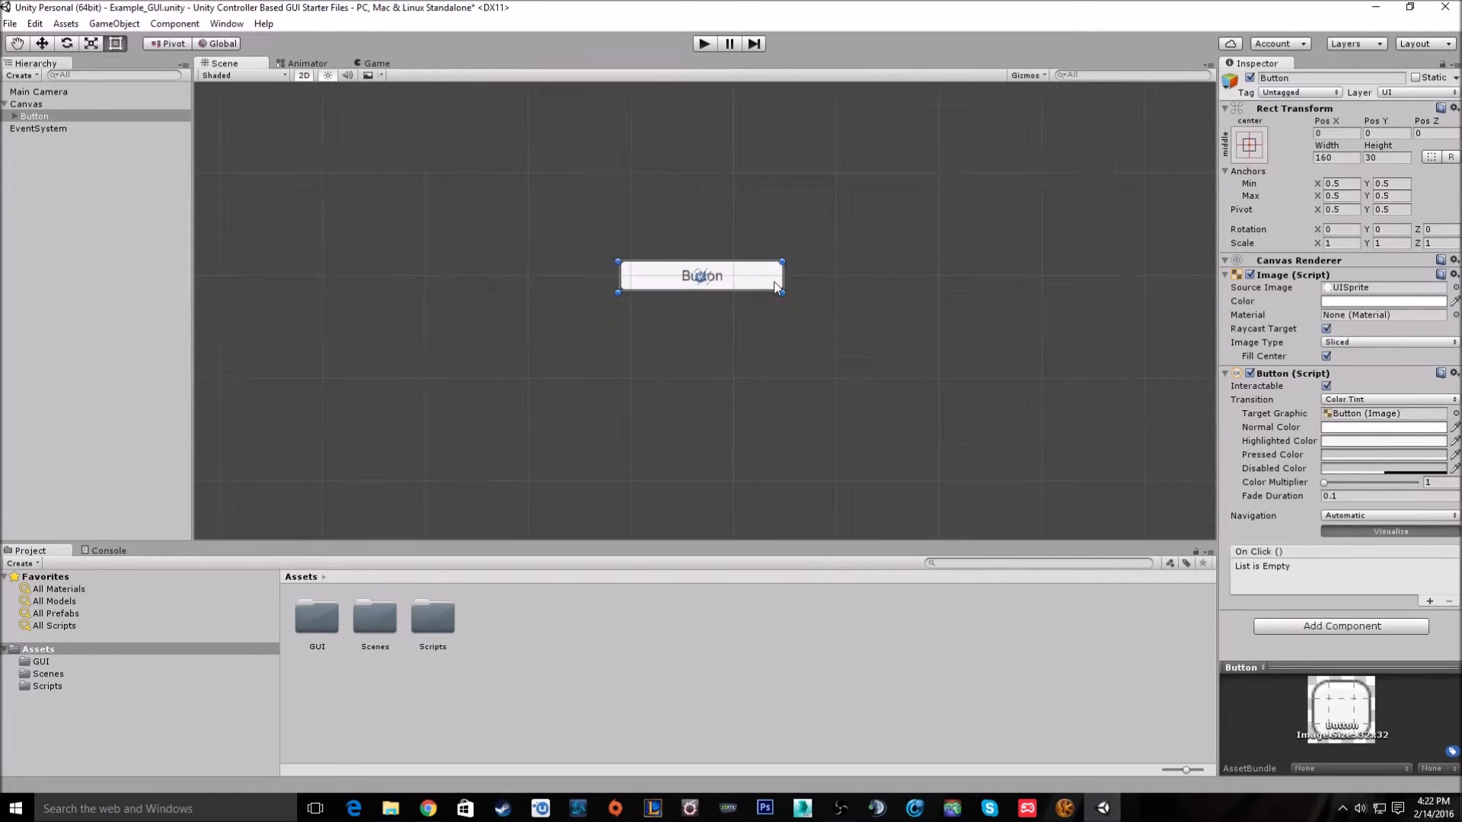
Set the button's Transition to Sprite Swap with Play_Active as the Highlighted Sprite.
scroll(down, 3)
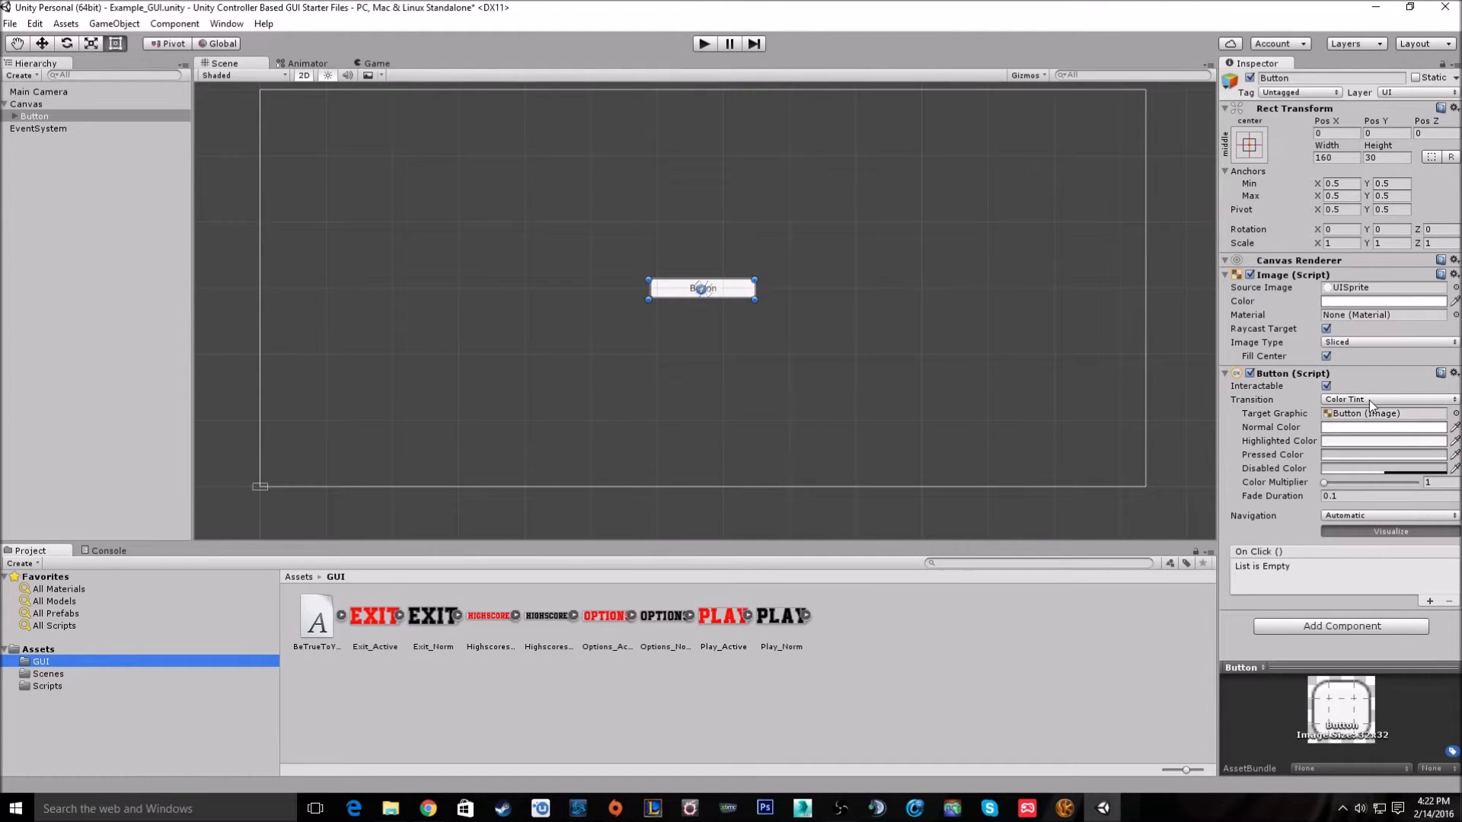
click(1384, 399)
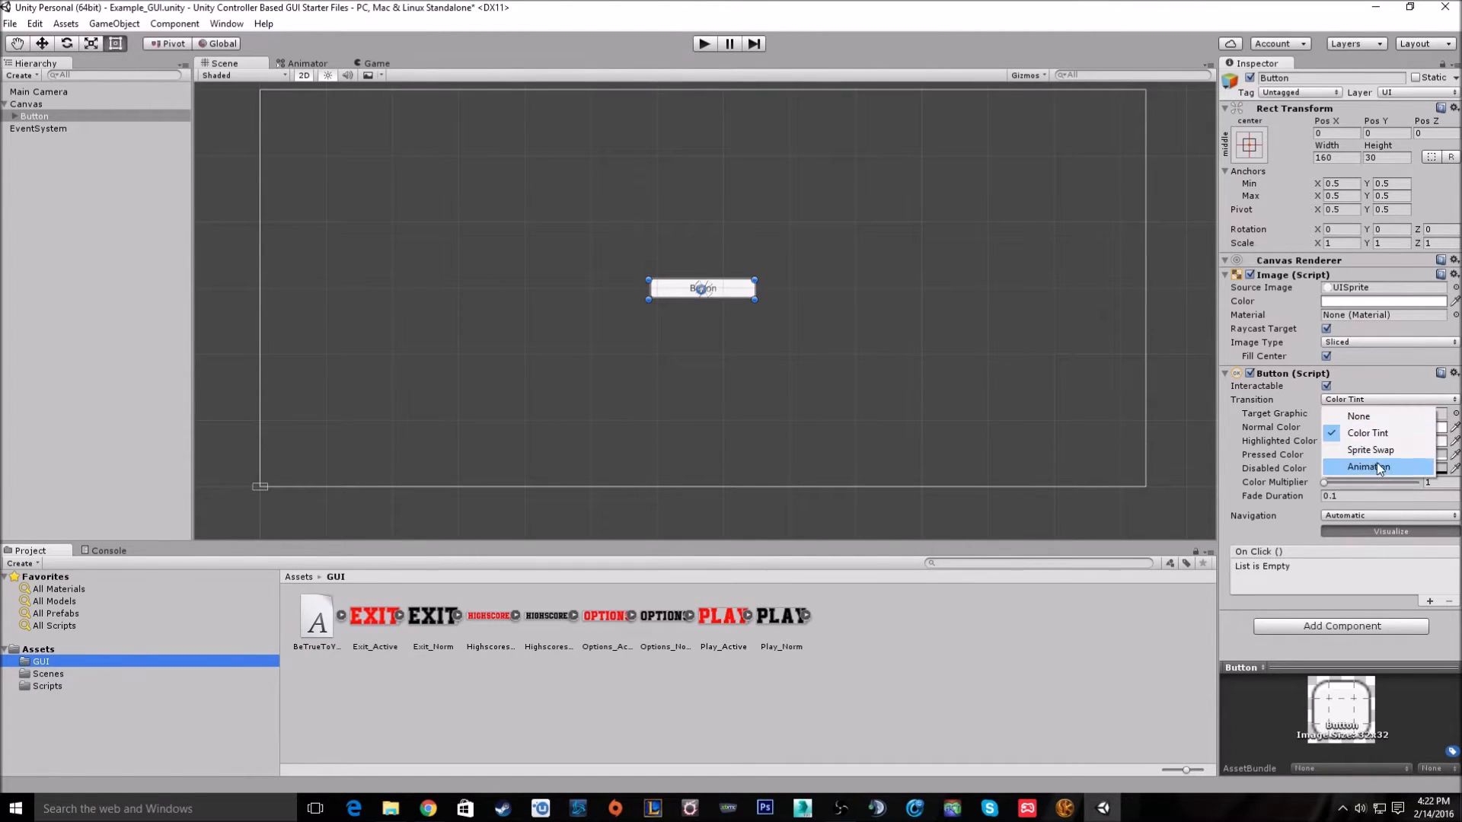
click(1370, 449)
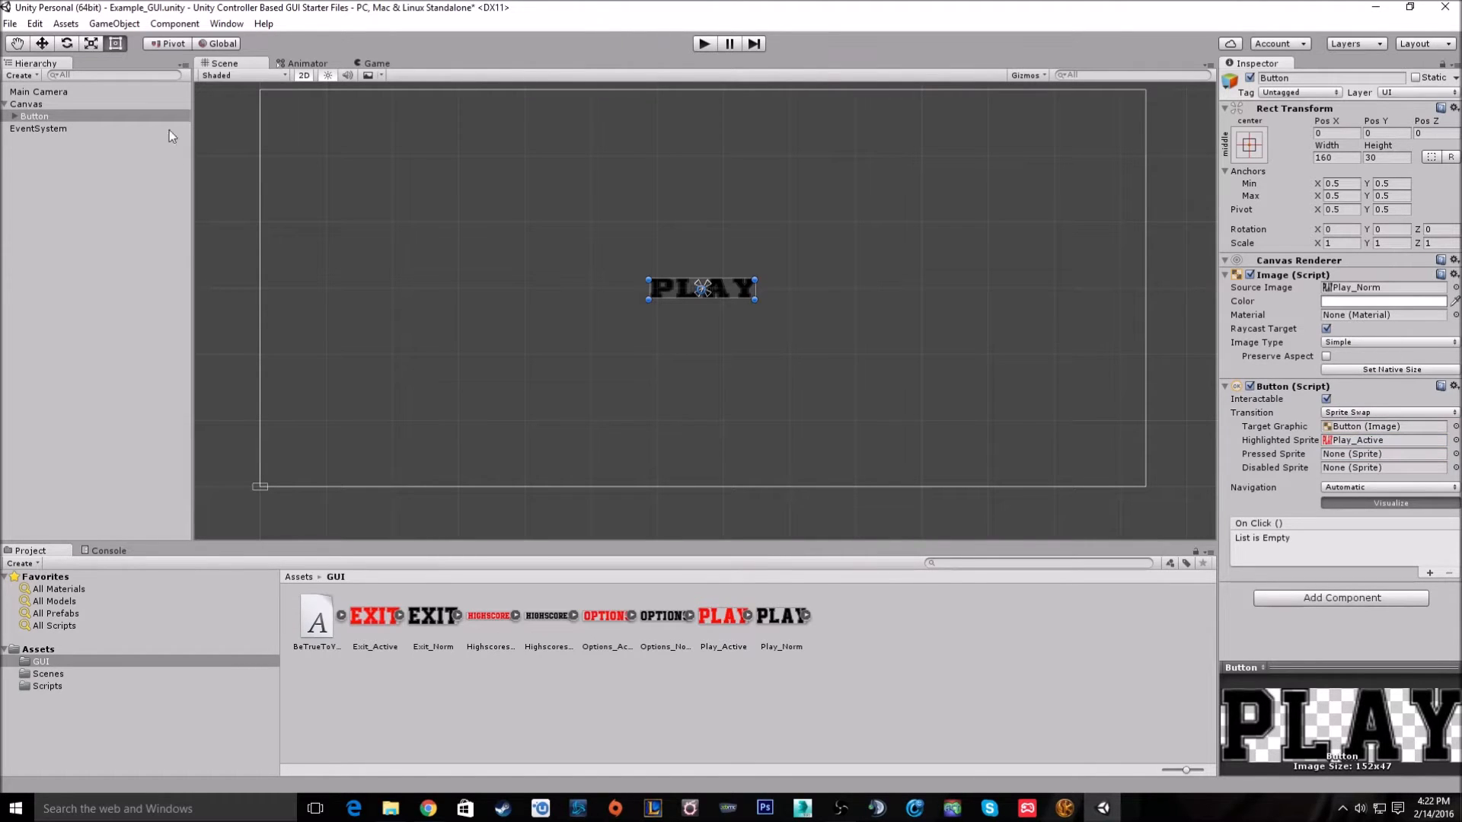
click(41, 127)
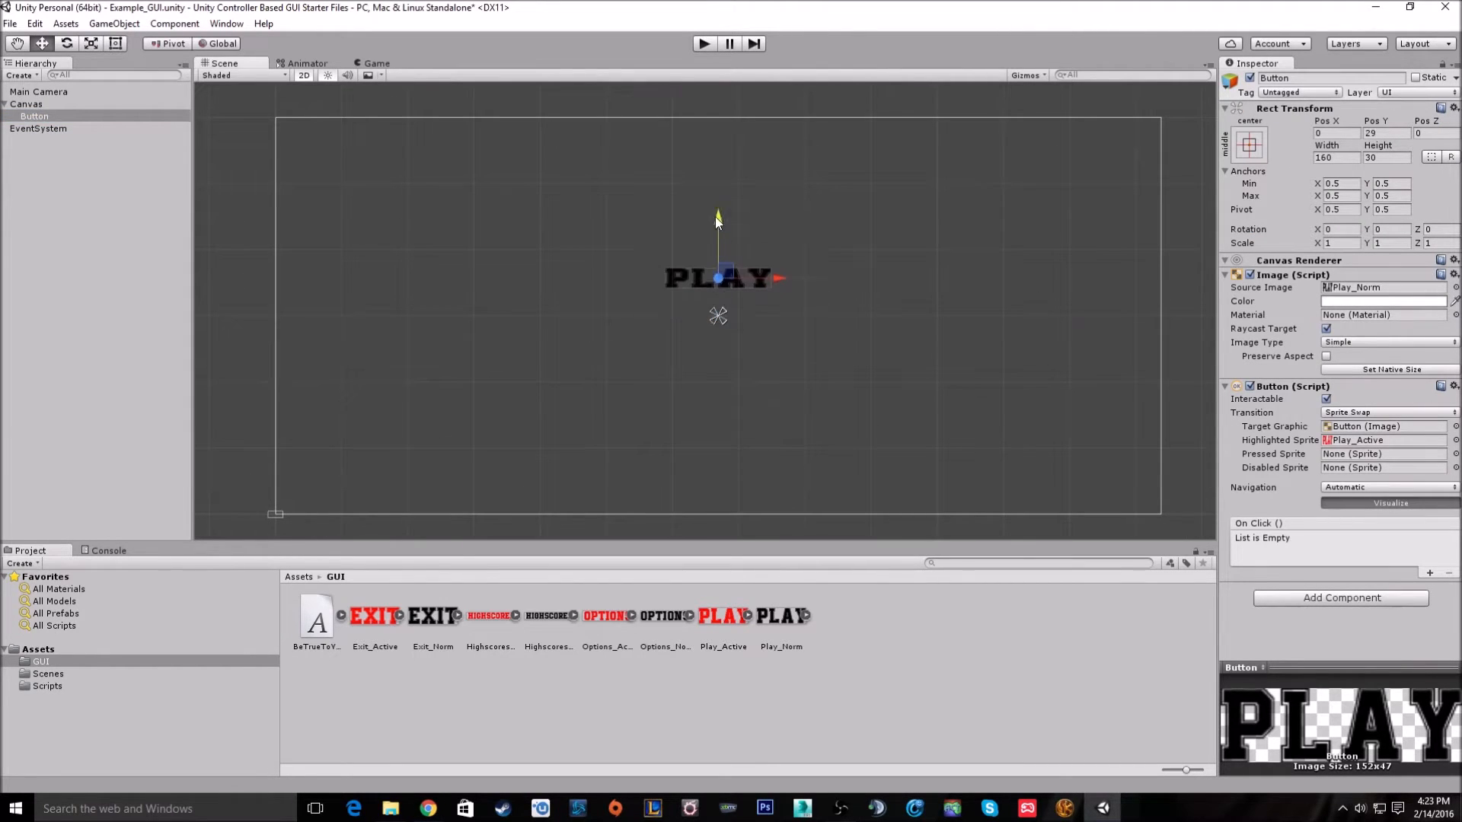
drag(718, 217, 718, 199)
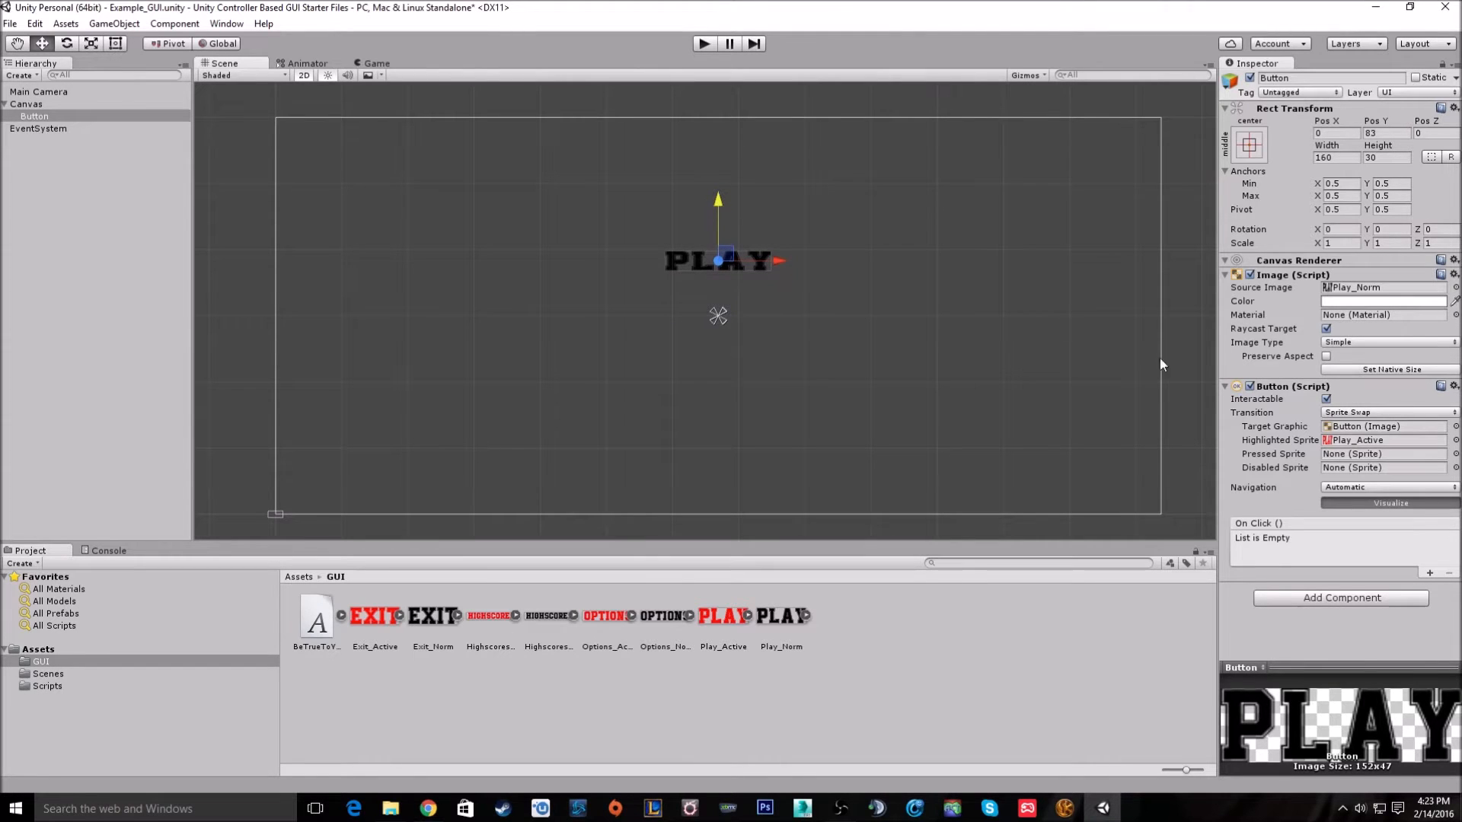
mouse_move(1330, 389)
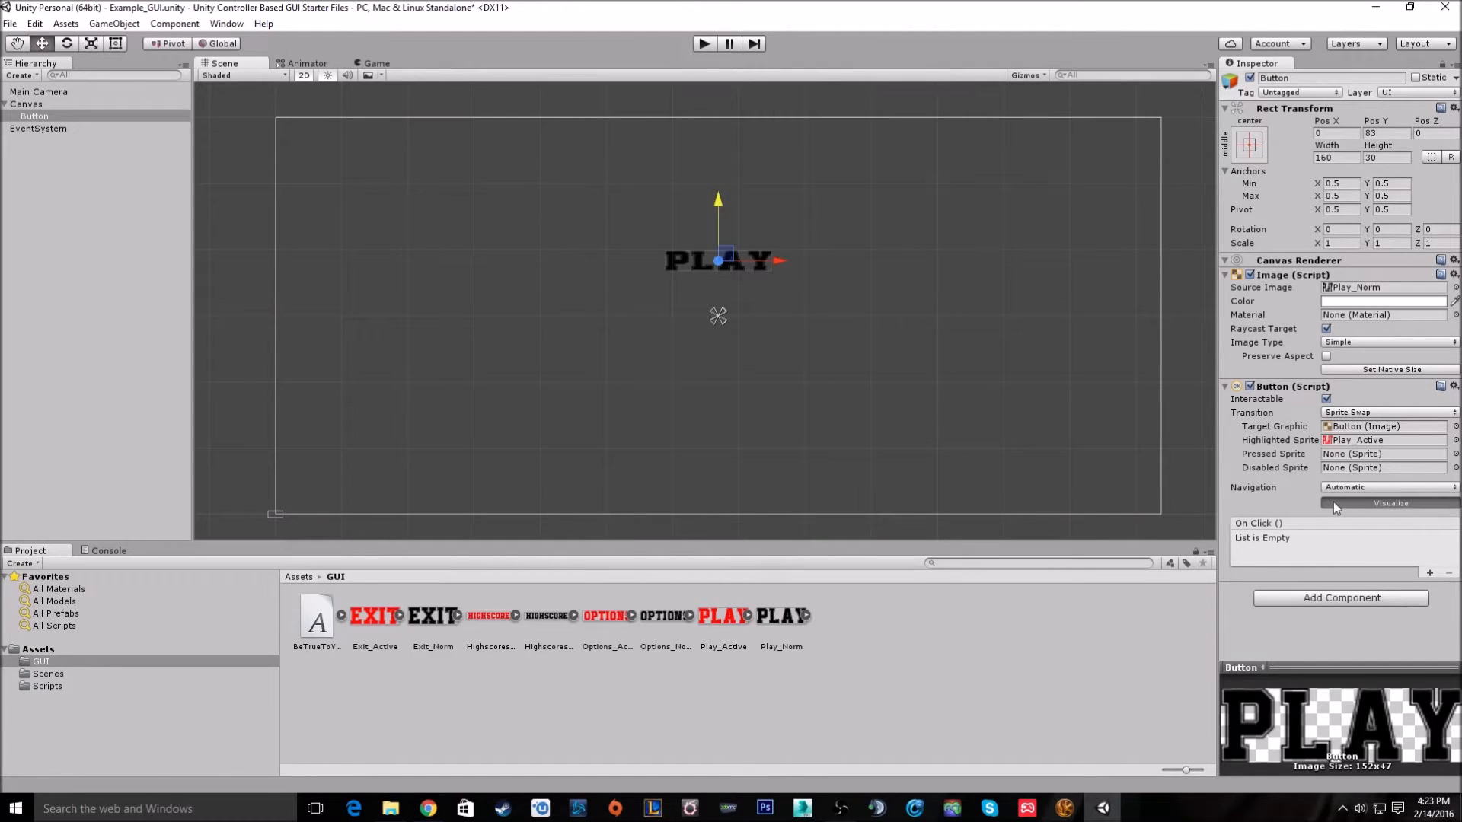
mouse_move(1284, 490)
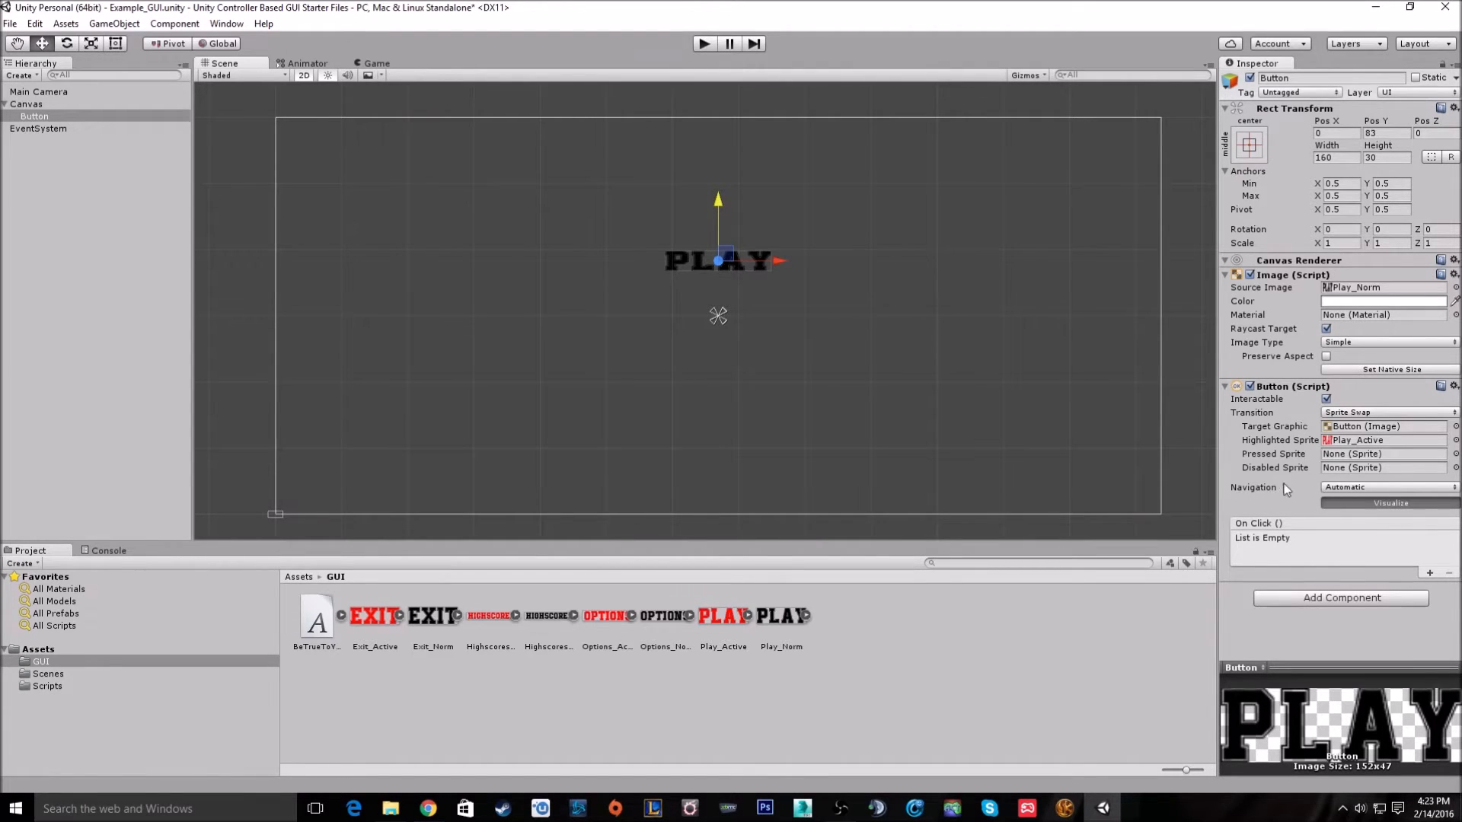
click(1387, 486)
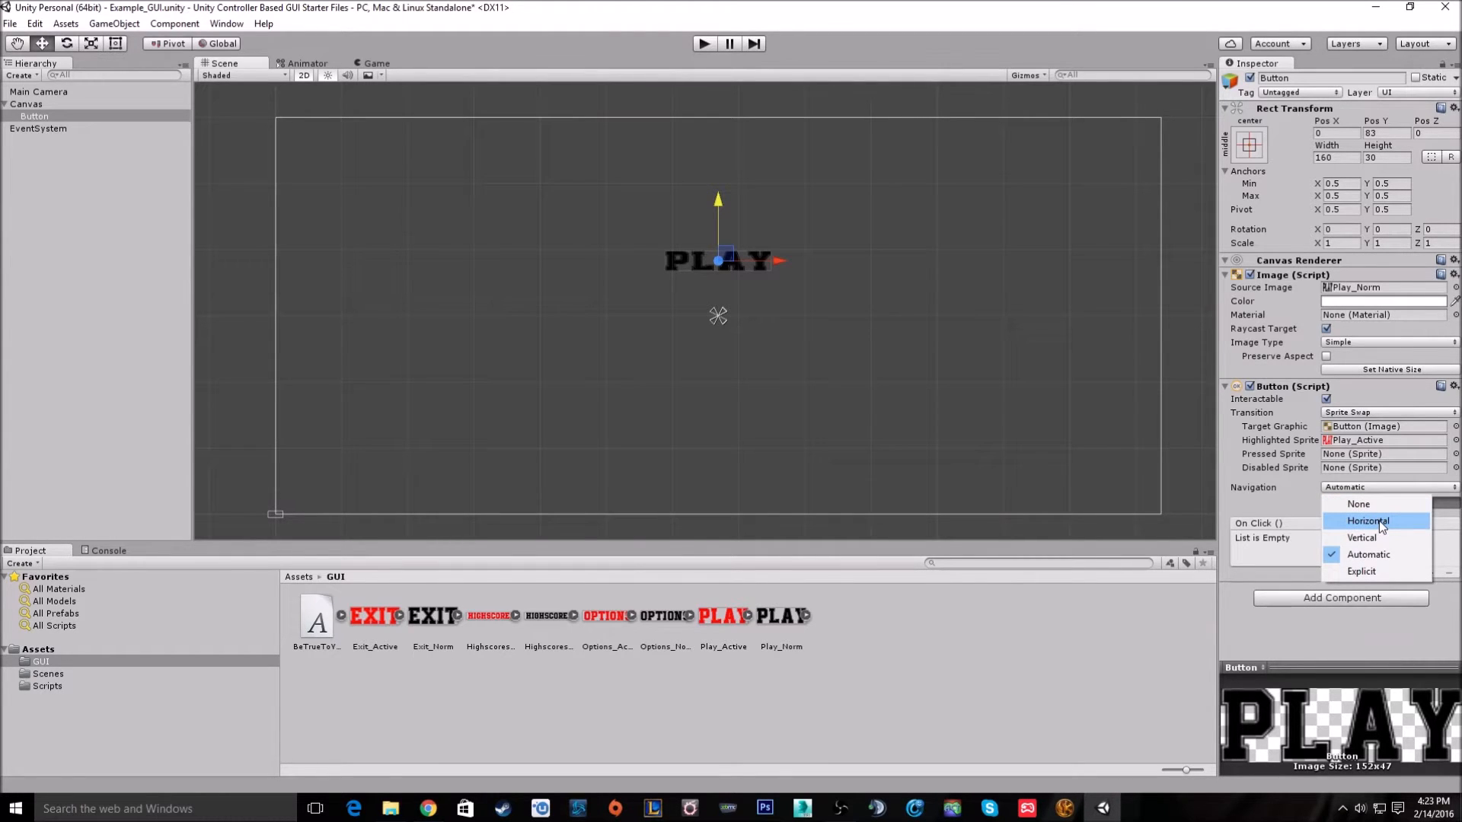
mouse_move(1389, 568)
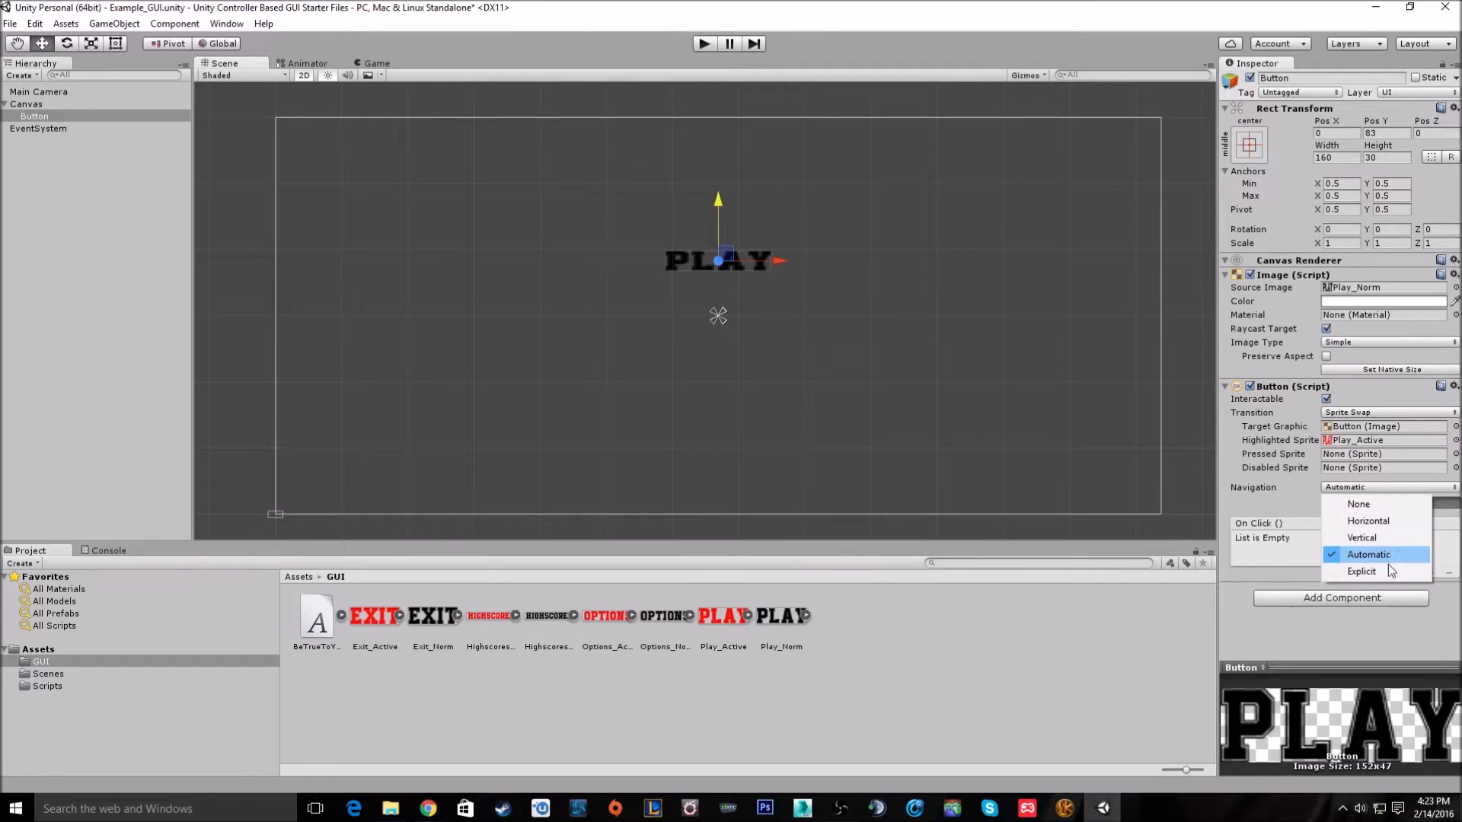
mouse_move(1362, 570)
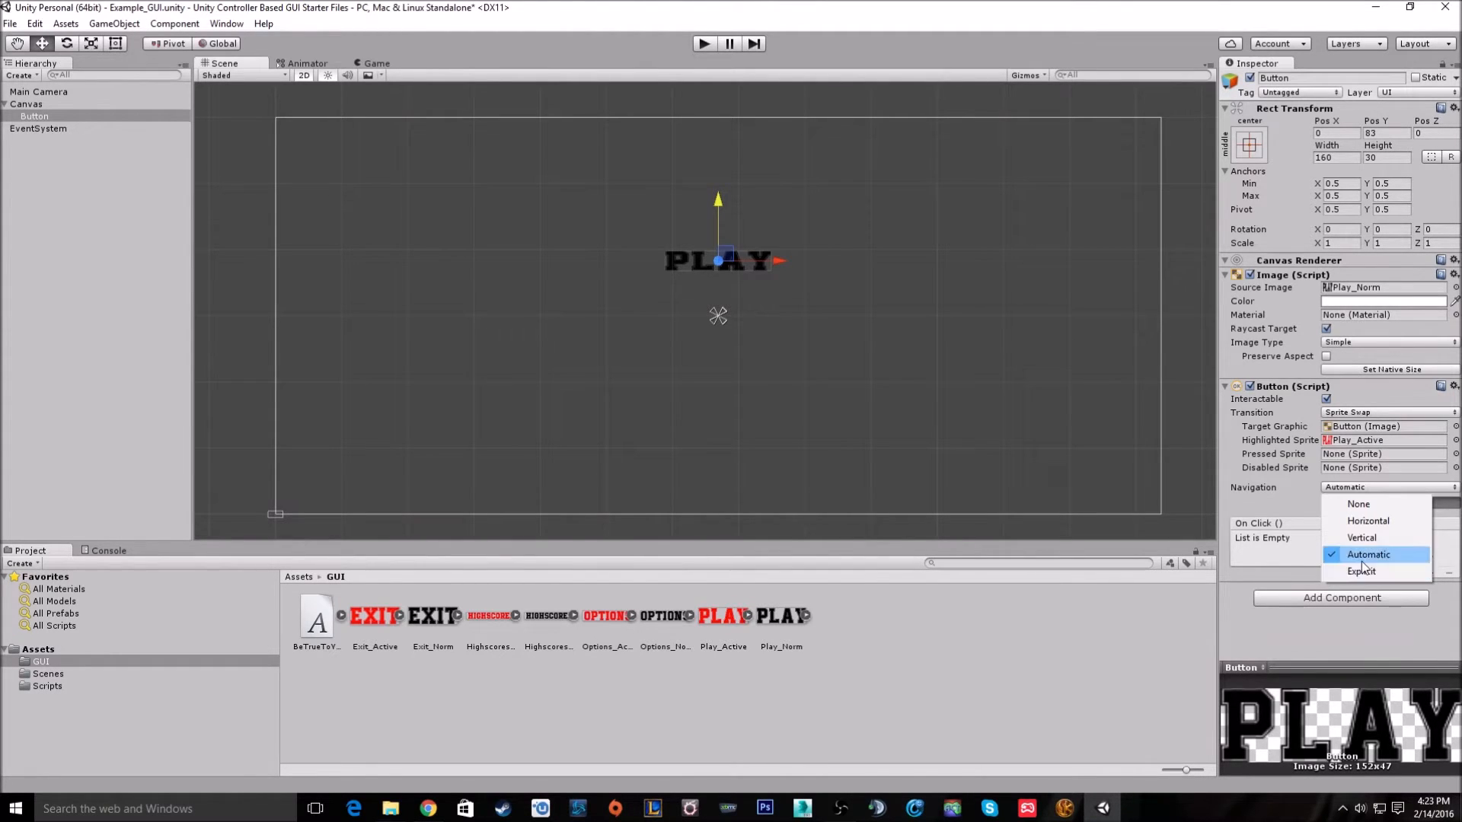
click(1368, 553)
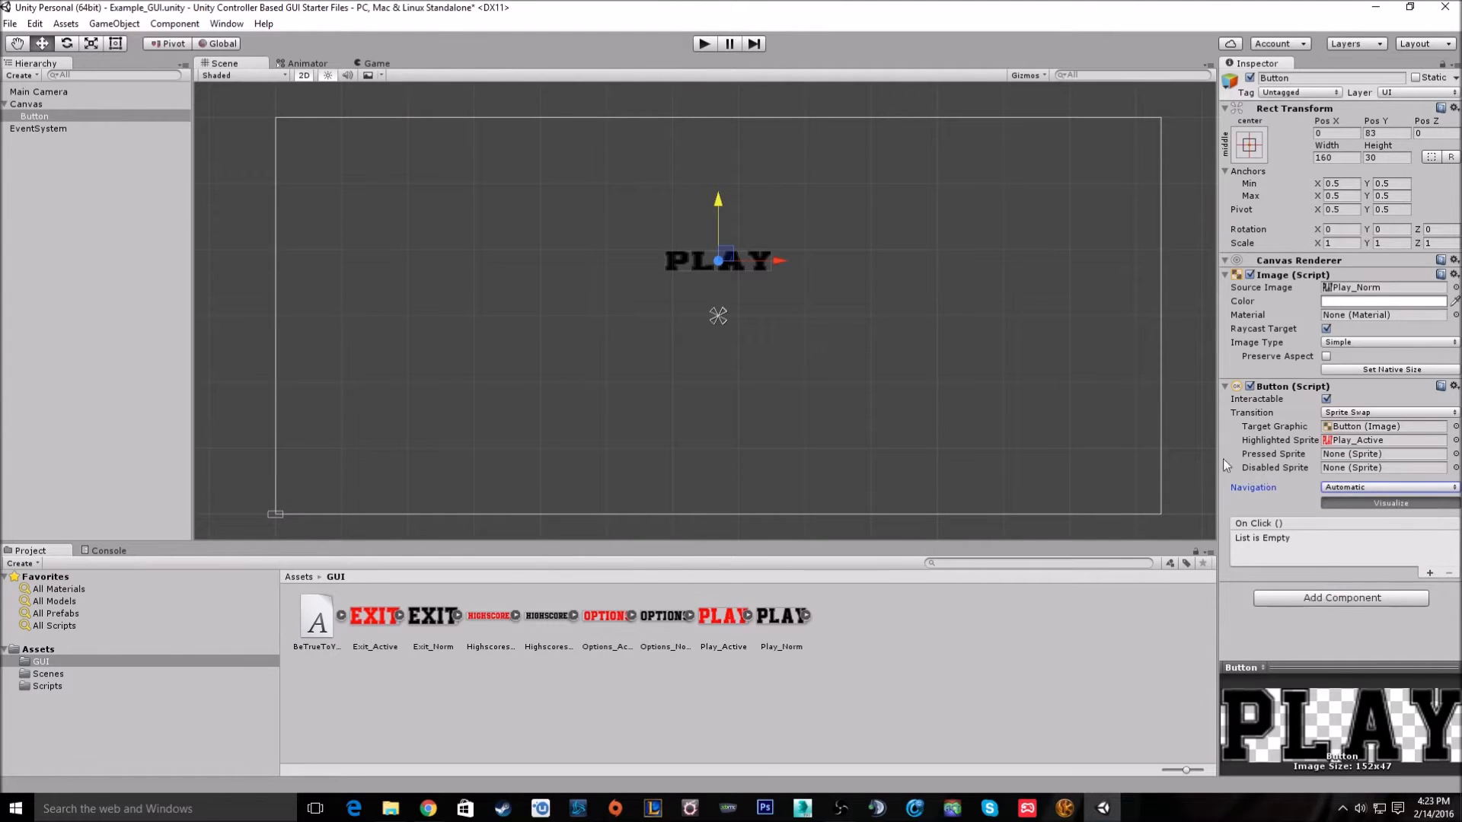
click(34, 115)
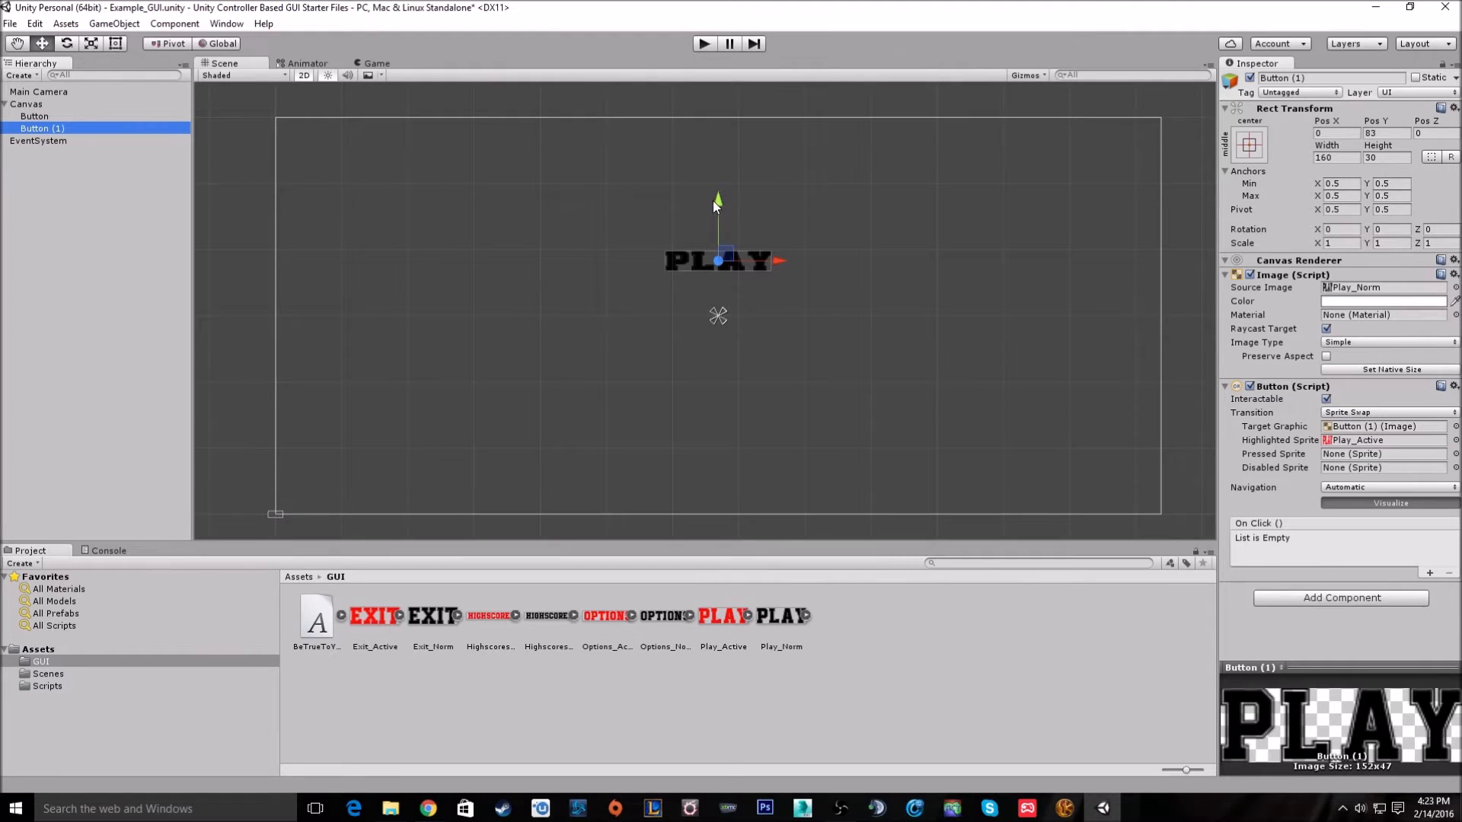
Move the duplicated buttons down to stack HIGHSCORES and further menu items below PLAY.
drag(718, 202, 718, 237)
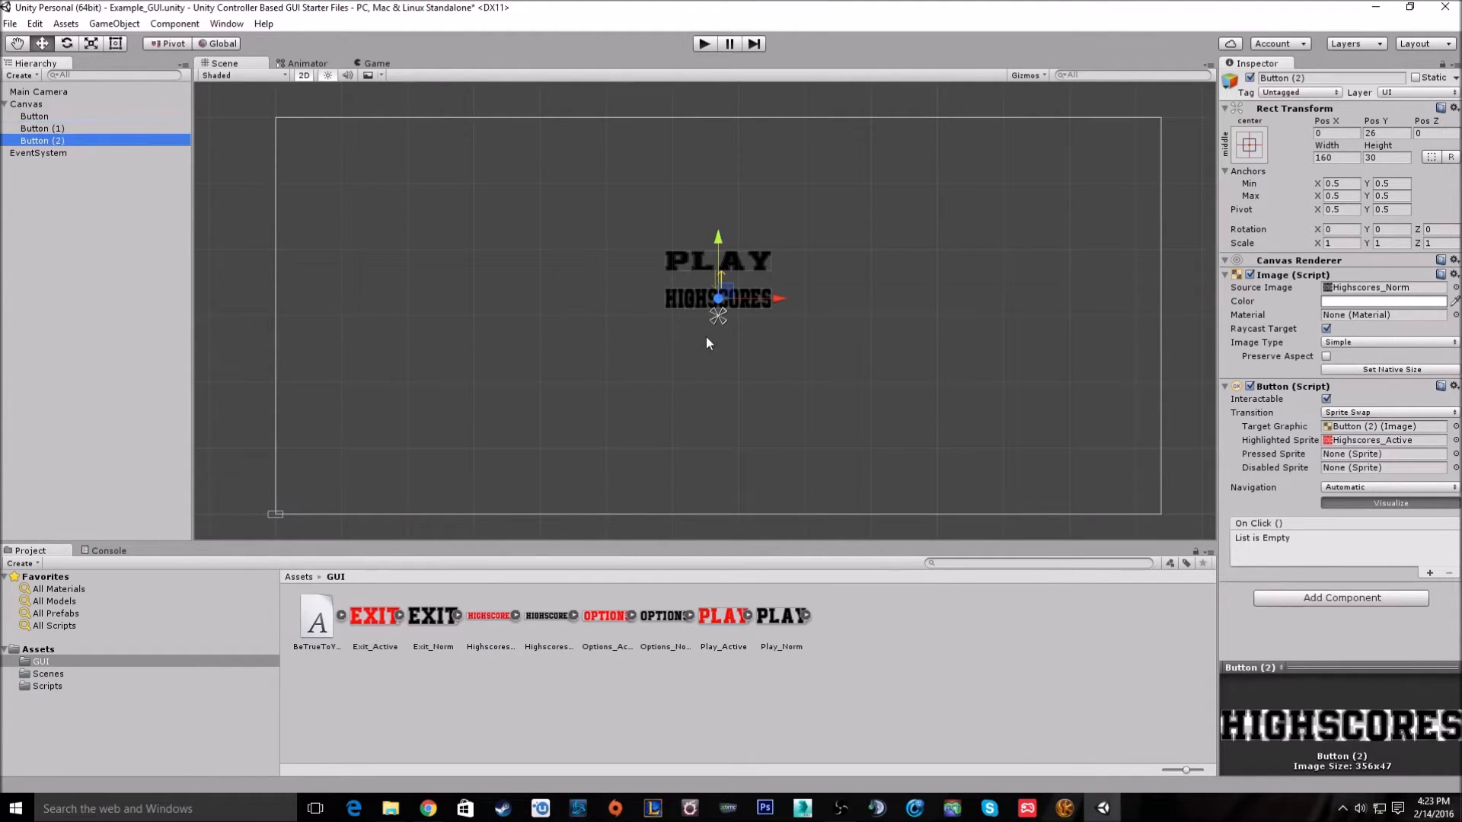
drag(718, 298, 718, 337)
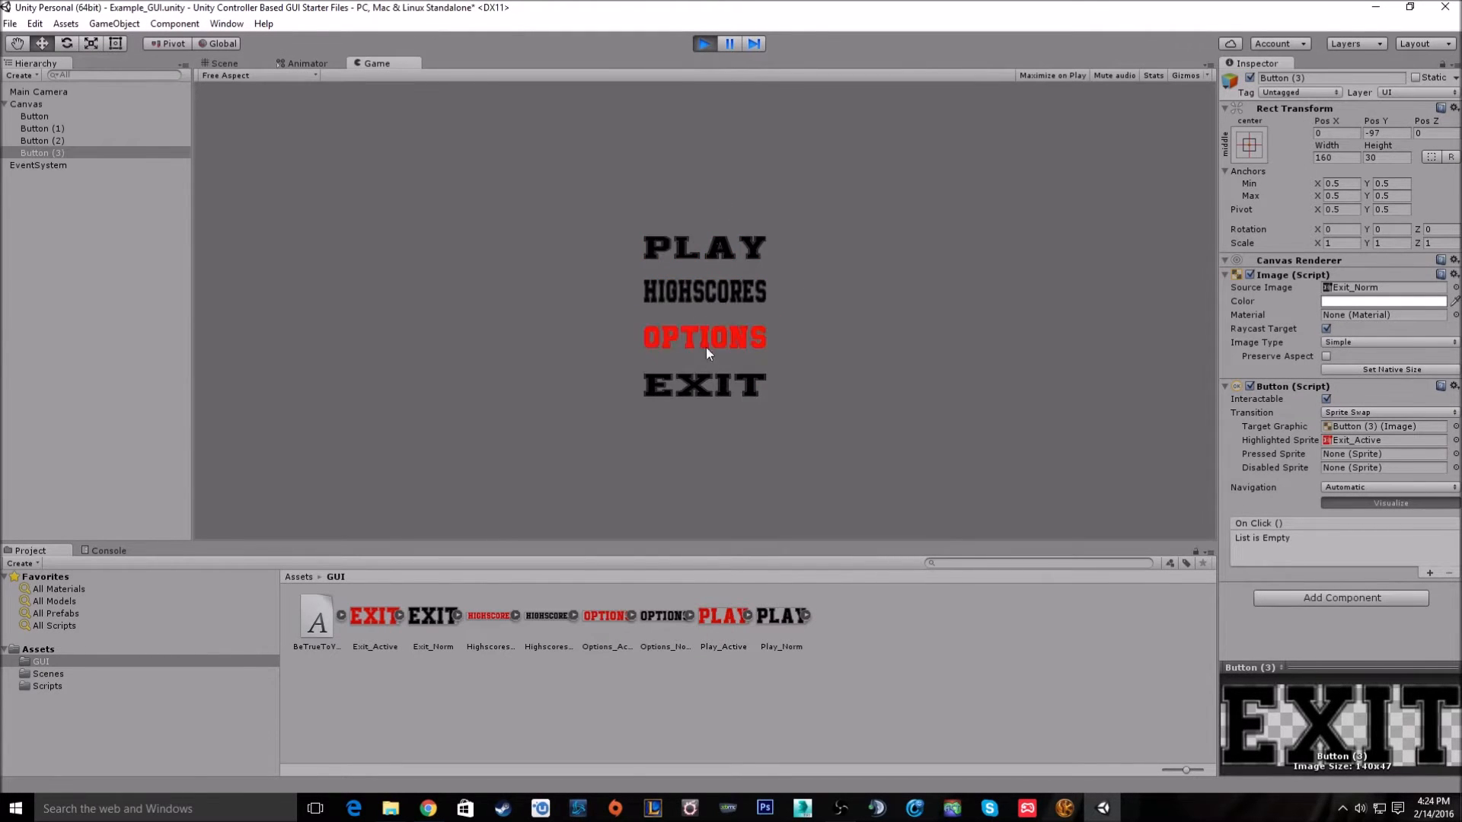
mouse_move(717, 353)
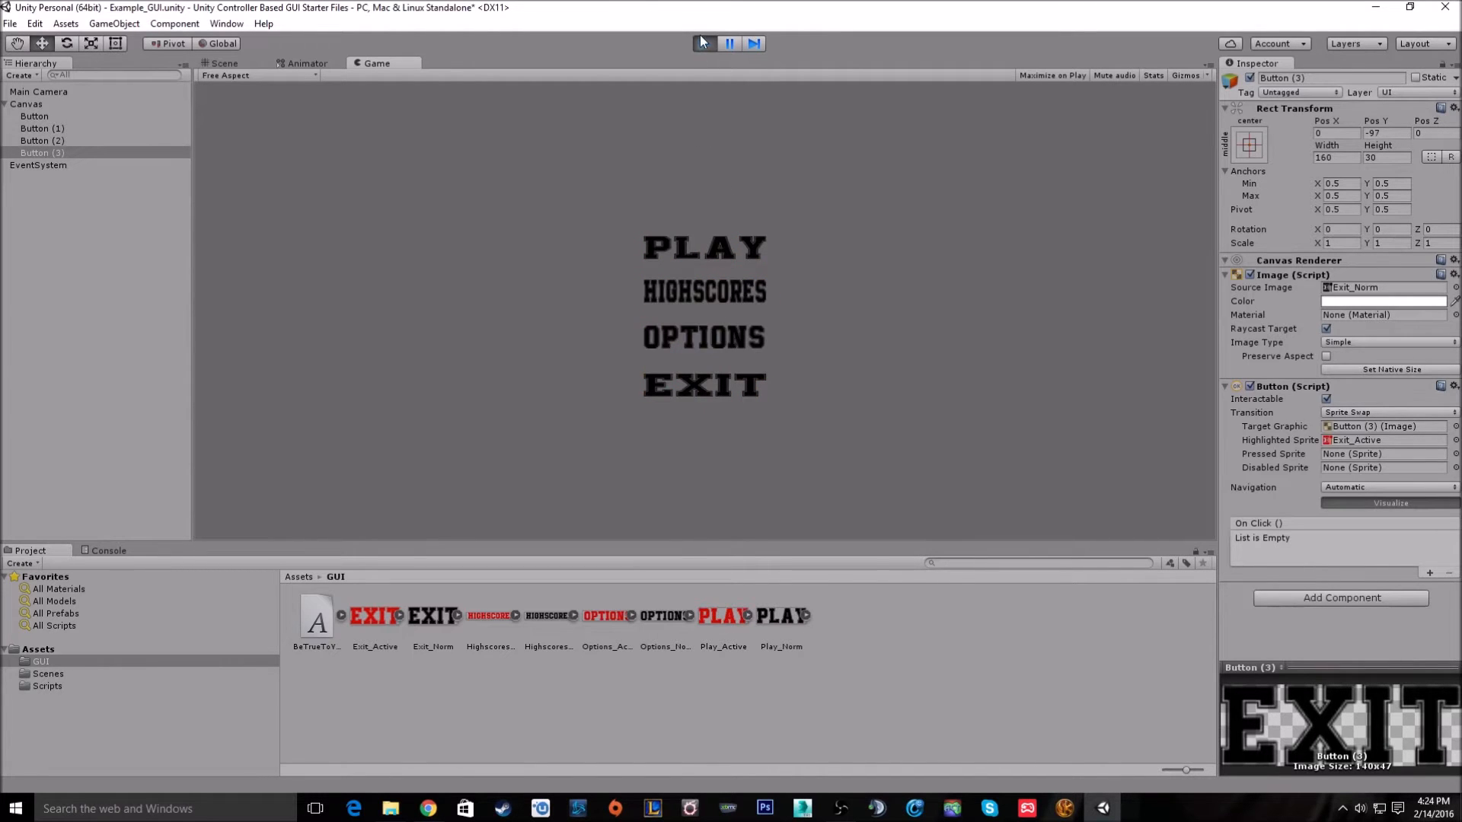
Stop the Play-mode test run of the four-button menu.
click(223, 63)
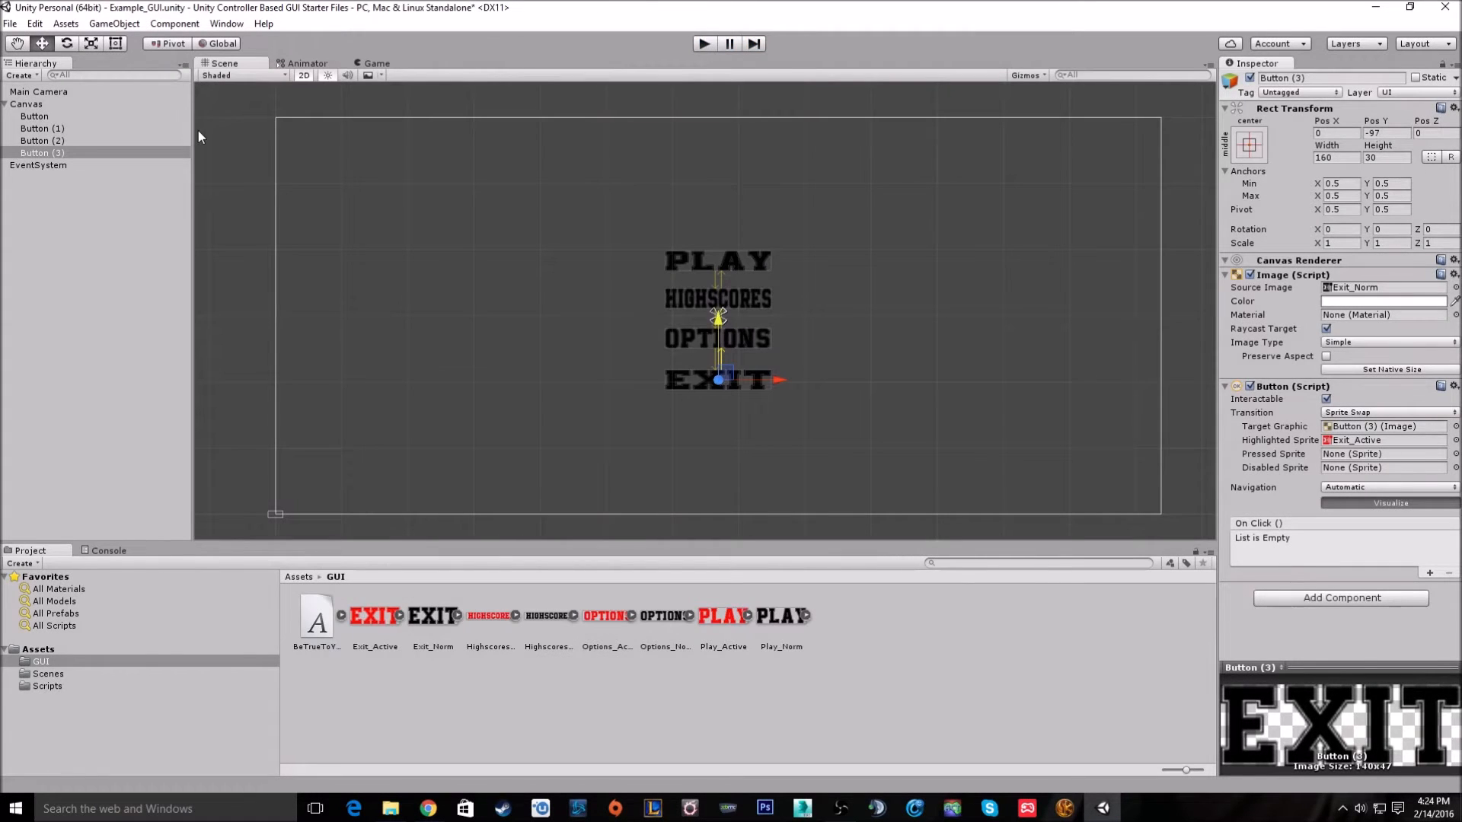
Select the EventSystem and set Button as its First Selected object.
click(38, 166)
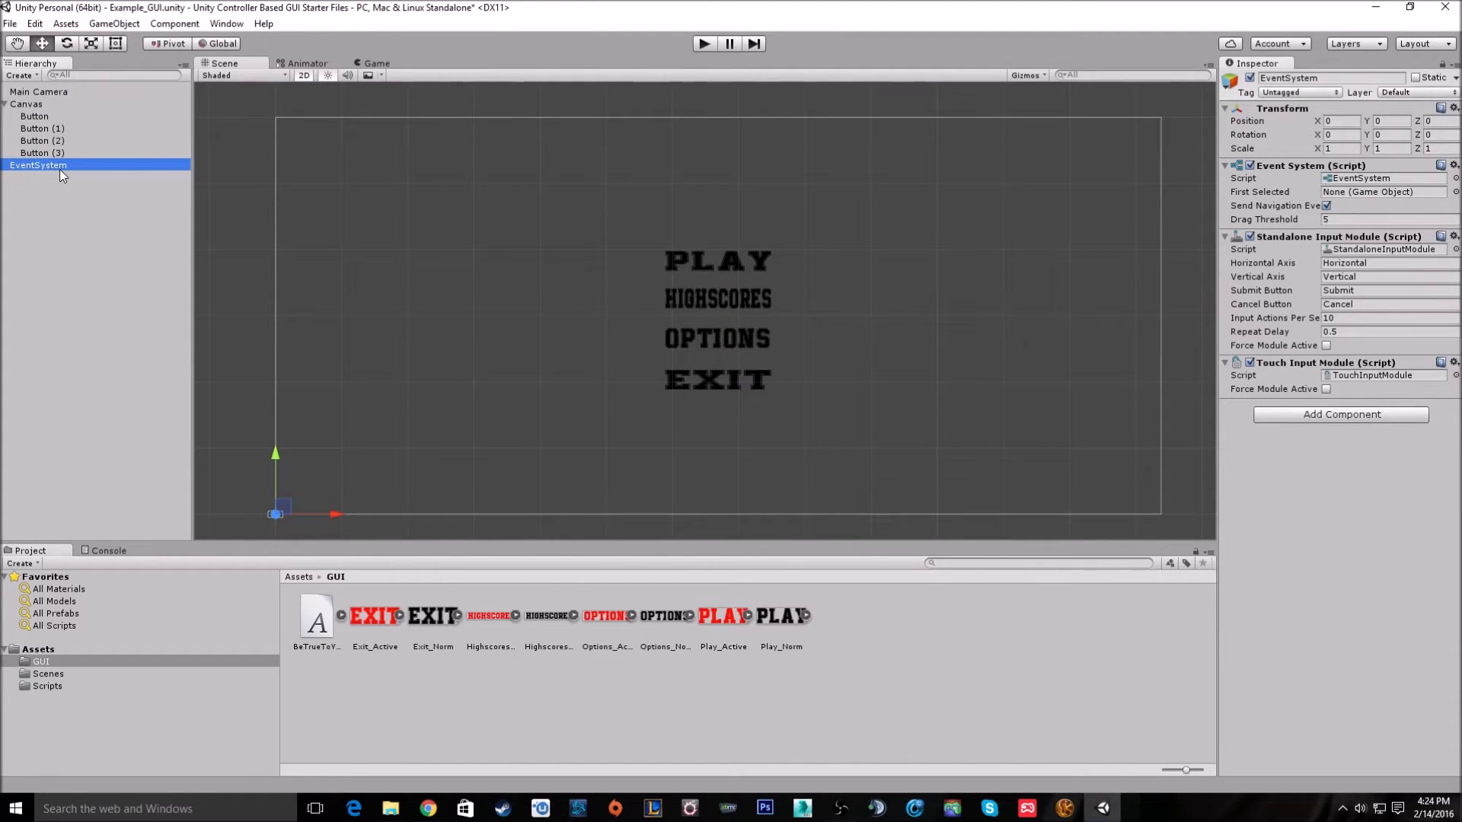
mouse_move(1338, 192)
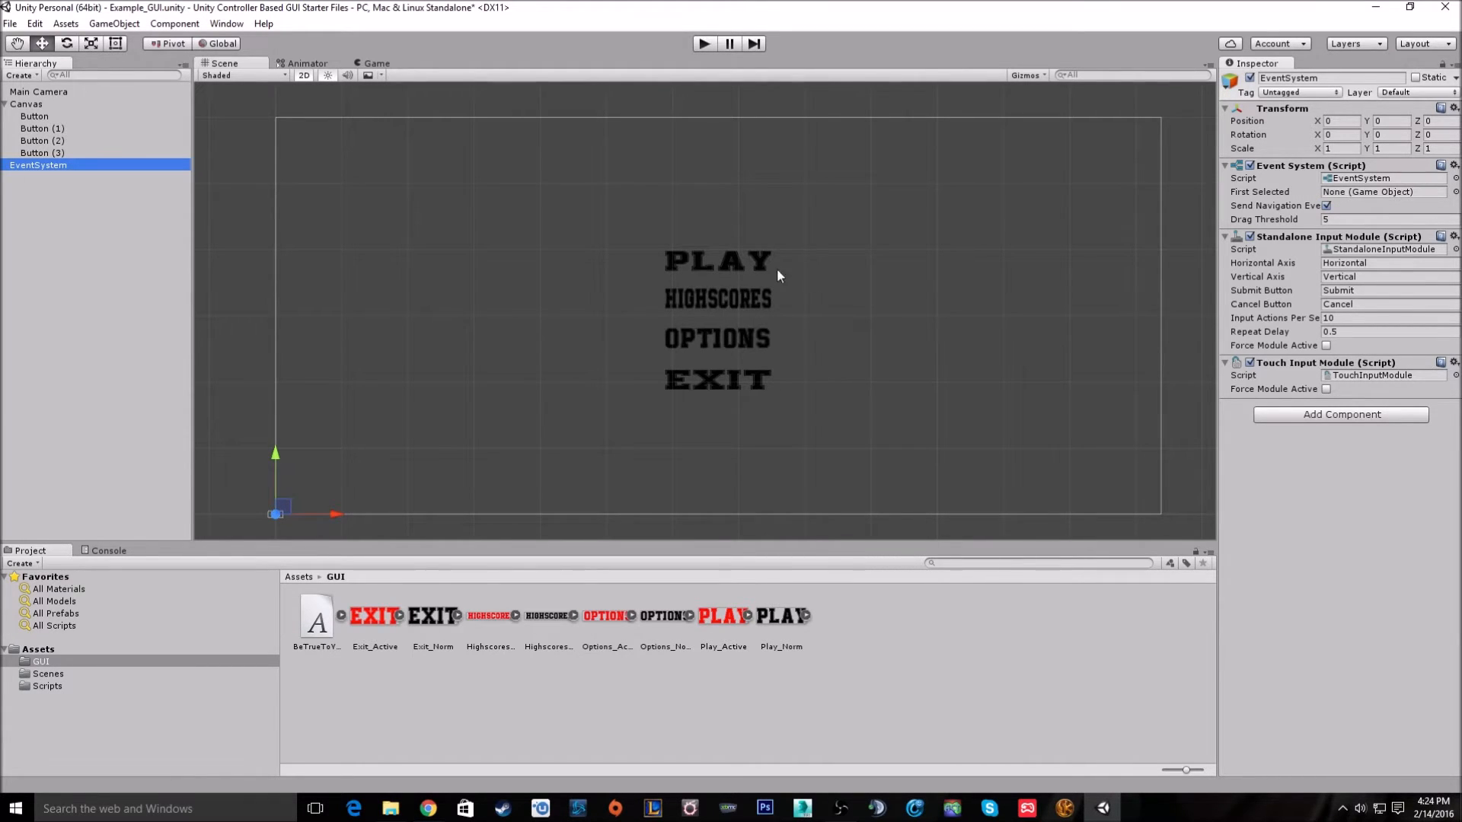
mouse_move(778, 244)
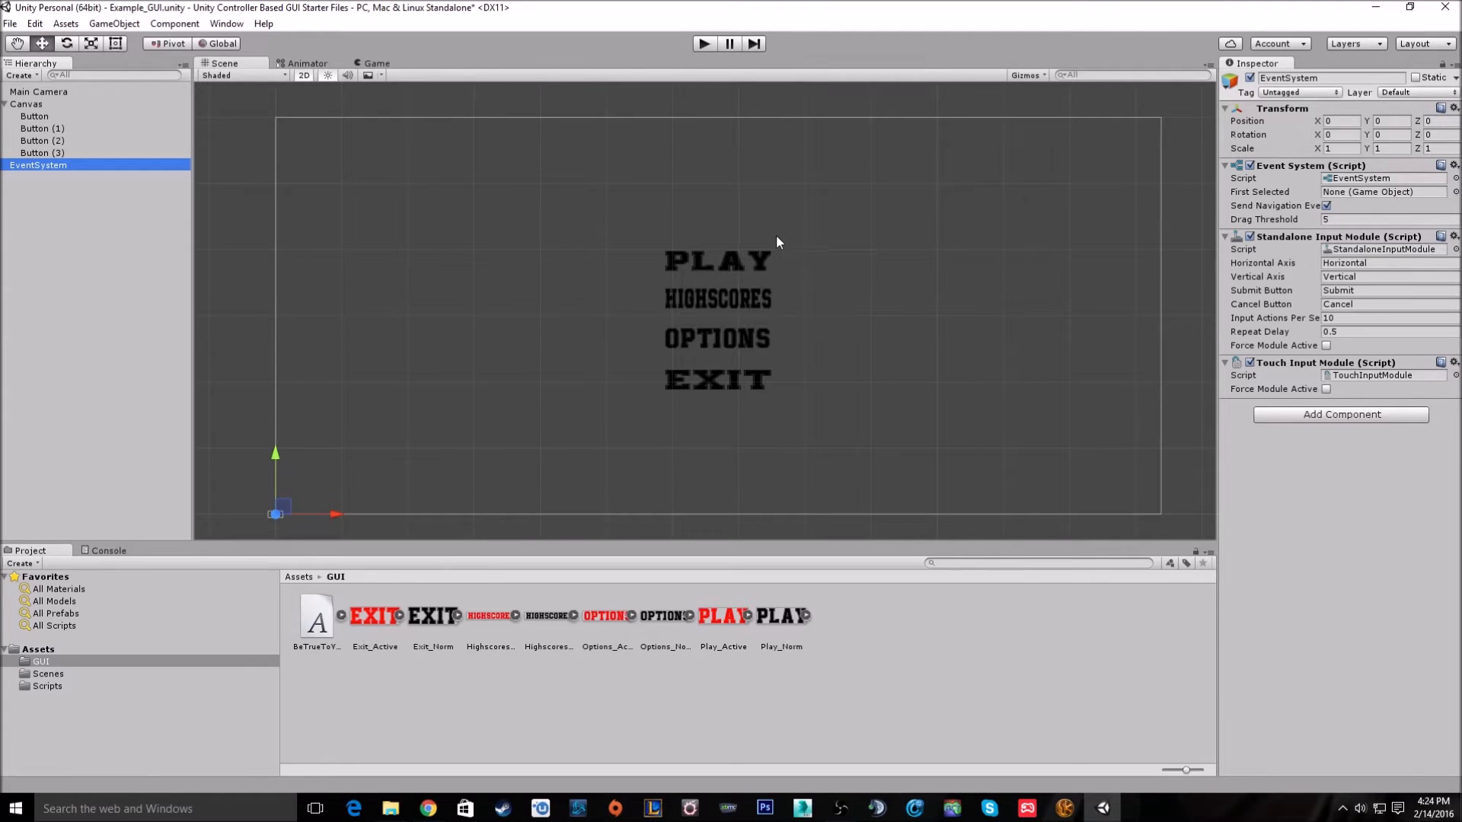
mouse_move(768, 169)
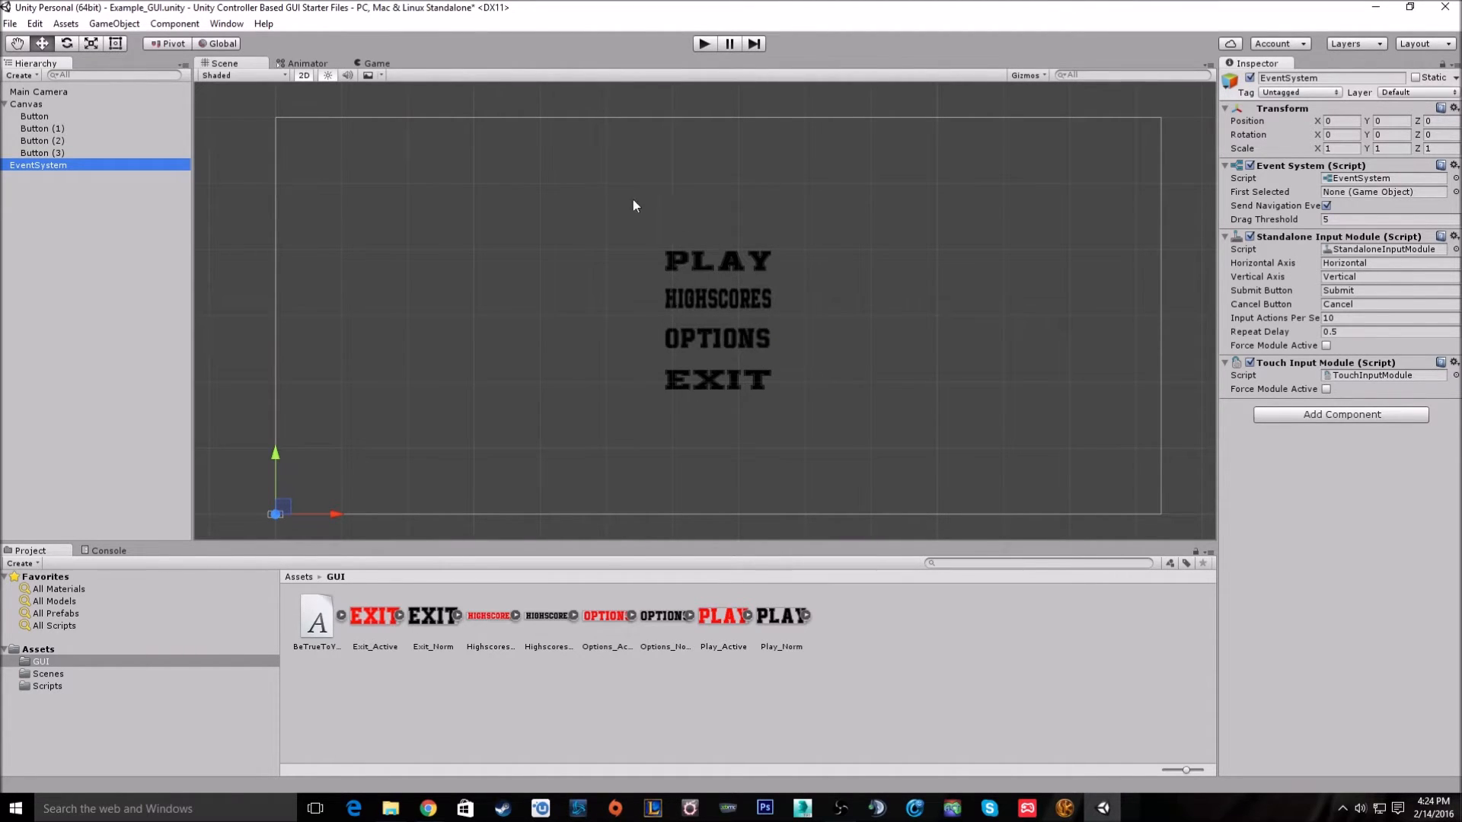
click(21, 75)
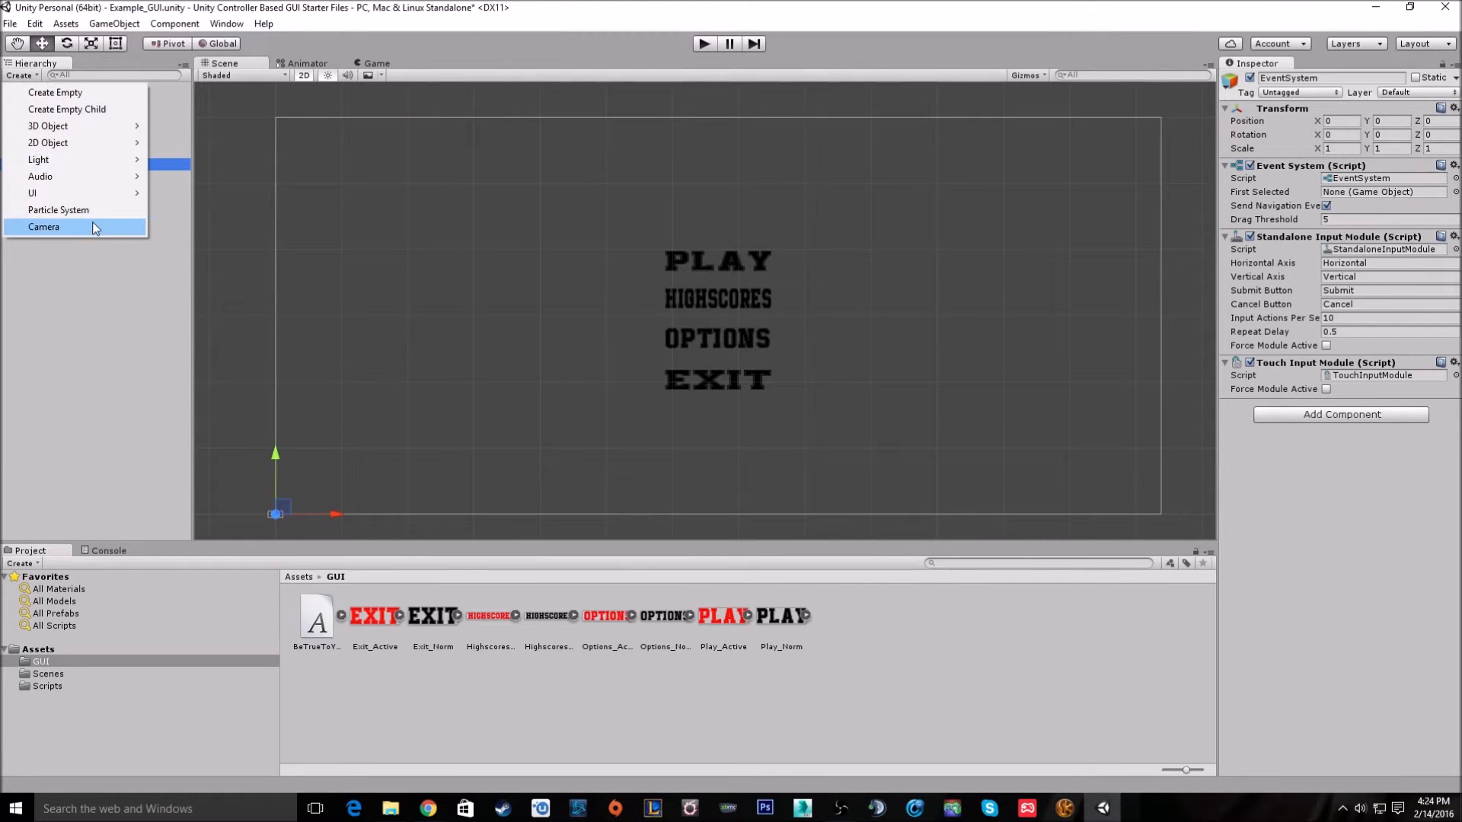
mouse_move(33, 192)
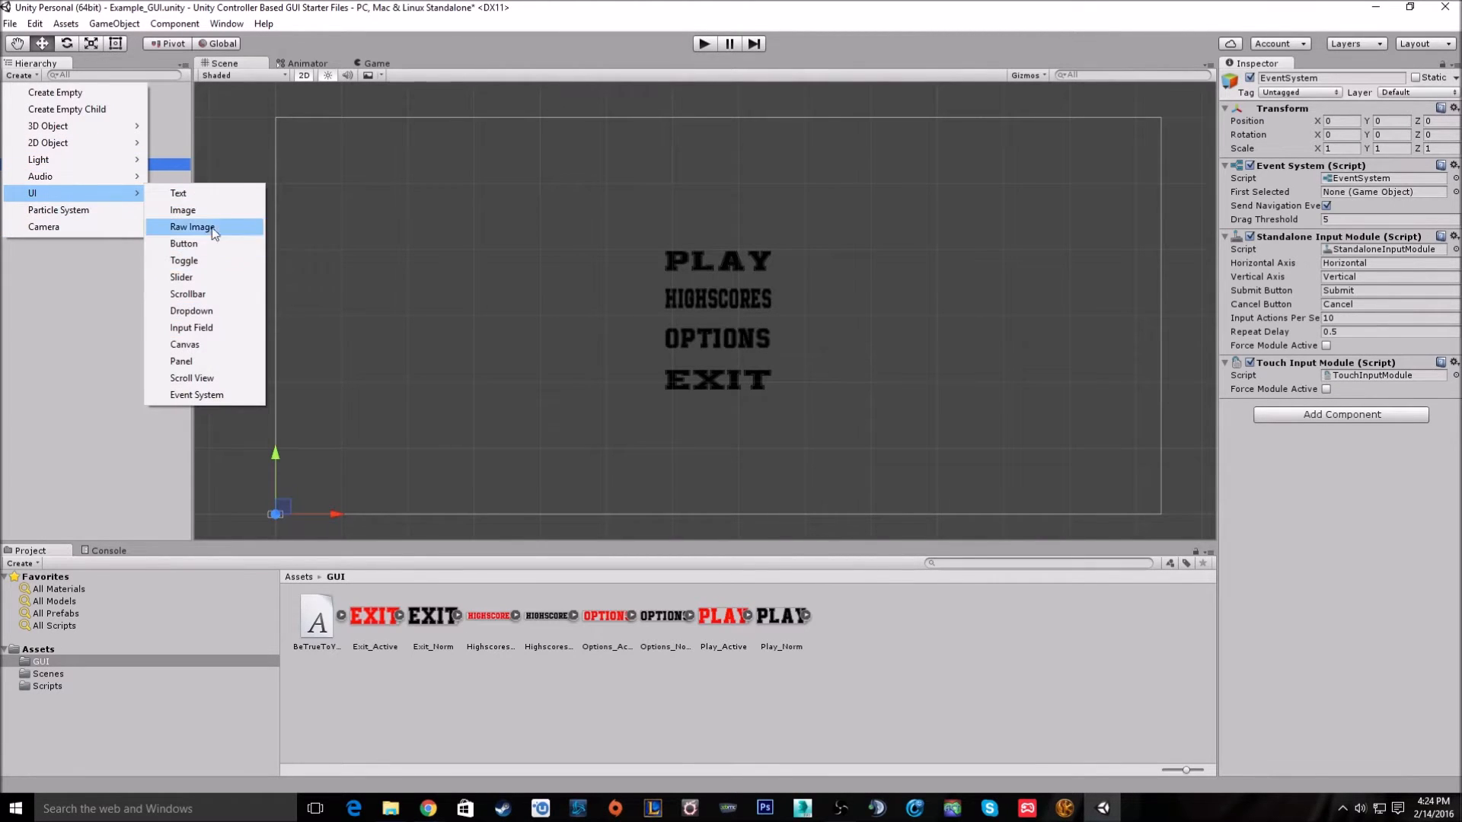
mouse_move(203, 362)
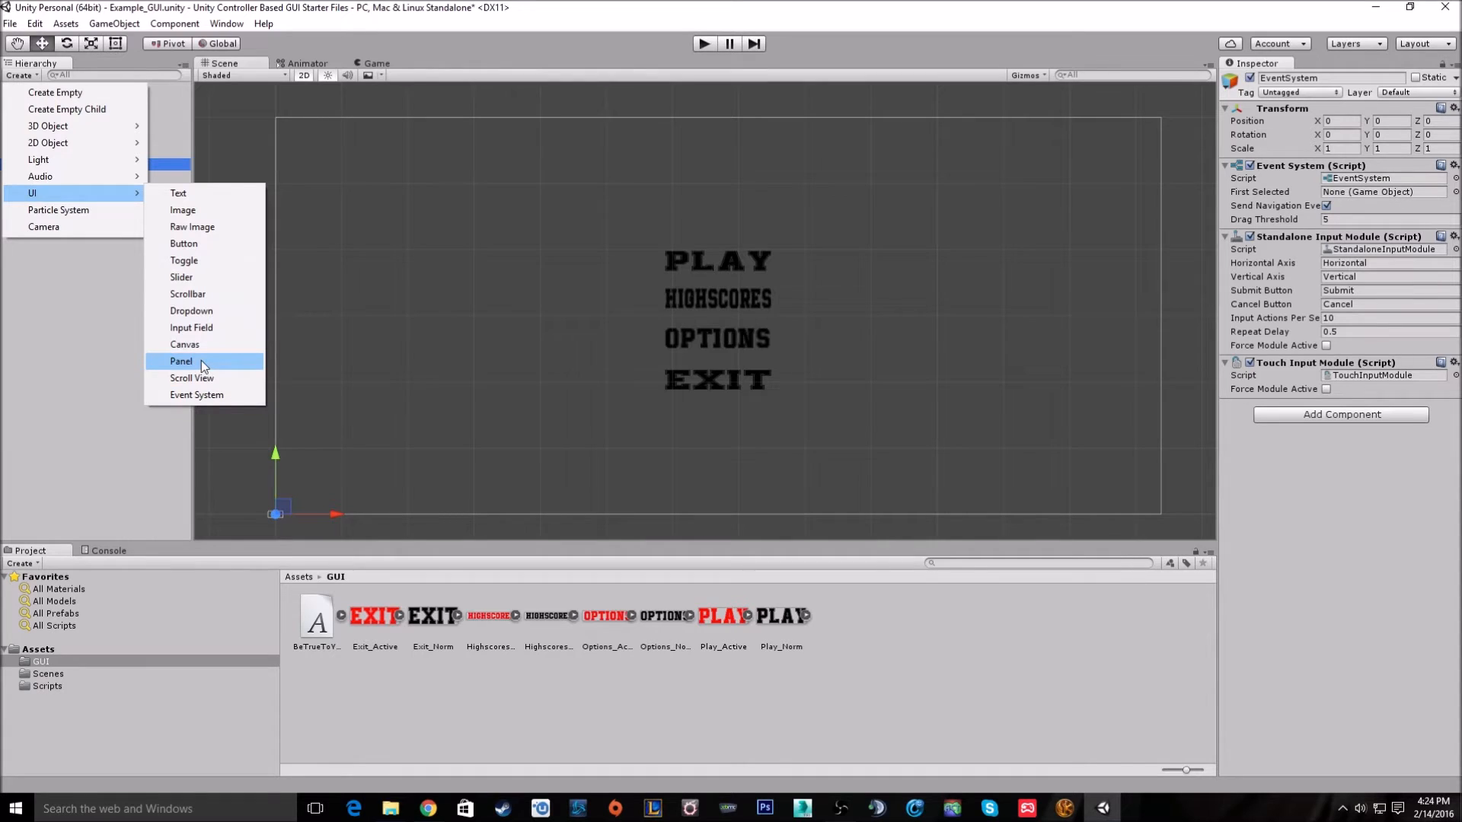
mouse_move(1421, 169)
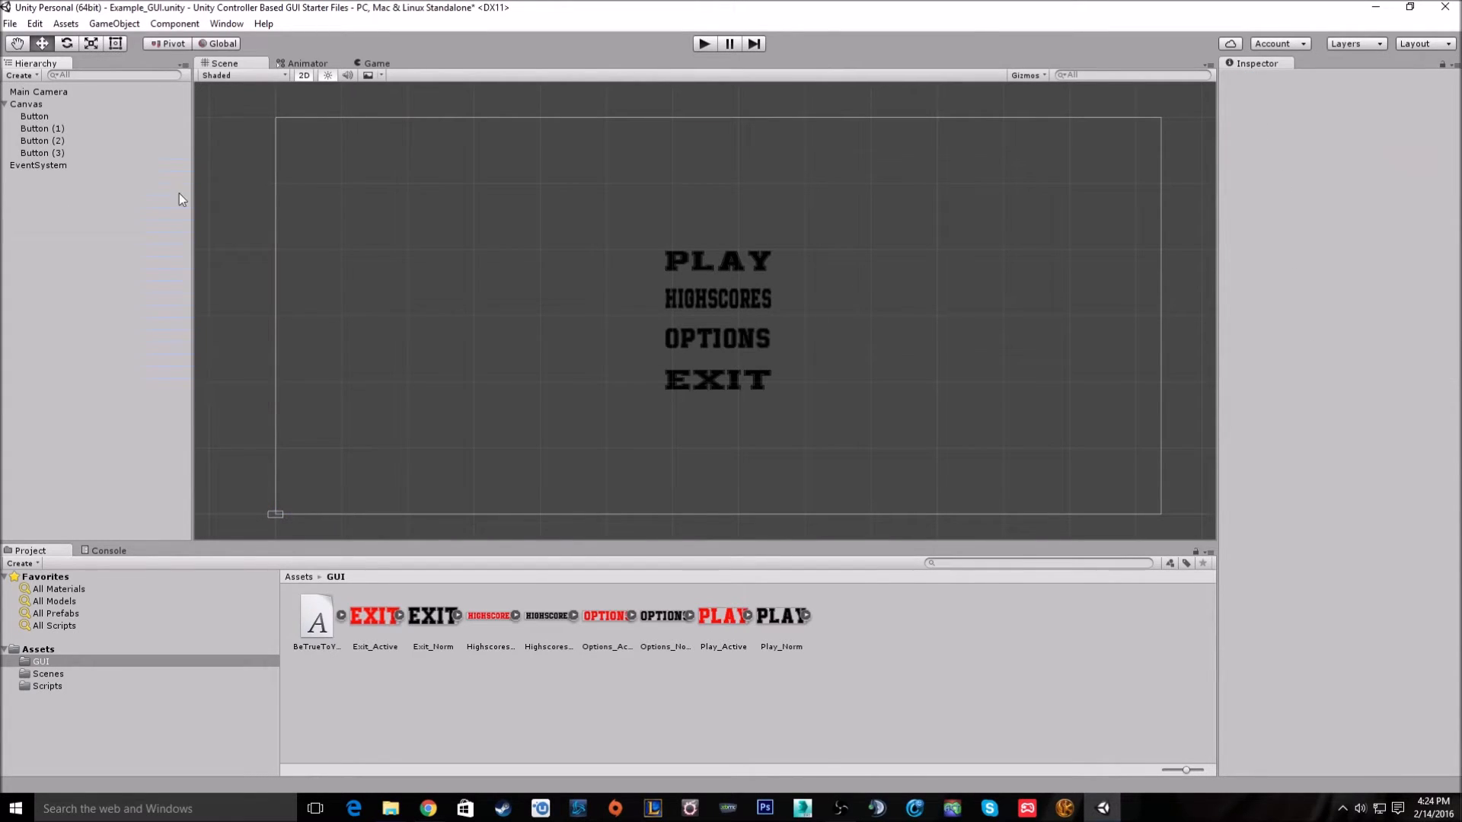
click(35, 116)
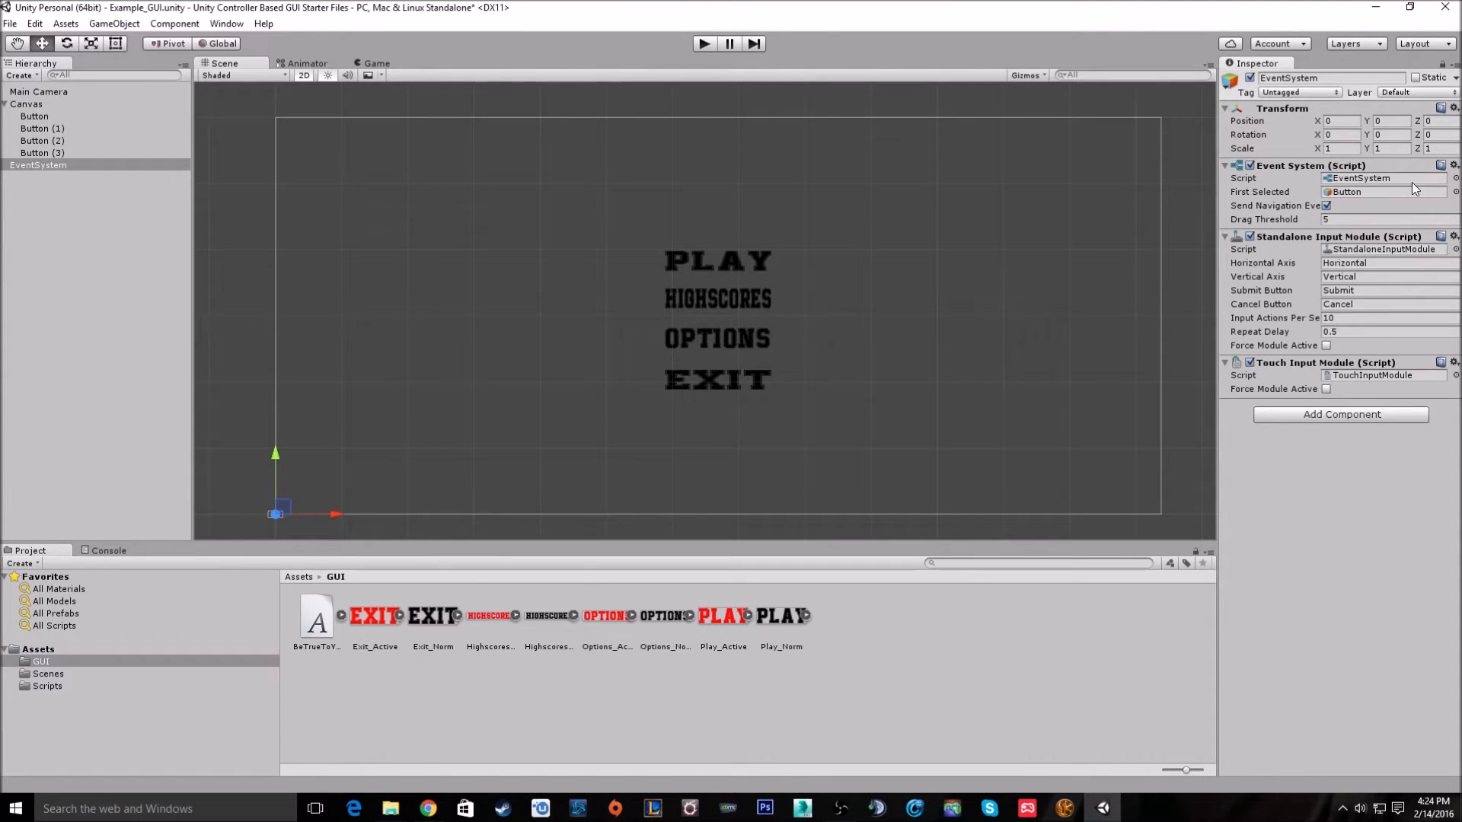
mouse_move(702, 313)
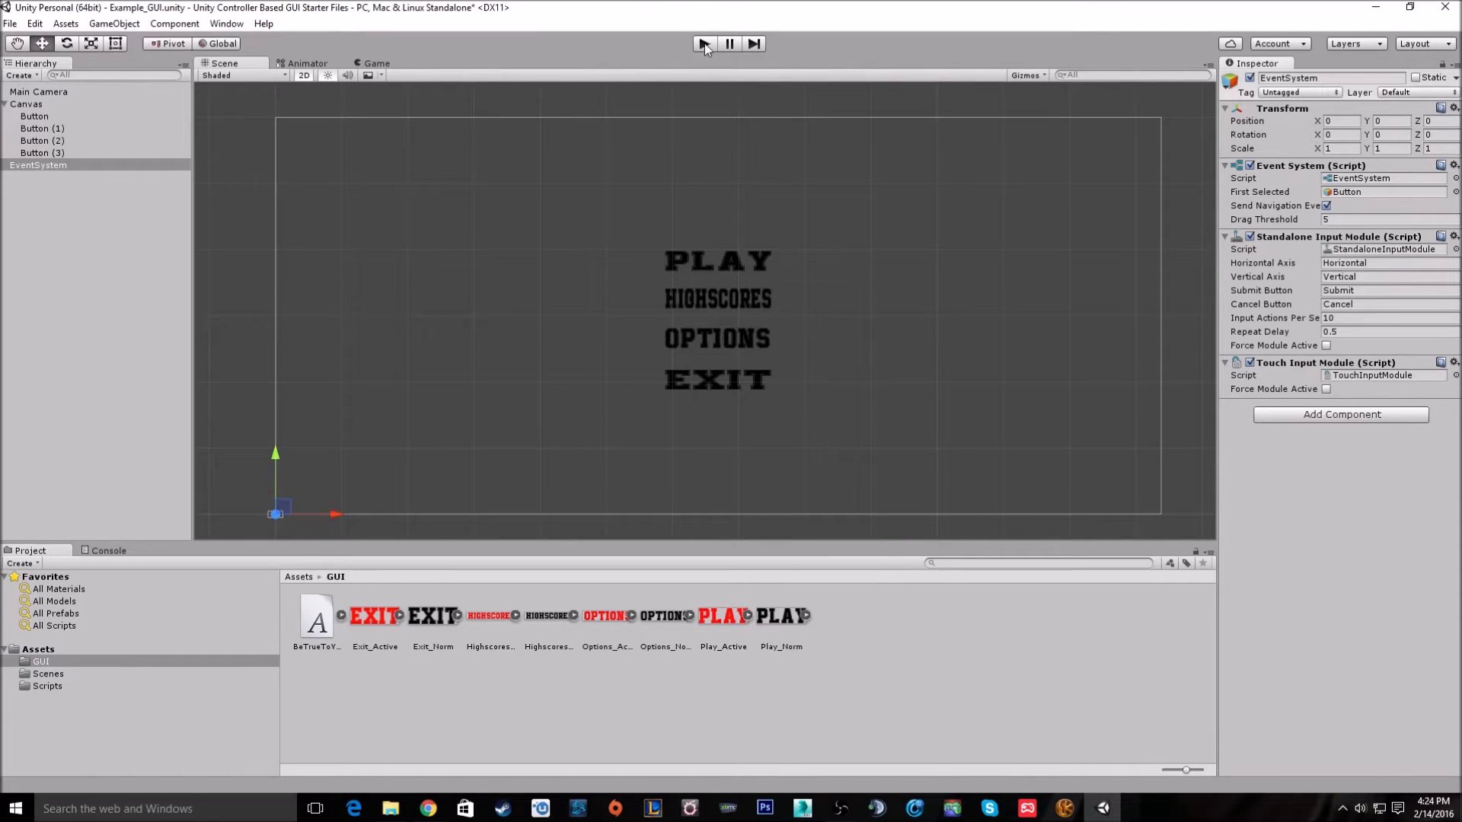
Run the menu to confirm PLAY starts highlighted red, then exit Play mode.
click(702, 43)
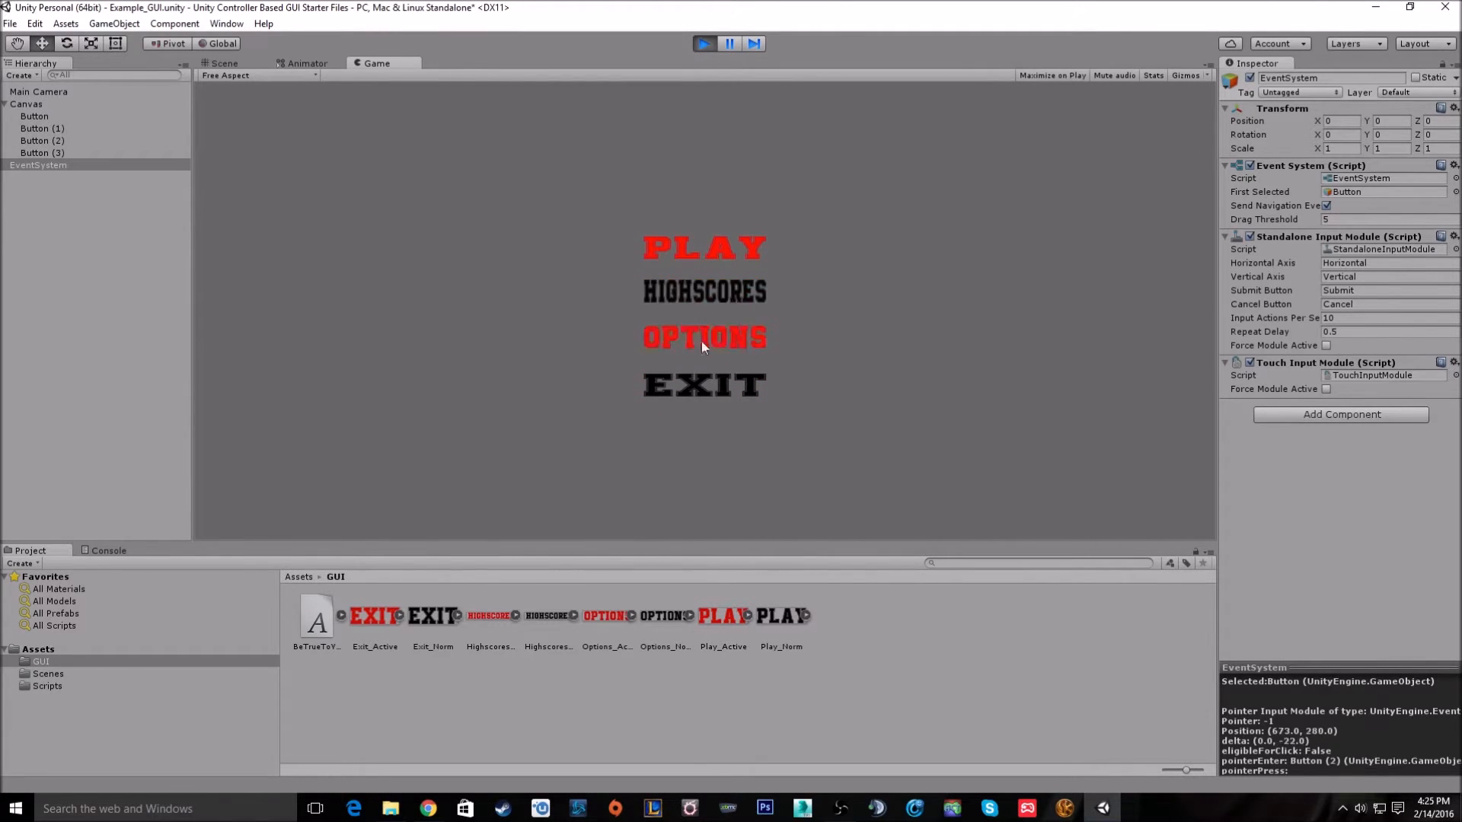
mouse_move(703, 291)
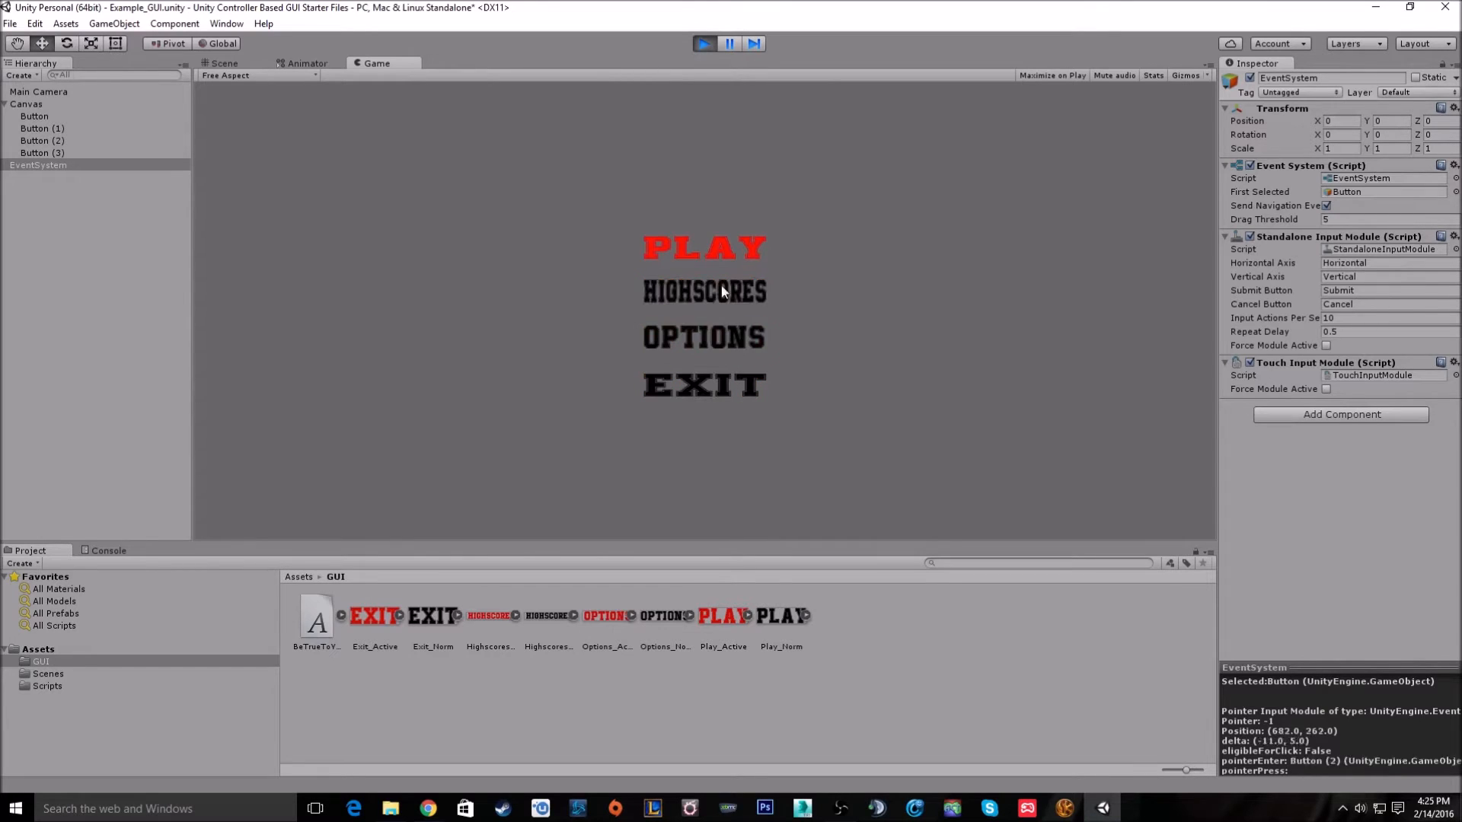
mouse_move(683, 43)
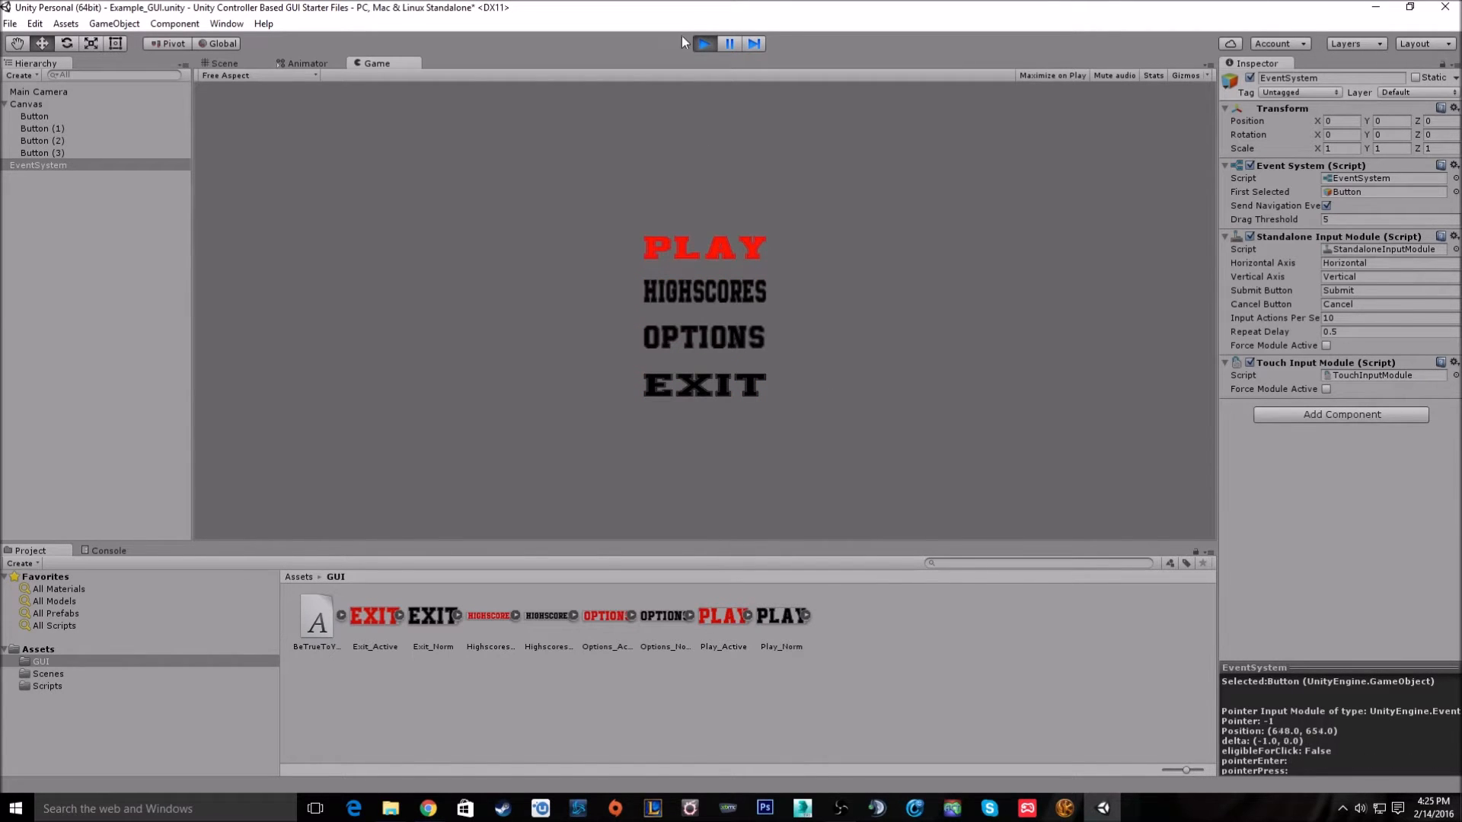
click(223, 62)
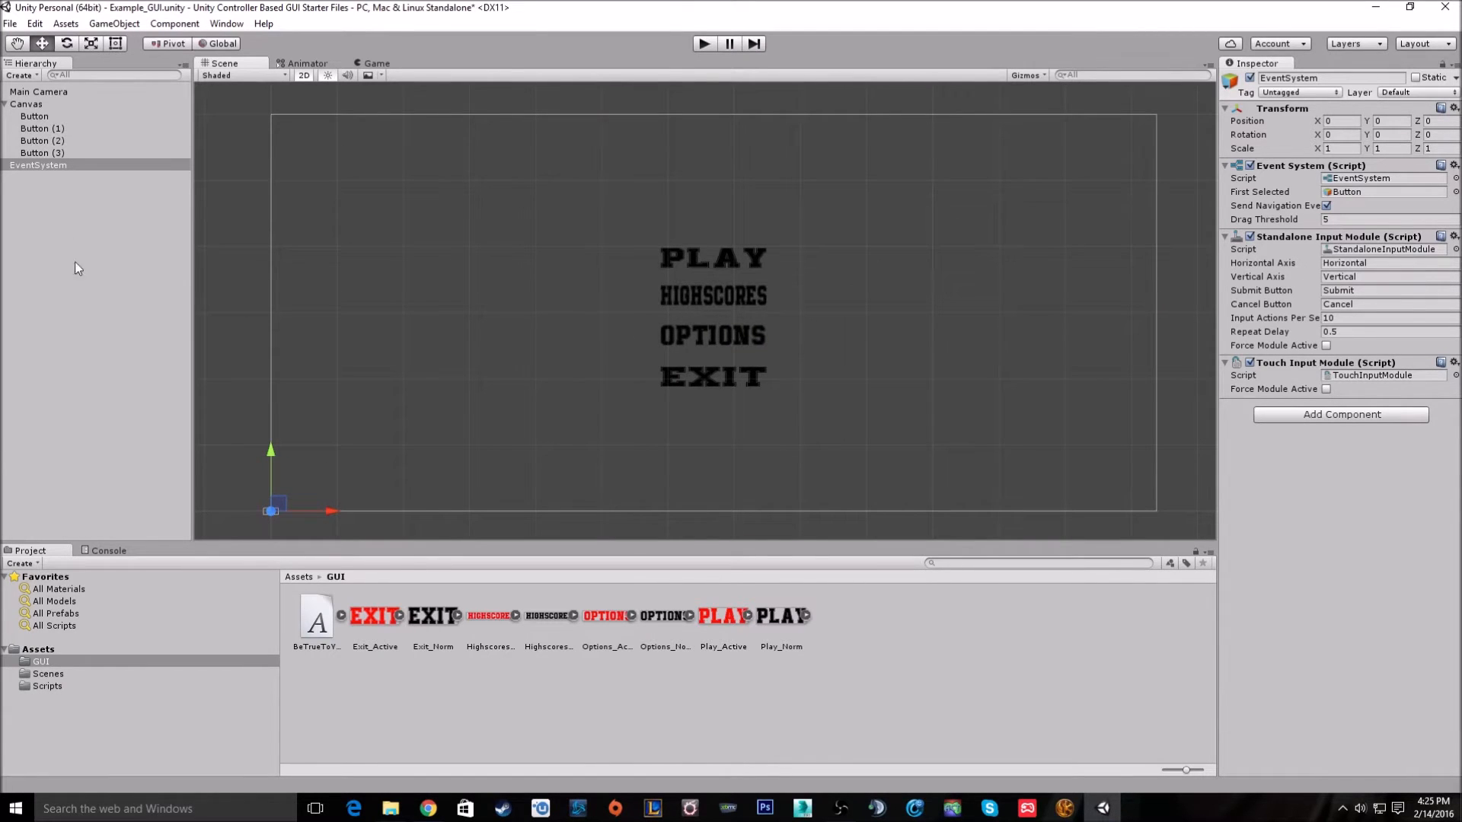
Add an On Click entry to the PLAY button with the EventSystem's GUIManager.Play as handler.
click(38, 165)
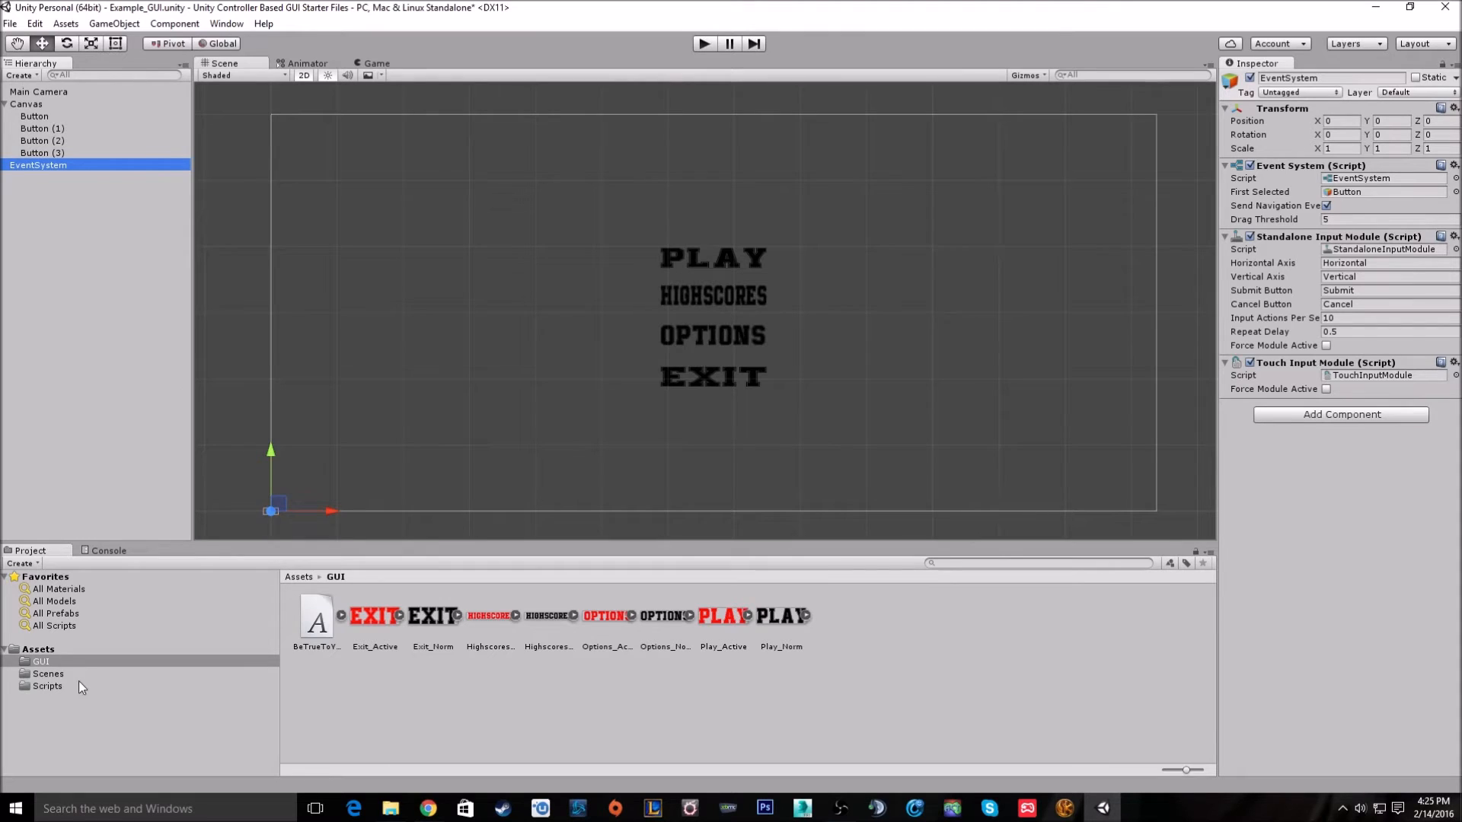
click(47, 686)
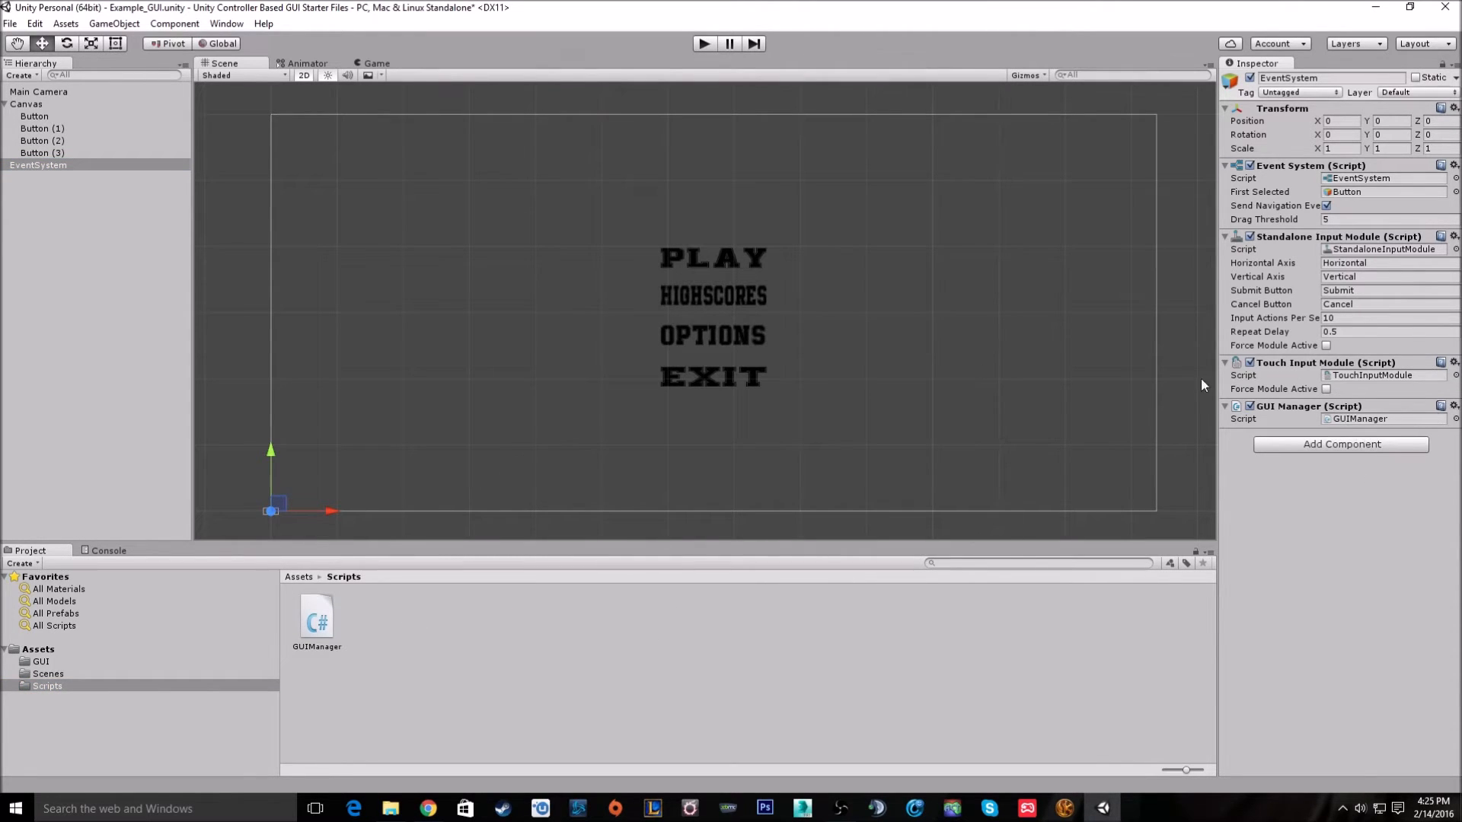
click(34, 116)
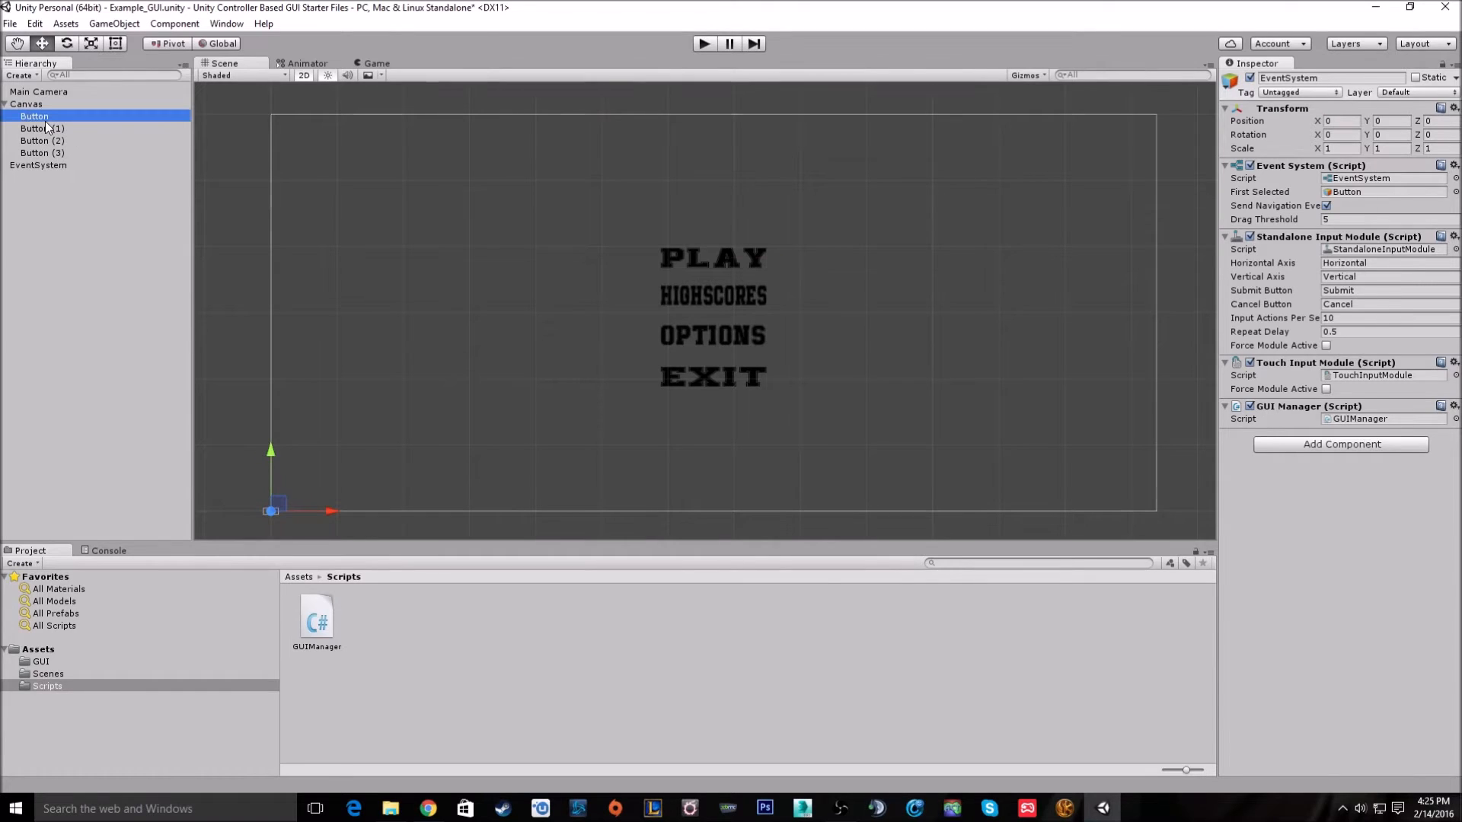
click(34, 115)
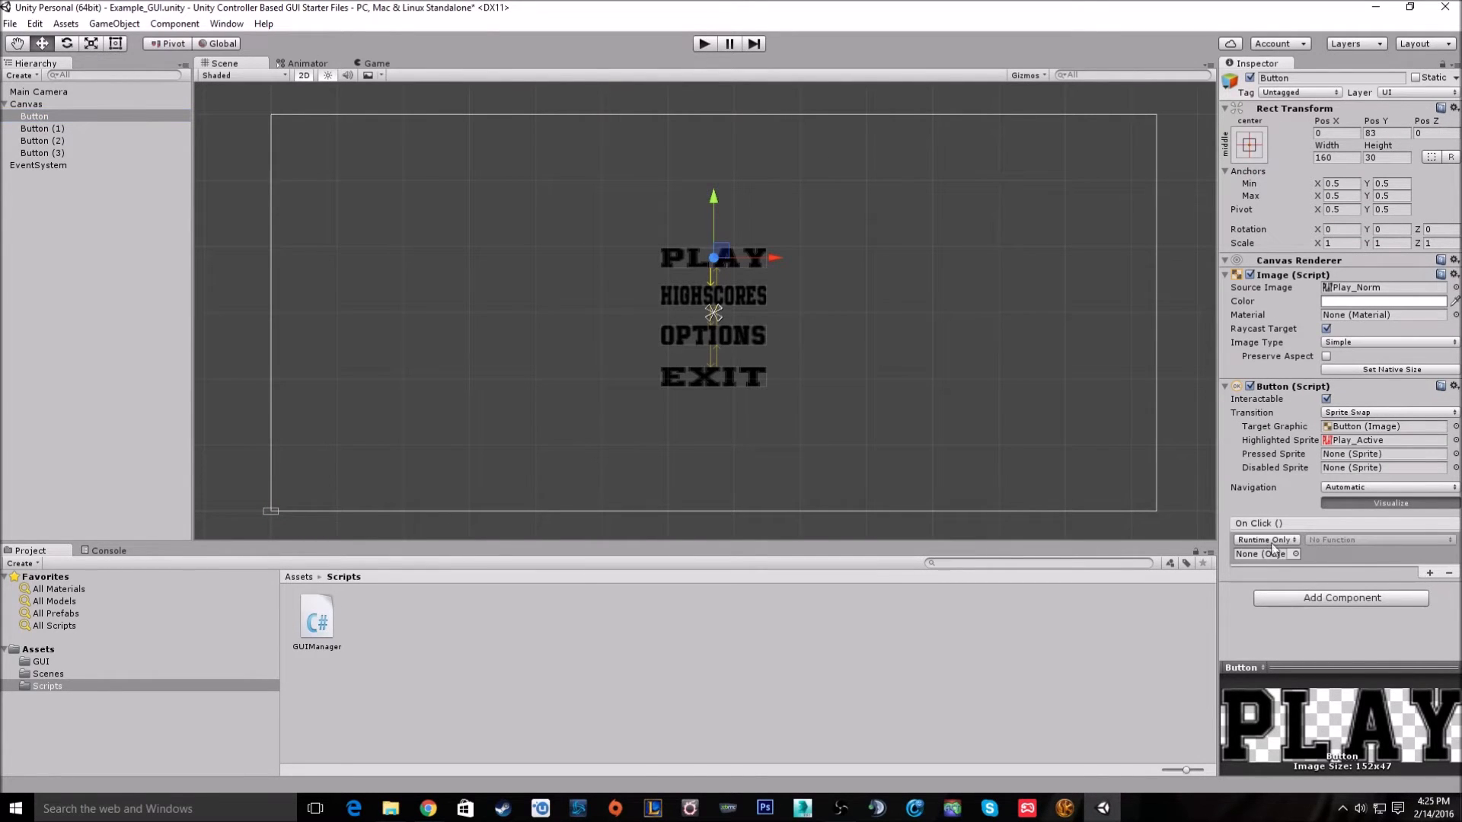
click(38, 165)
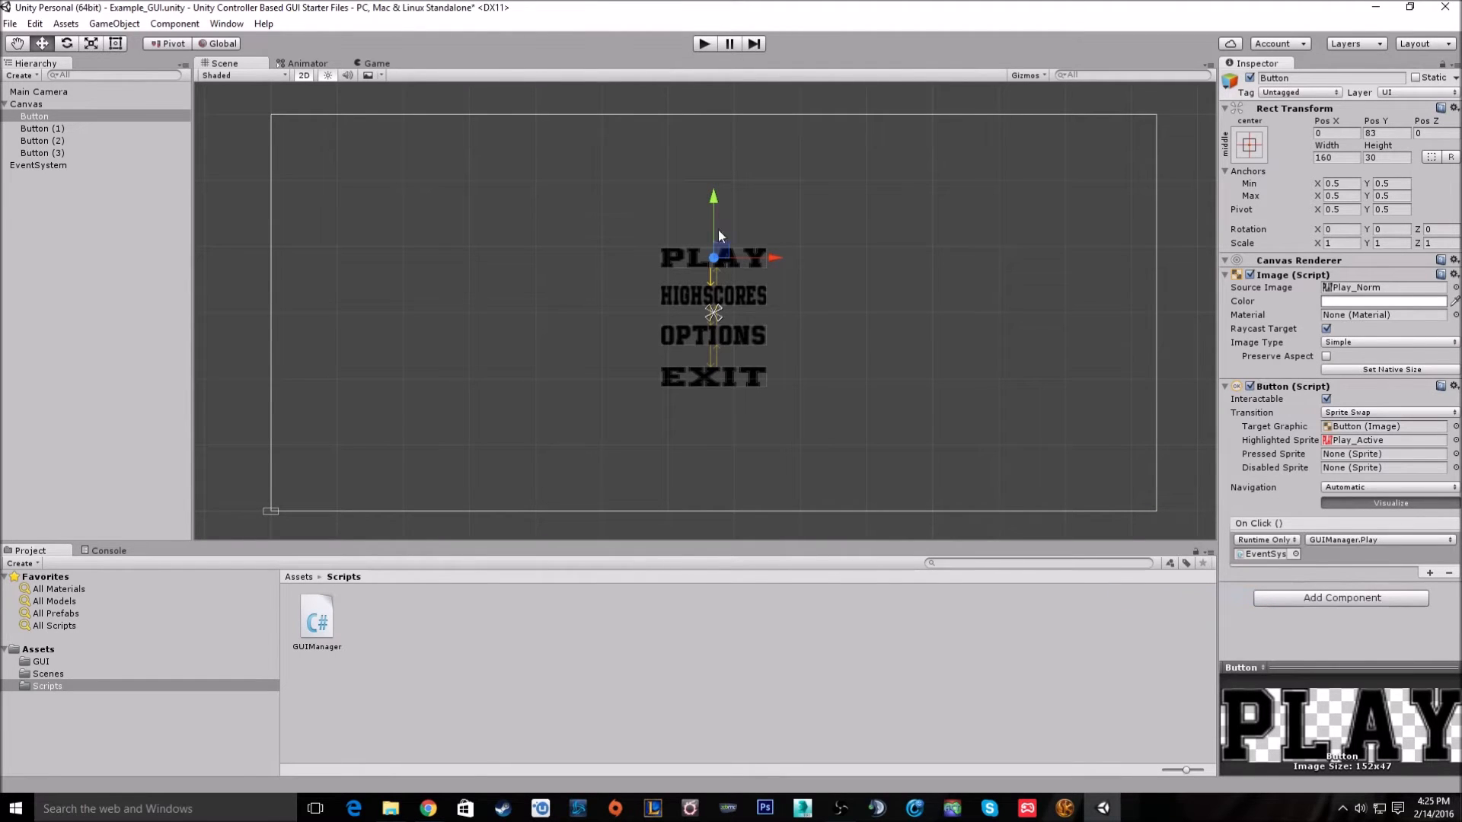
mouse_move(955, 295)
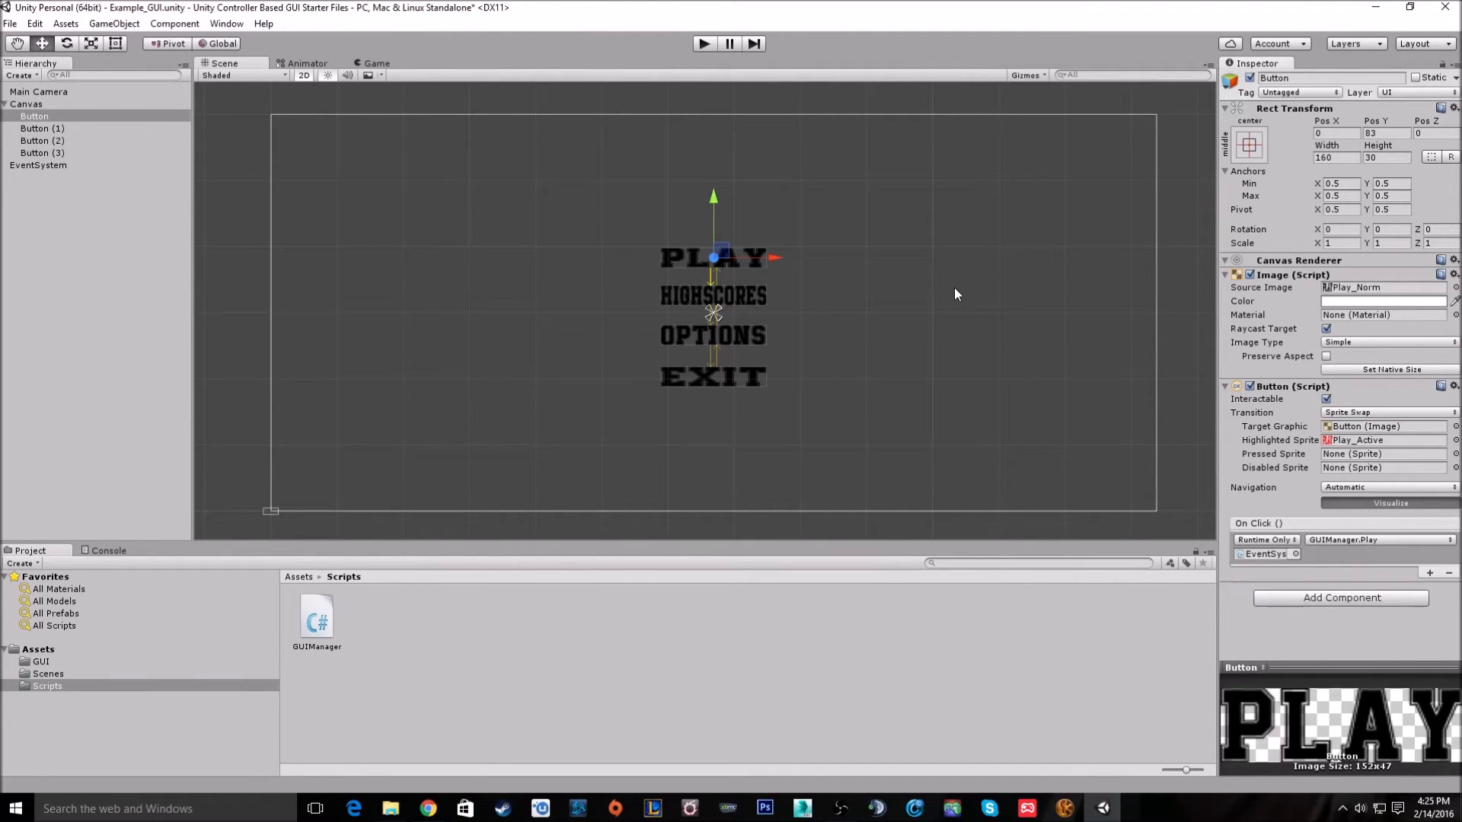
mouse_move(543, 182)
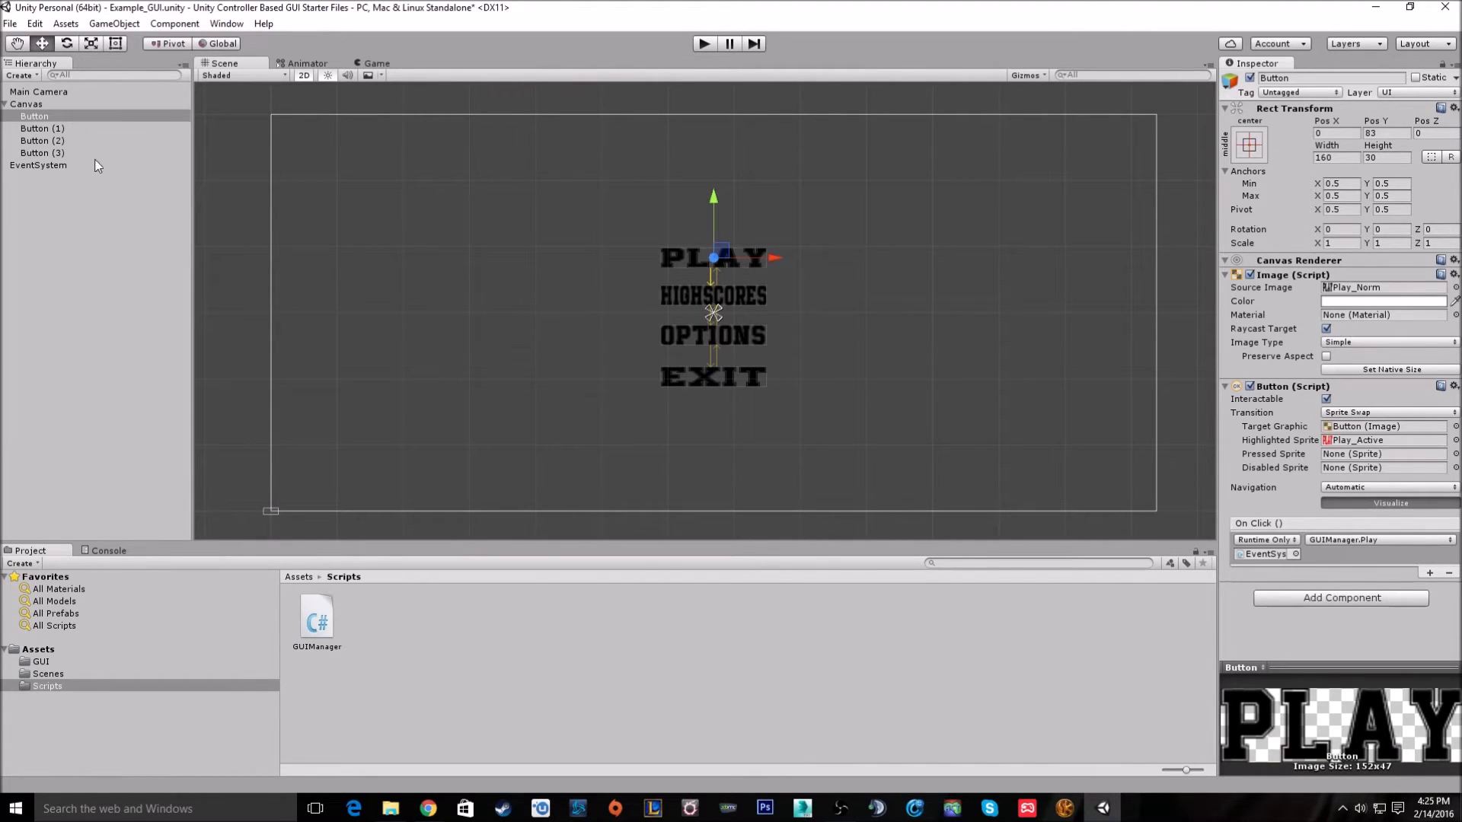
Select the EventSystem with GUIManager attached and bring up Edit > Project Settings.
click(38, 165)
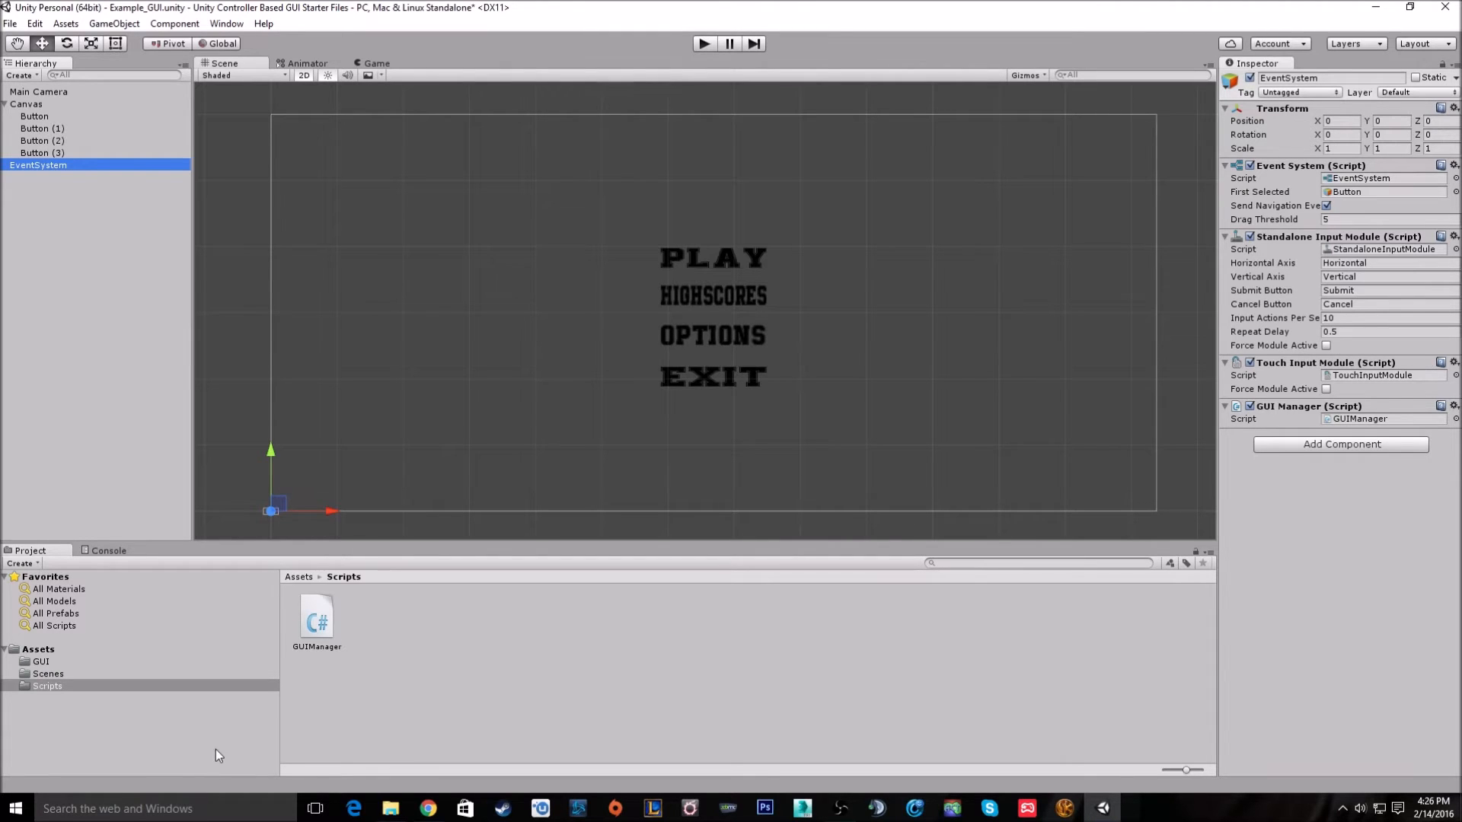
mouse_move(287, 524)
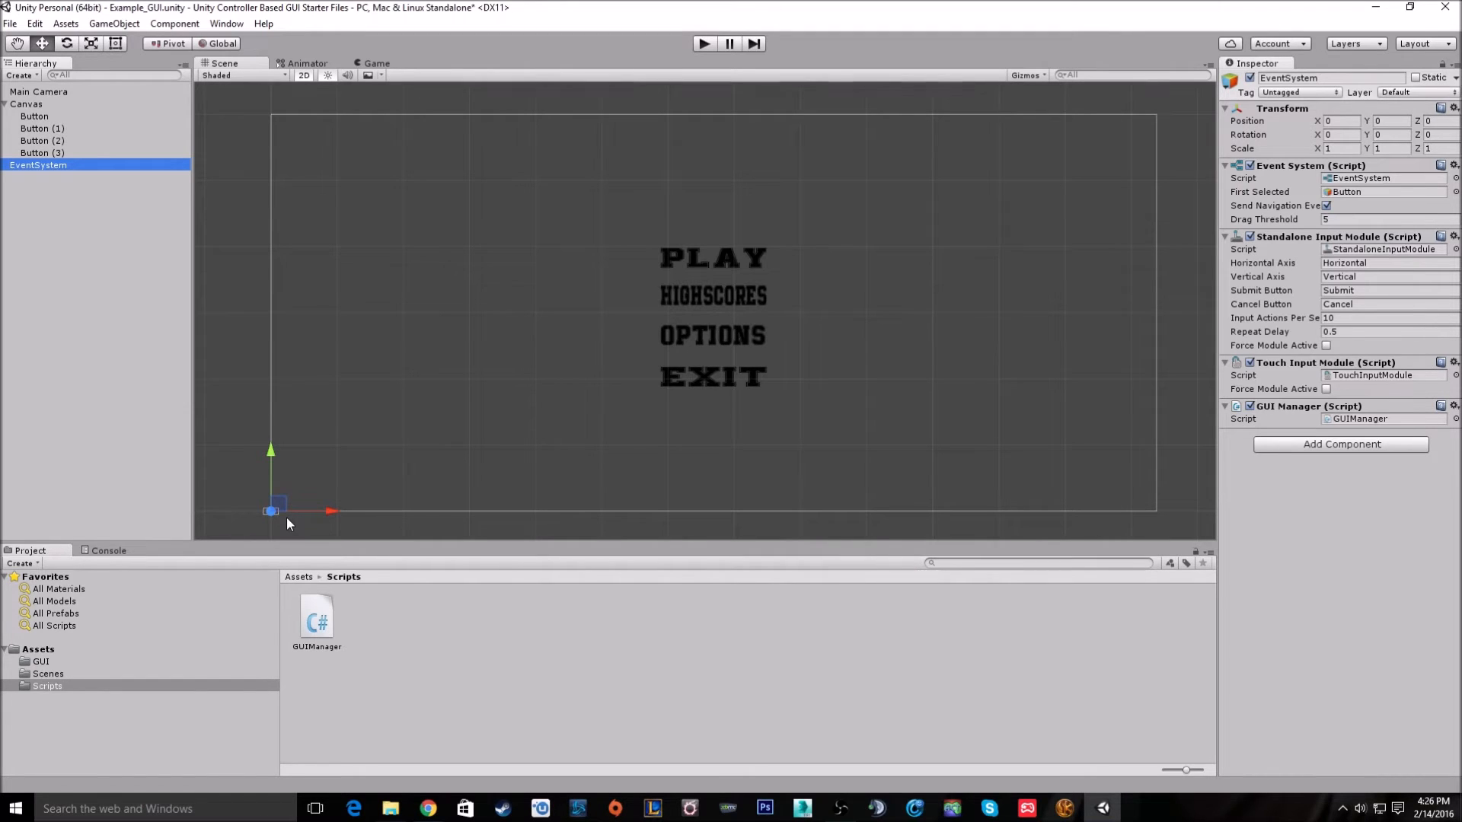
mouse_move(287, 515)
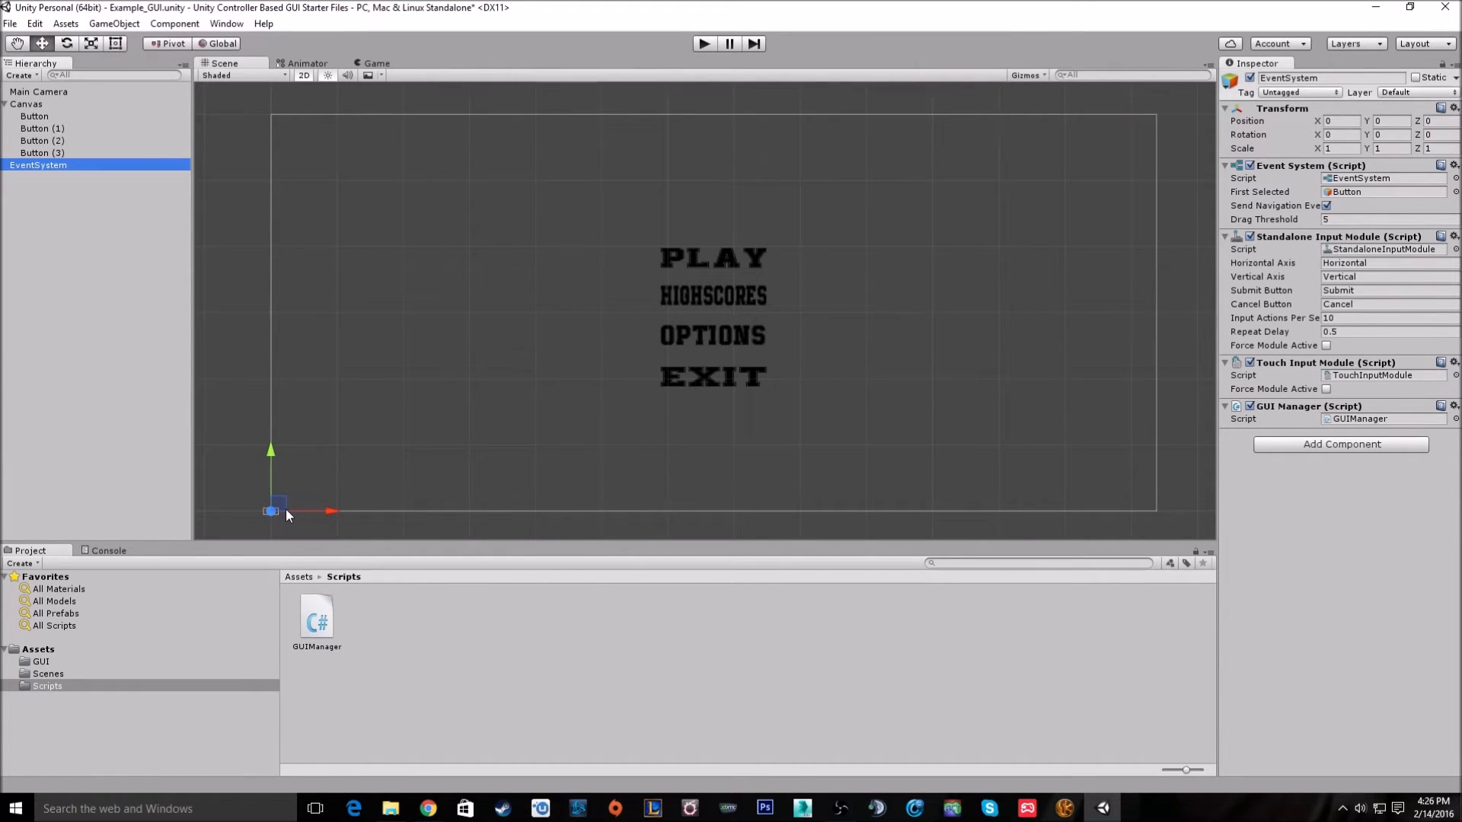
mouse_move(161, 497)
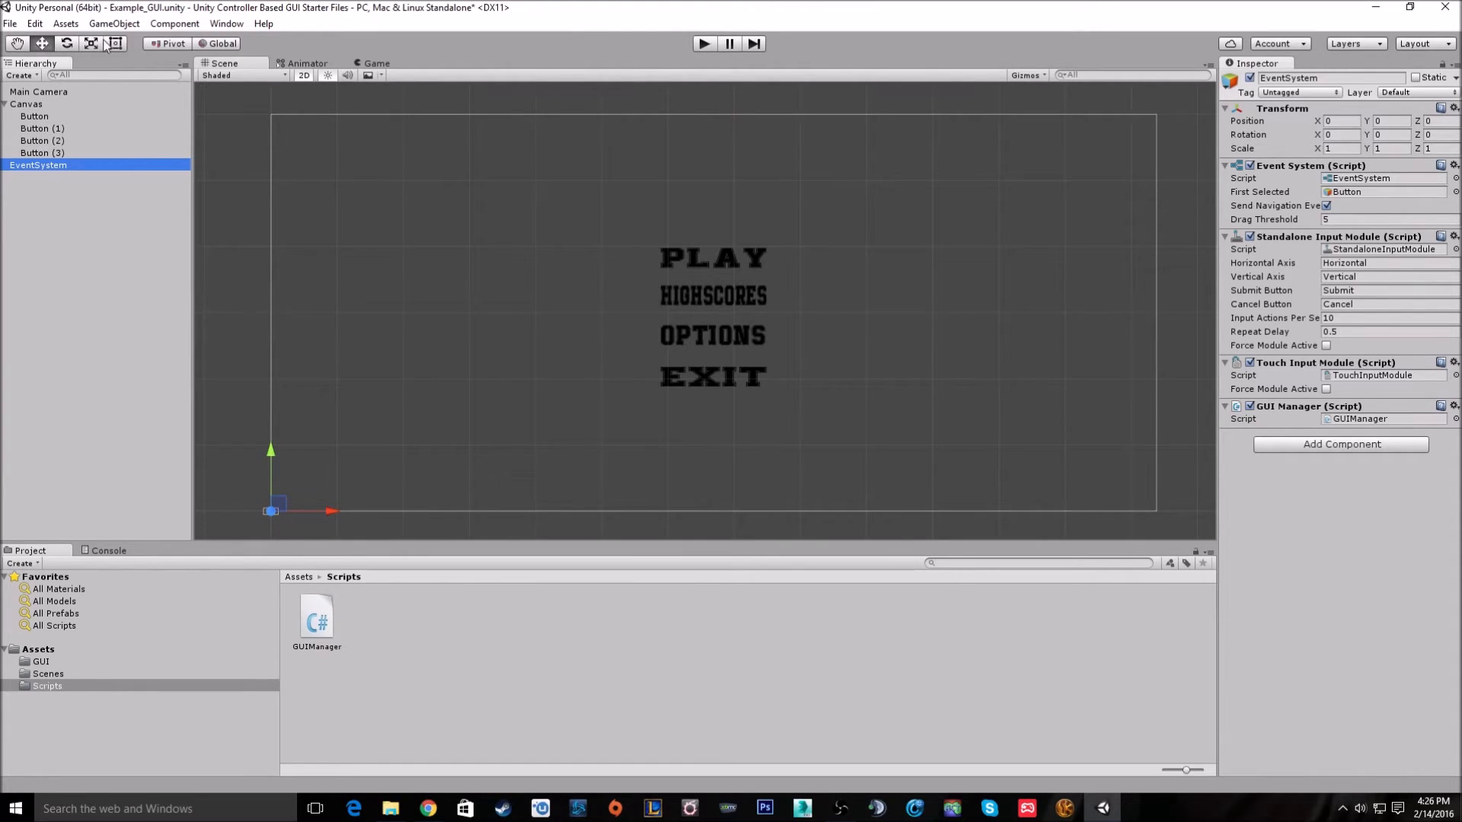
click(34, 23)
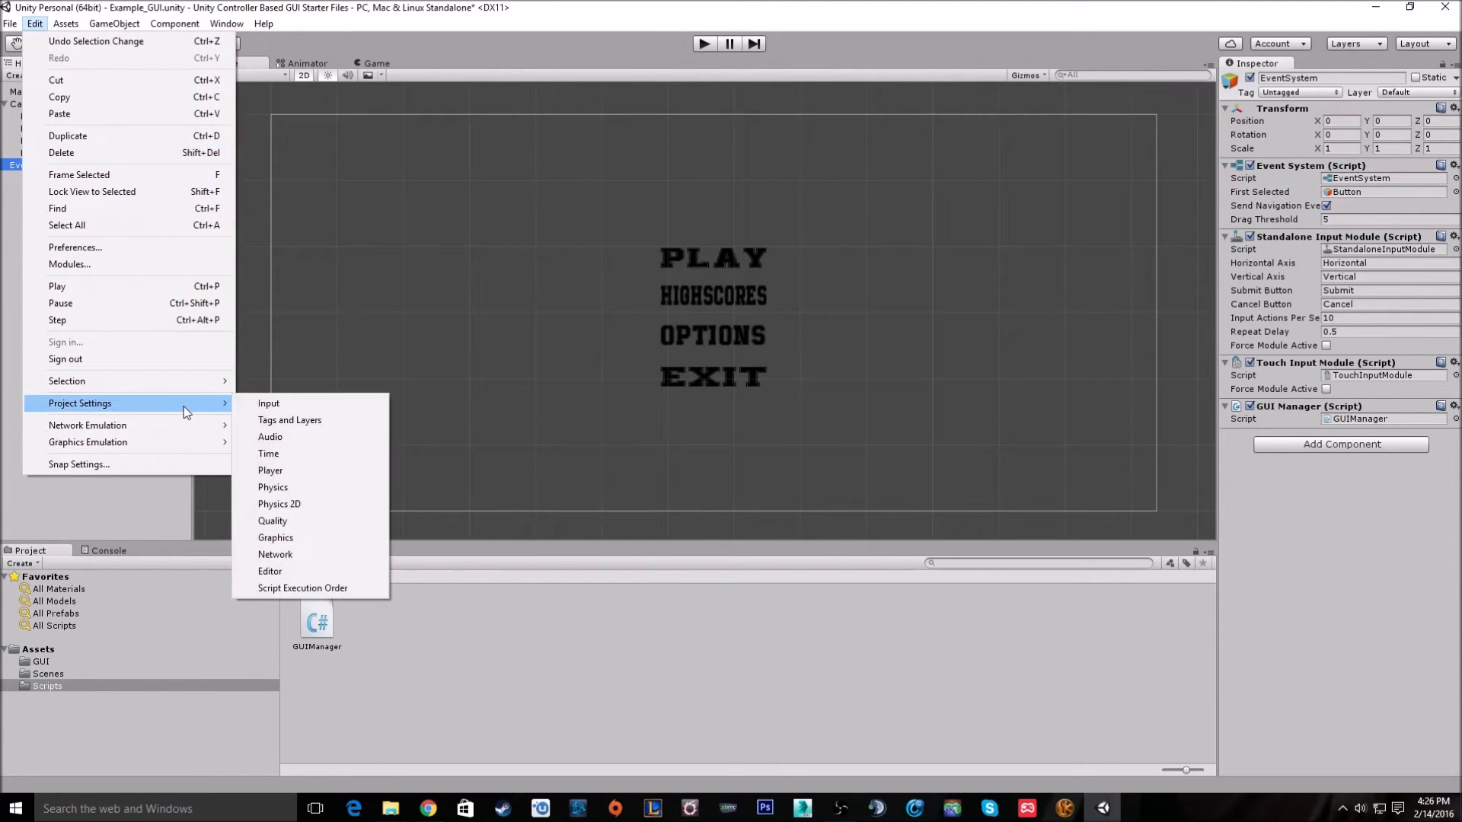
Open the Input Manager axes and expand the joystick Horizontal and Vertical entries.
click(269, 403)
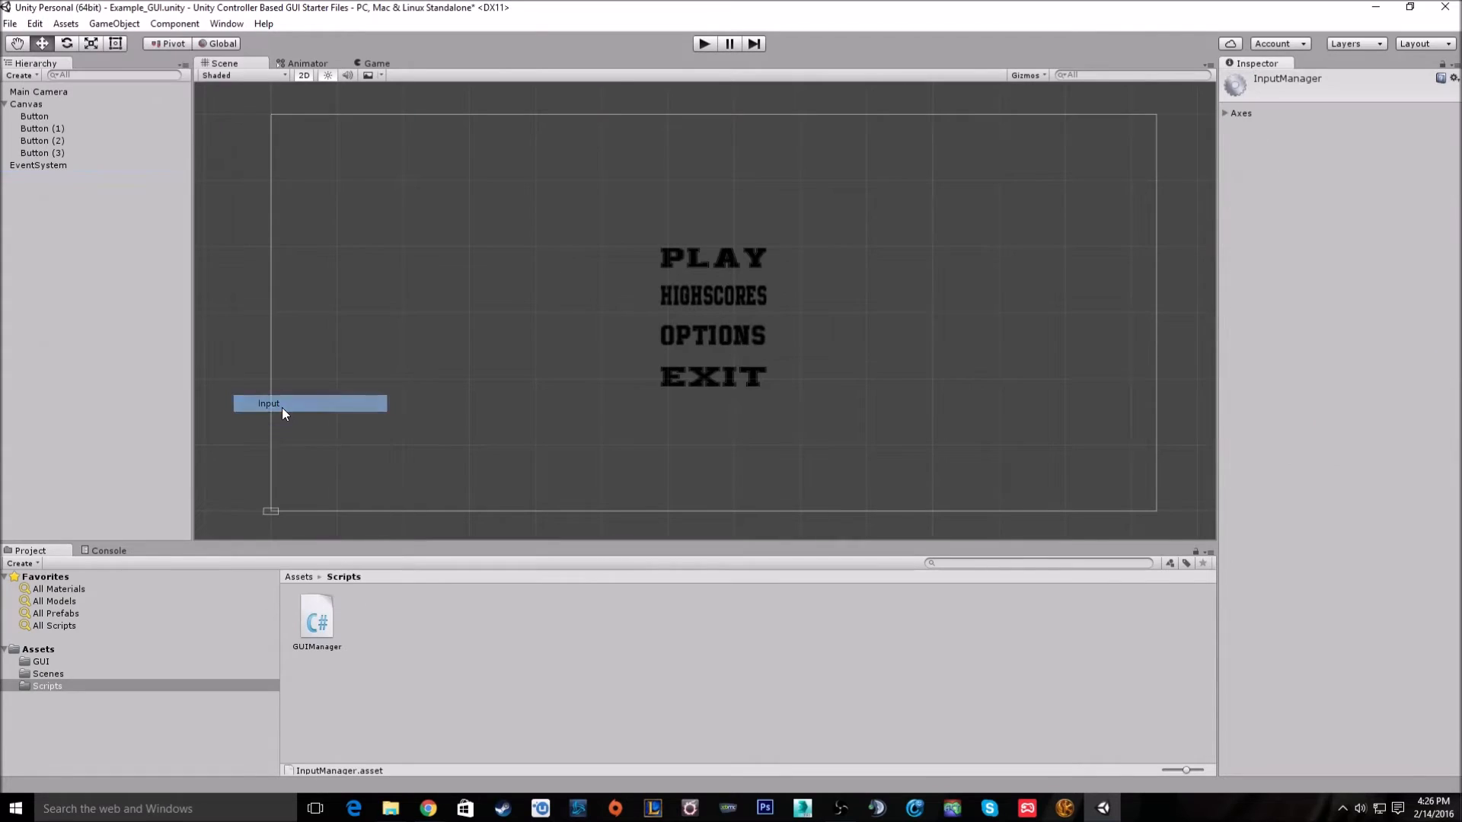
click(1227, 113)
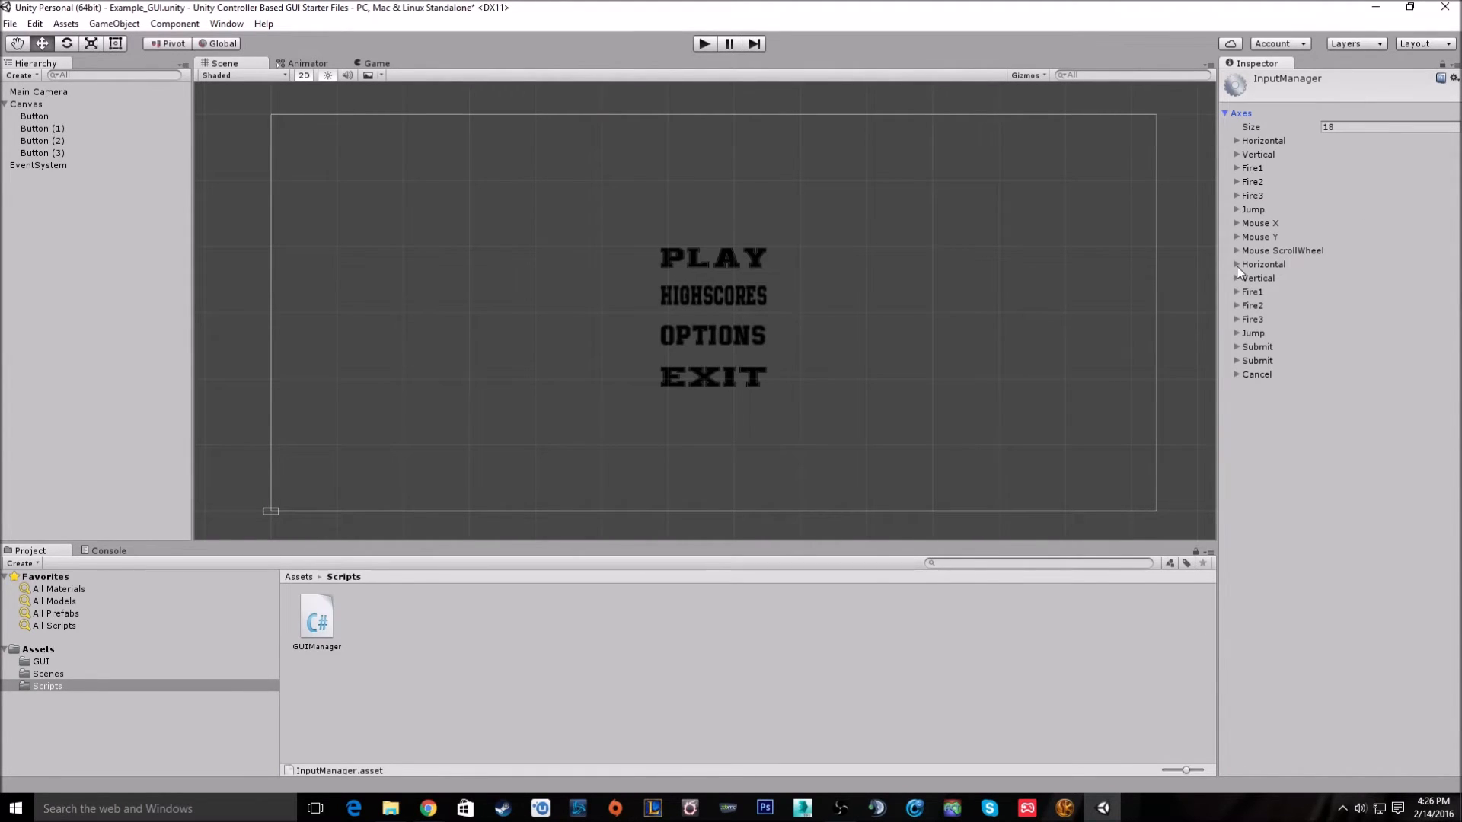
click(1236, 264)
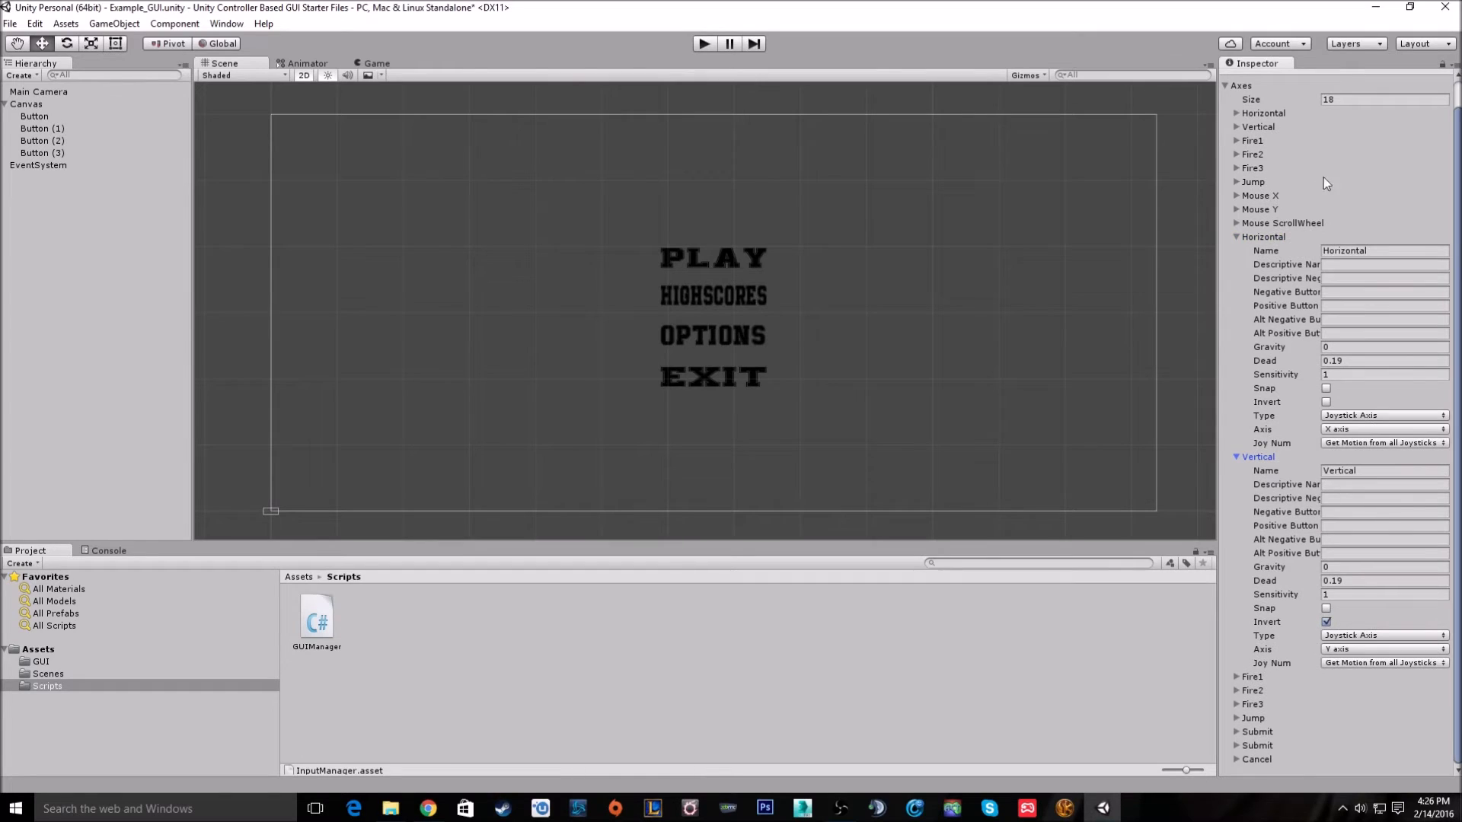
mouse_move(1260, 236)
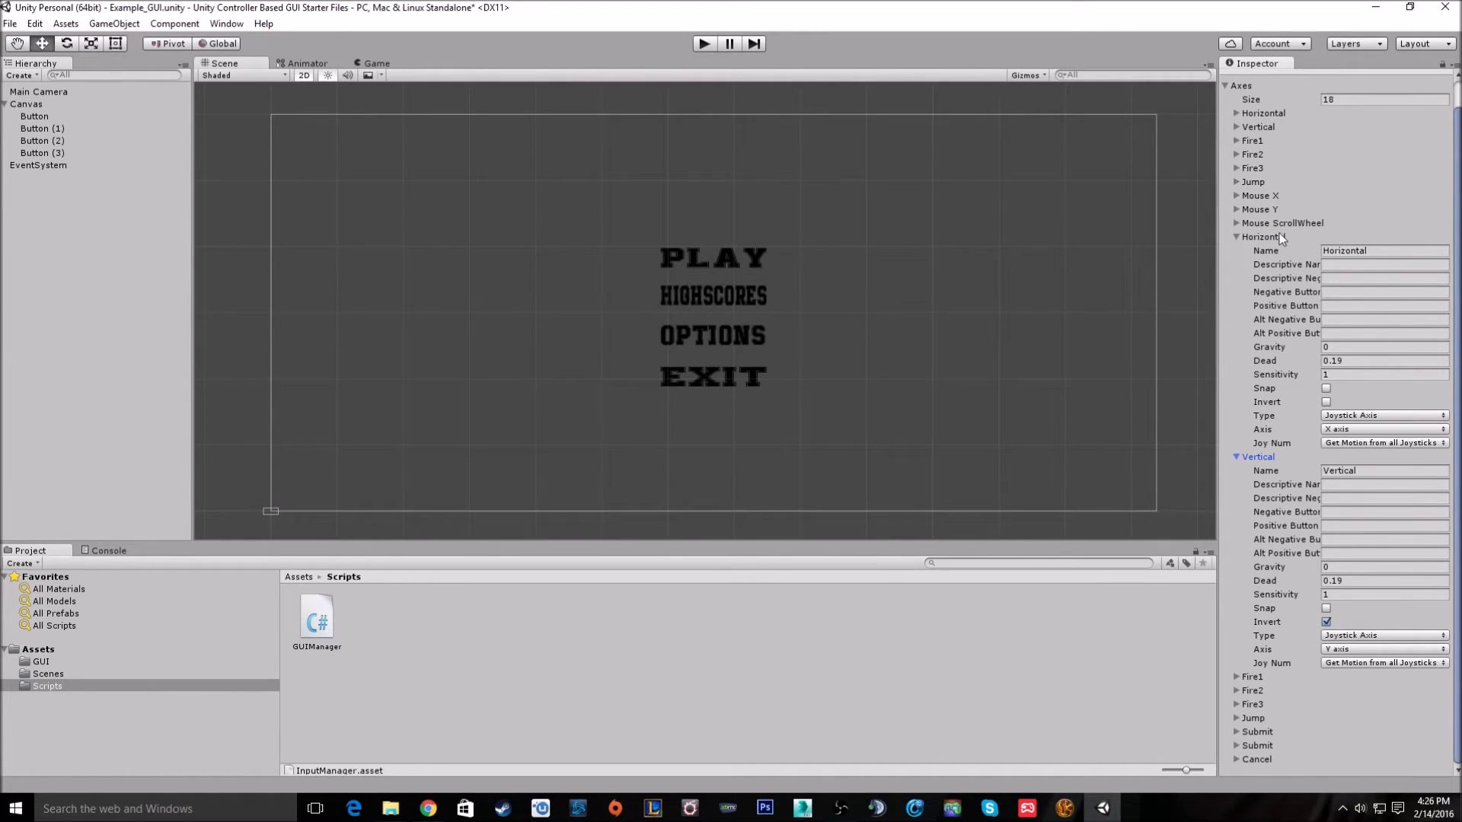
mouse_move(1261, 249)
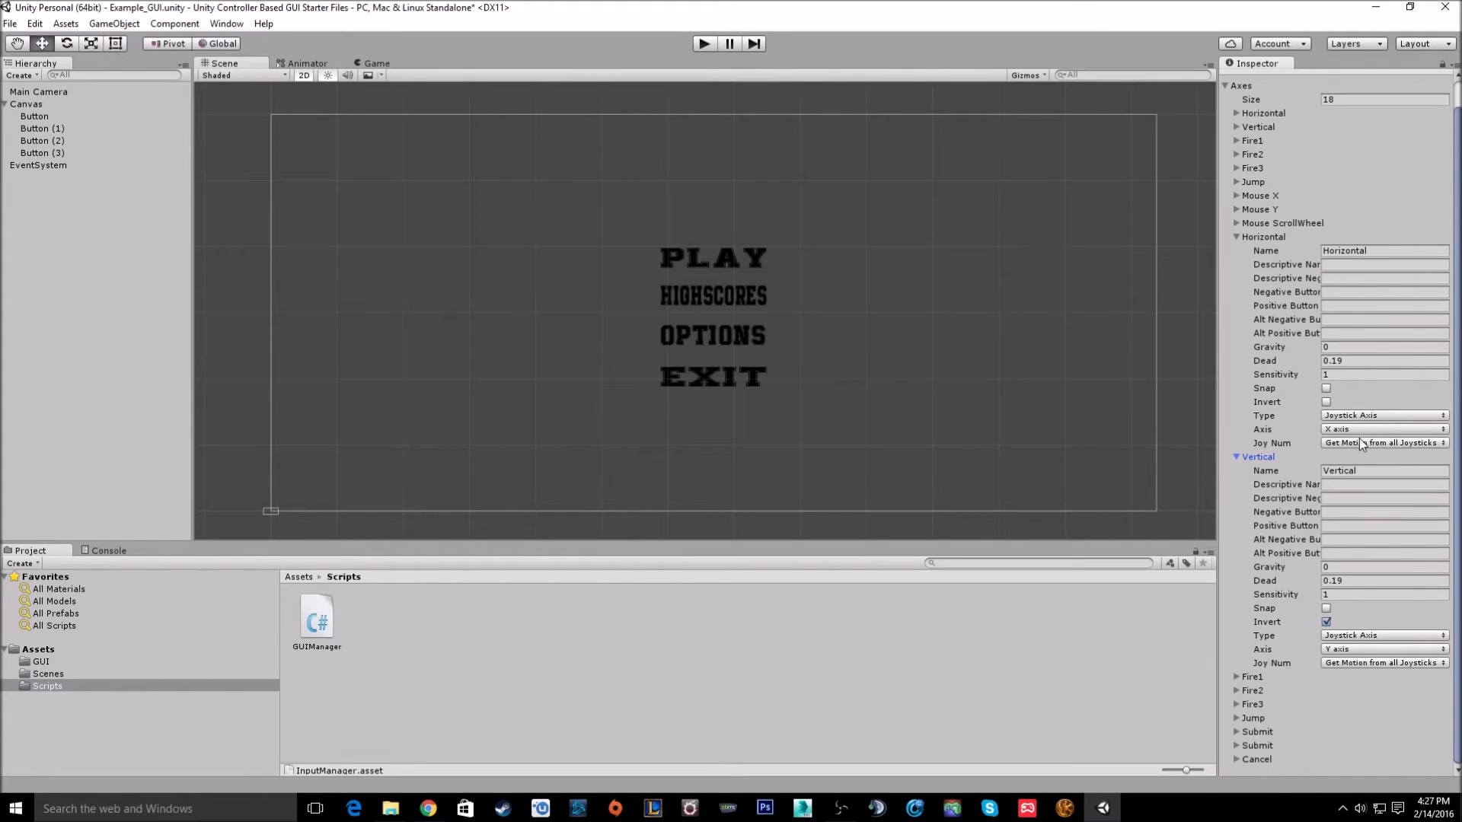
mouse_move(1410, 422)
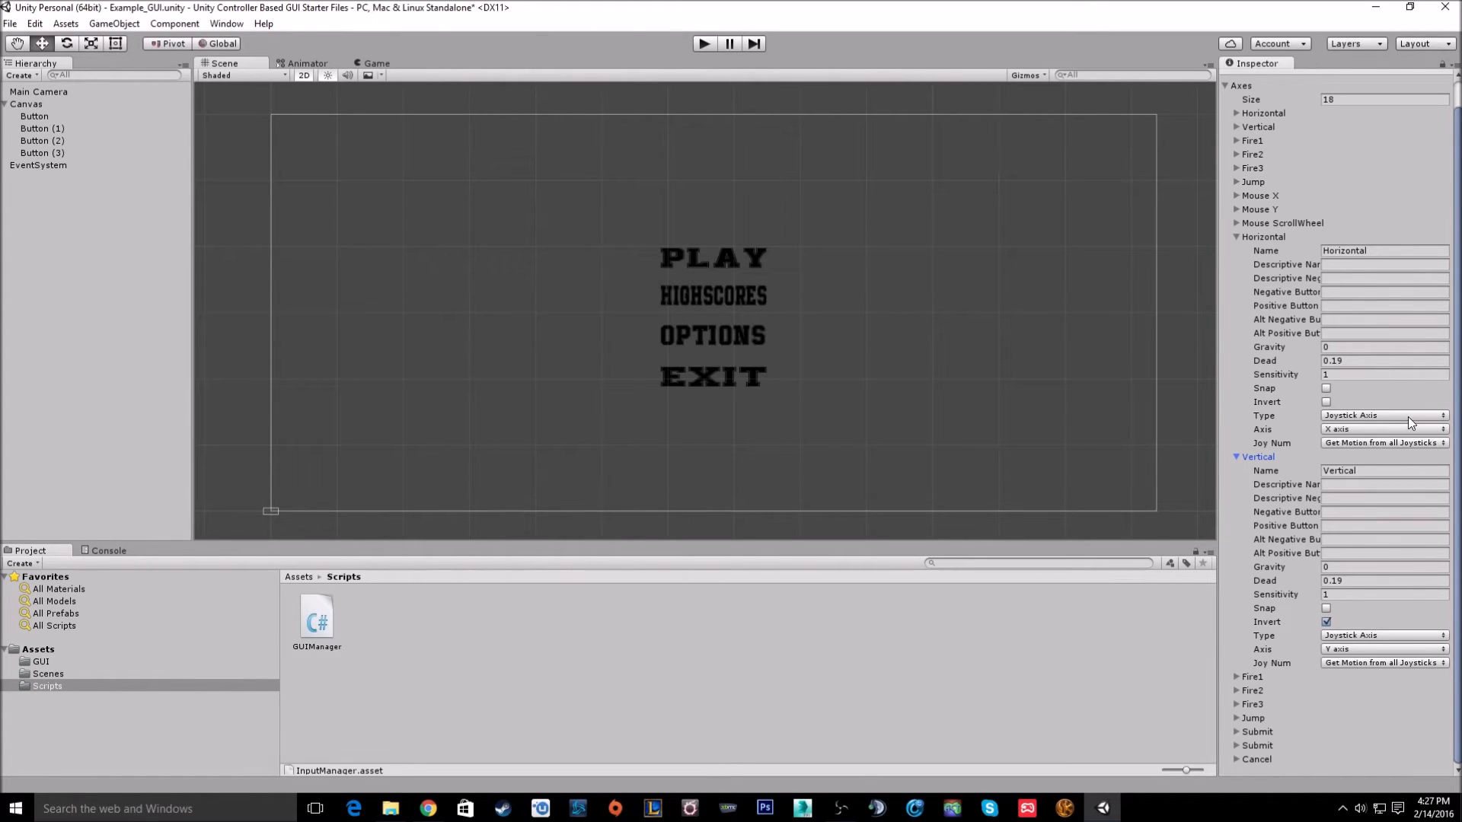
mouse_move(1372, 511)
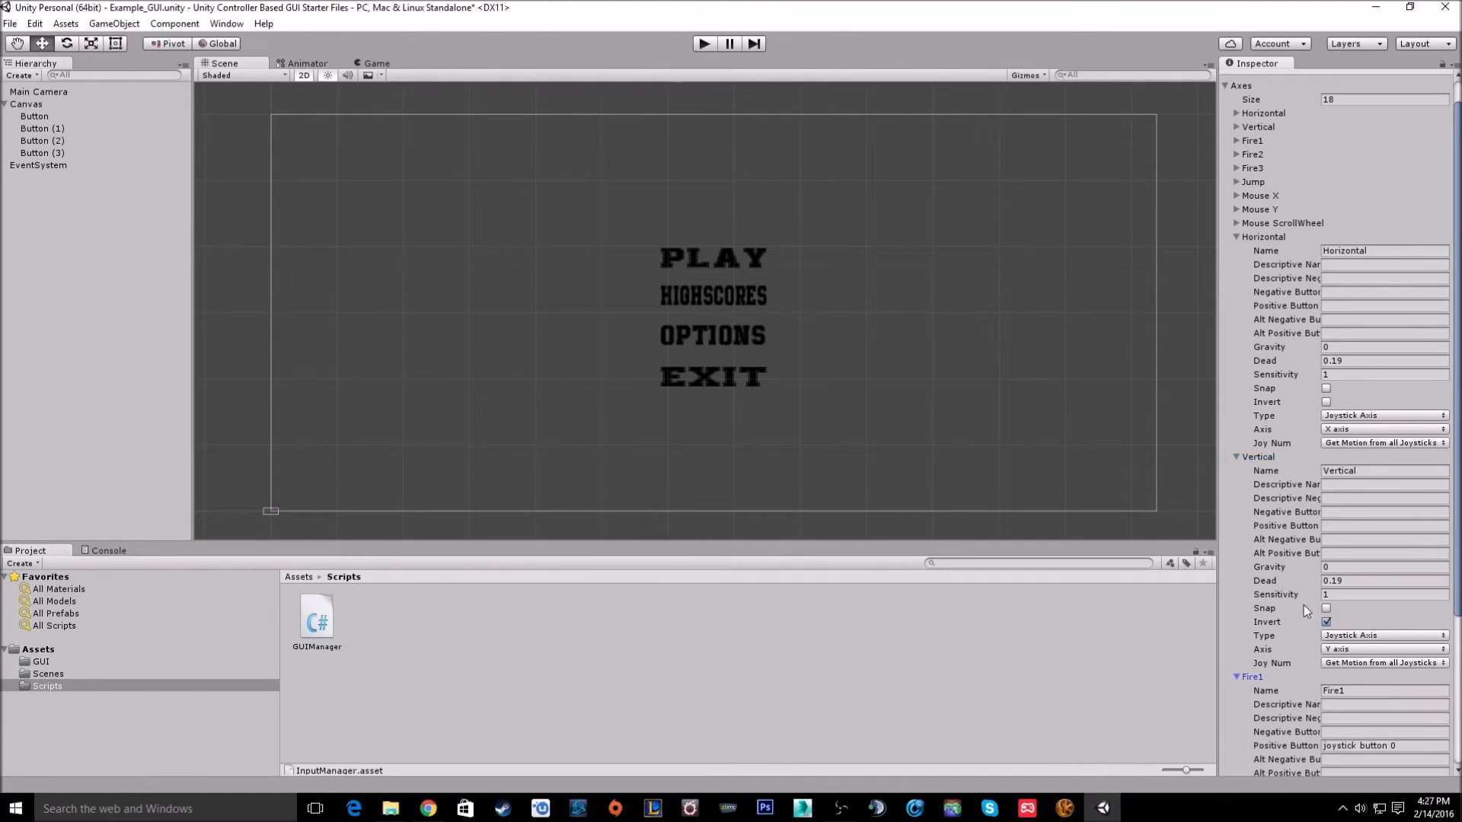
scroll(down, 3)
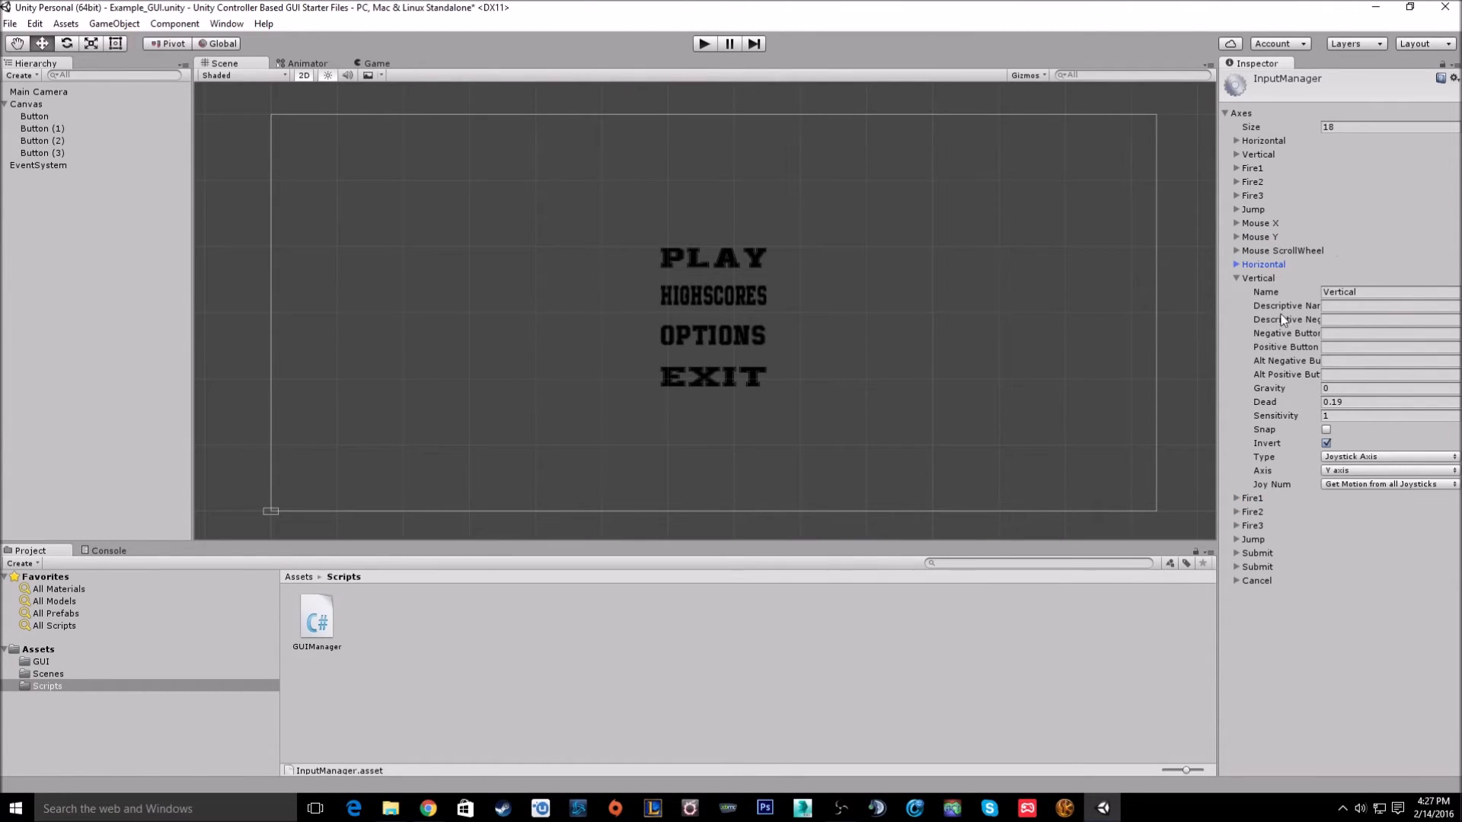
Duplicate the joystick Vertical axis entry so the Input Manager holds 19 axes.
right_click(1263, 278)
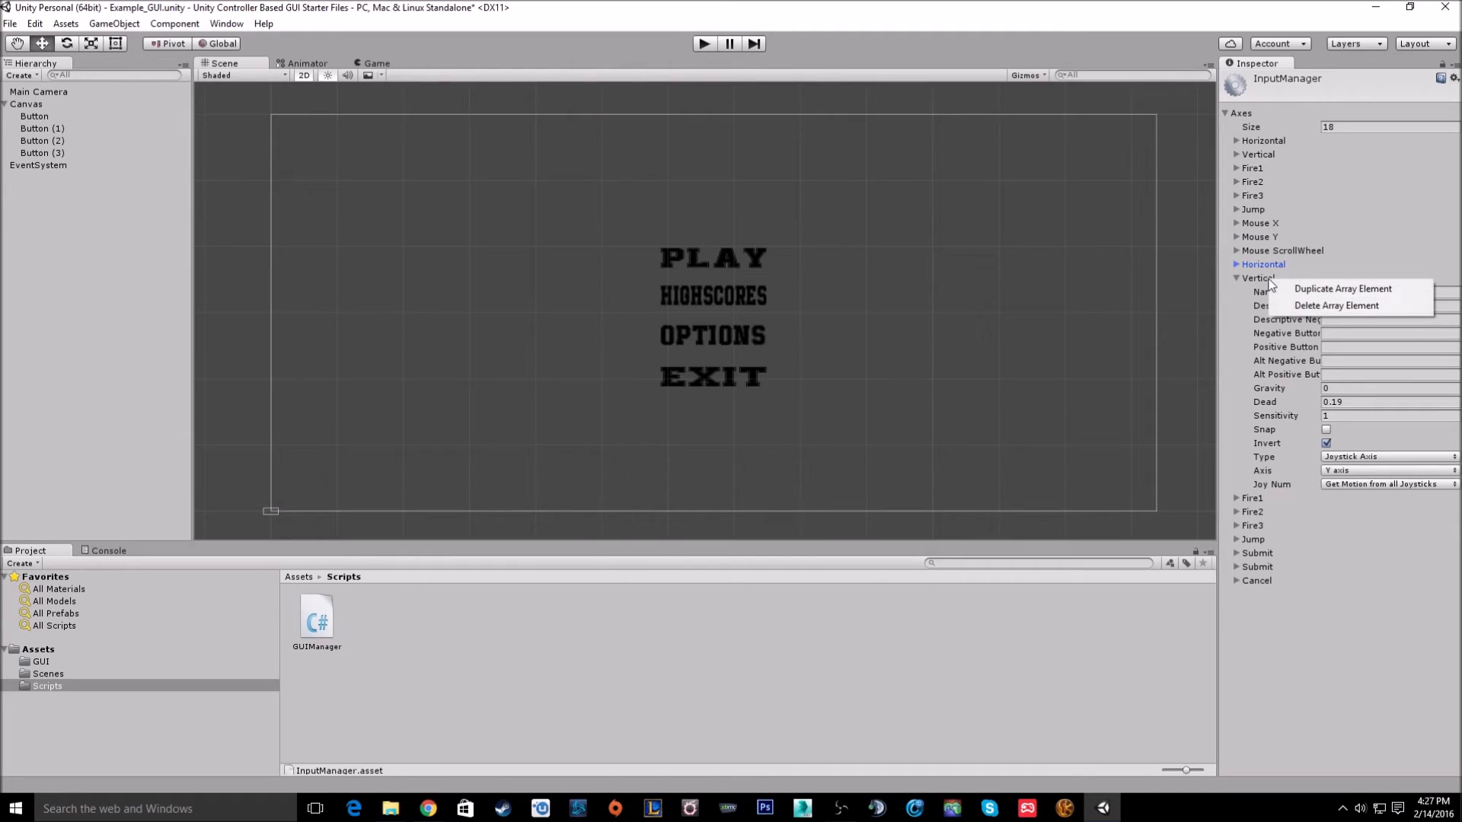
click(1342, 288)
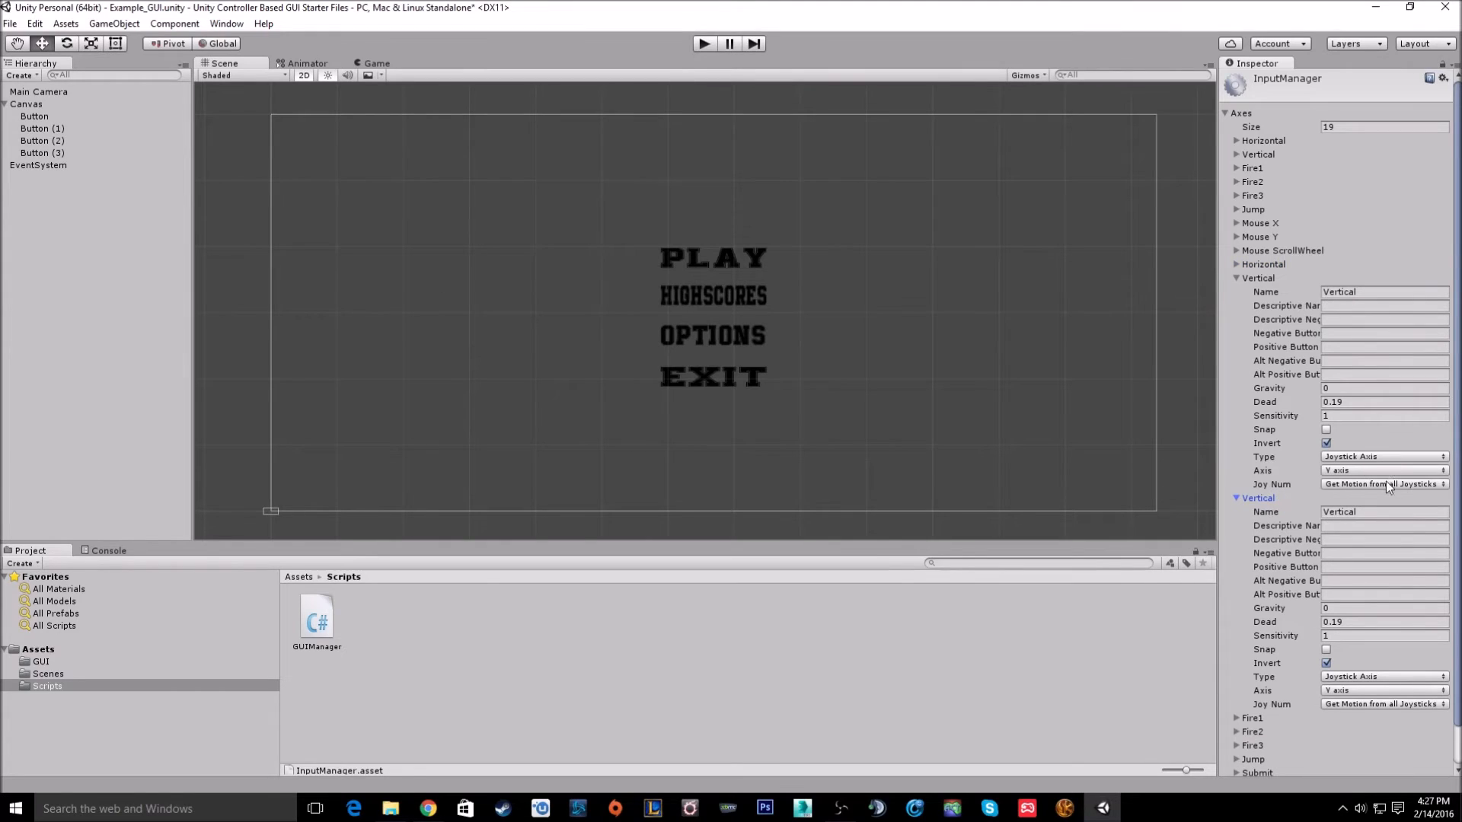
scroll(down, 3)
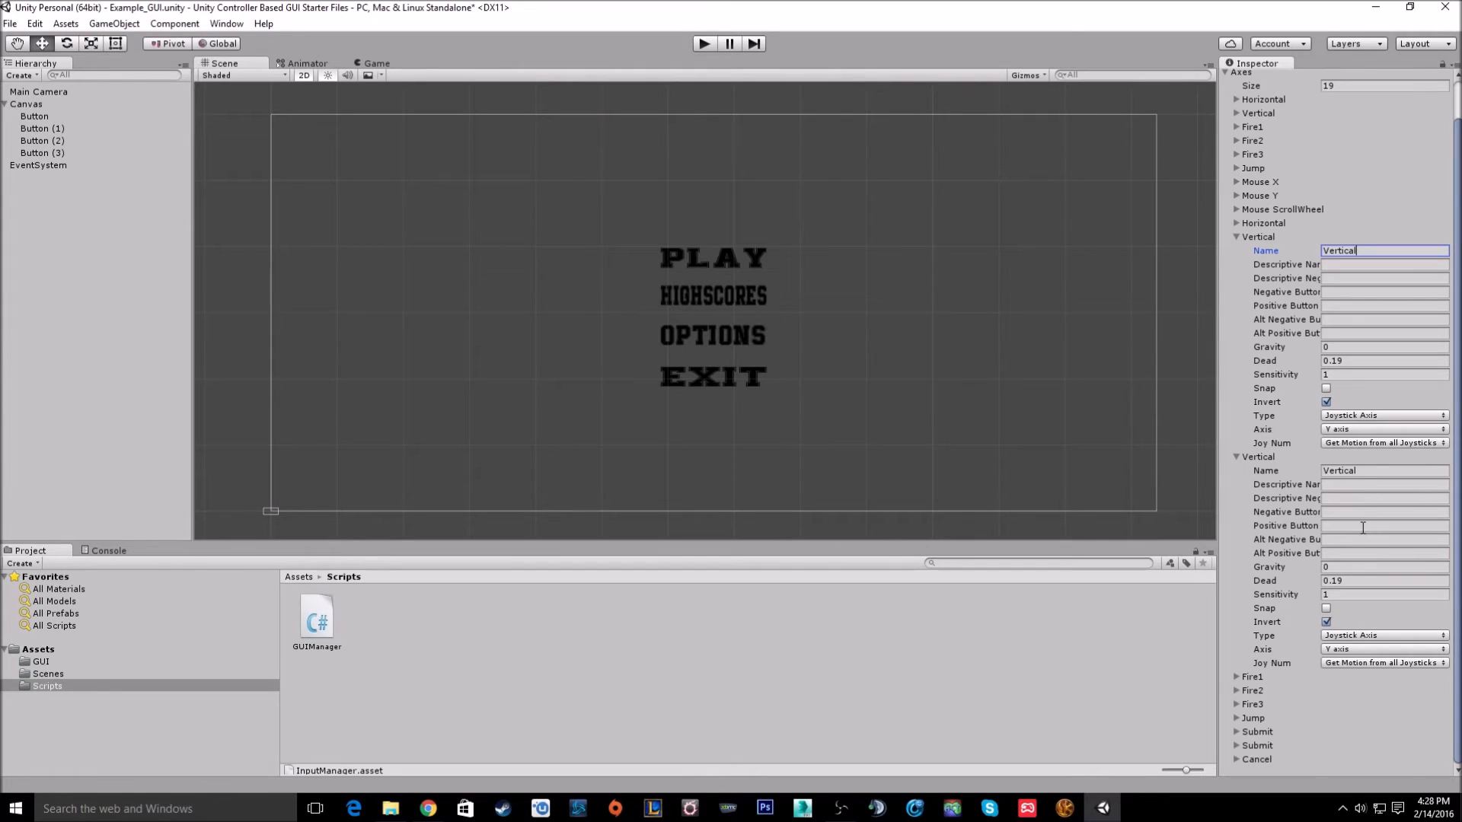
mouse_move(1300, 465)
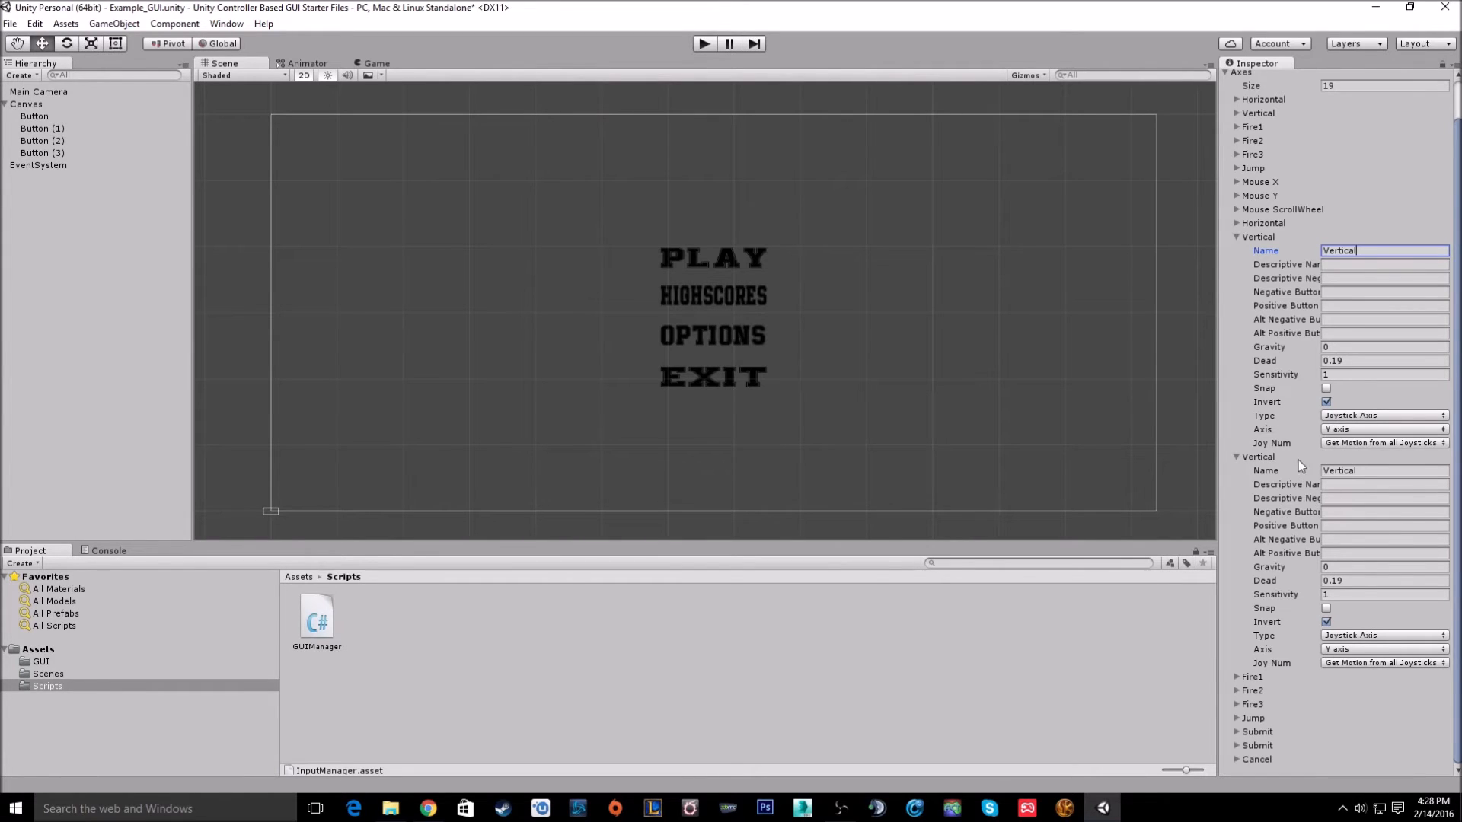
mouse_move(960, 532)
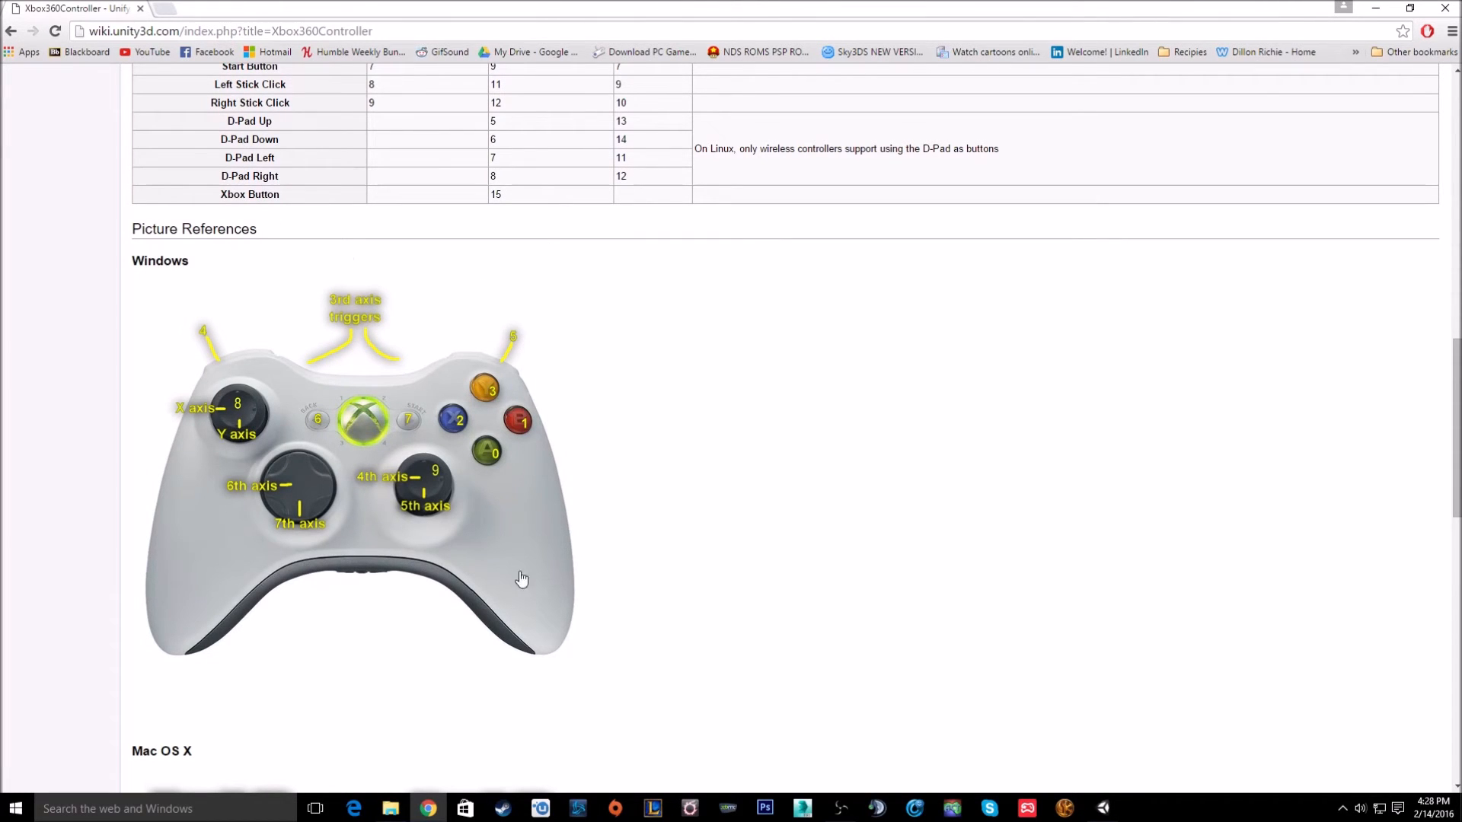
mouse_move(418, 533)
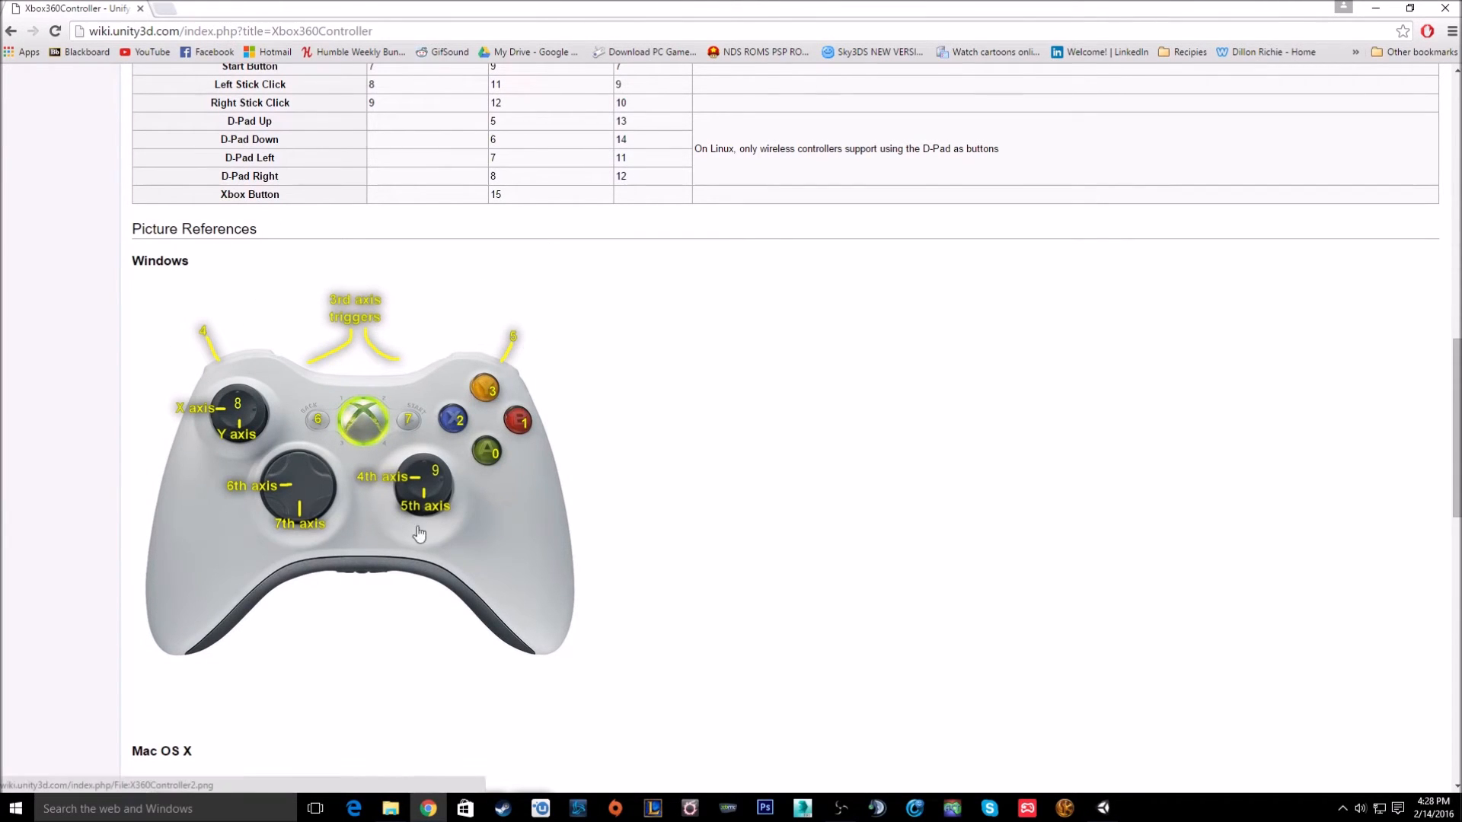
mouse_move(440, 582)
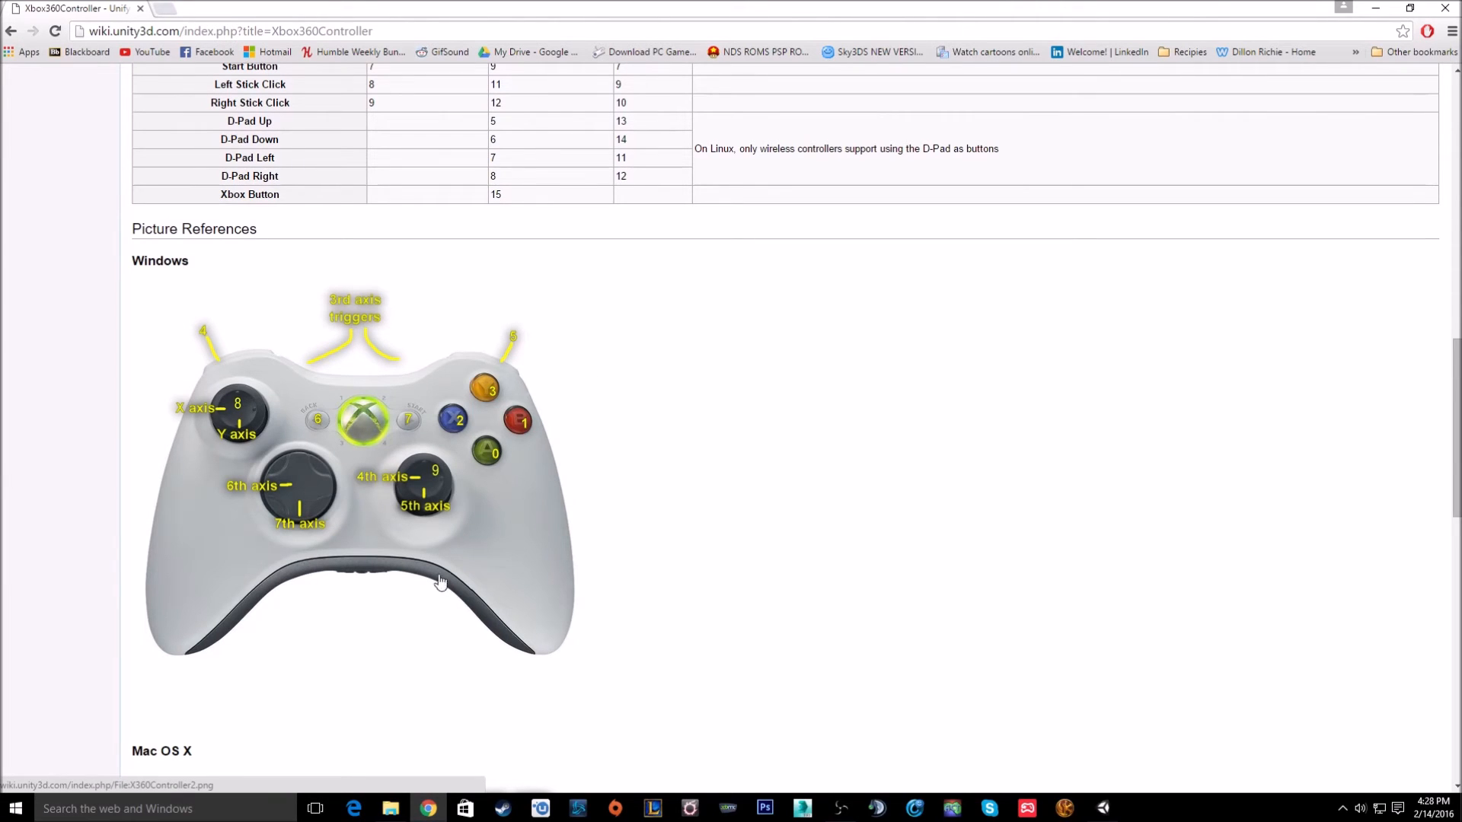
mouse_move(422, 440)
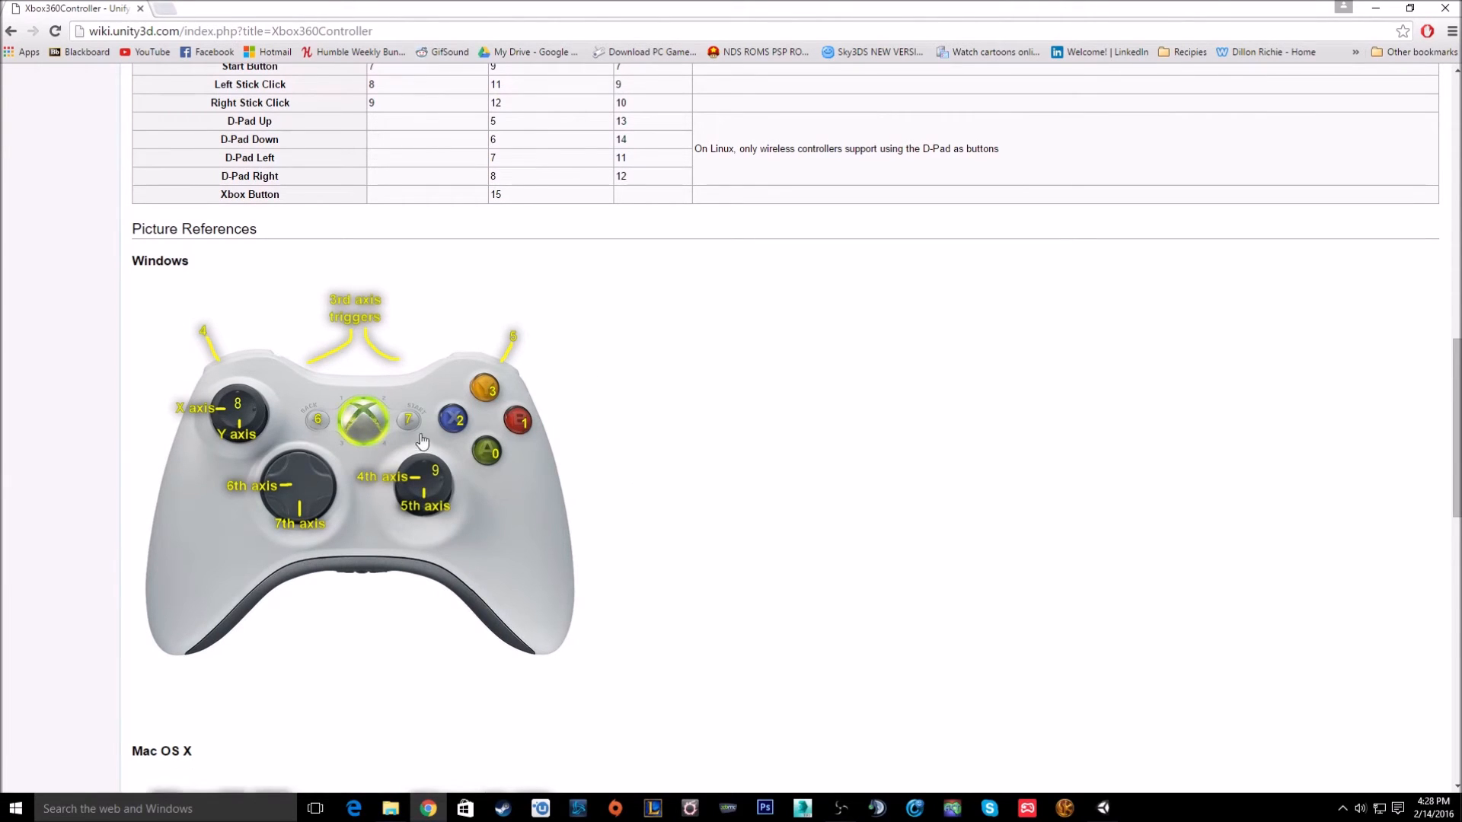
Scroll the Xbox360Controller wiki page to the Windows axis diagram showing D-pad as axes 6 and 7.
scroll(down, 3)
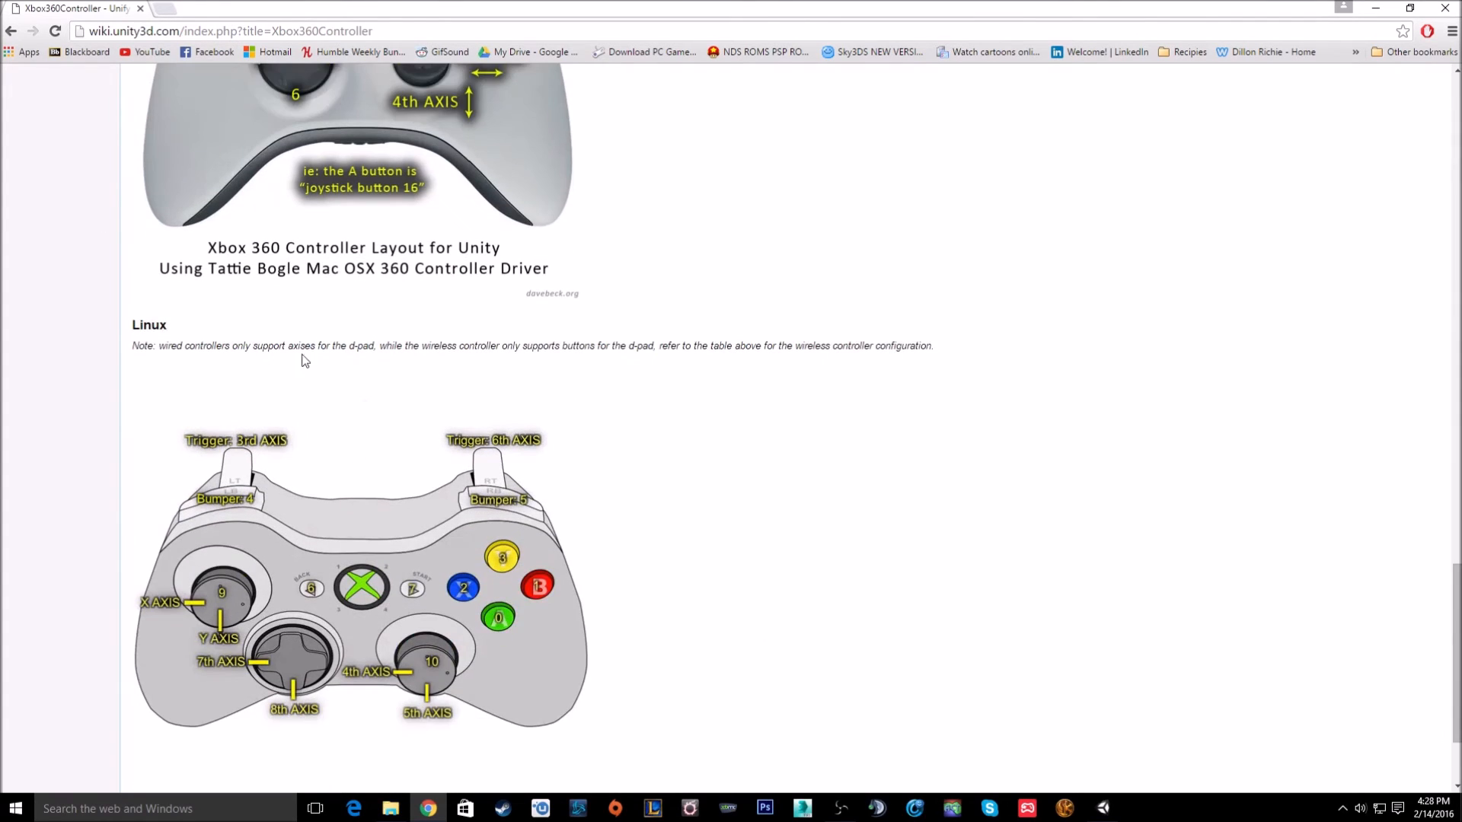
scroll(down, 3)
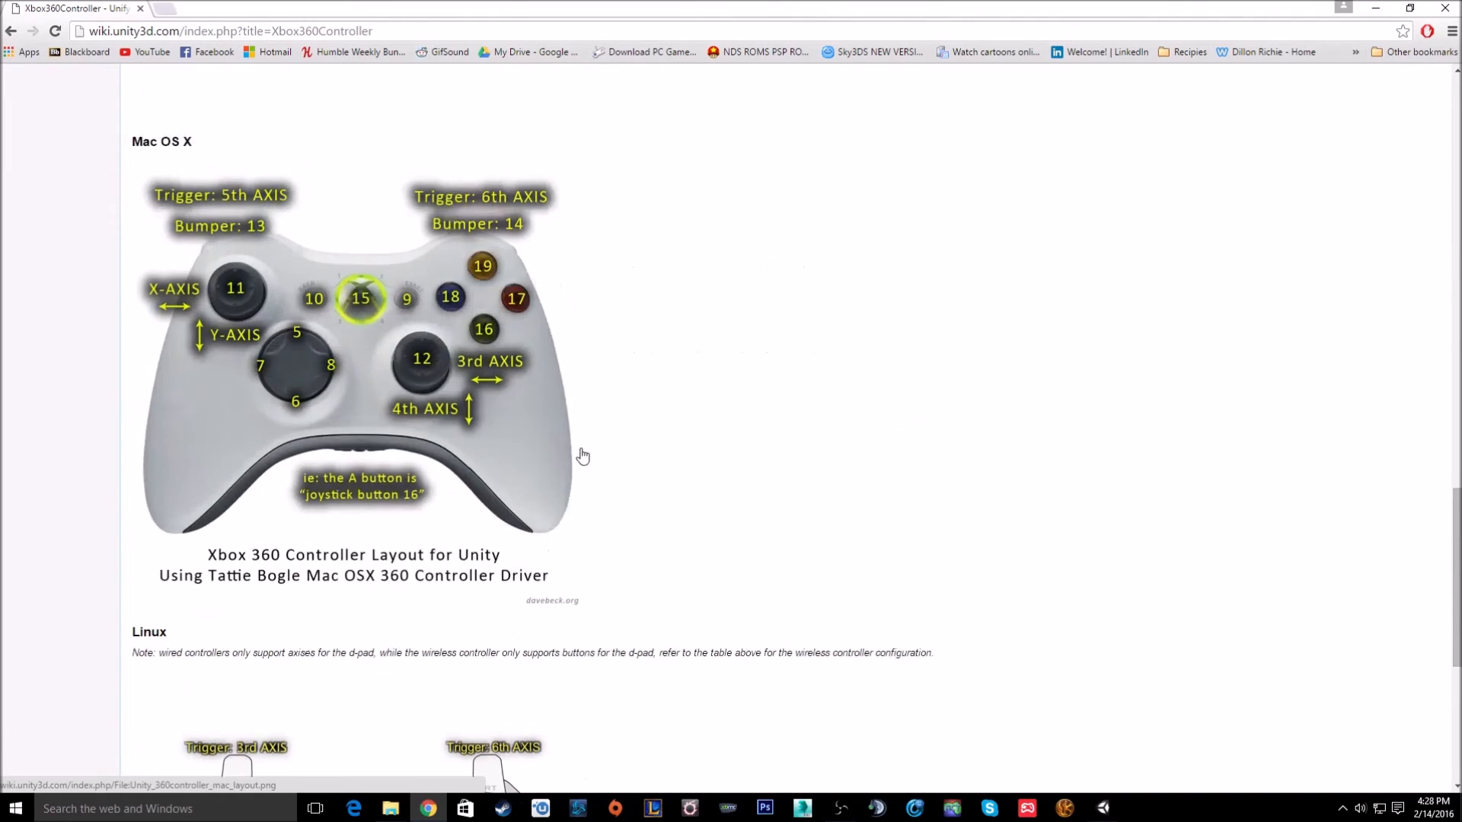
scroll(up, 3)
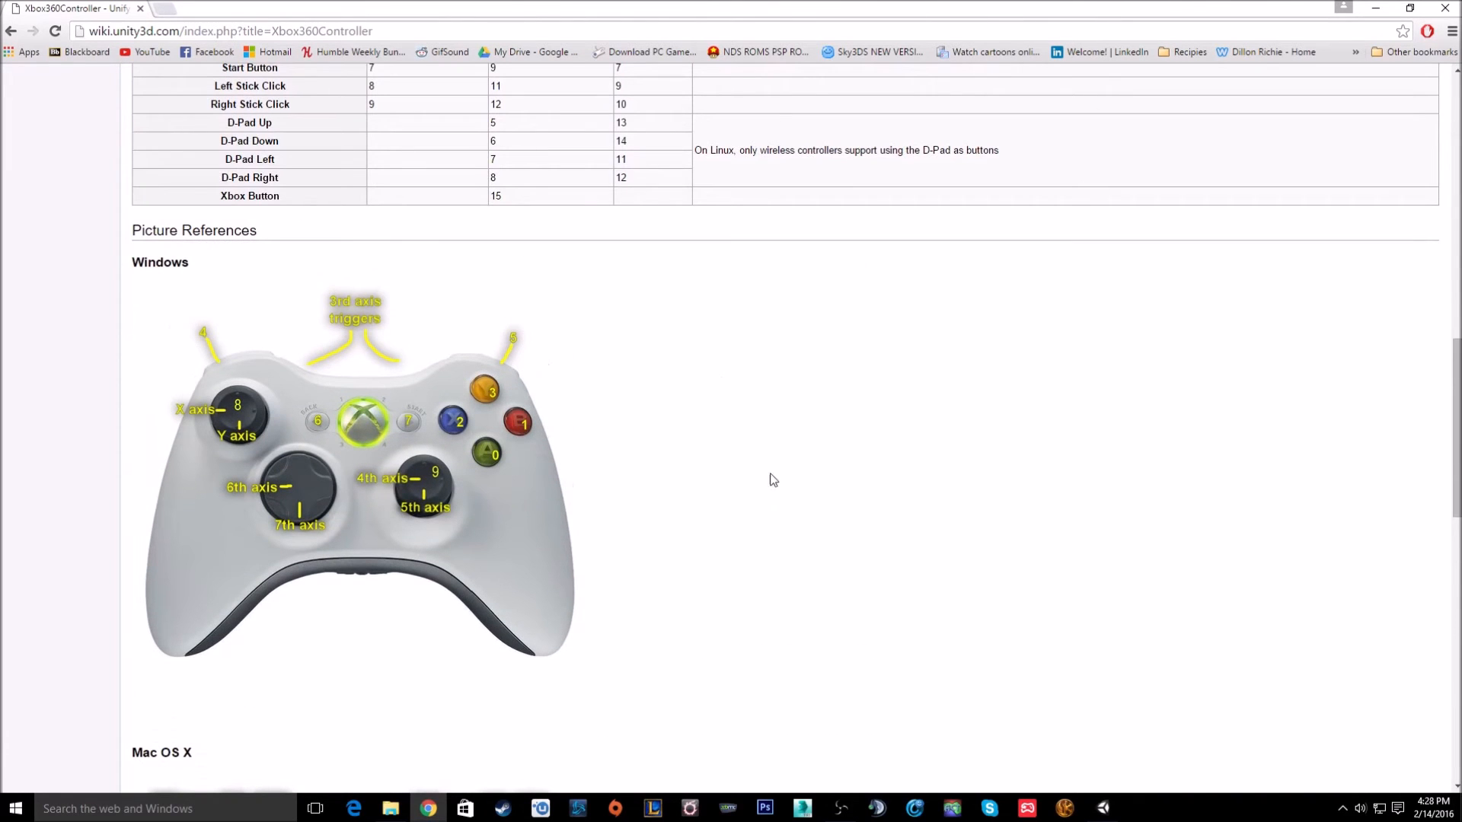
mouse_move(738, 529)
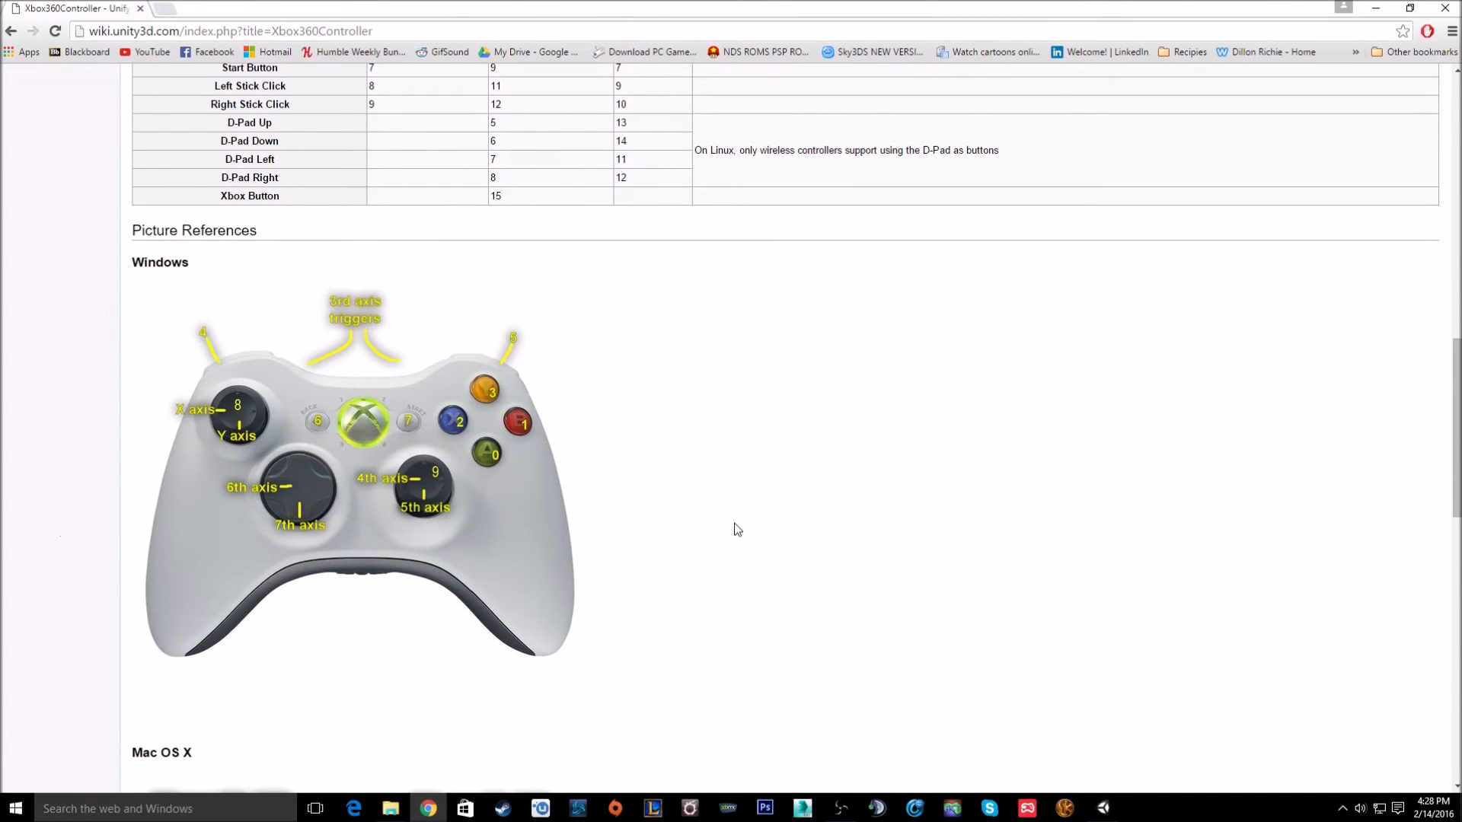
mouse_move(423, 545)
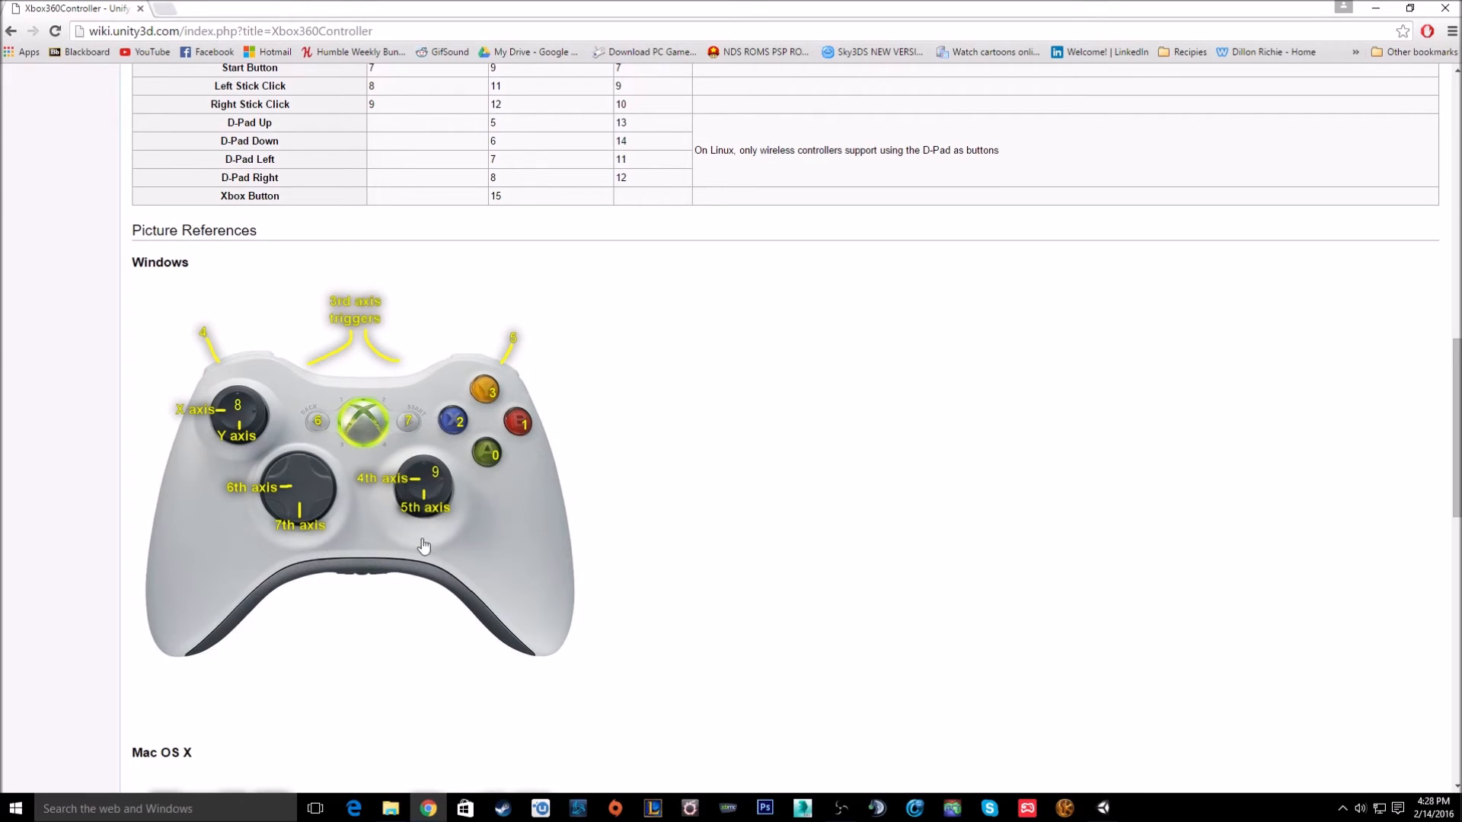
mouse_move(292, 549)
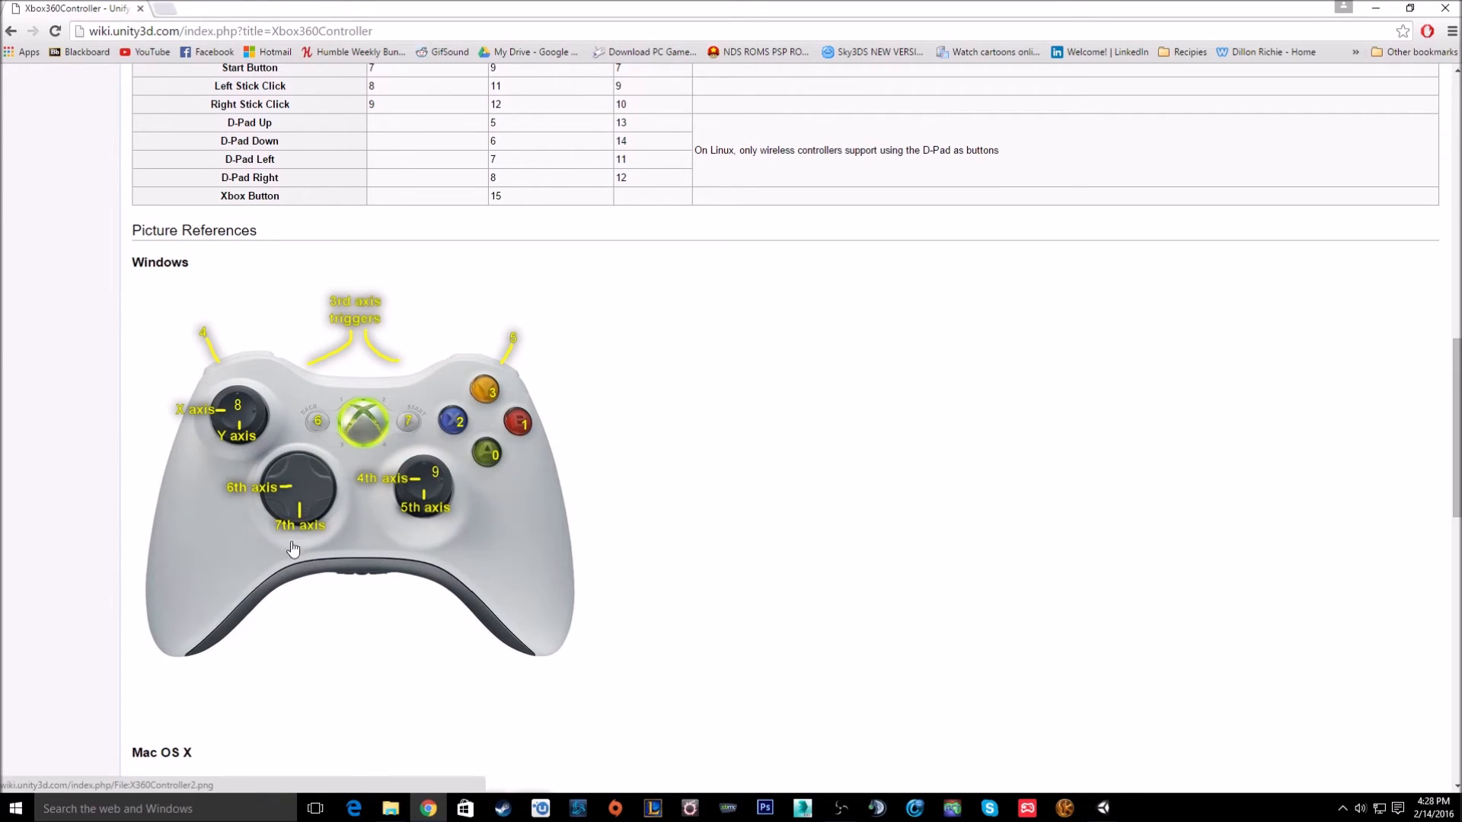
mouse_move(266, 535)
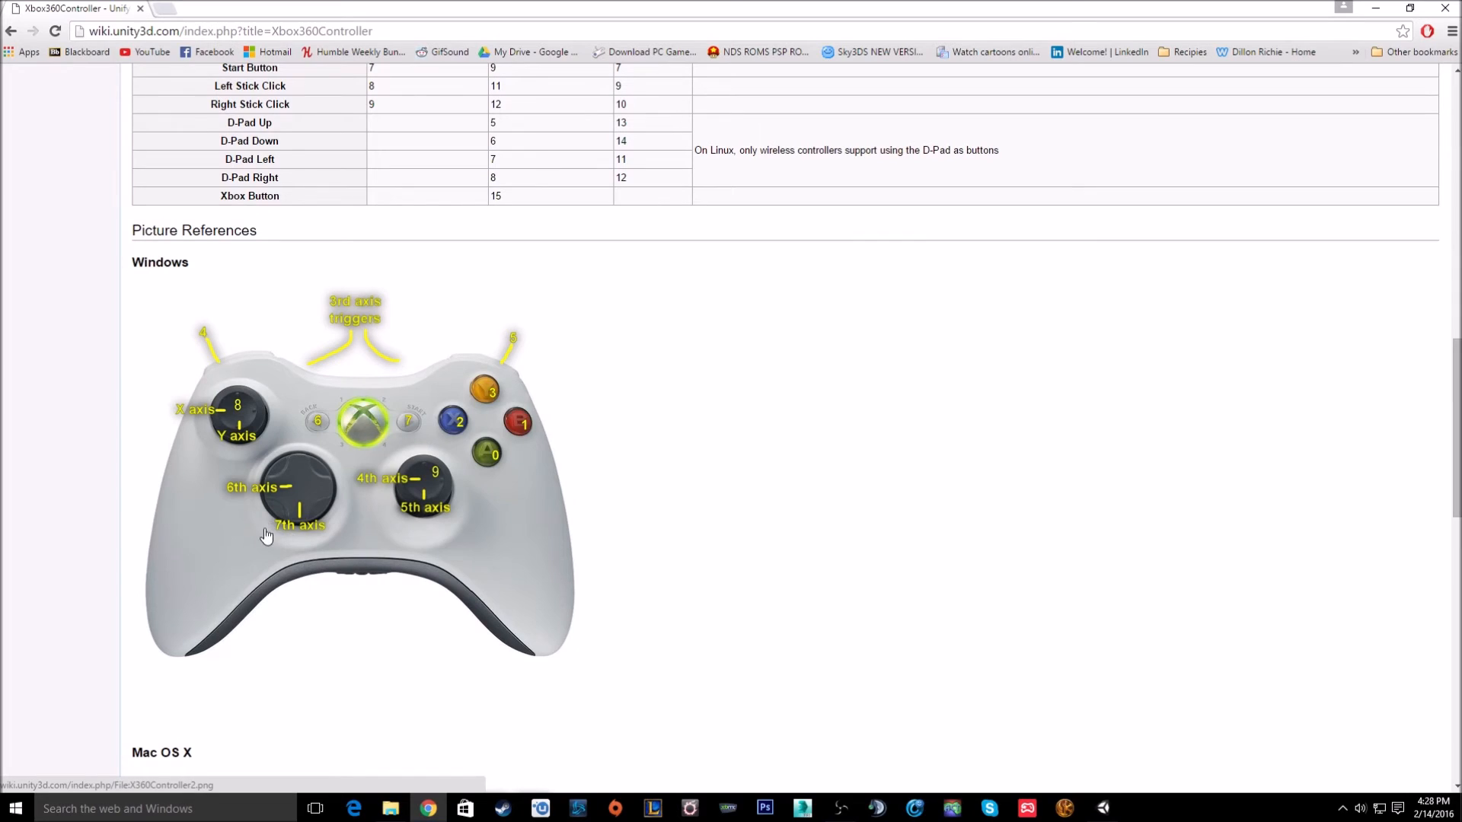
mouse_move(1101, 808)
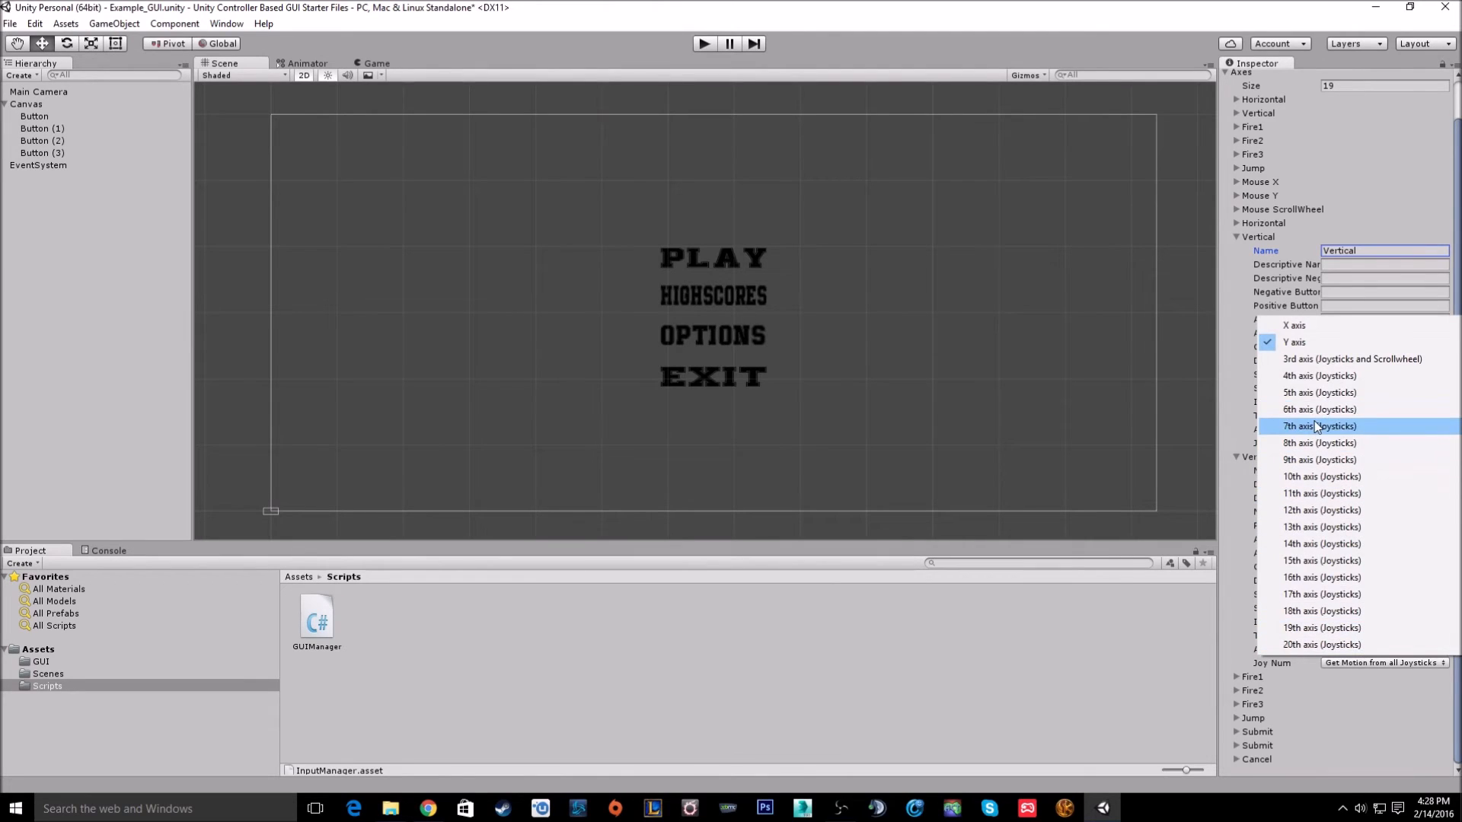
Map the duplicated Vertical axis to the controller's 7th joystick axis.
click(1318, 427)
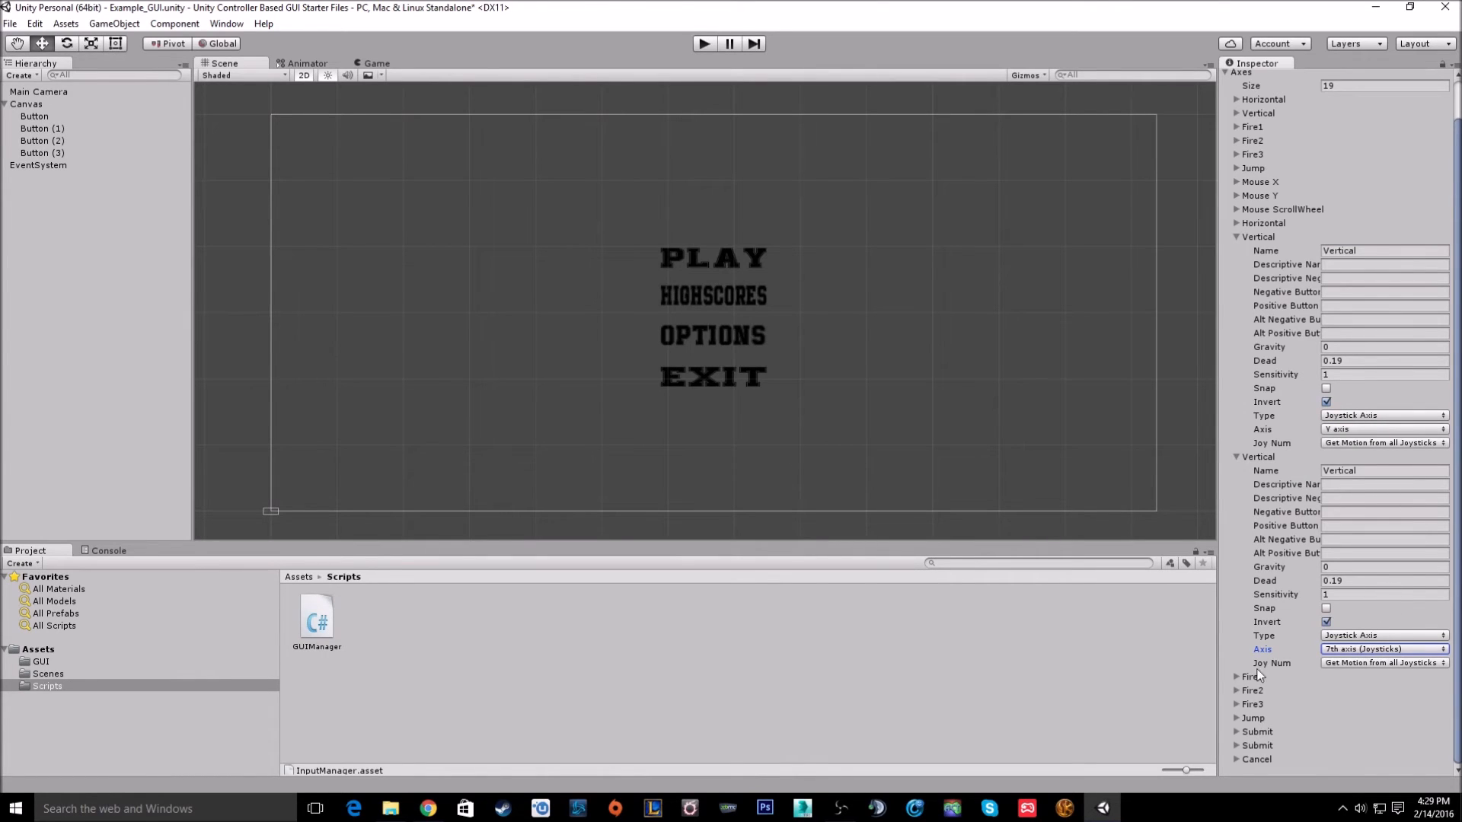
mouse_move(1396, 621)
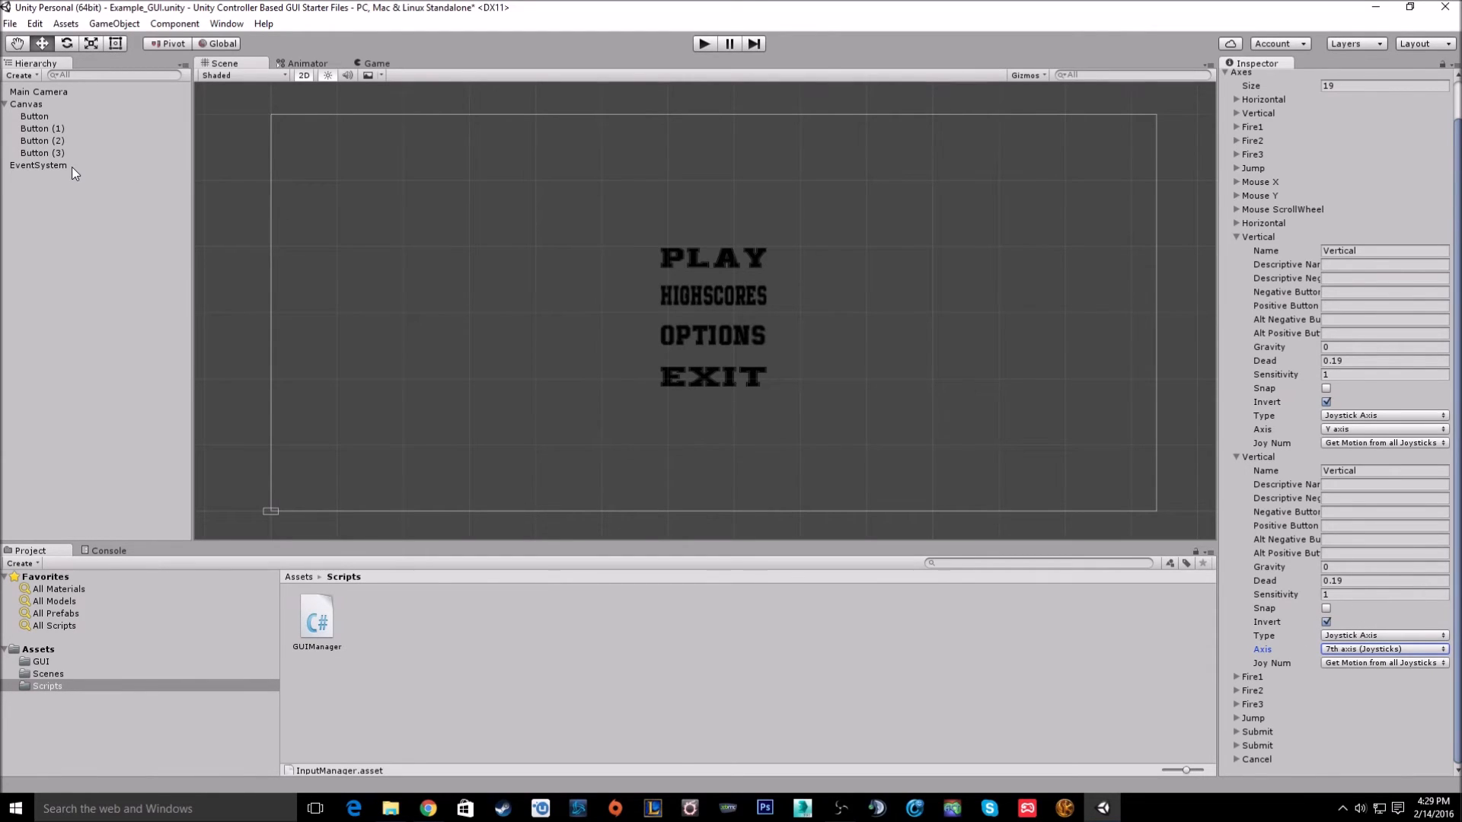
Select EventSystem to show its Standalone Input Module axis fields.
click(38, 165)
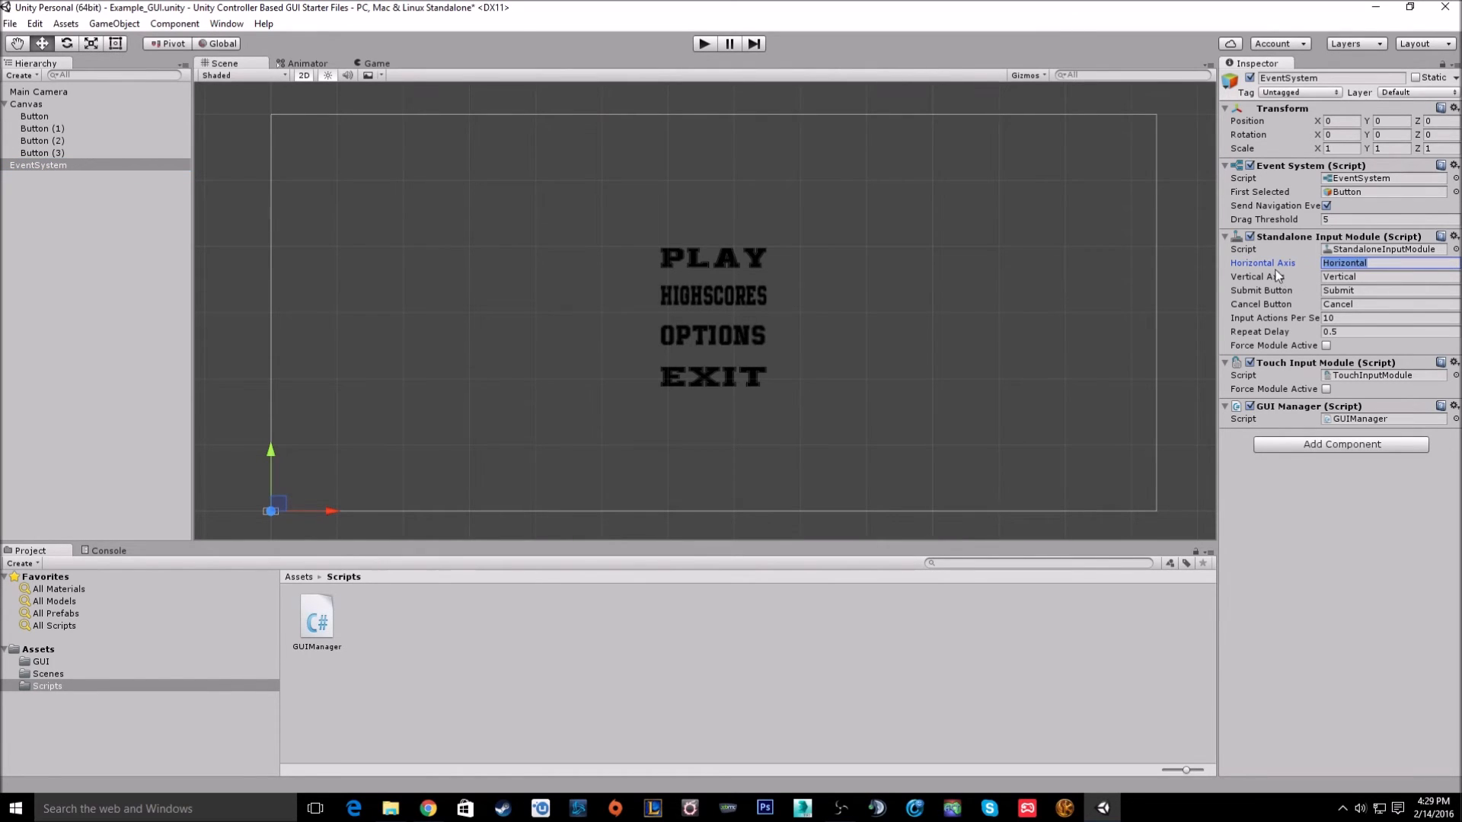
mouse_move(1301, 271)
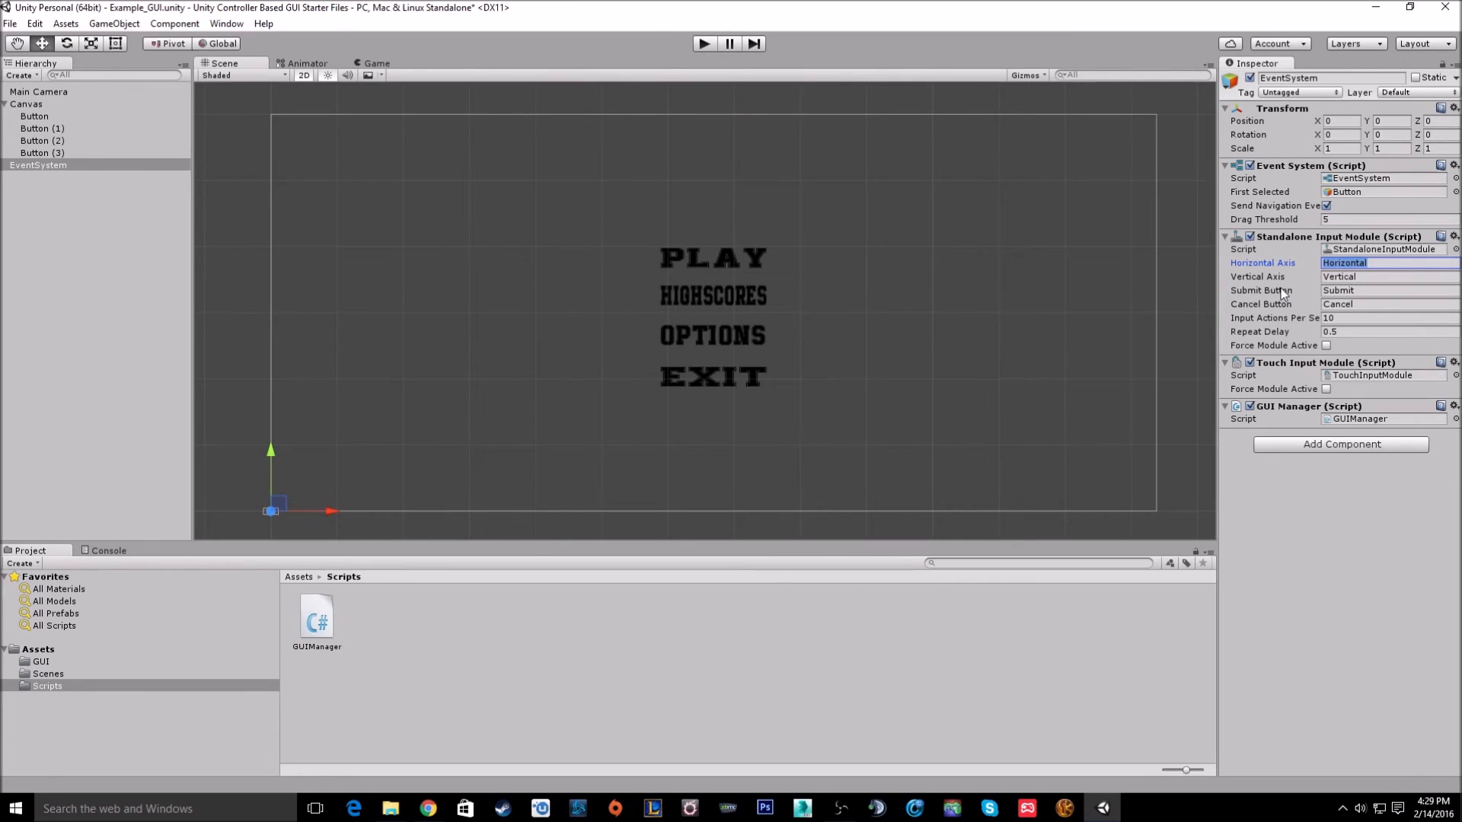
mouse_move(722, 335)
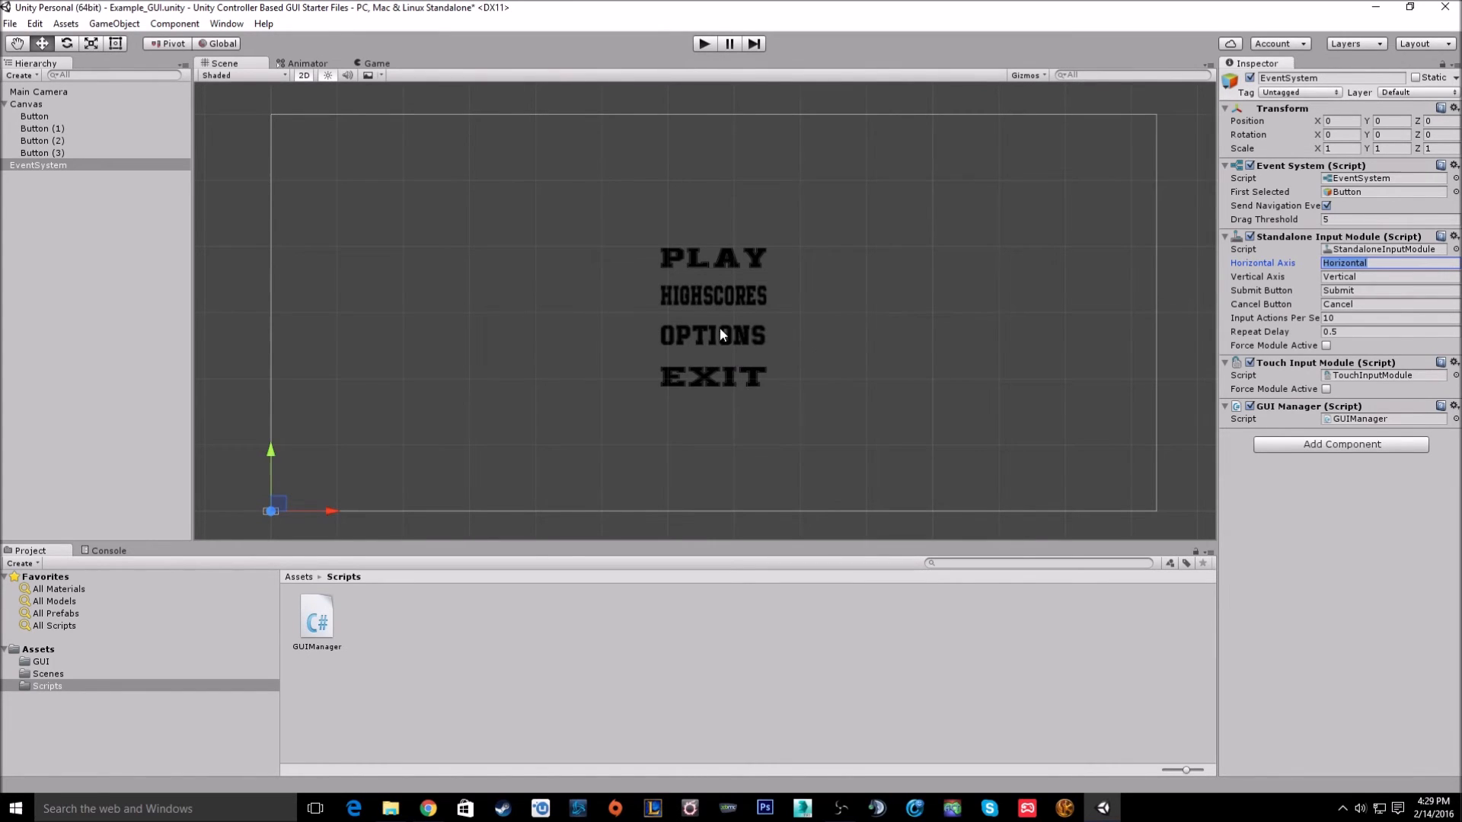
mouse_move(1265, 306)
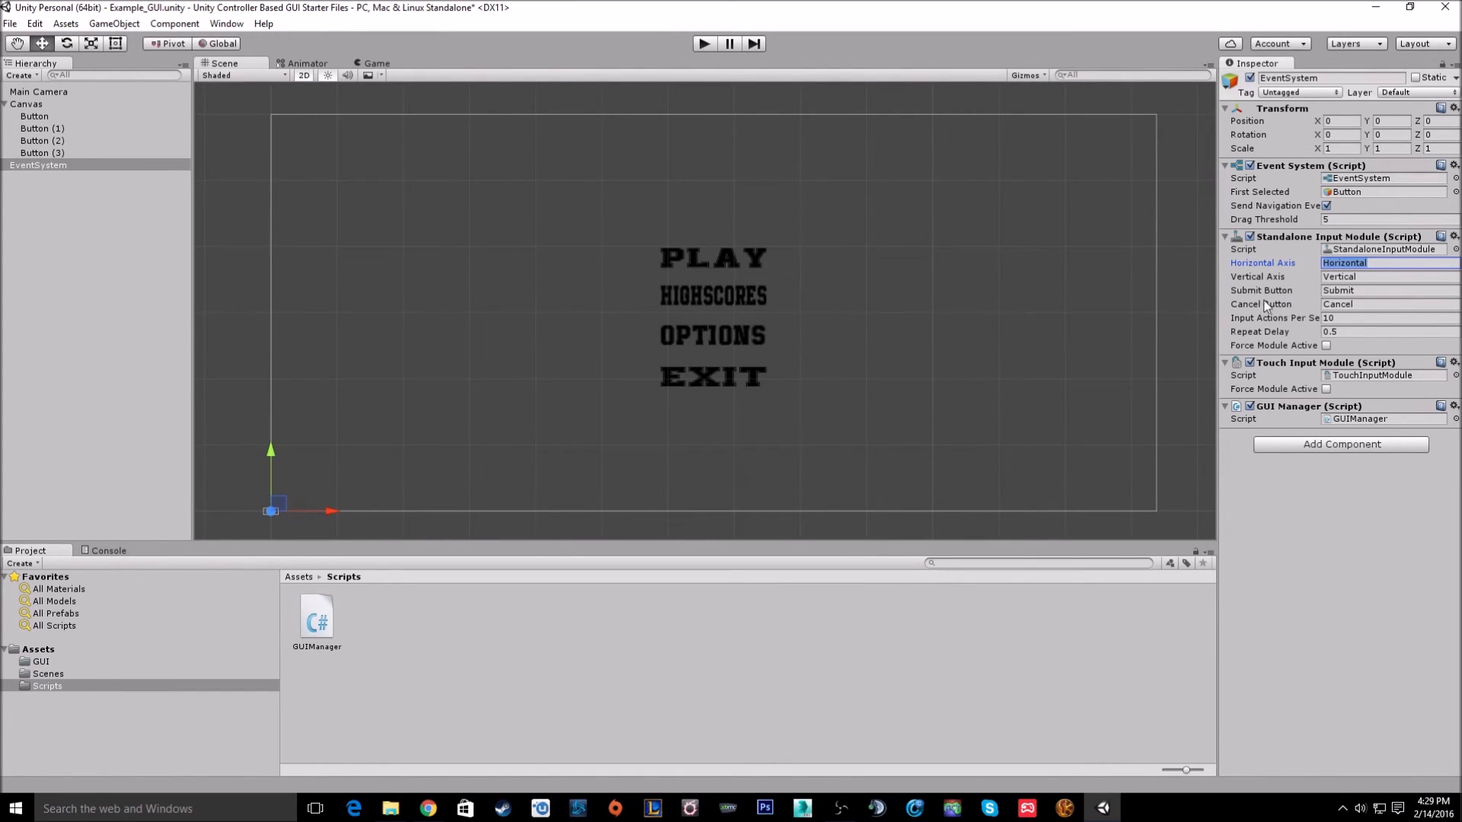
mouse_move(1232, 275)
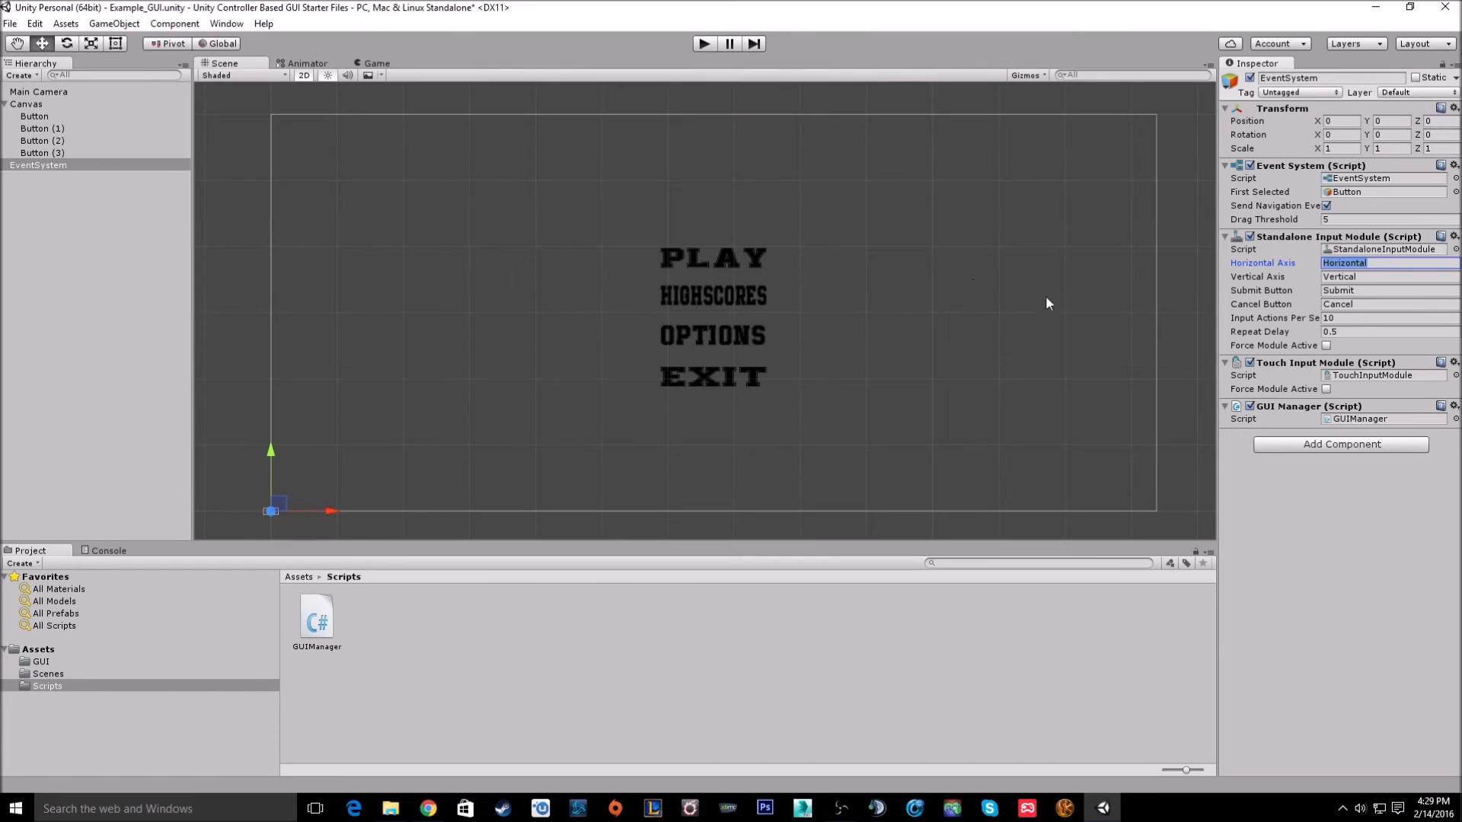
mouse_move(1029, 343)
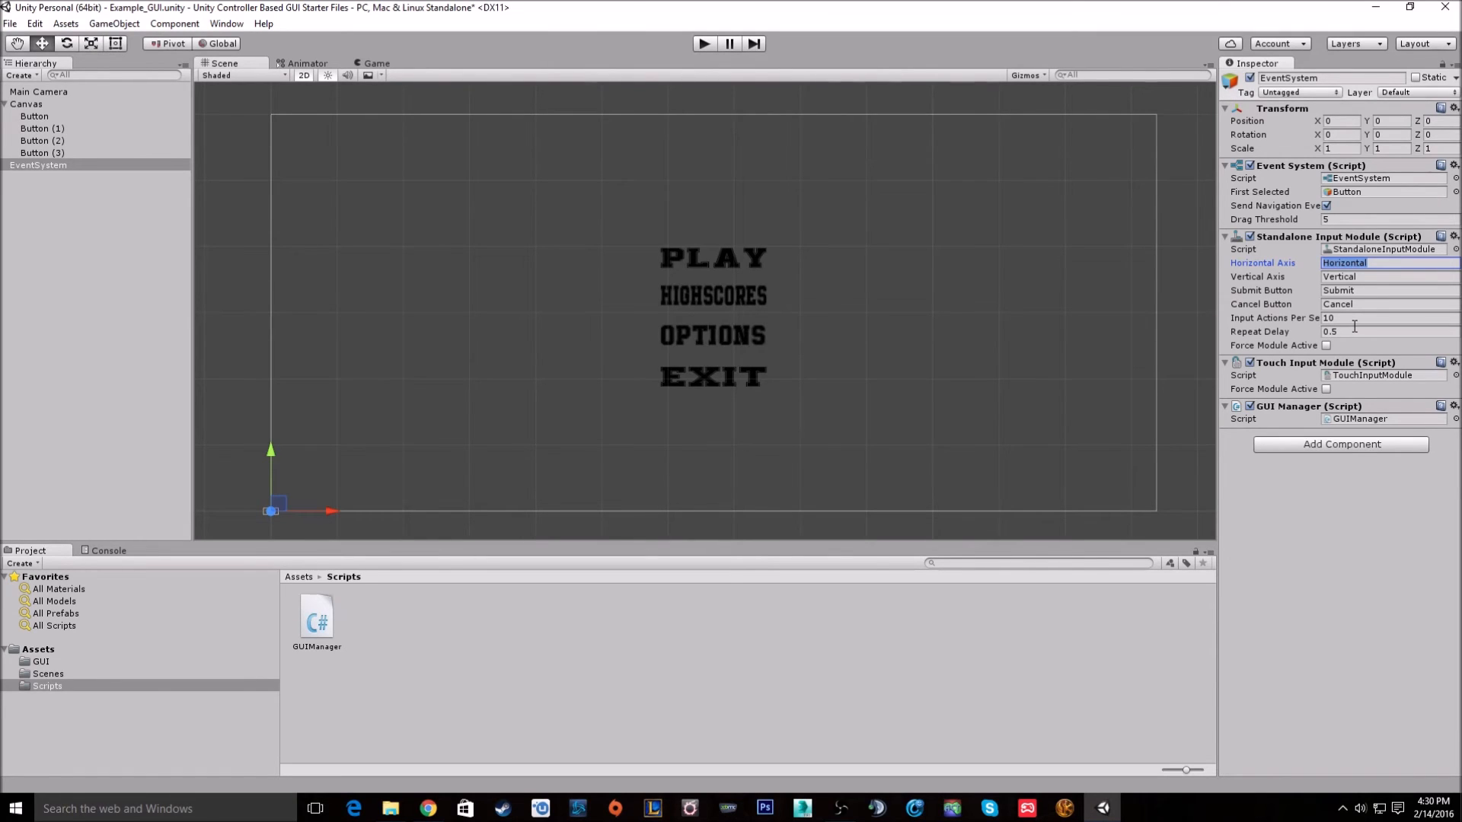
mouse_move(844, 130)
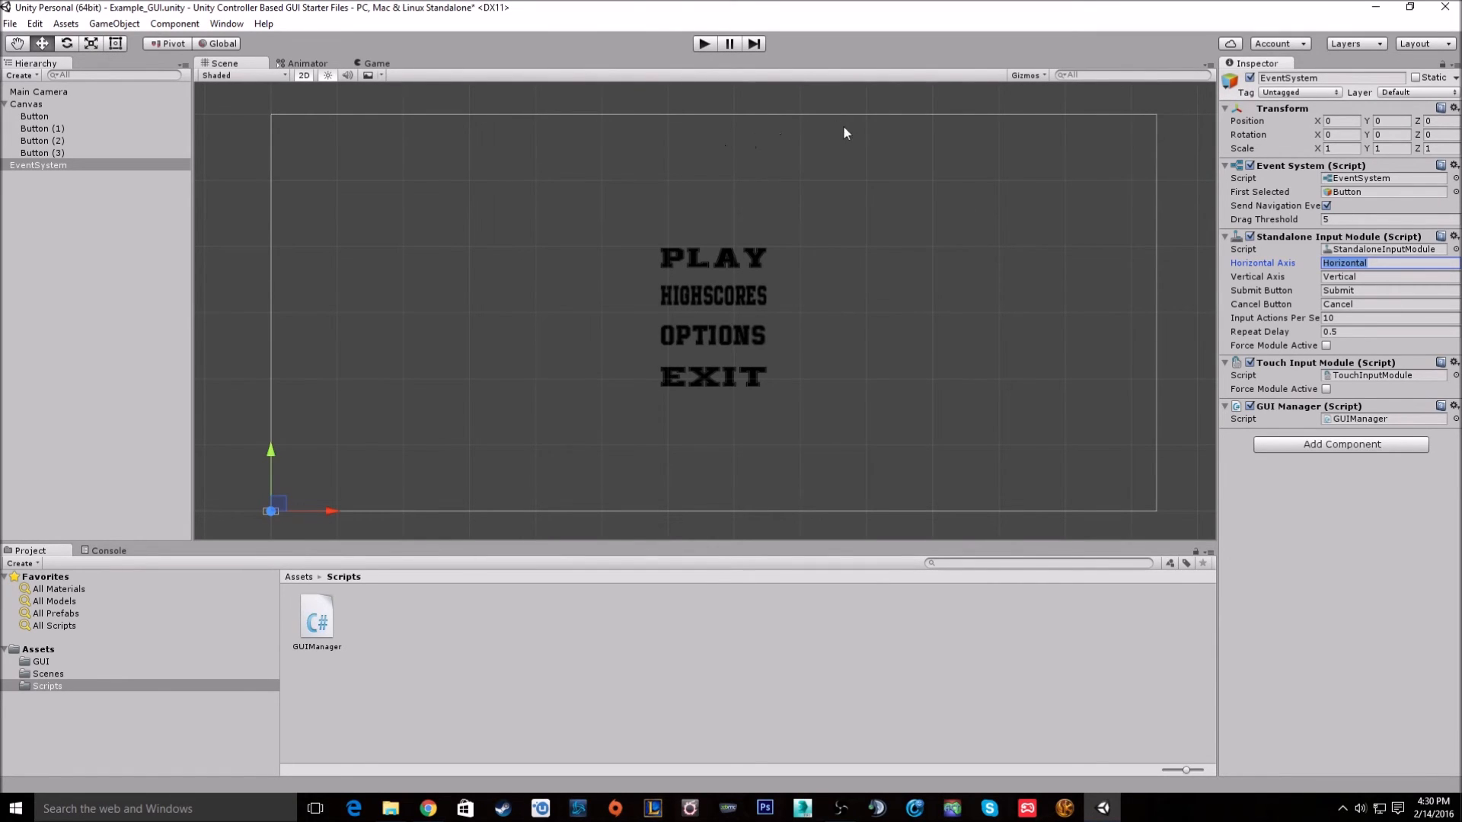
mouse_move(735, 137)
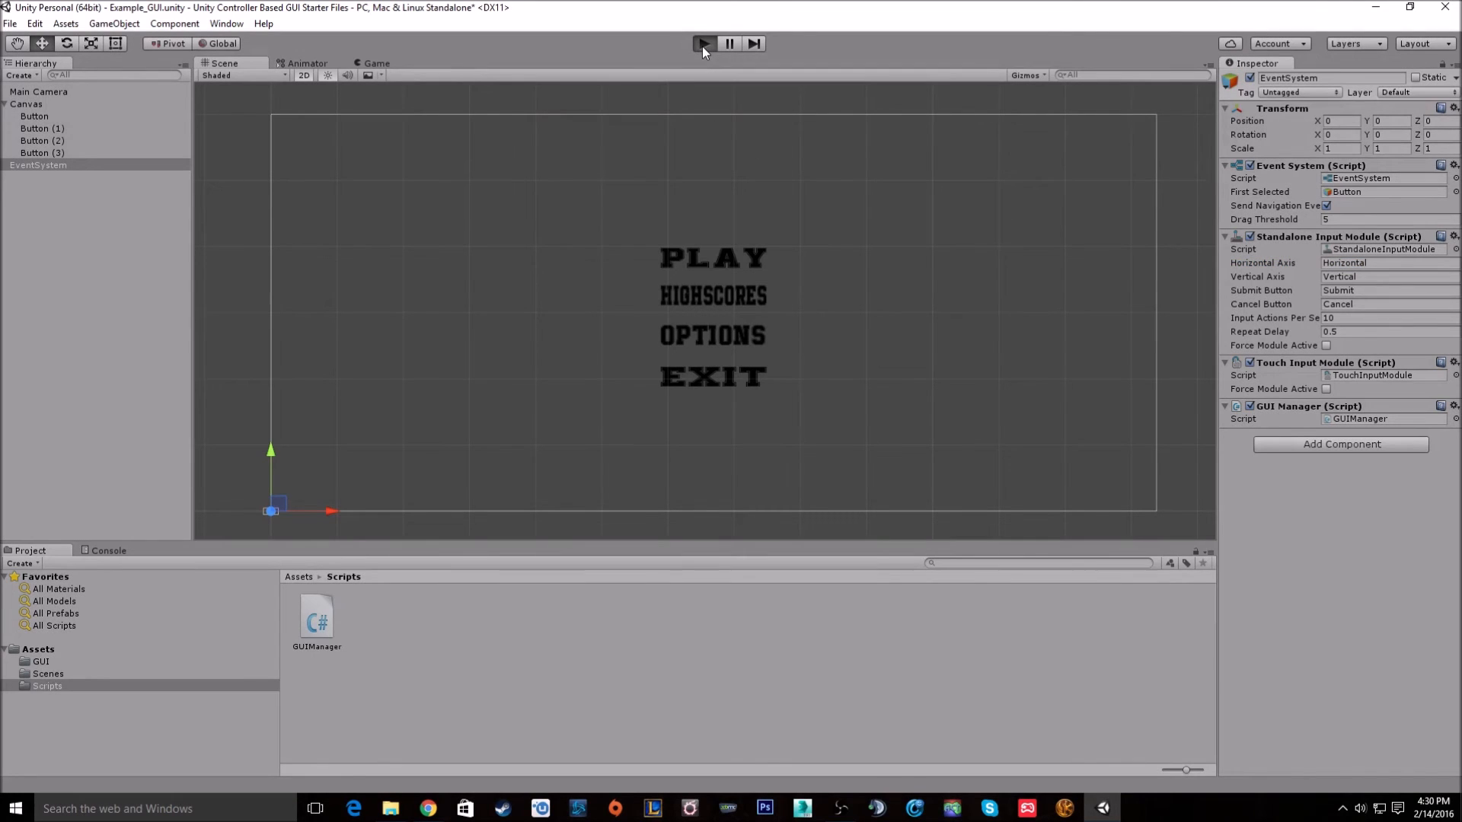
click(701, 43)
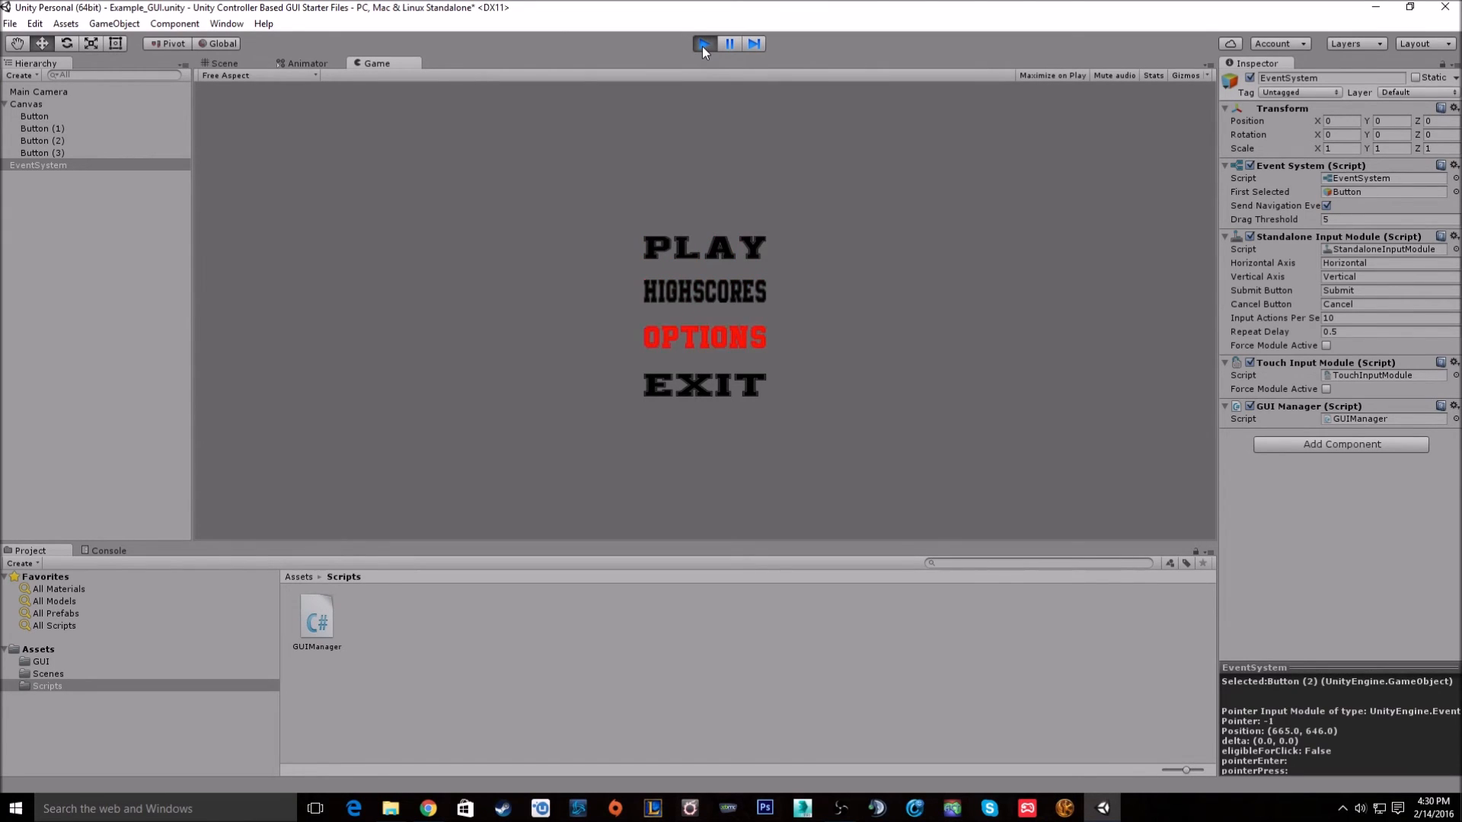
key(Down)
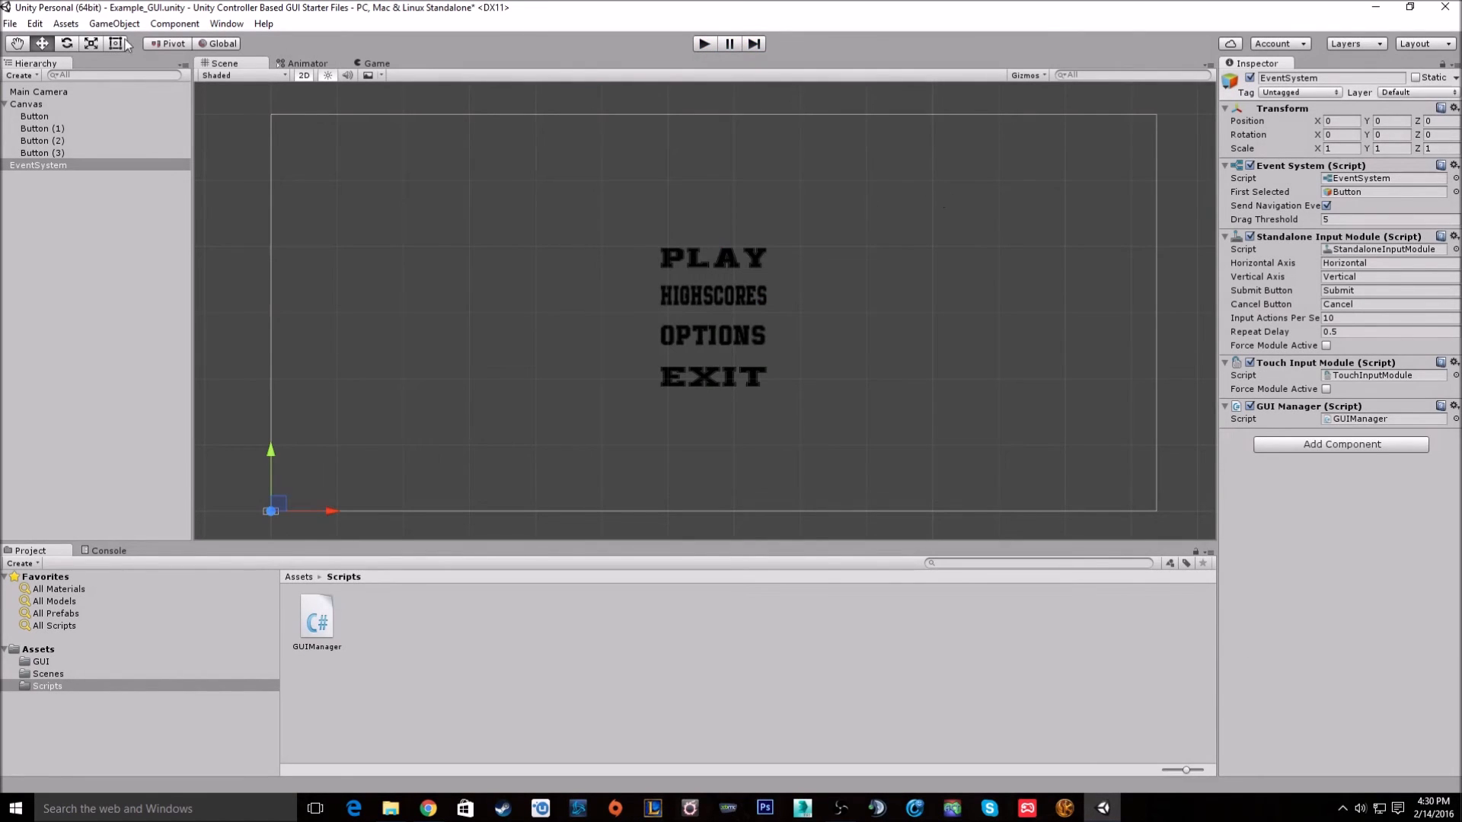
Reopen the Input axis settings, test the menu in Play mode and stop the run after the Example_Level warning.
click(34, 24)
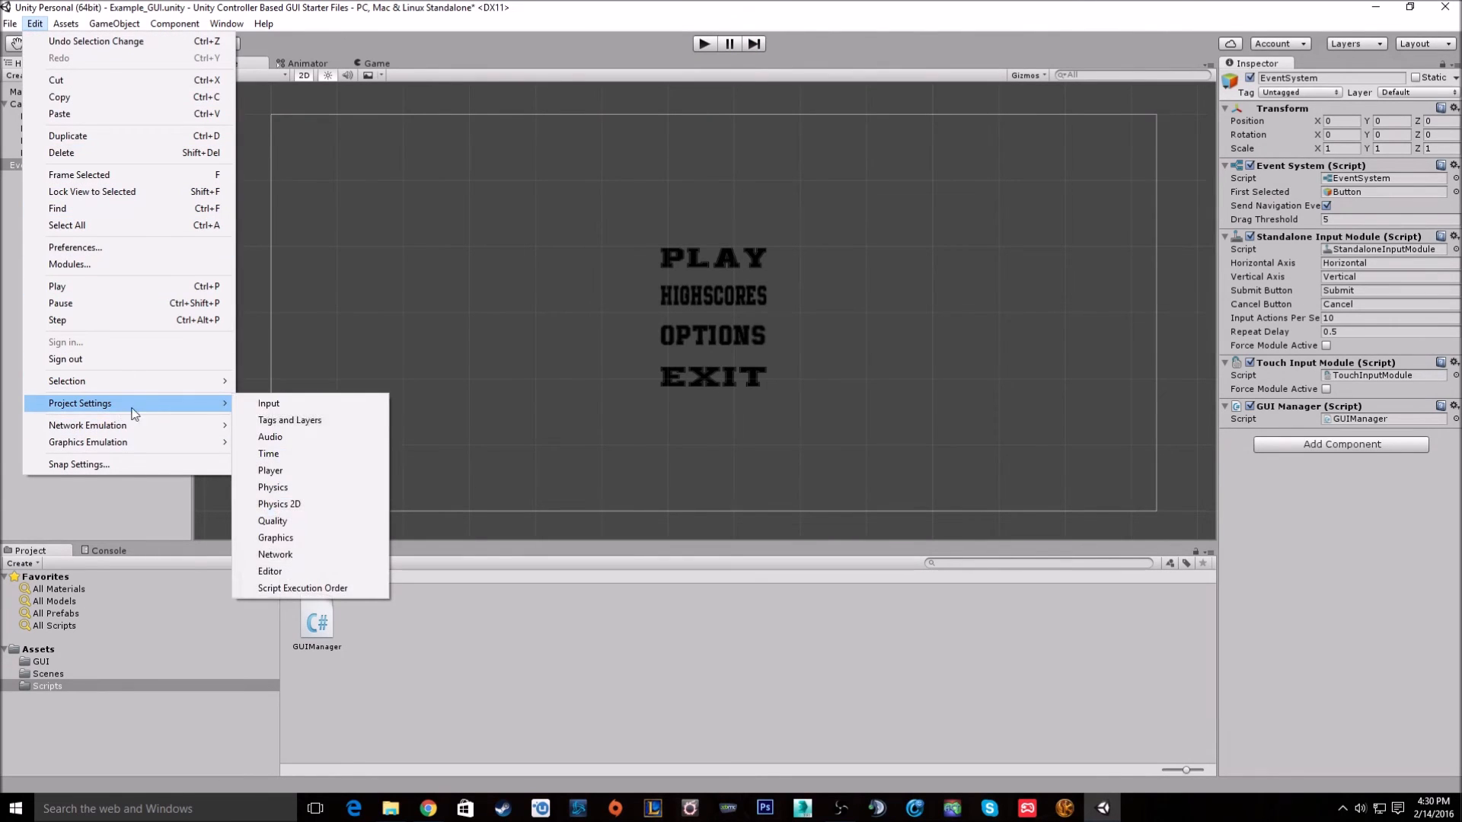
click(268, 403)
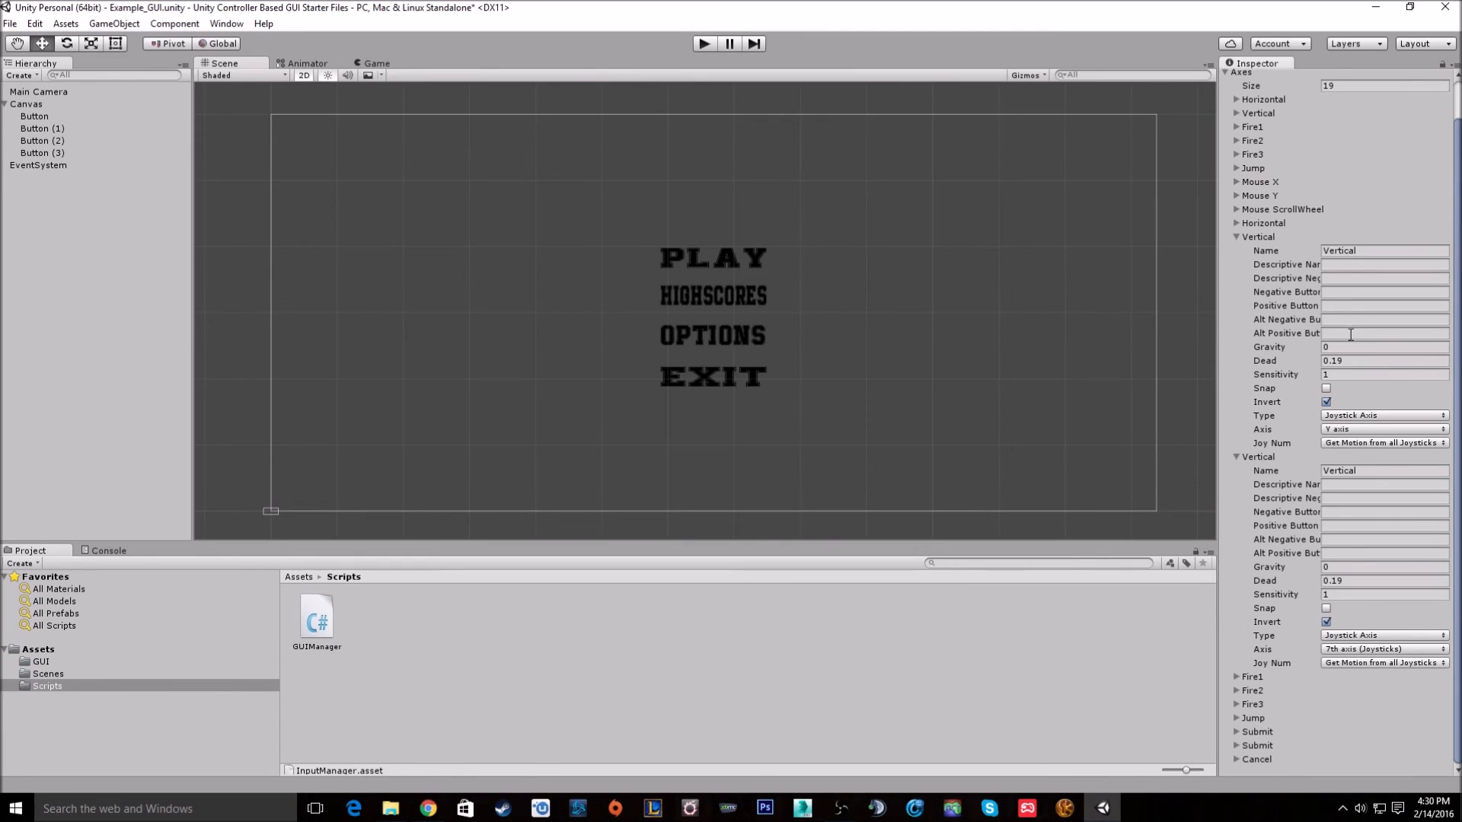
mouse_move(1314, 352)
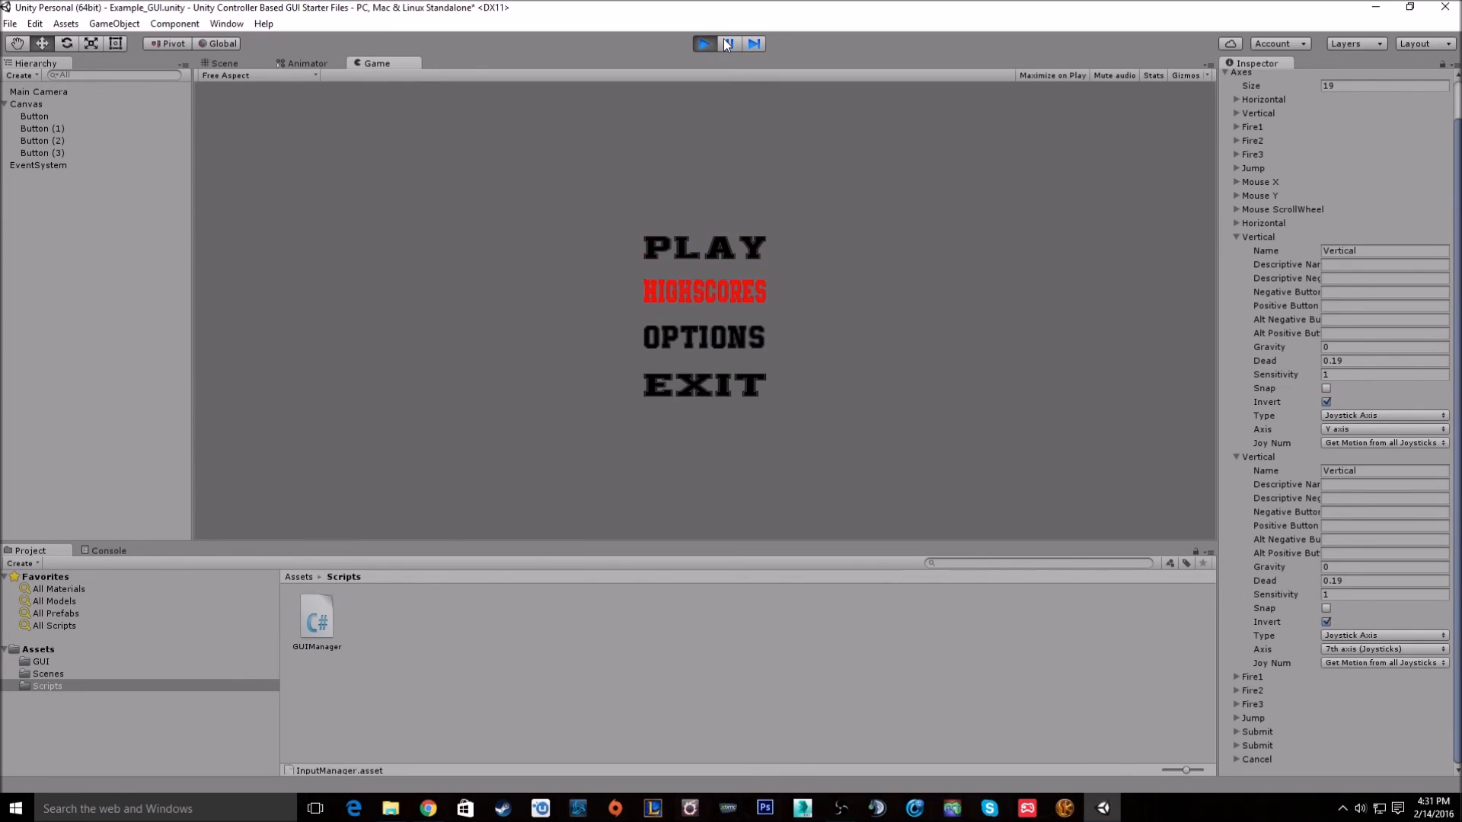
click(703, 246)
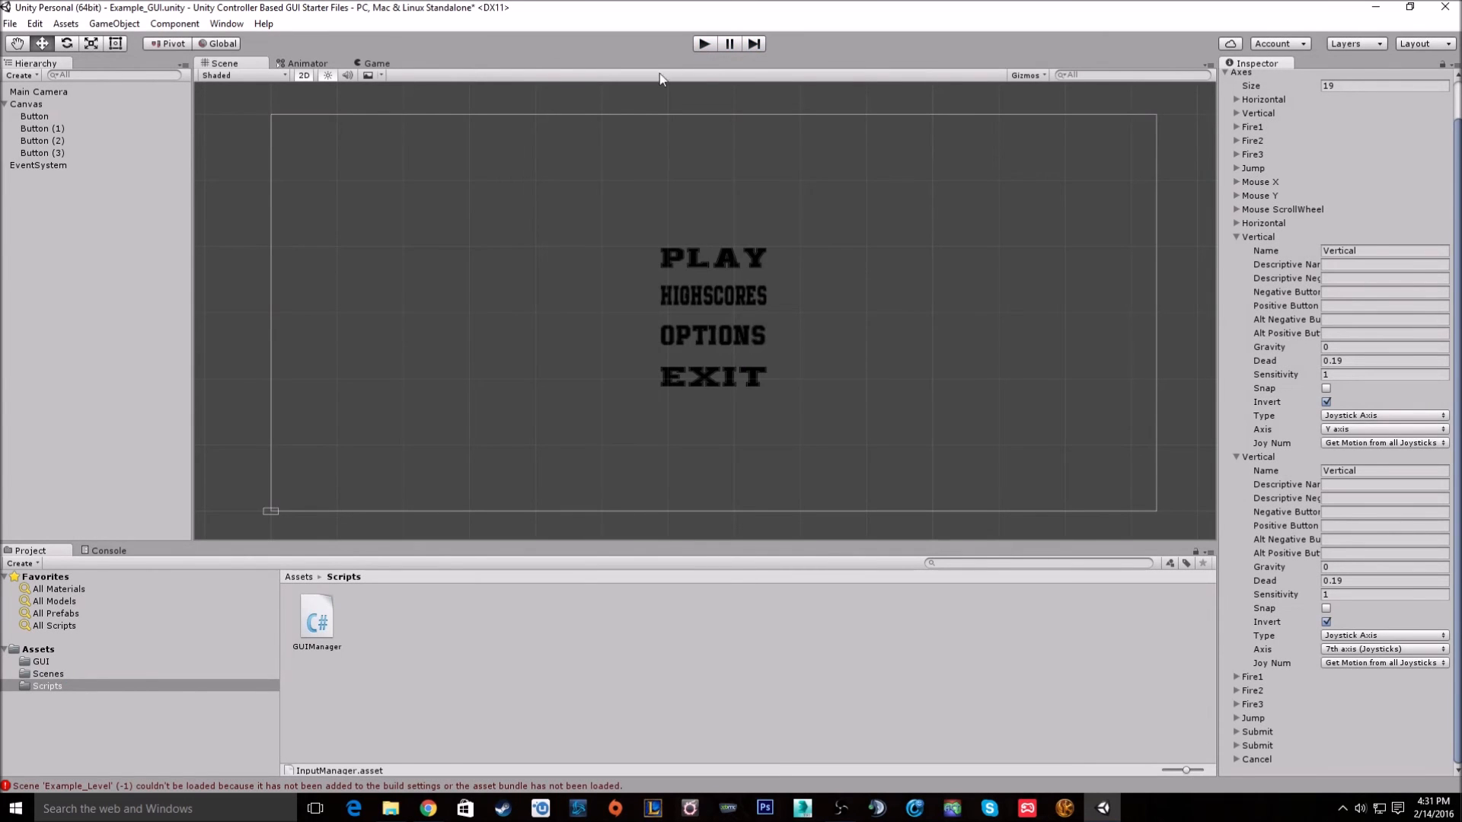
mouse_move(755, 296)
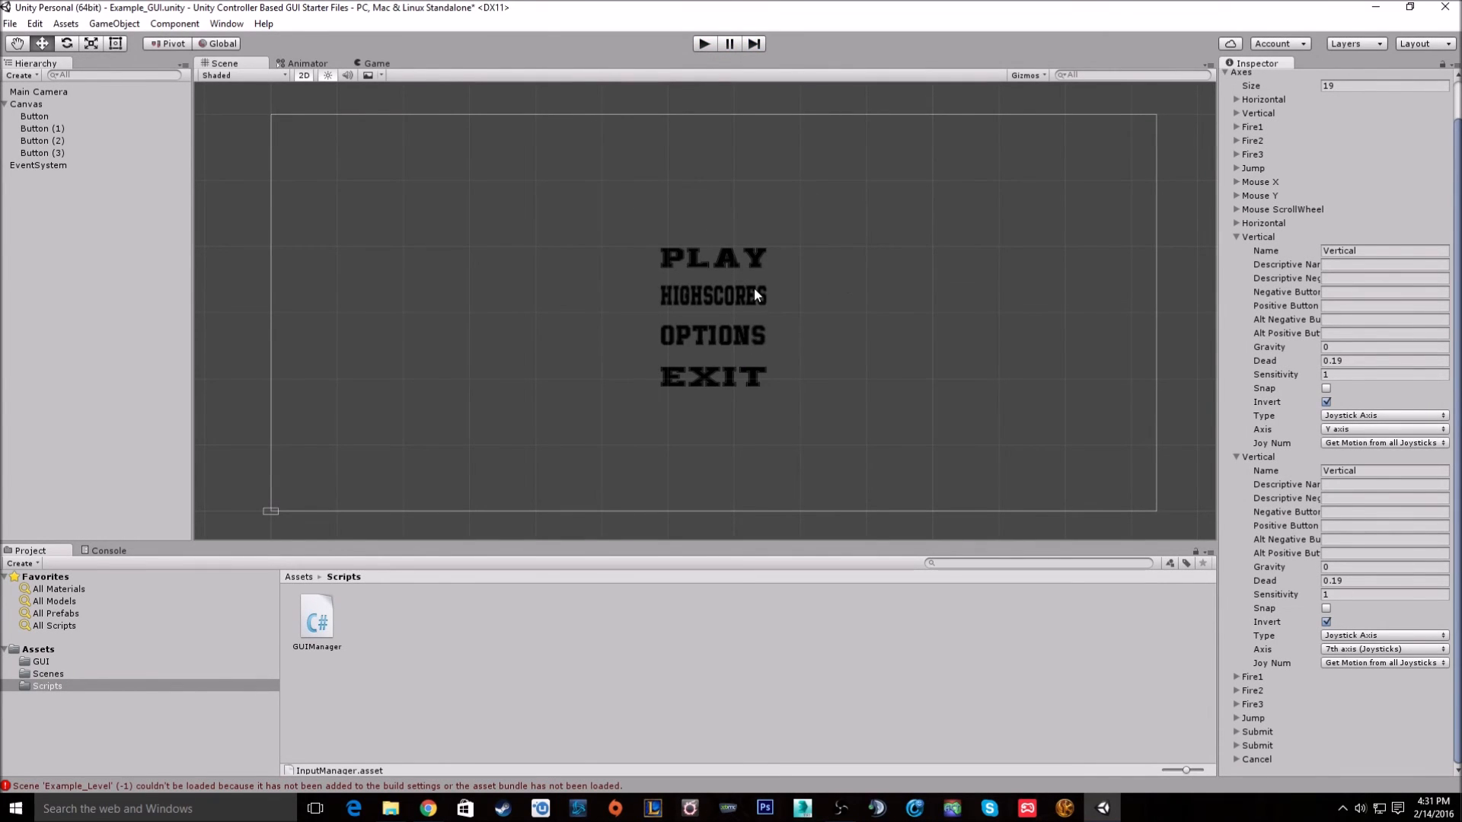
Add Example_Level beside Example_GUI in Build Settings' Scenes In Build list.
click(9, 24)
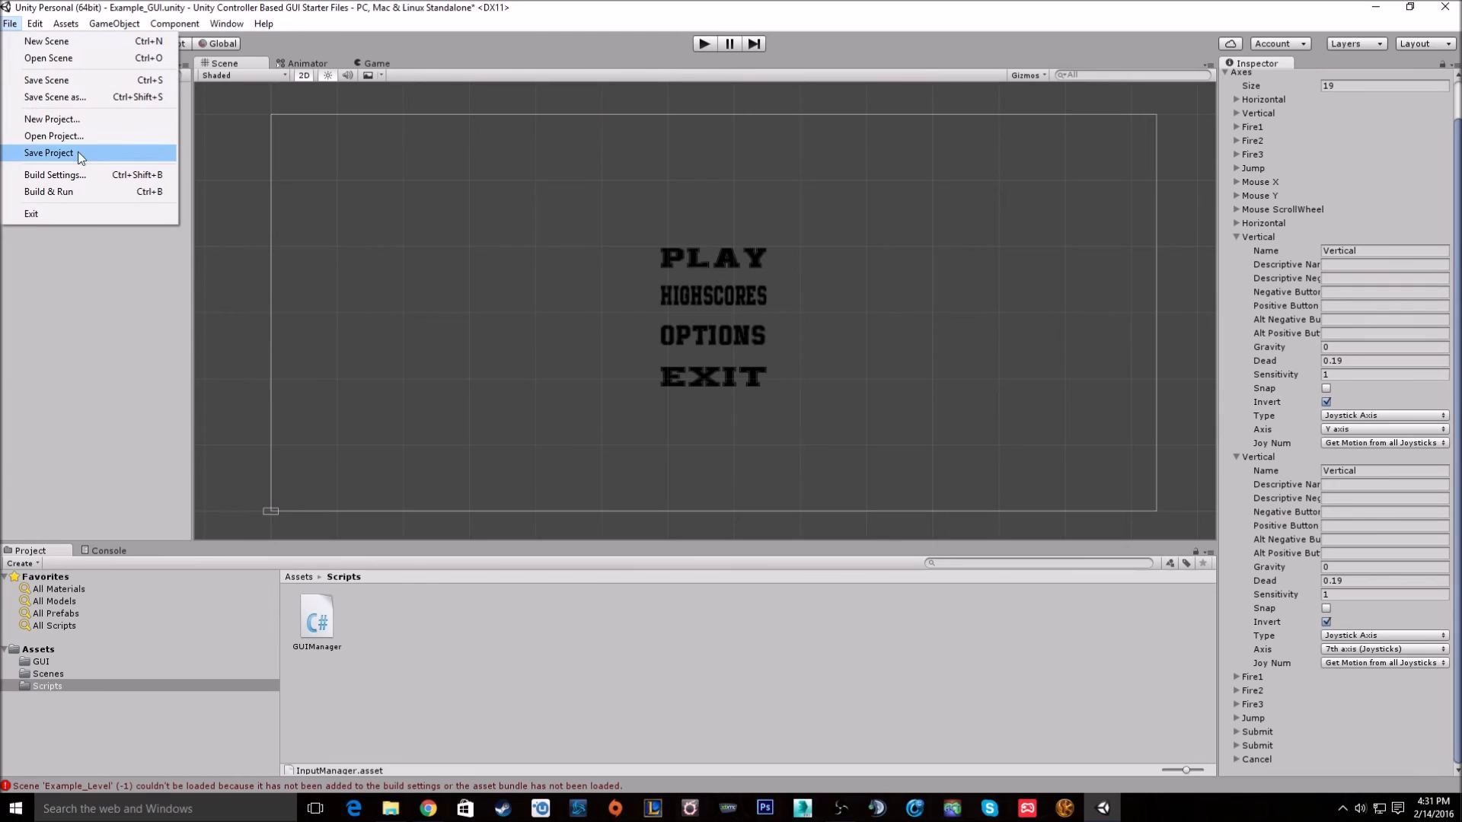
click(54, 175)
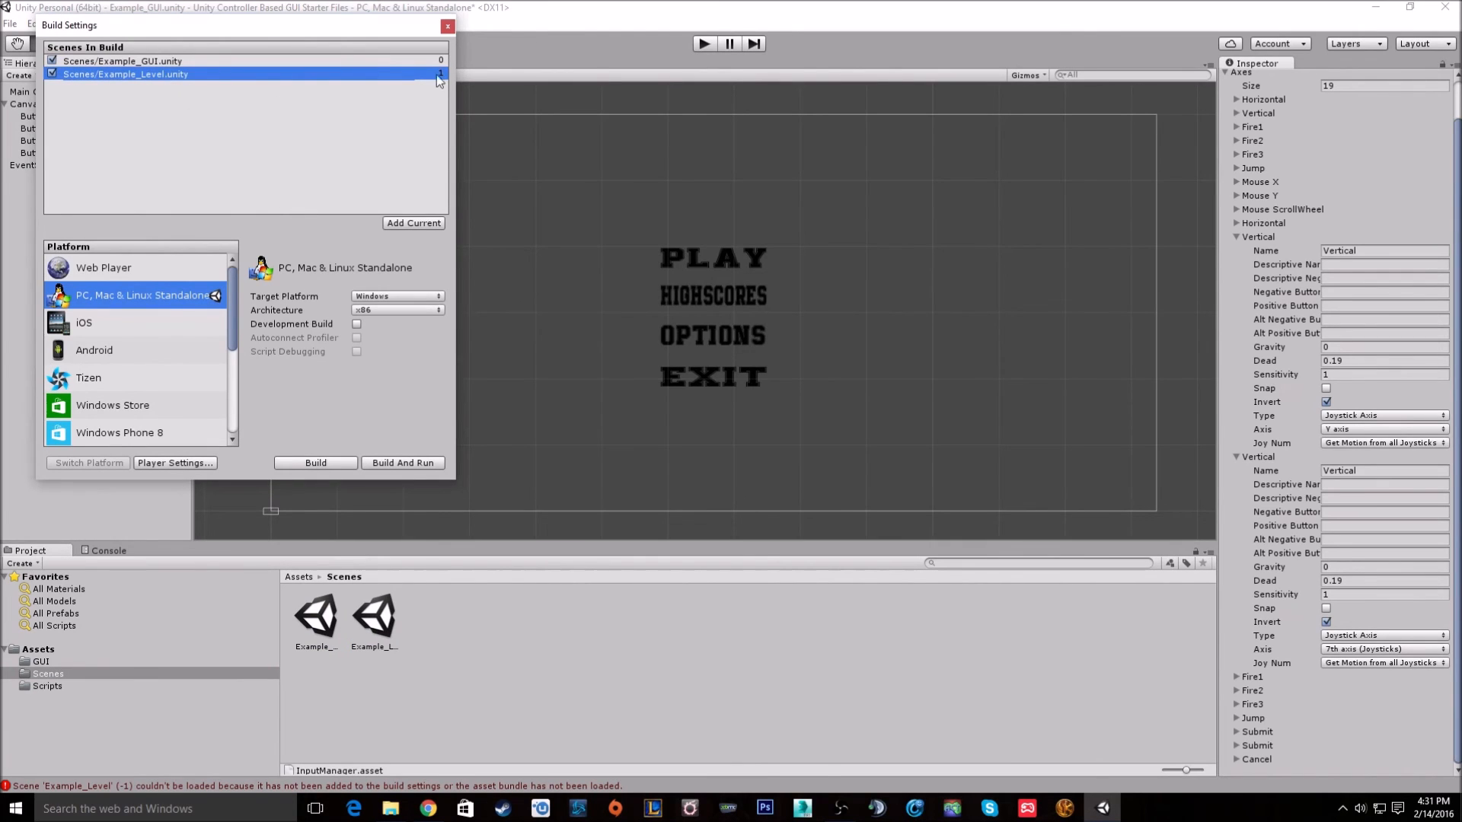
click(448, 25)
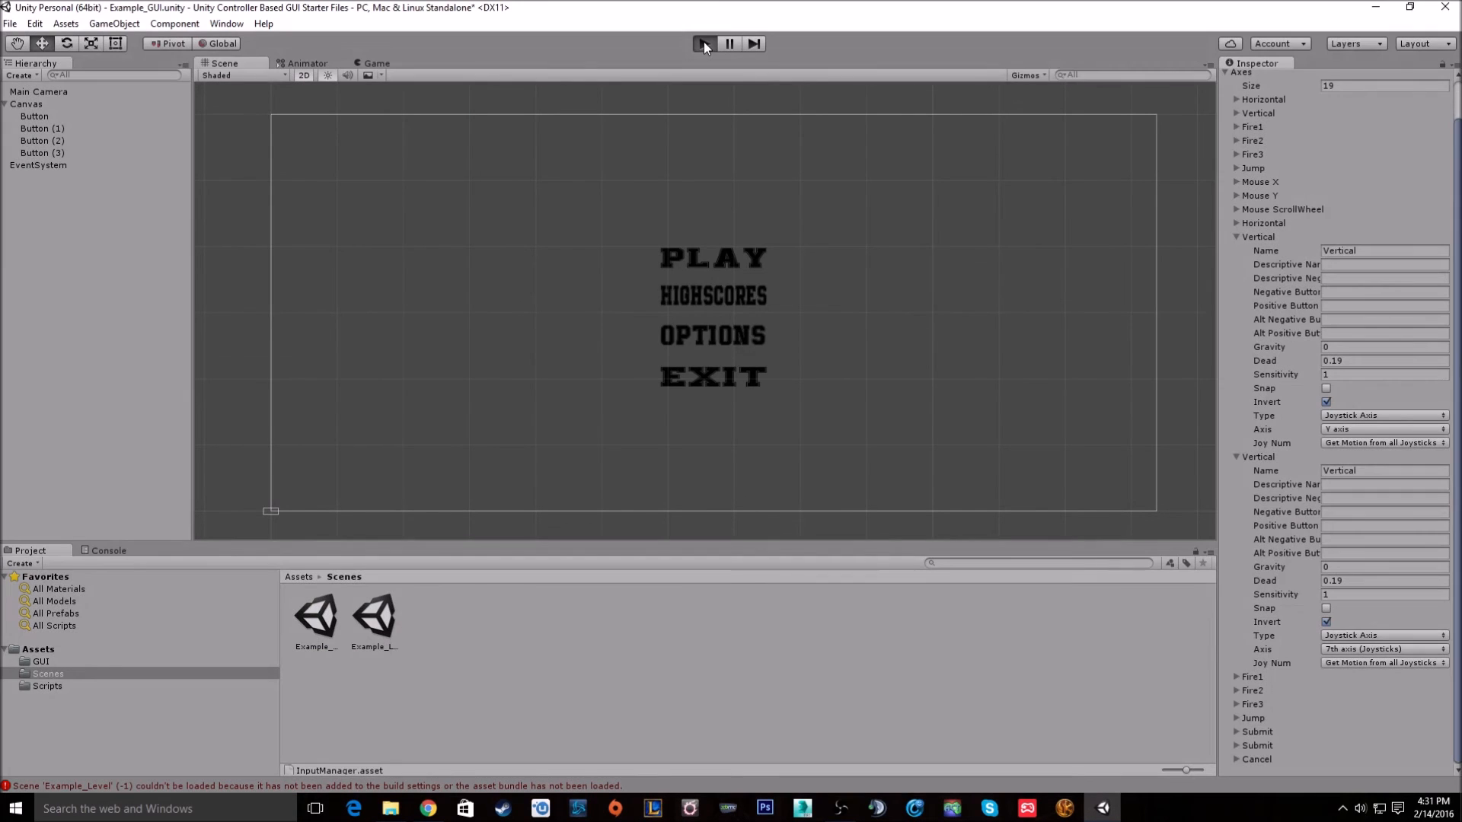
click(701, 43)
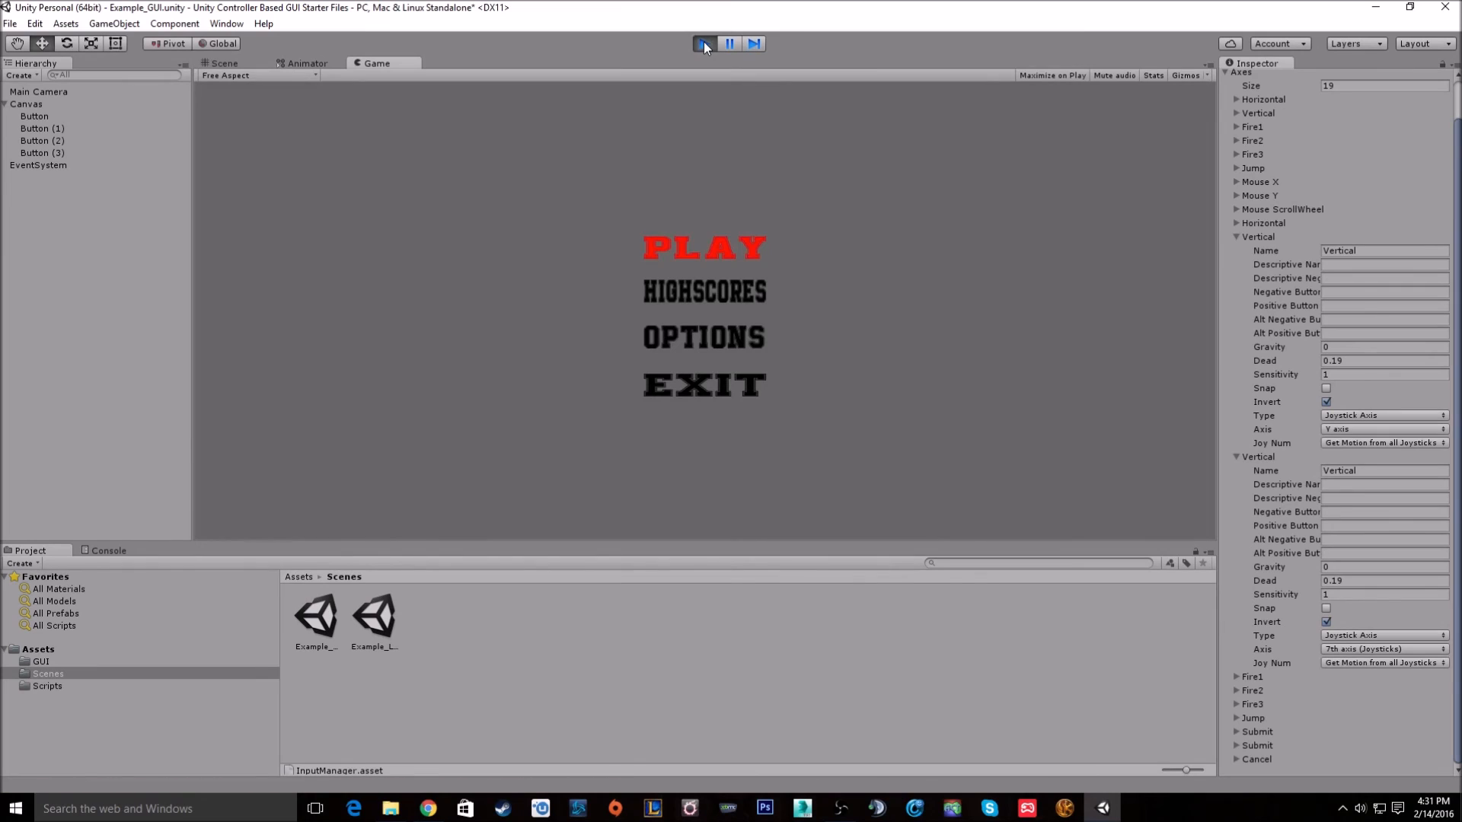
click(704, 246)
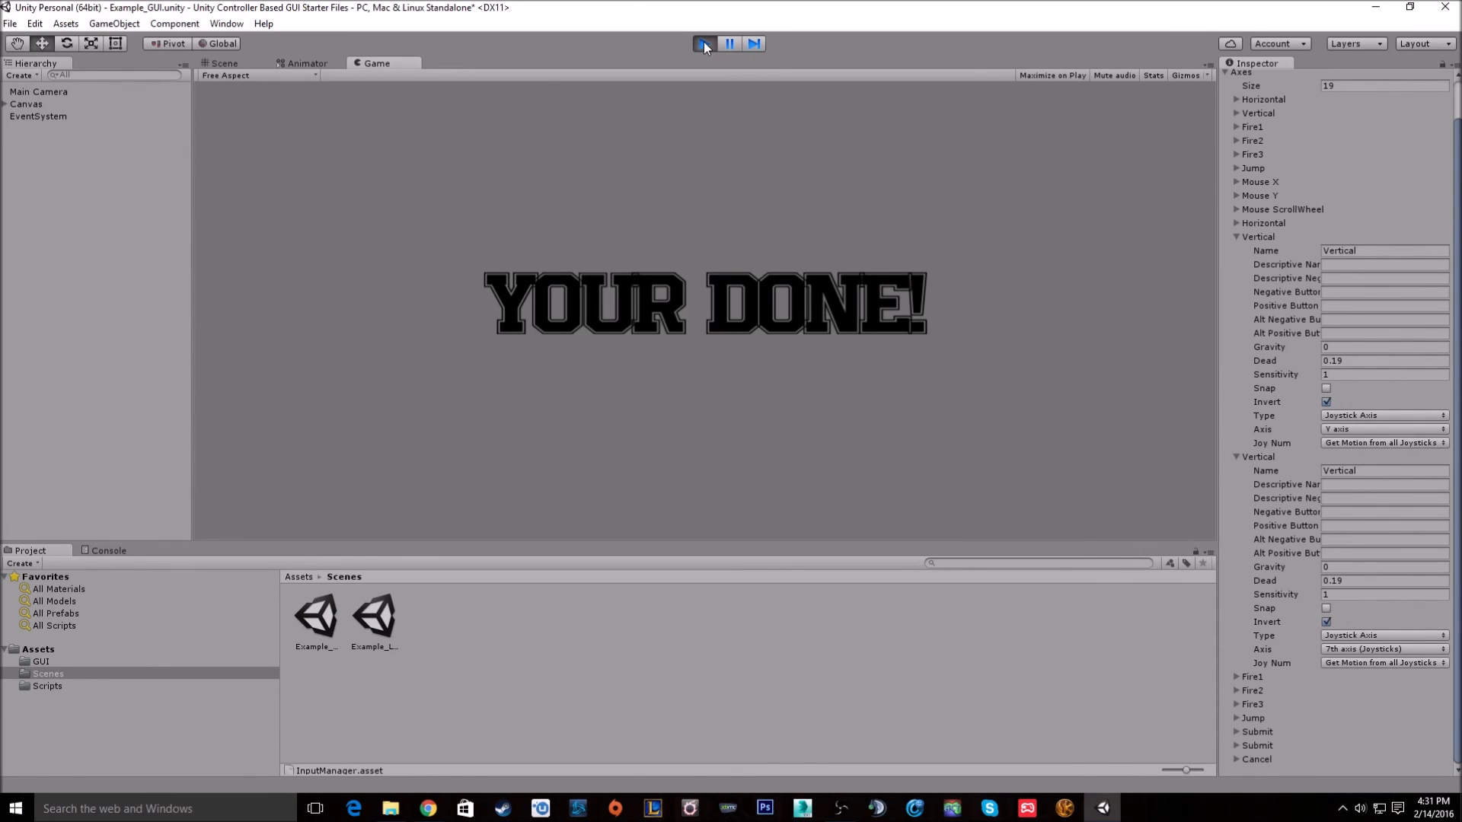
click(703, 42)
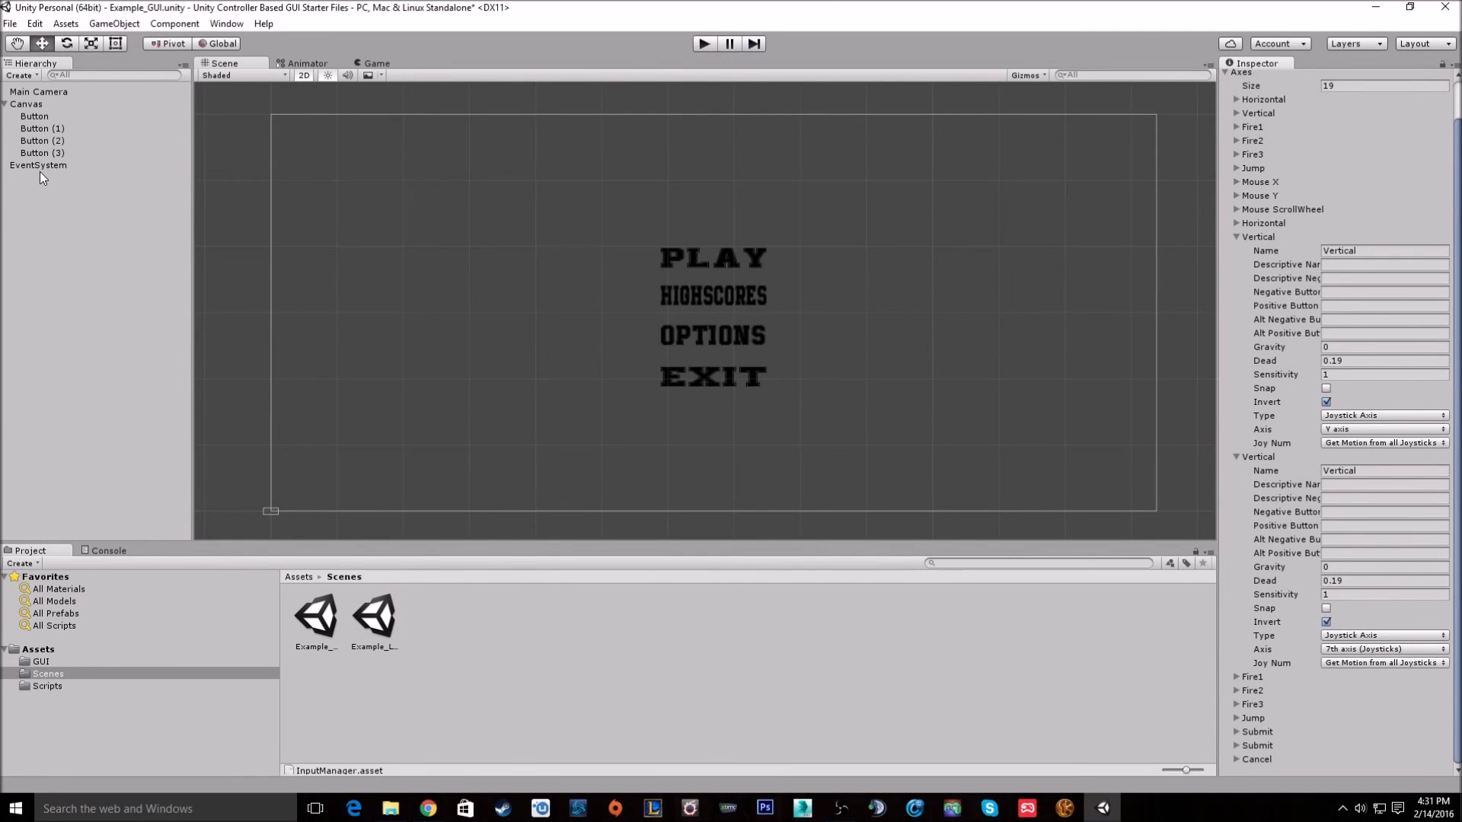
Review the Input axis Joy Num options, then reselect EventSystem's input module settings.
click(38, 165)
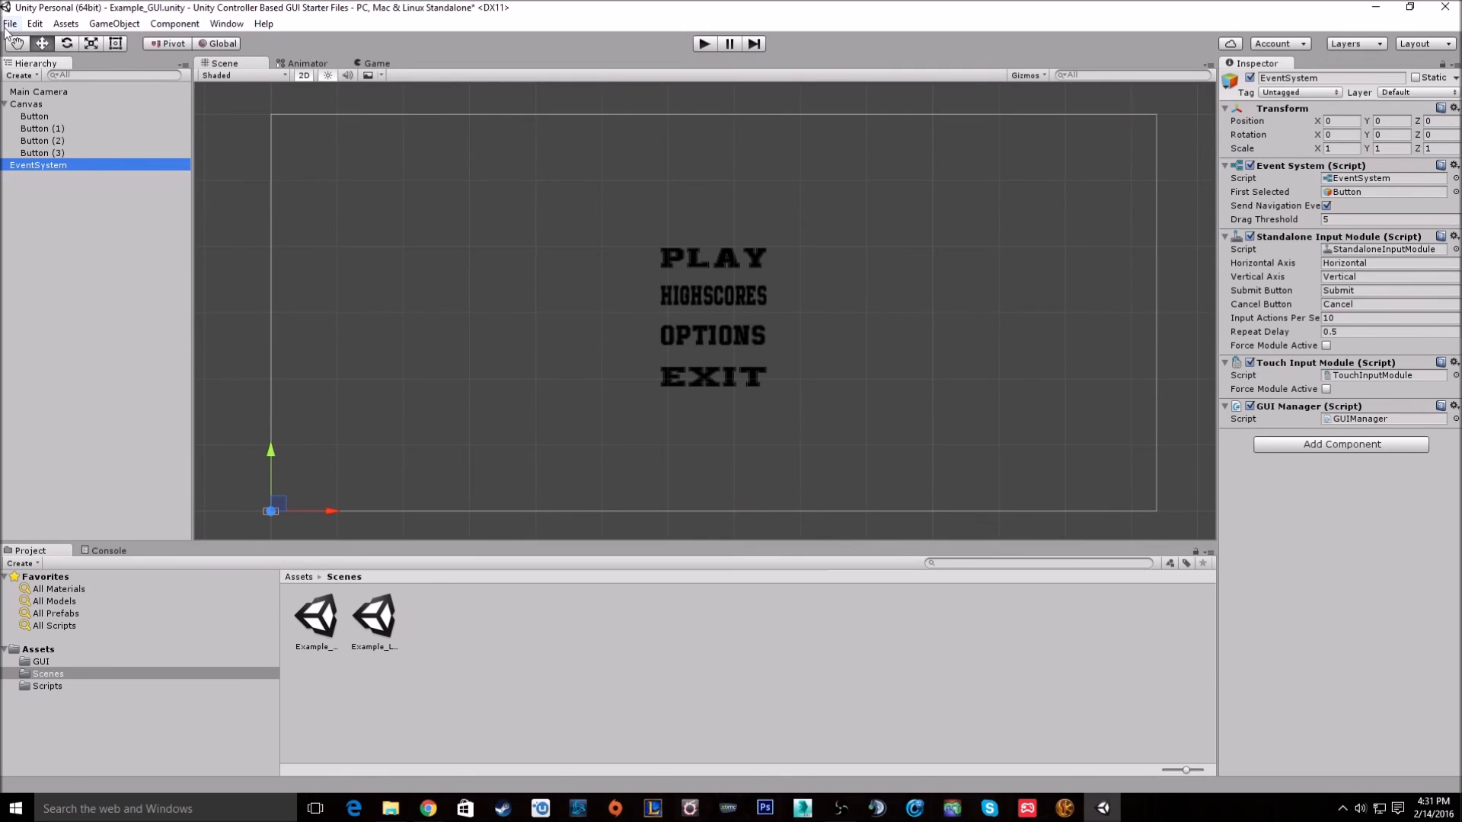
click(34, 24)
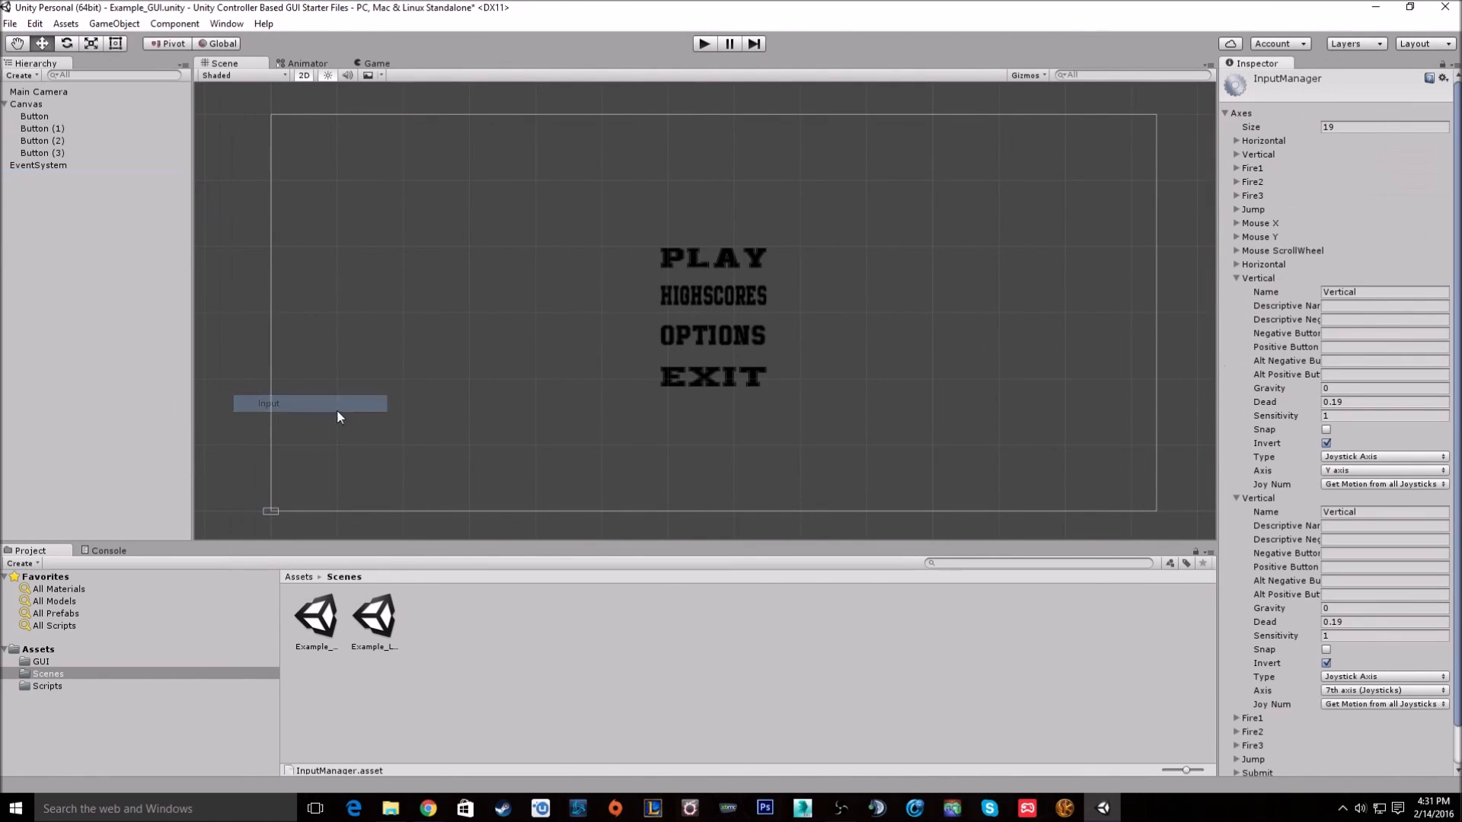
mouse_move(1349, 491)
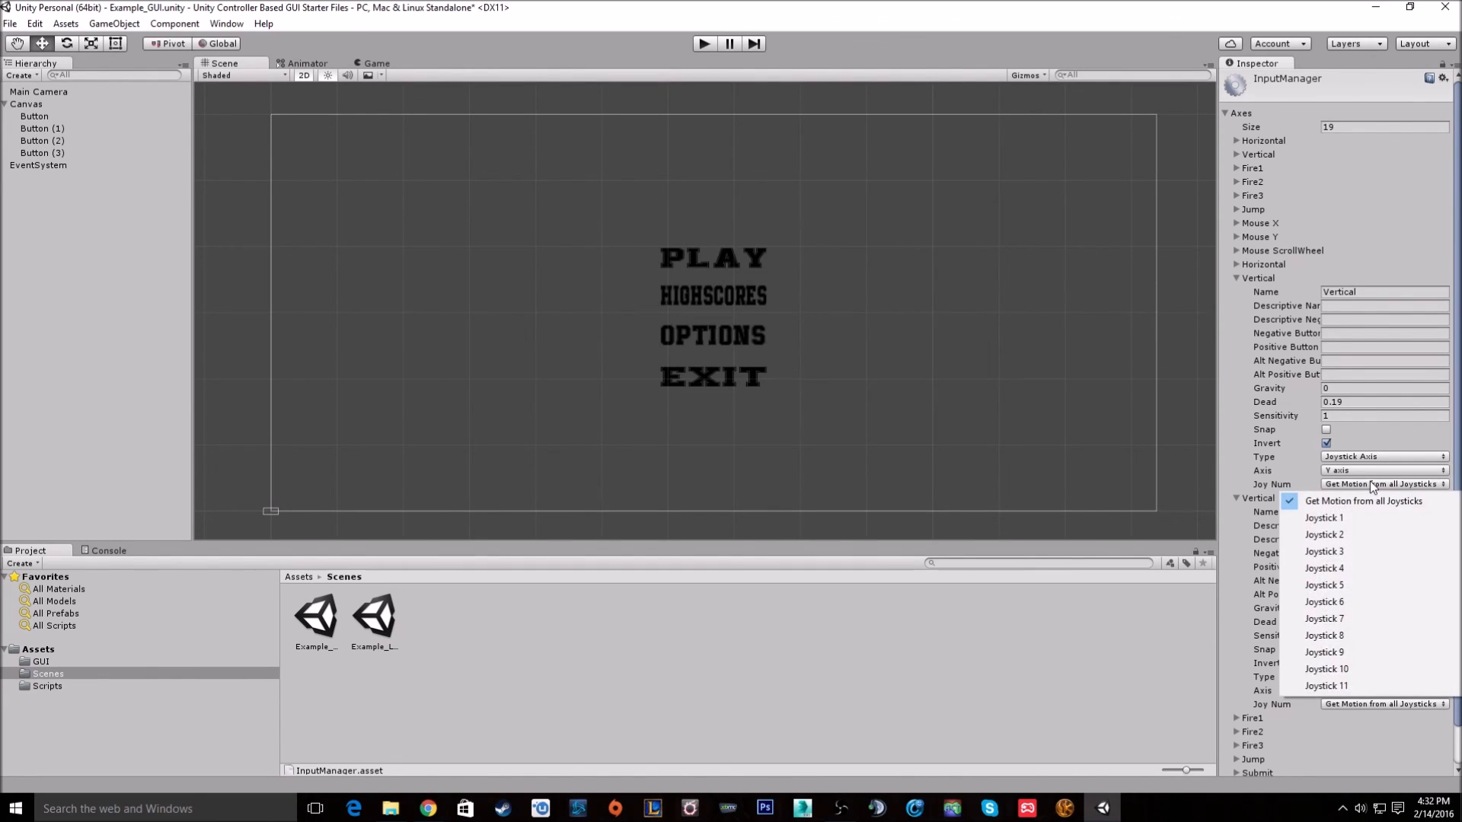
mouse_move(40, 171)
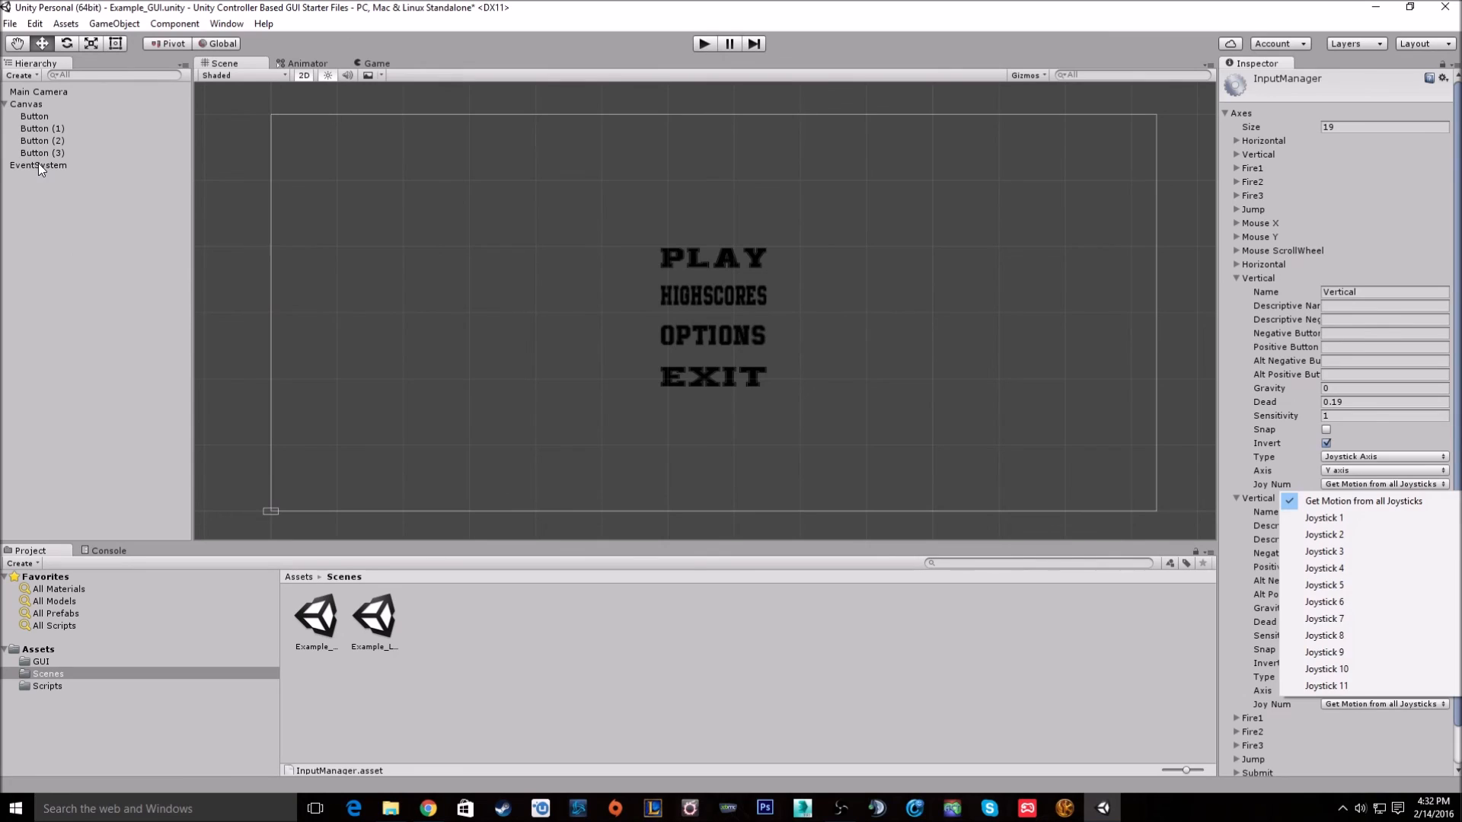
click(38, 166)
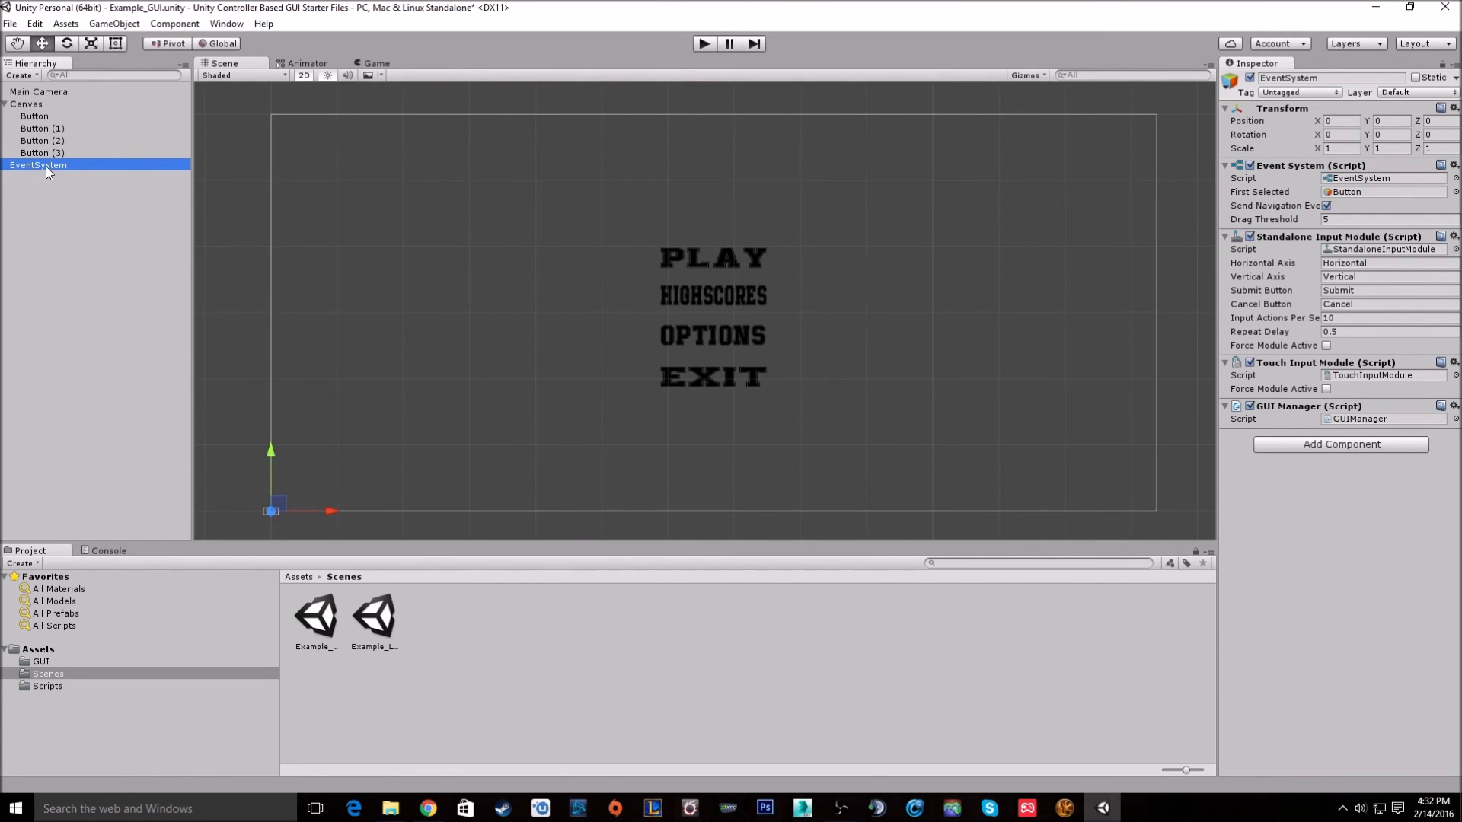
mouse_move(429, 191)
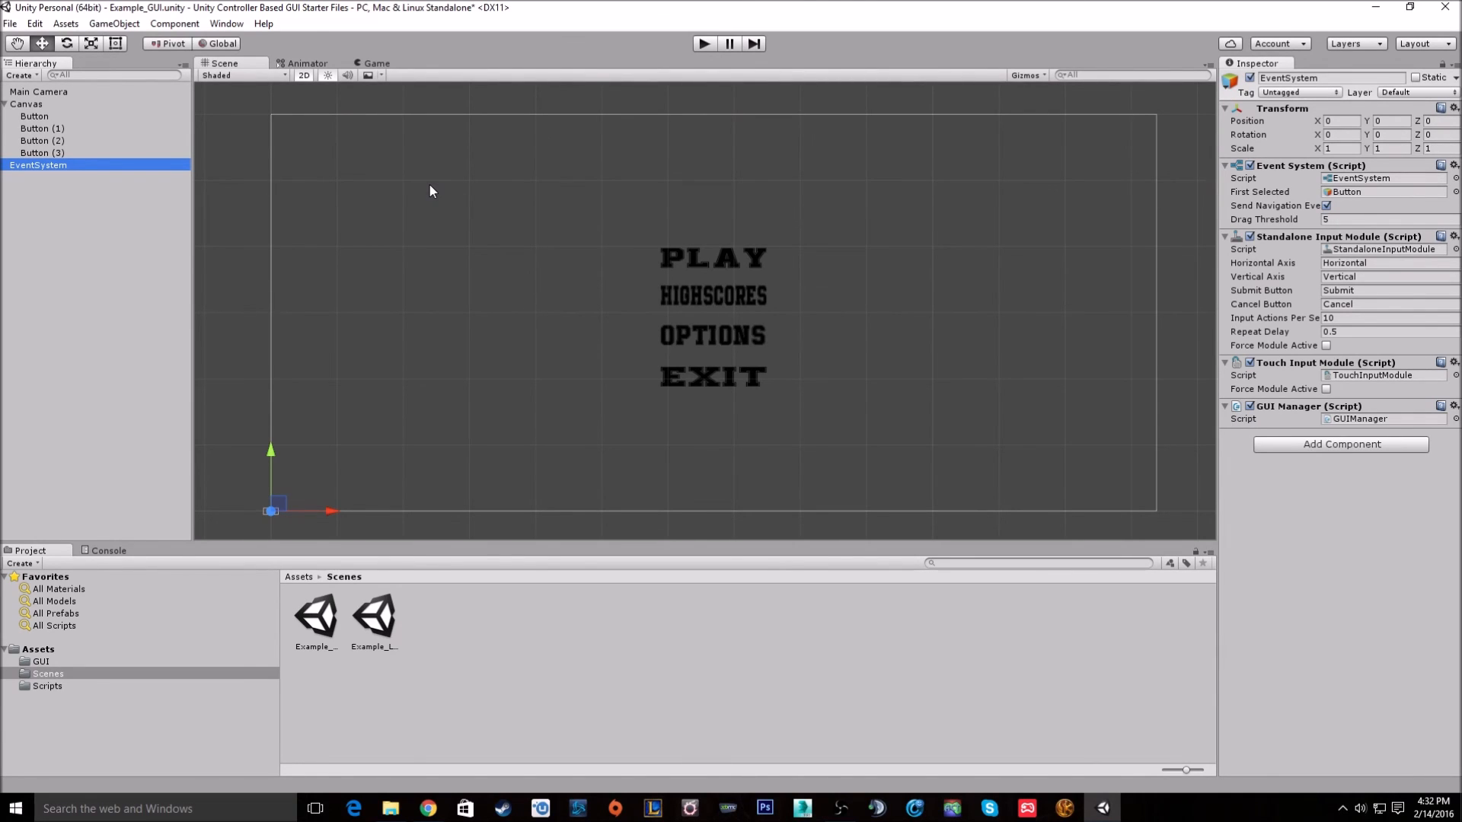
mouse_move(692, 58)
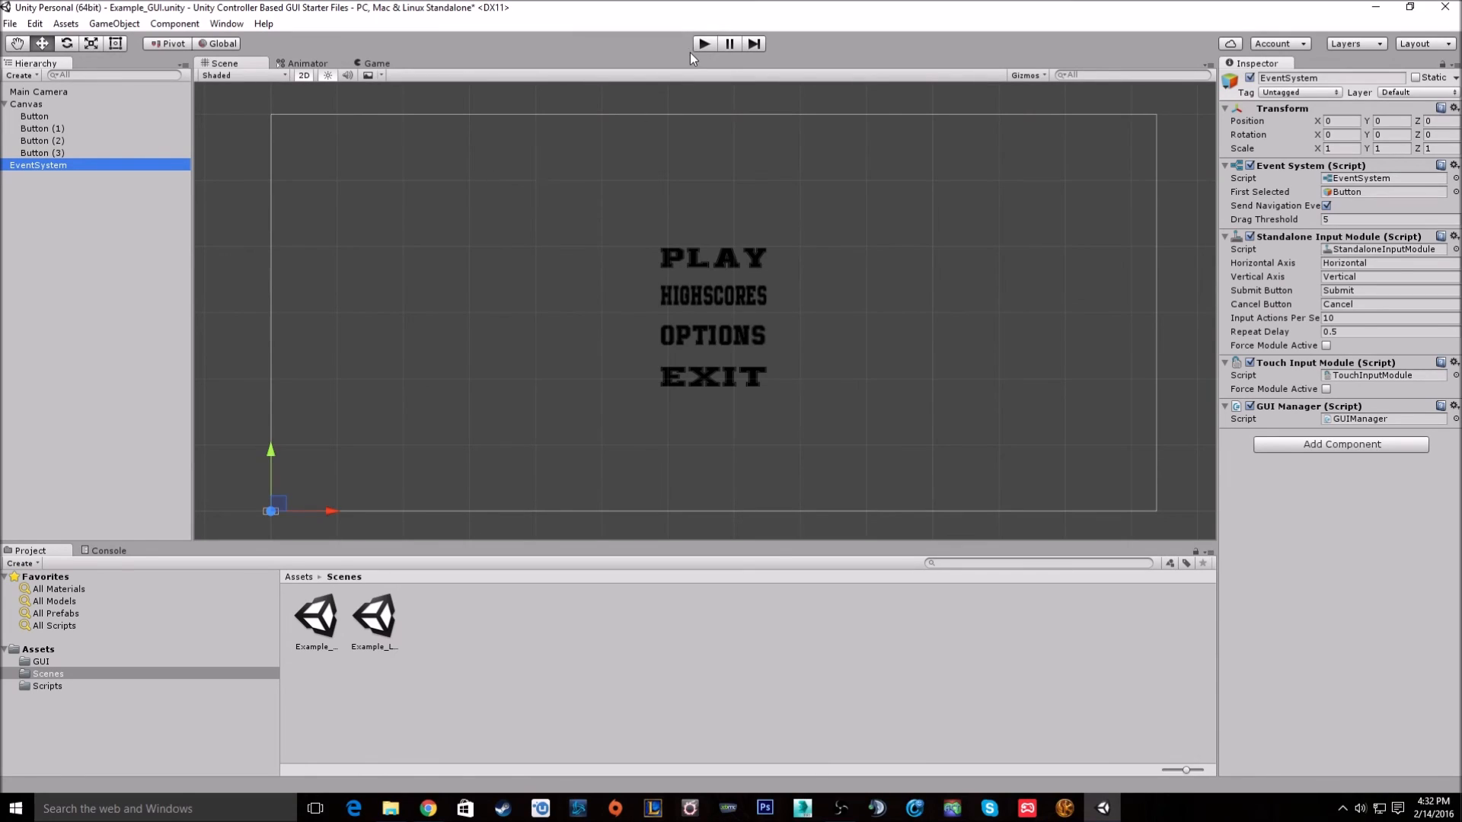